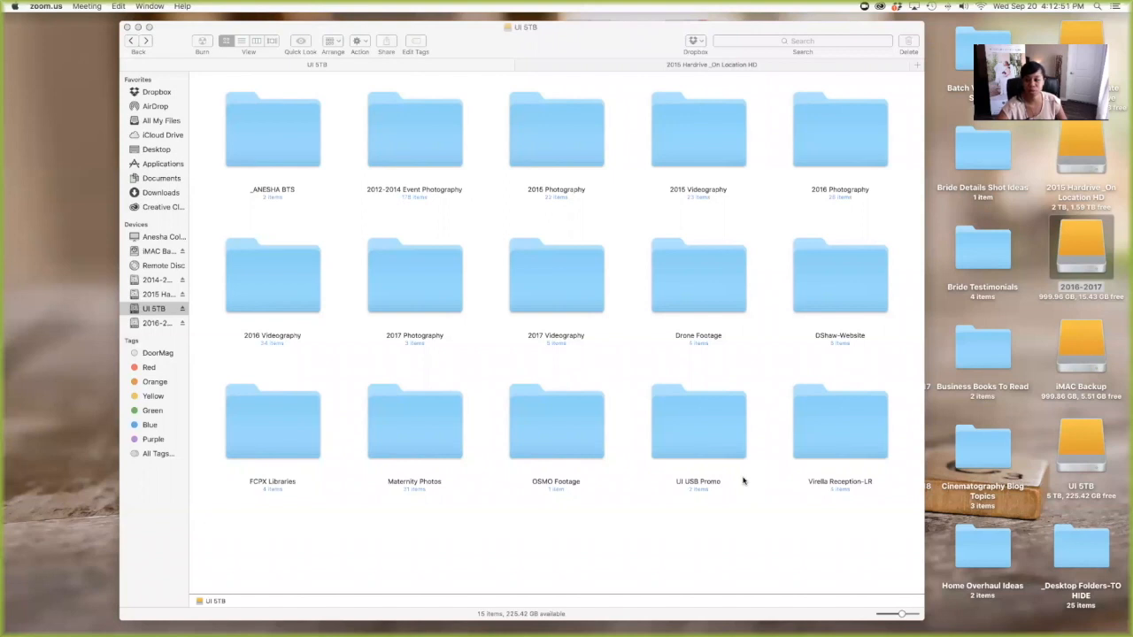
mouse_move(828, 549)
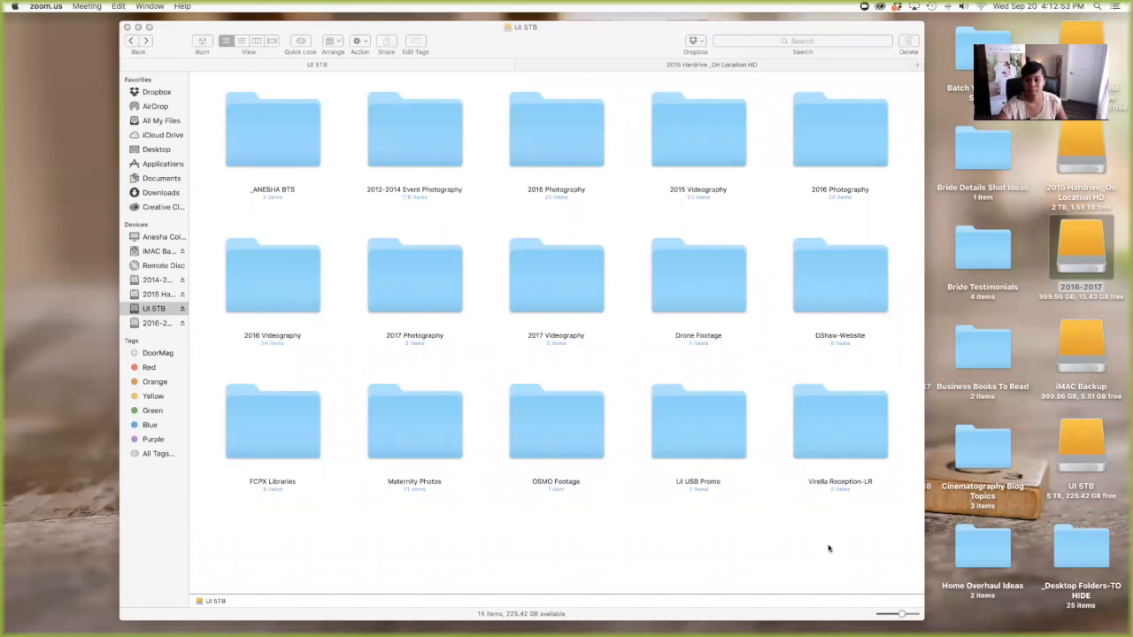
mouse_move(575, 369)
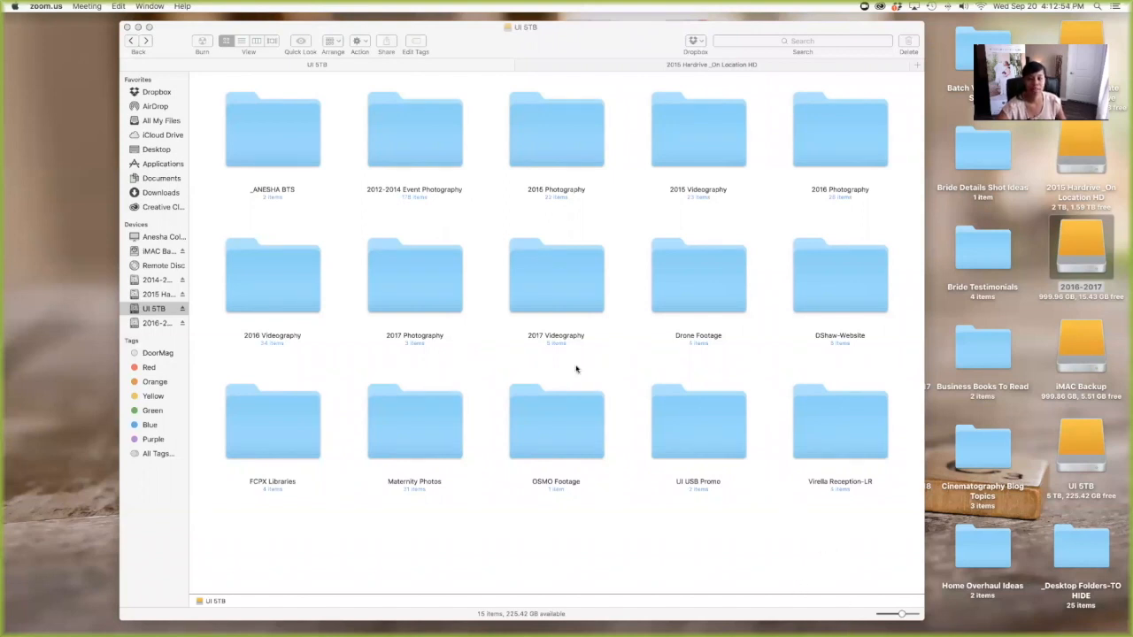
mouse_move(709, 434)
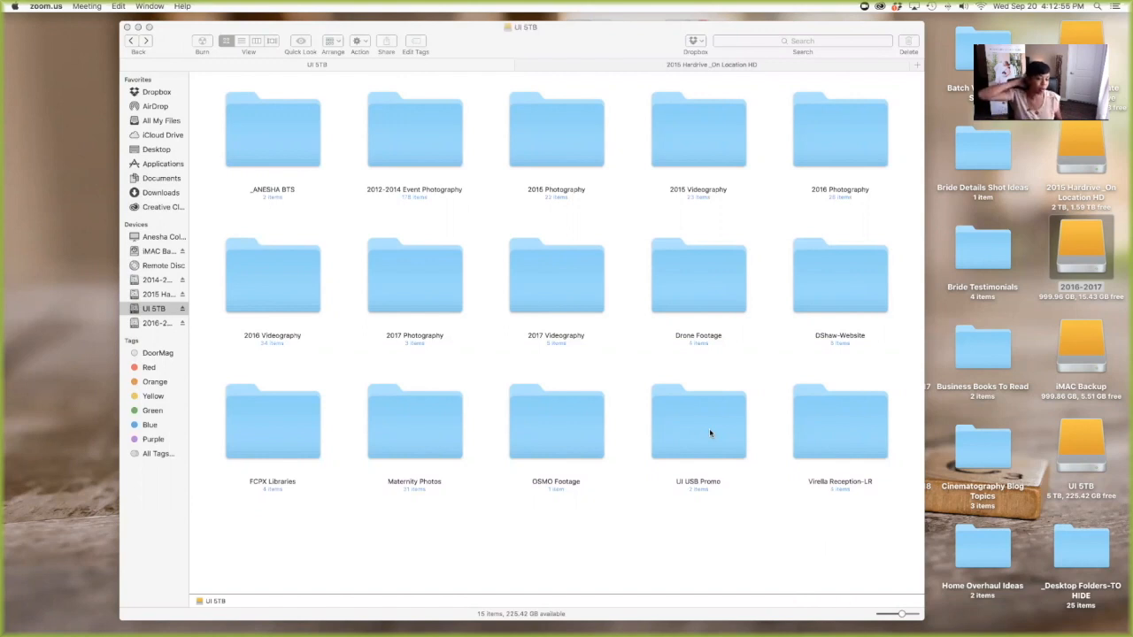
mouse_move(590, 510)
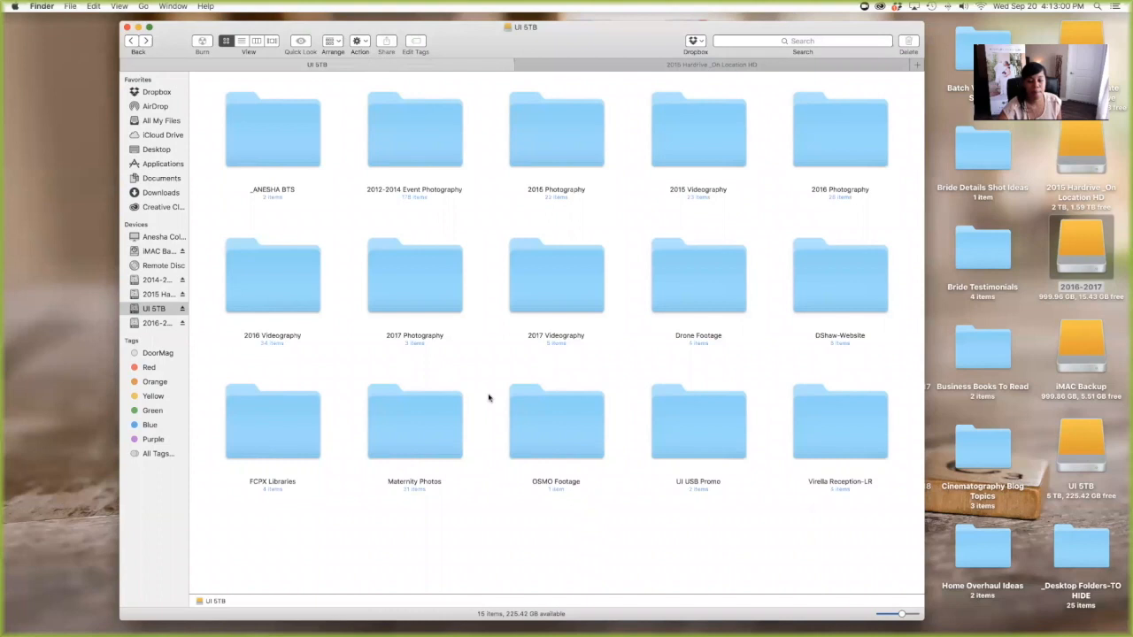
mouse_move(812, 578)
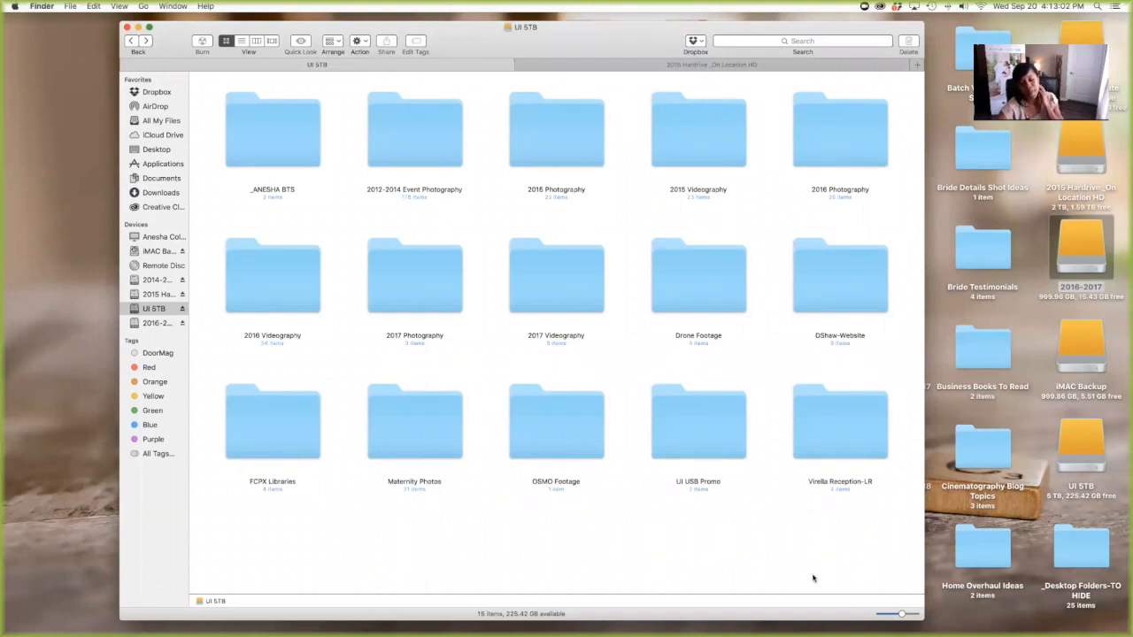
mouse_move(802, 546)
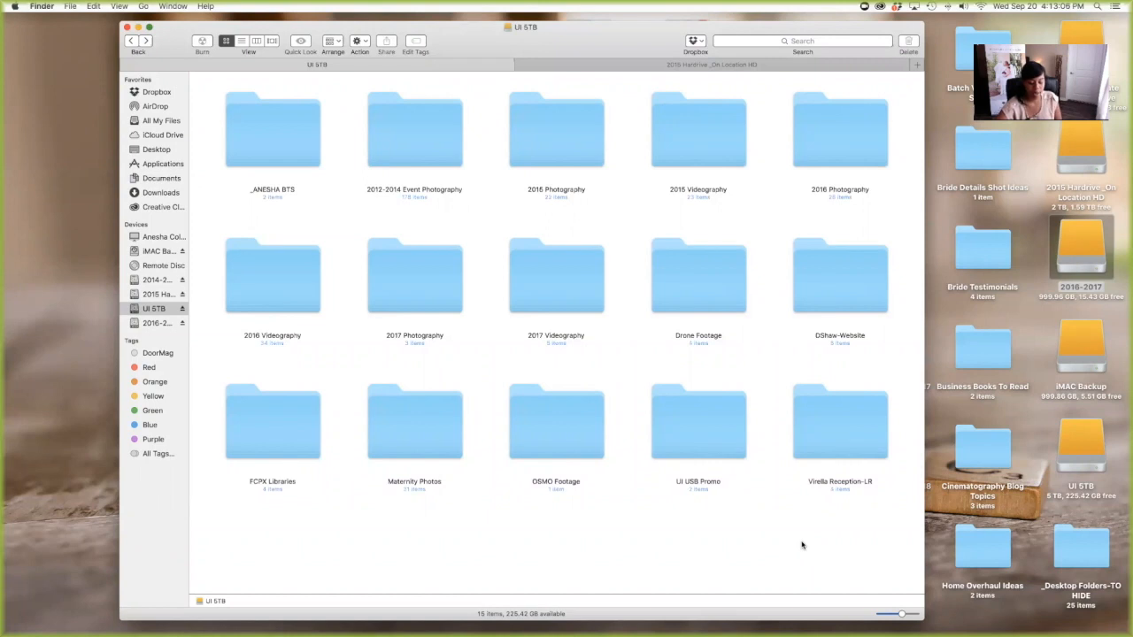
mouse_move(601, 545)
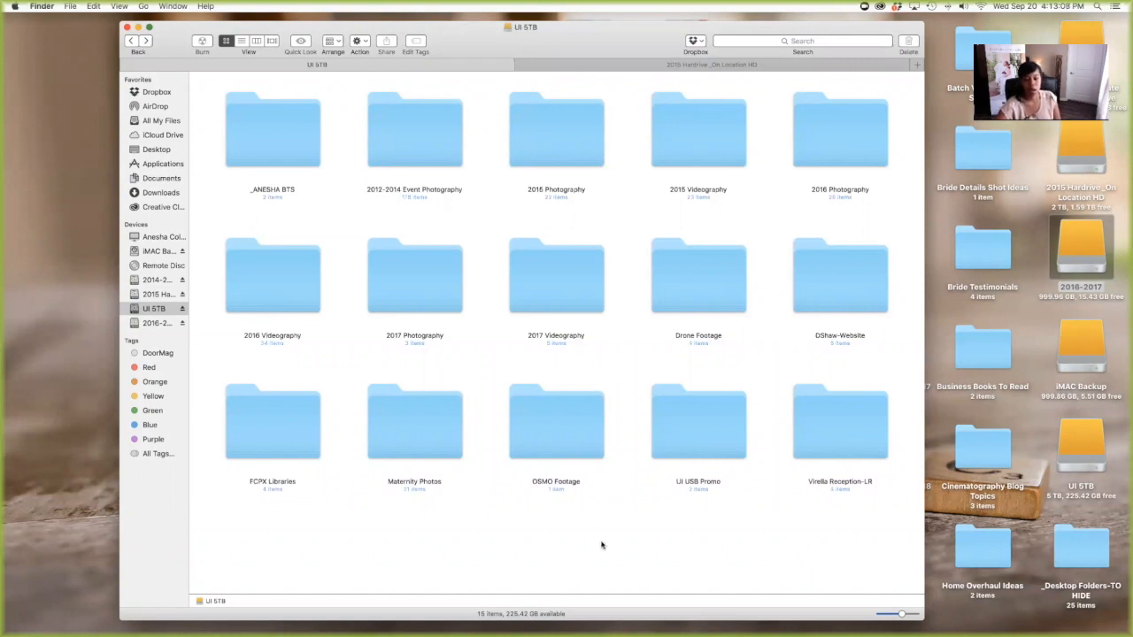
mouse_move(605, 545)
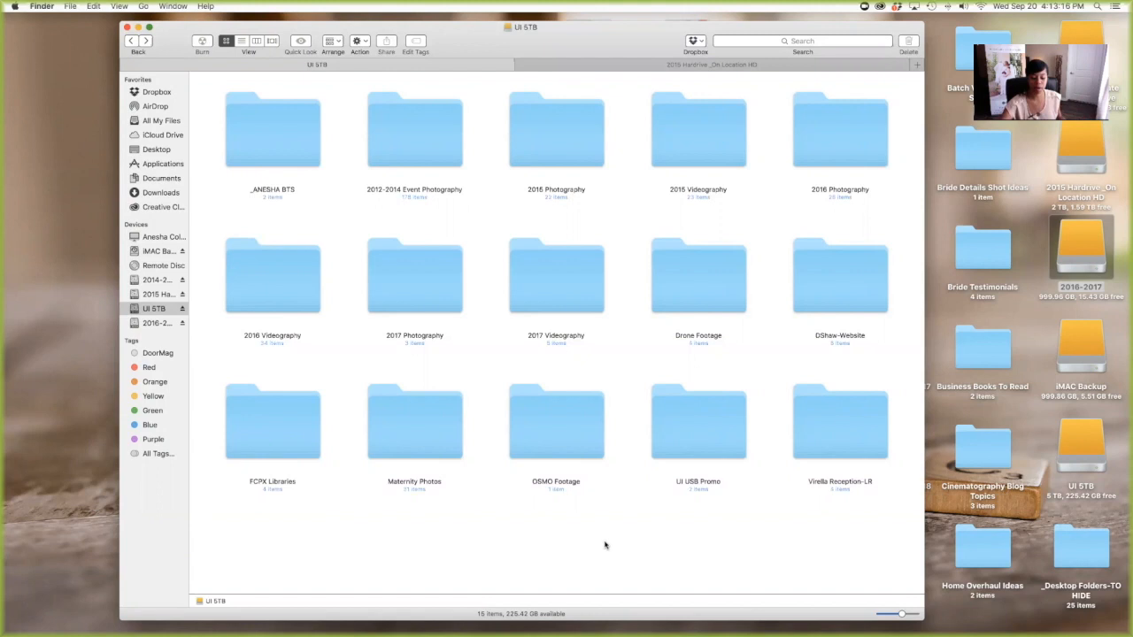
mouse_move(615, 592)
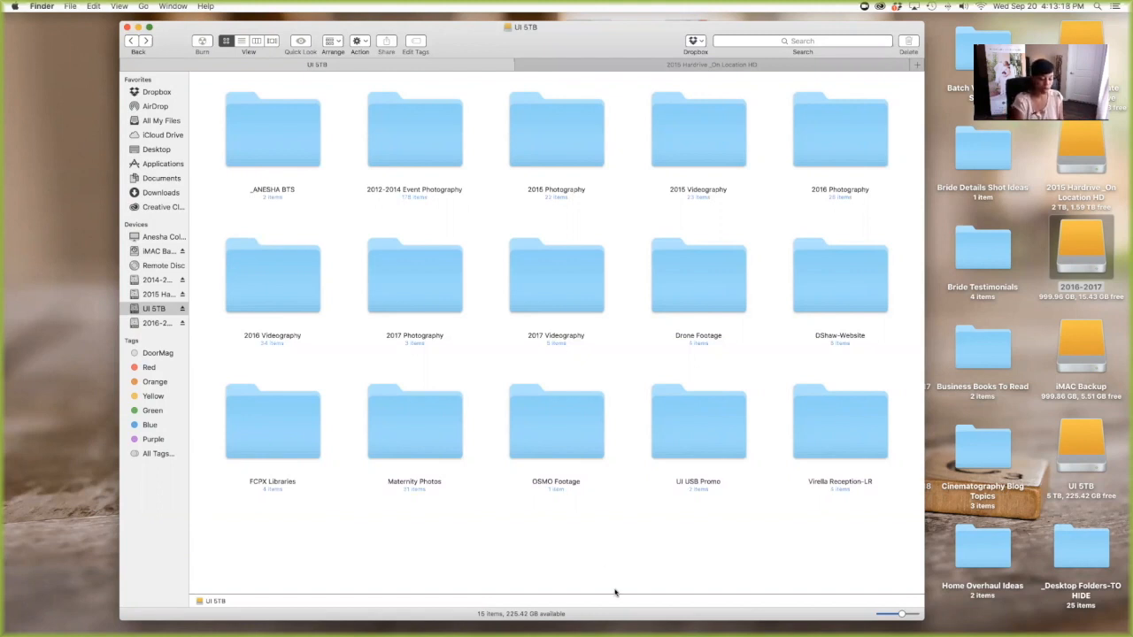
mouse_move(627, 536)
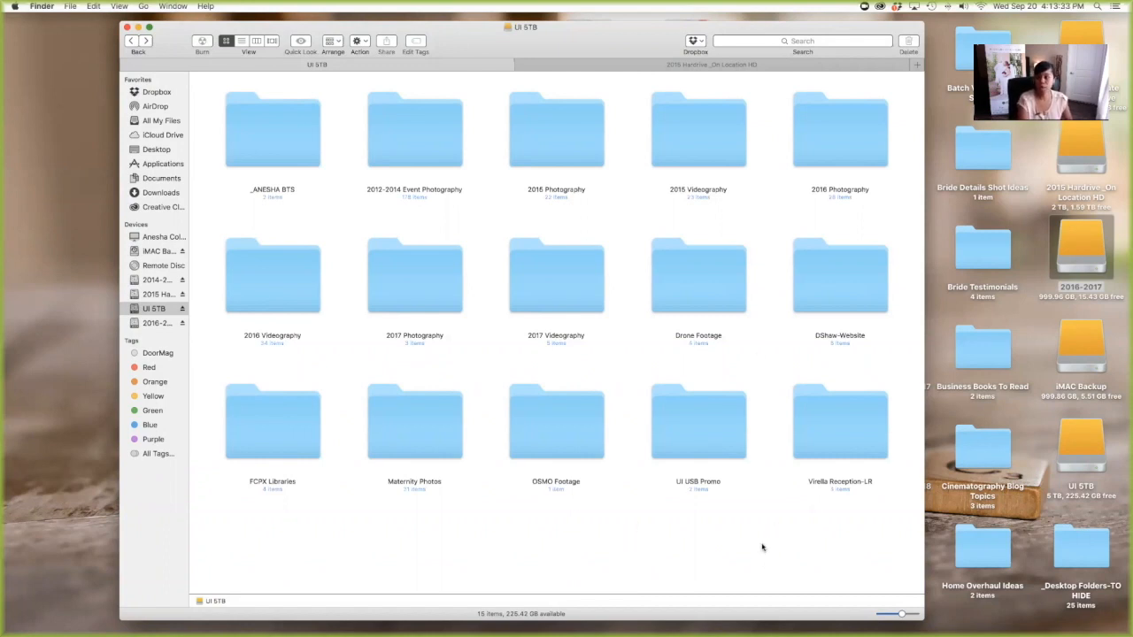
mouse_move(639, 570)
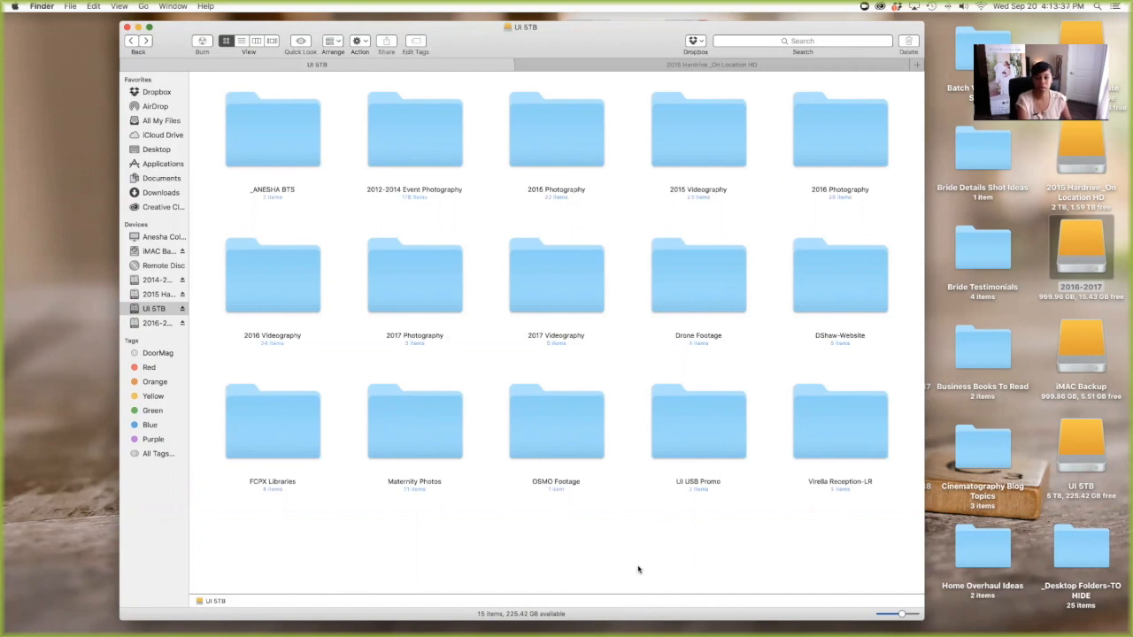
mouse_move(237, 173)
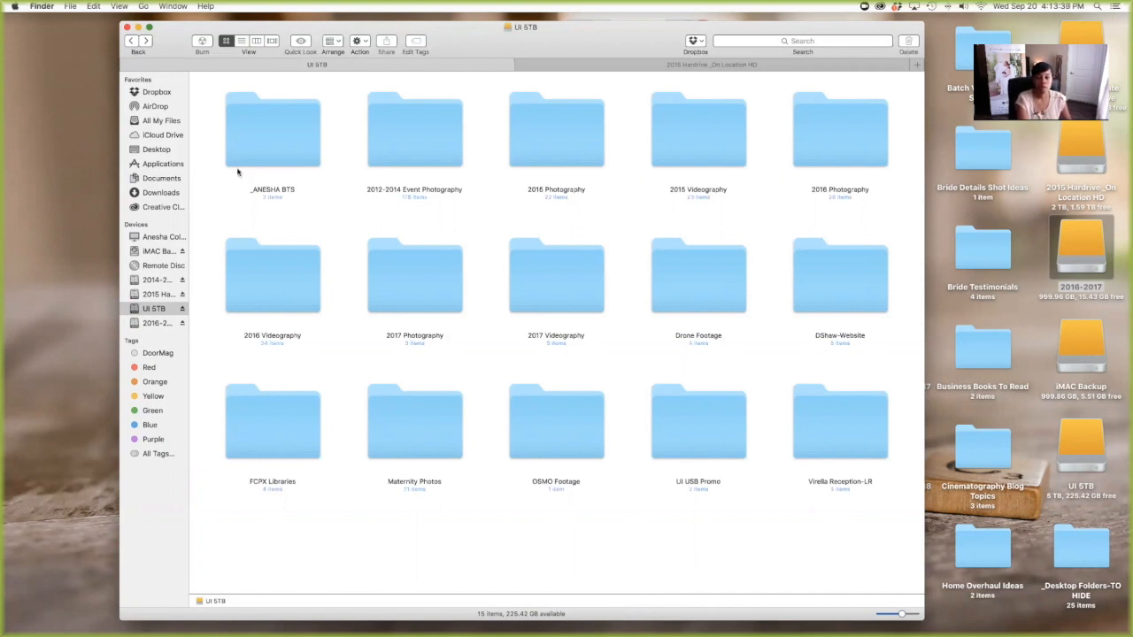
mouse_move(545, 496)
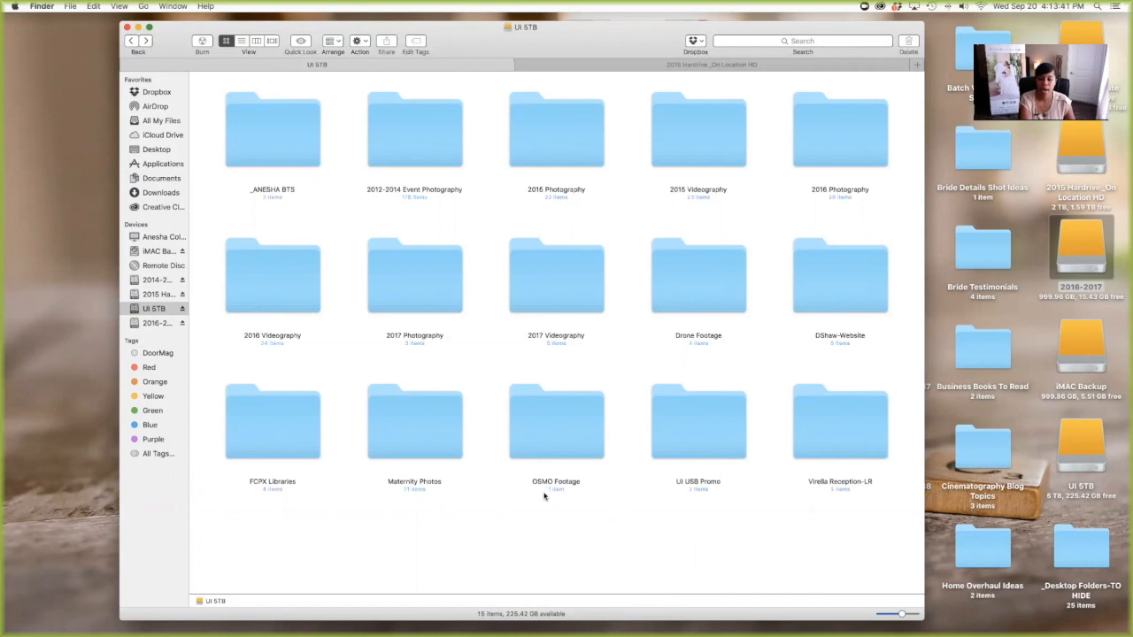
mouse_move(558, 581)
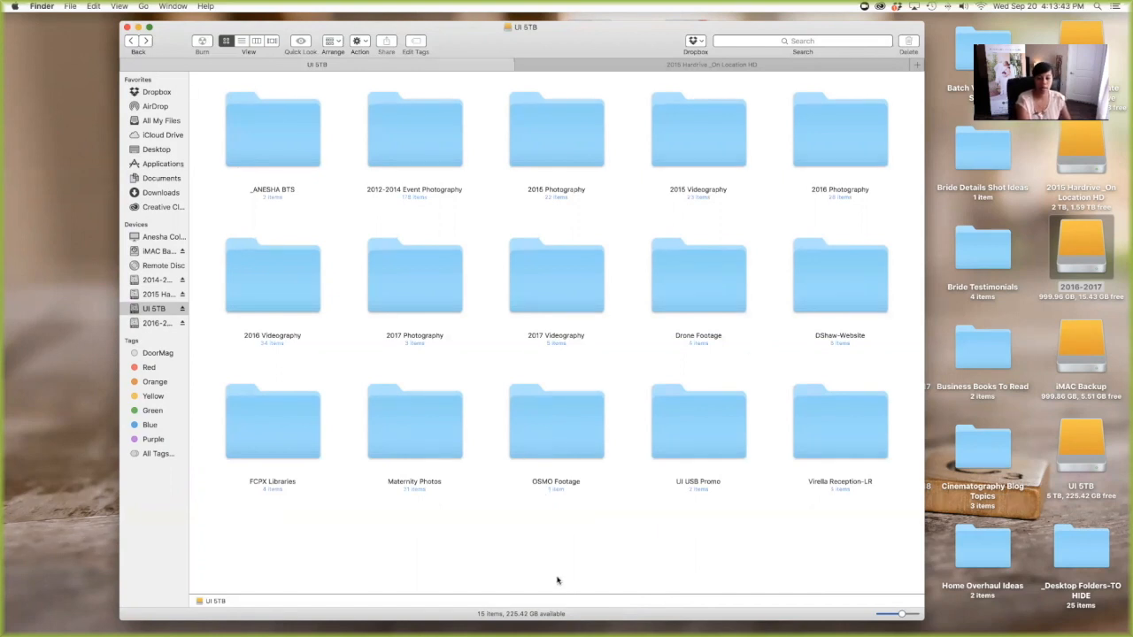
mouse_move(411, 150)
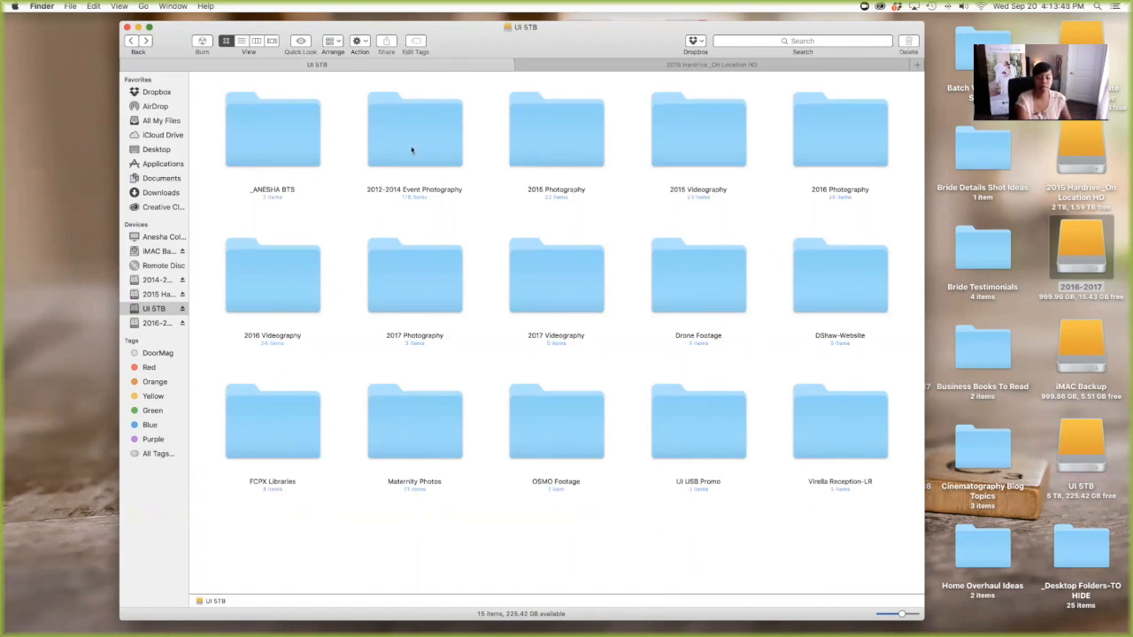
mouse_move(611, 620)
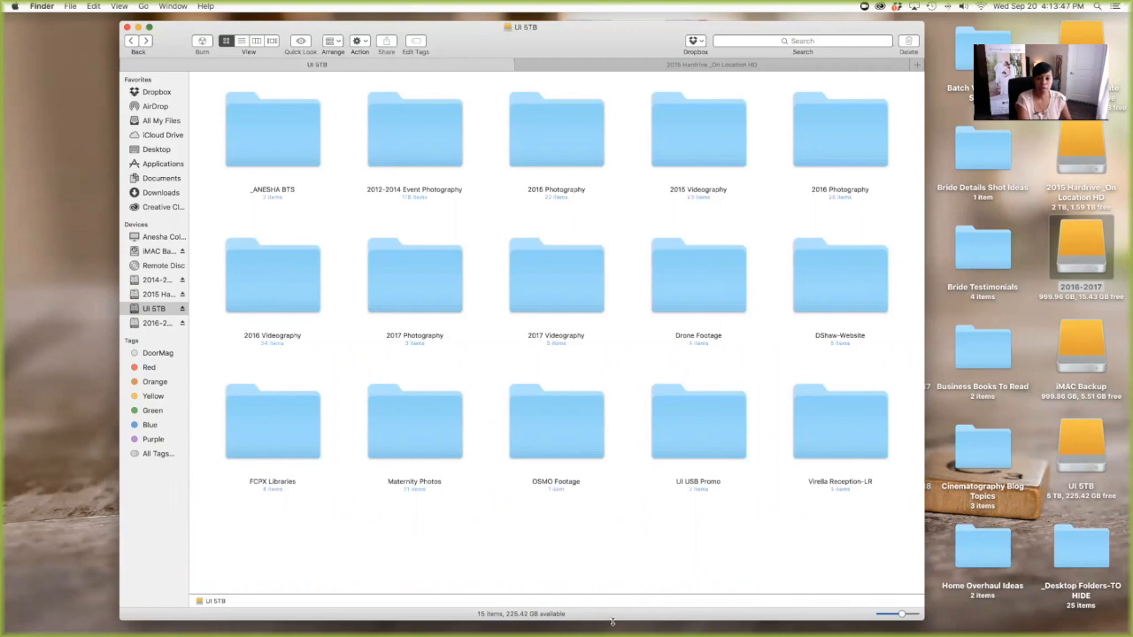
mouse_move(296, 286)
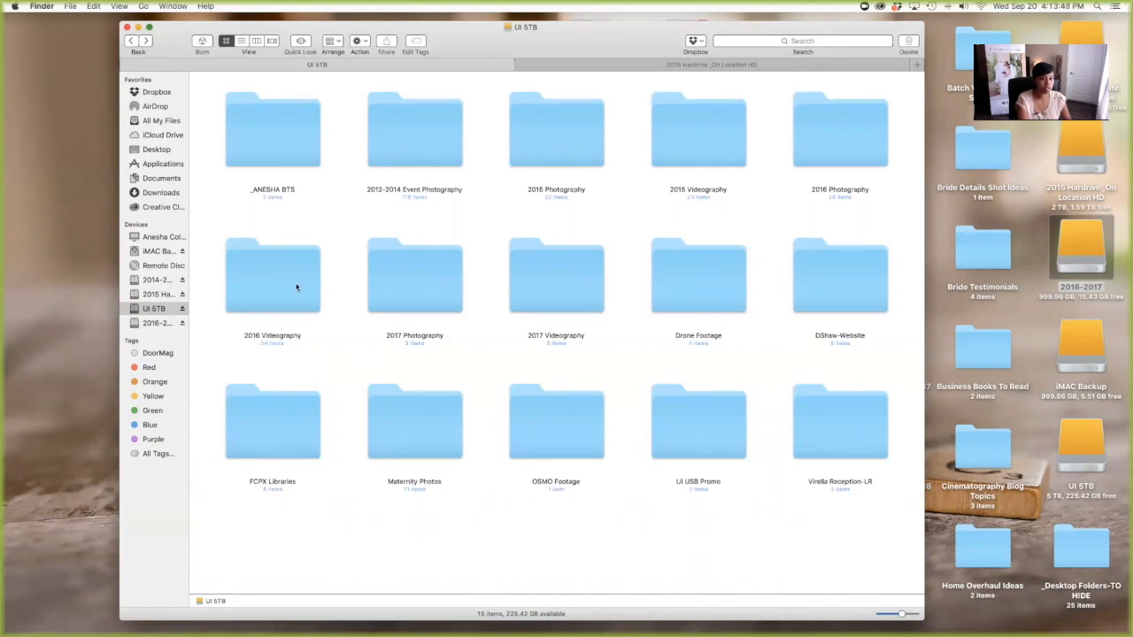
Open the 2016 Videography folder on the UI 5TB drive to list its 38 project folders.
double_click(272, 277)
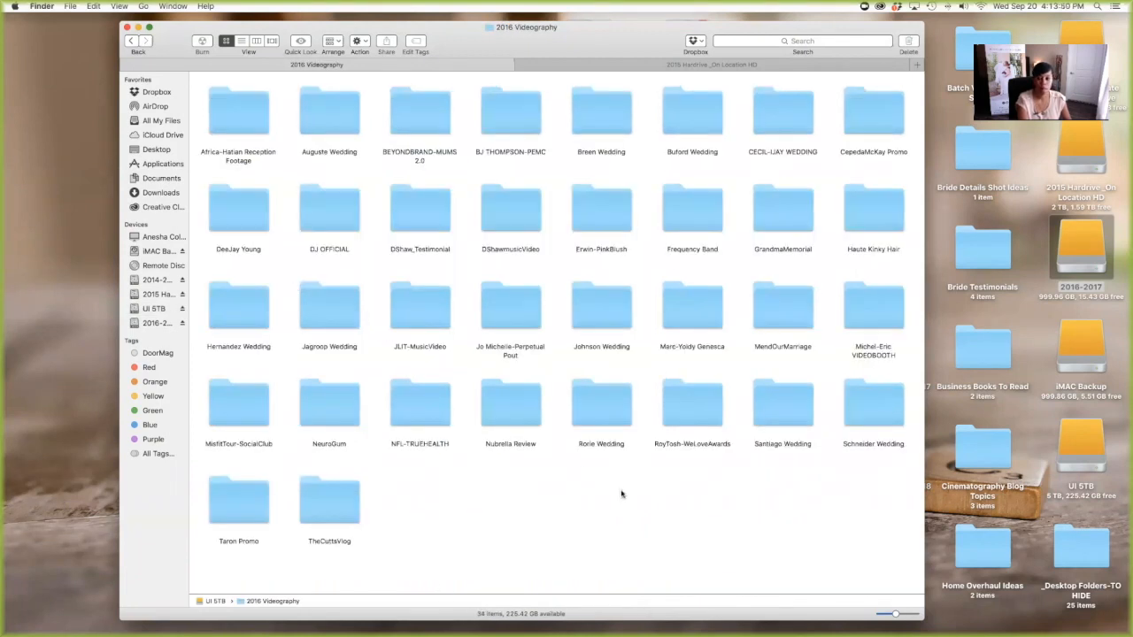
mouse_move(509, 549)
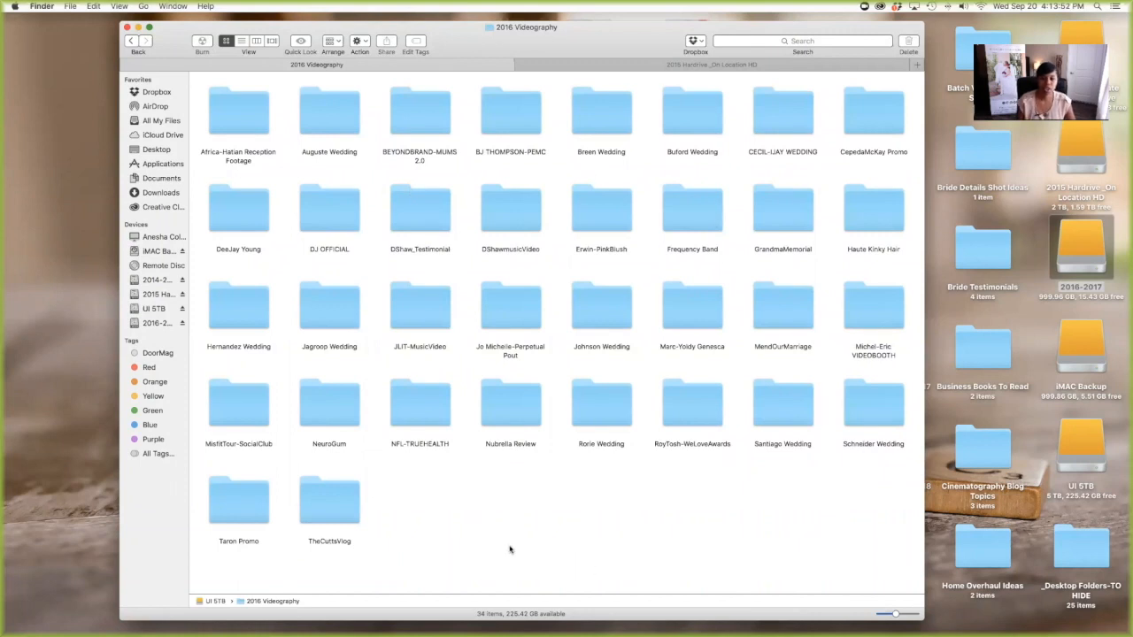
mouse_move(715, 506)
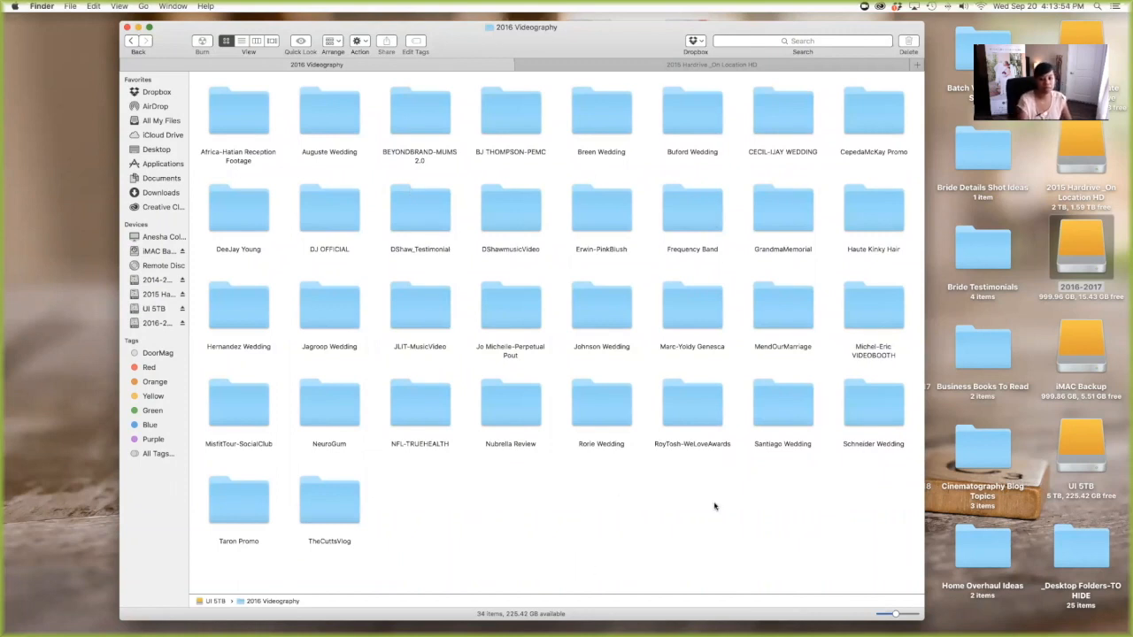
mouse_move(486, 513)
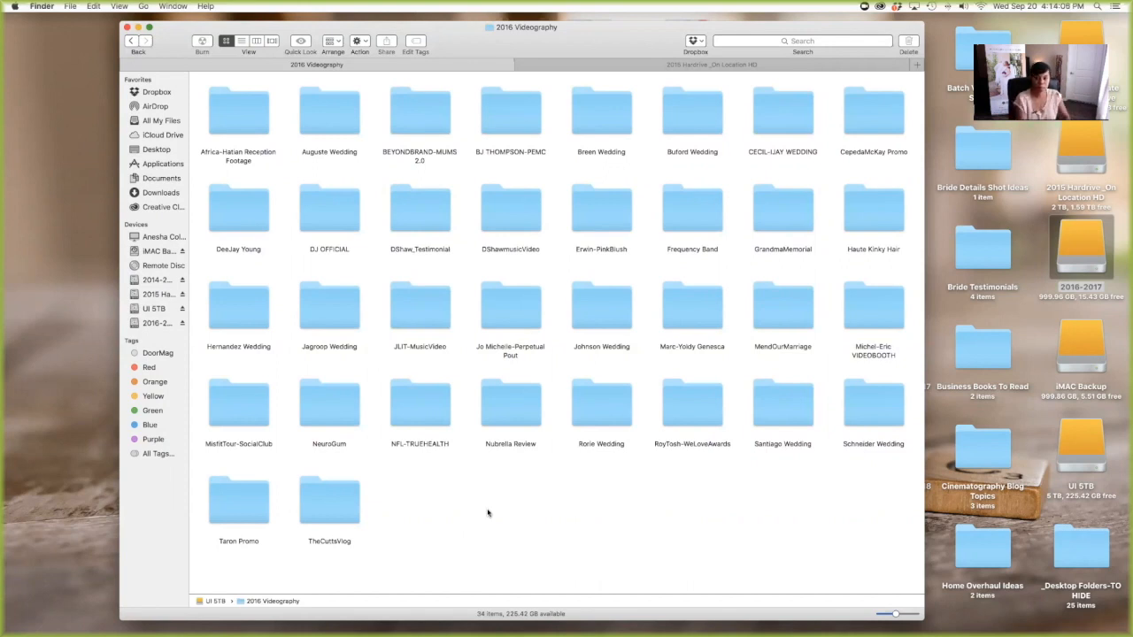
mouse_move(580, 535)
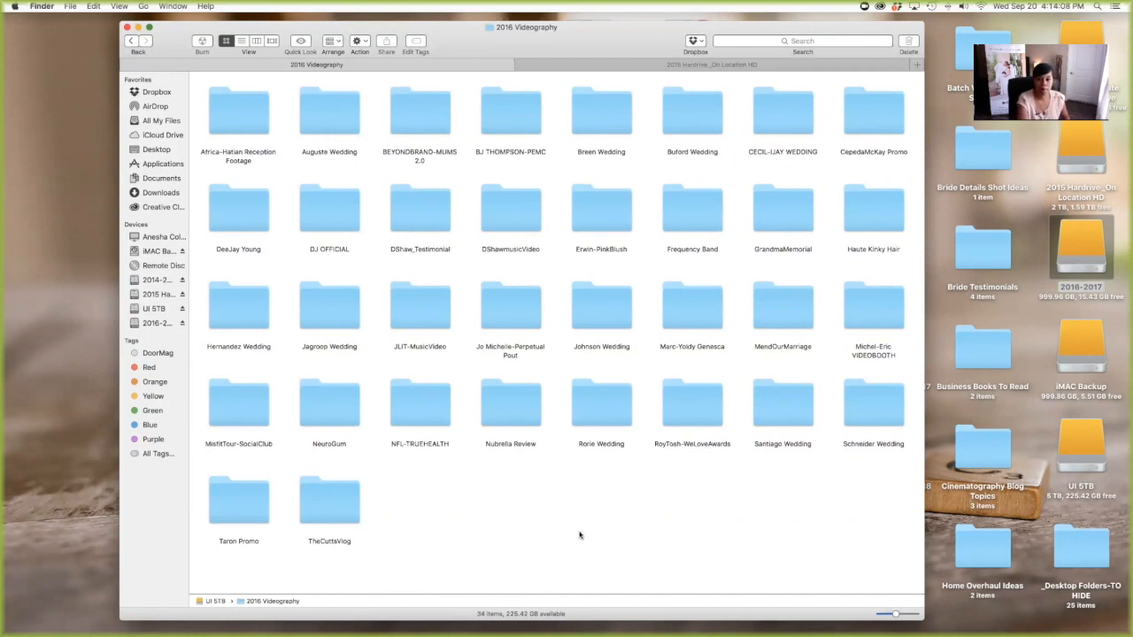
mouse_move(569, 522)
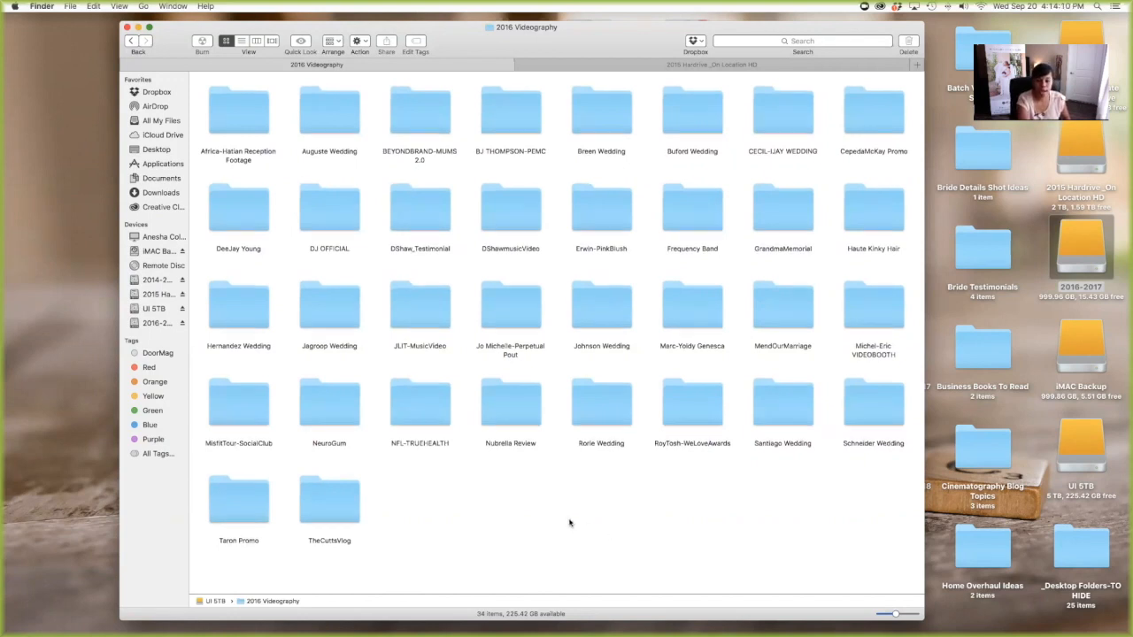
mouse_move(887, 401)
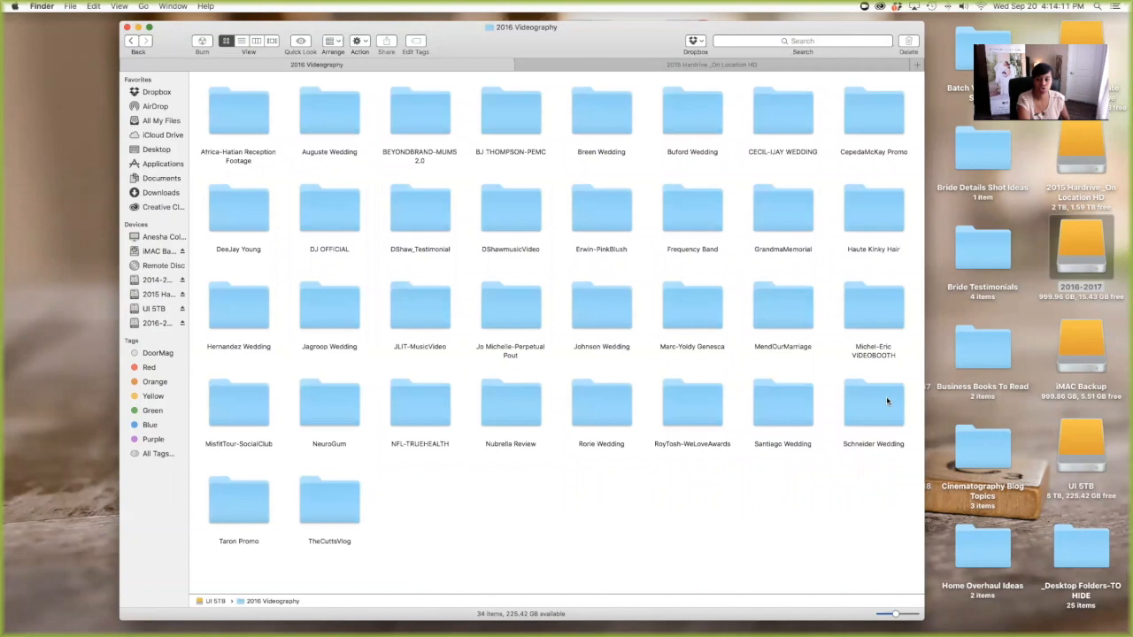
Browse the Schneider Wedding project's 17 subfolders, then go back to 2016 Videography.
double_click(872, 403)
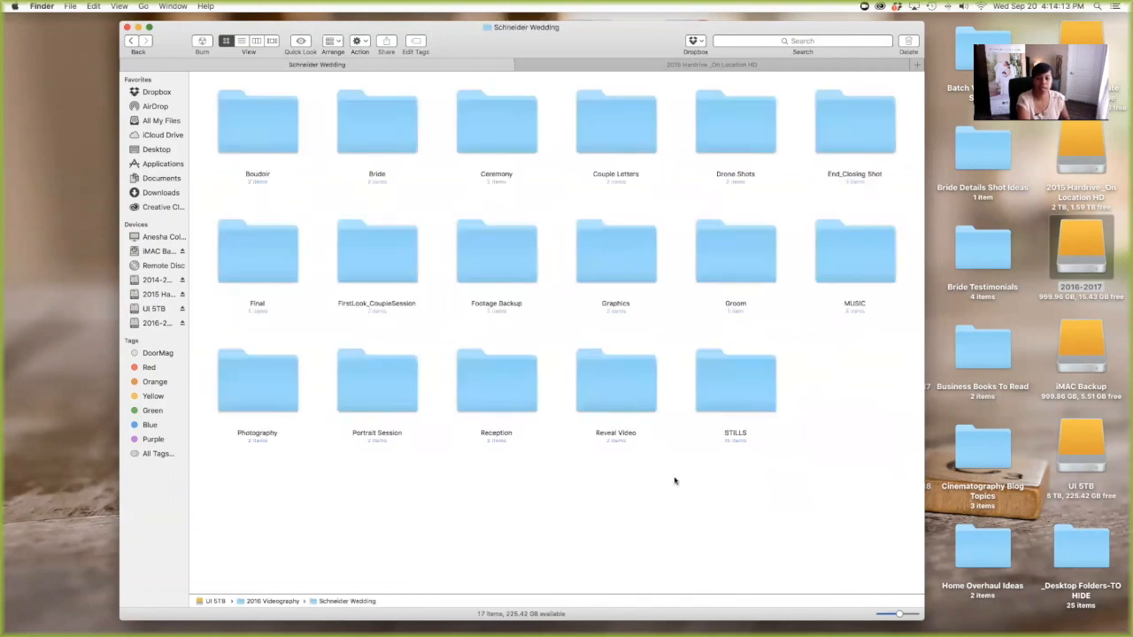
mouse_move(556, 479)
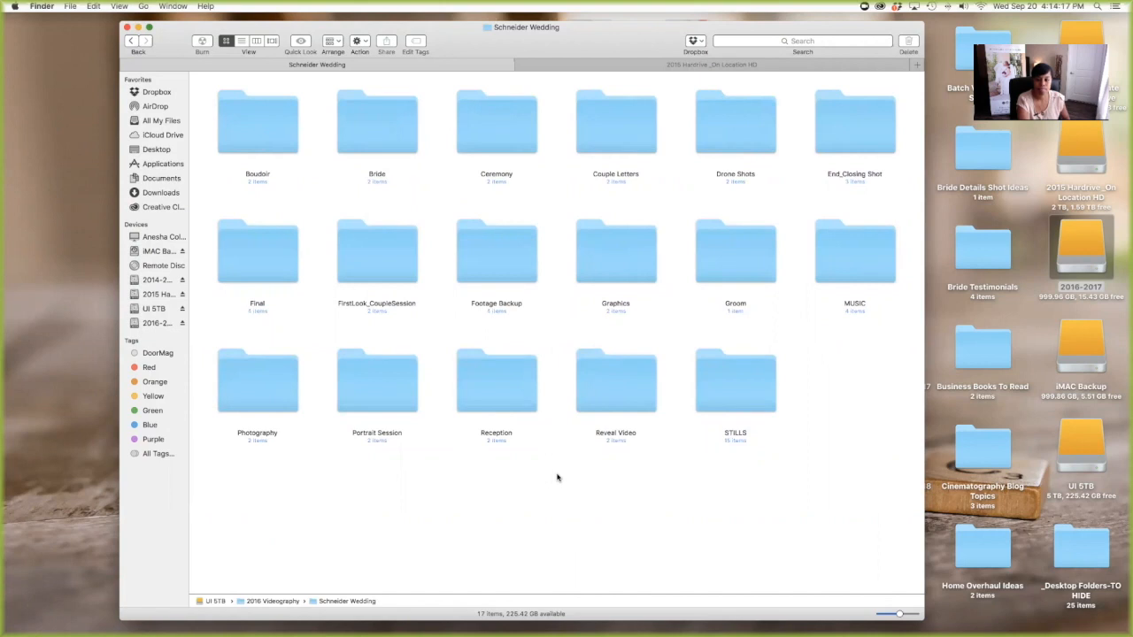
mouse_move(565, 434)
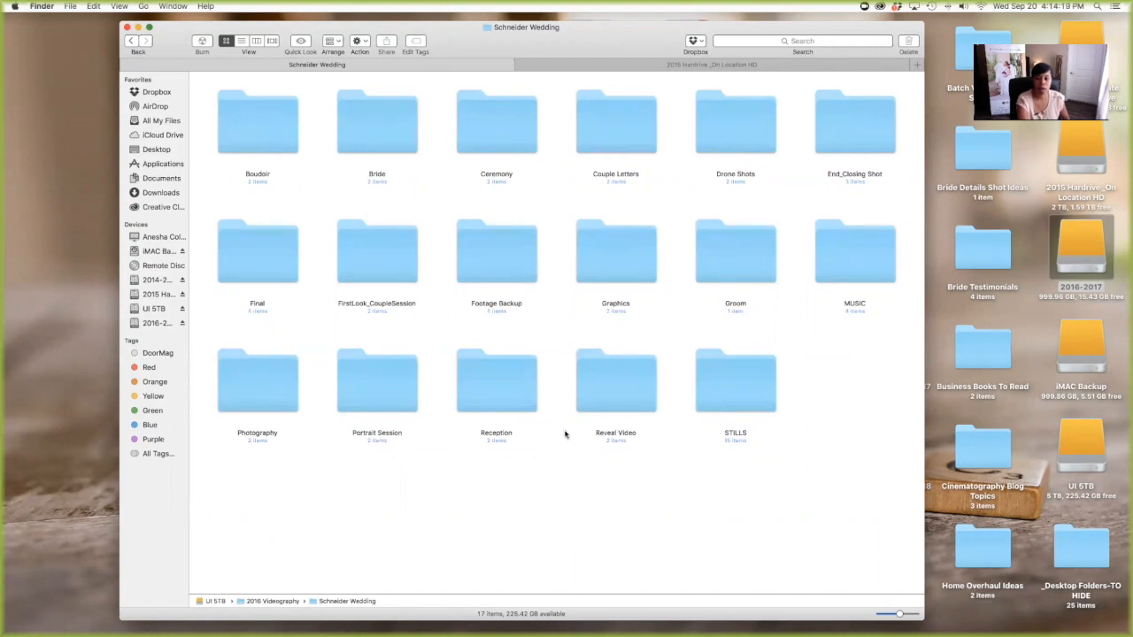
mouse_move(774, 511)
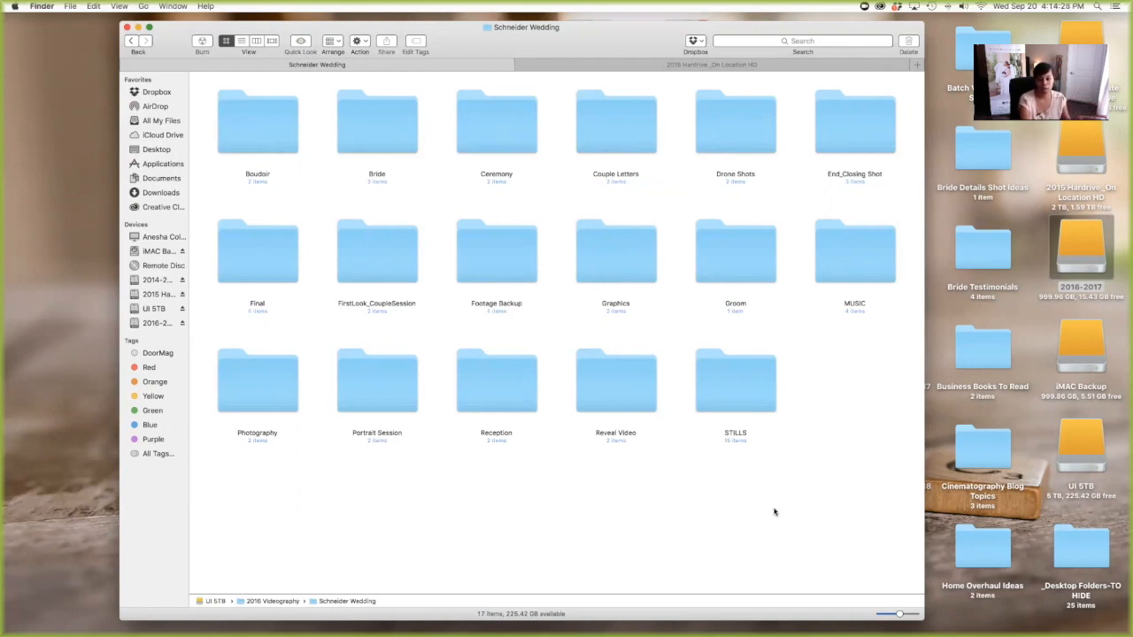
mouse_move(617, 521)
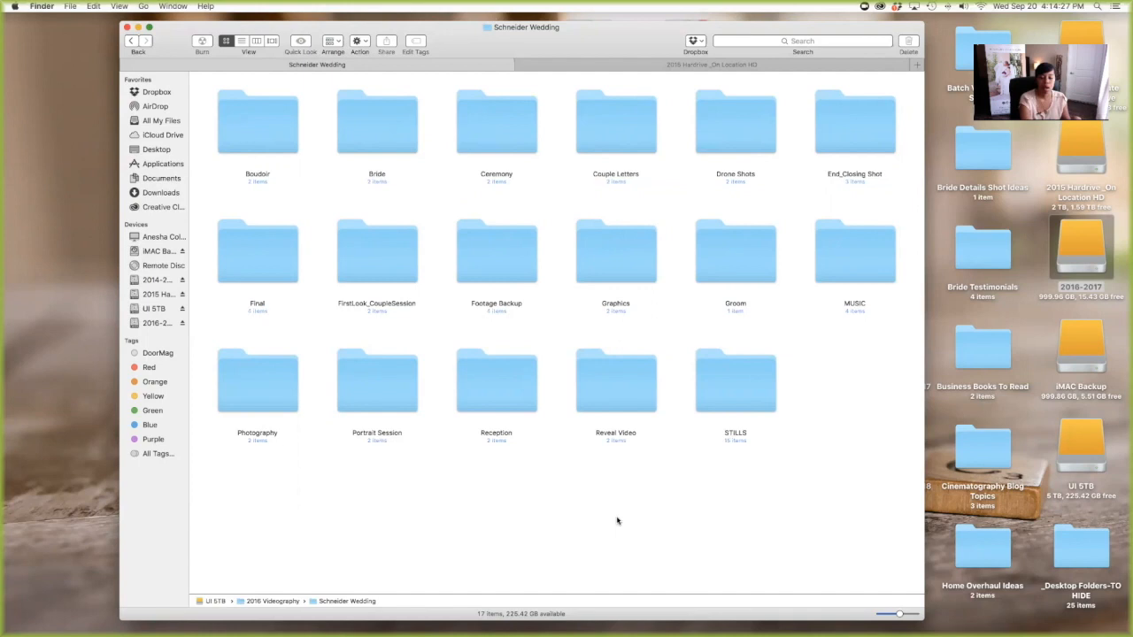
mouse_move(598, 525)
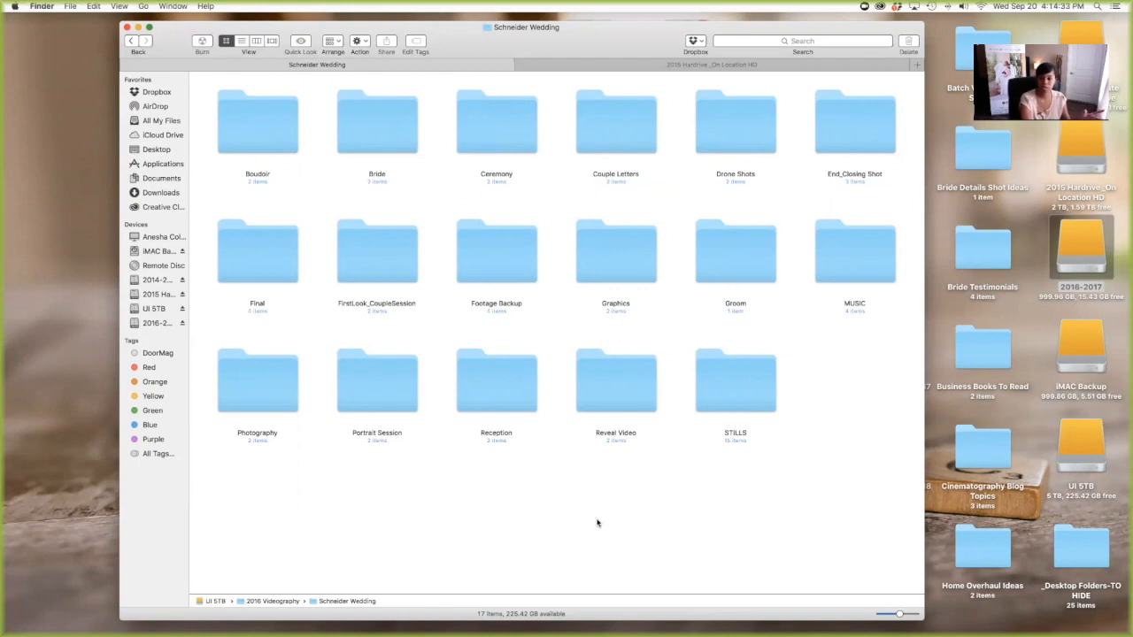
click(138, 40)
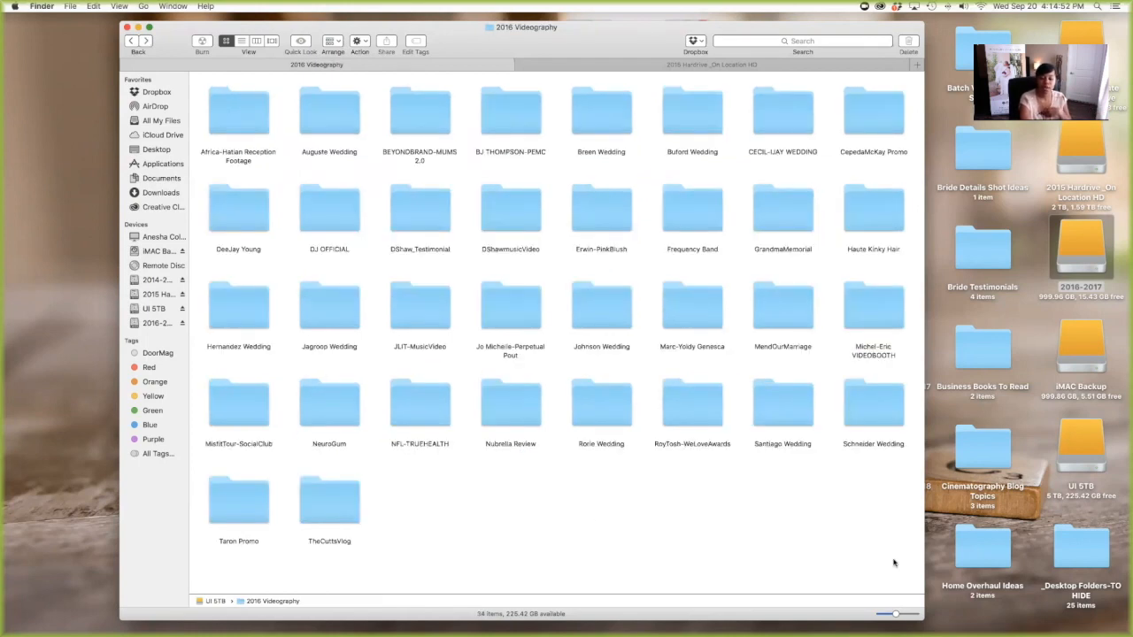
mouse_move(290, 331)
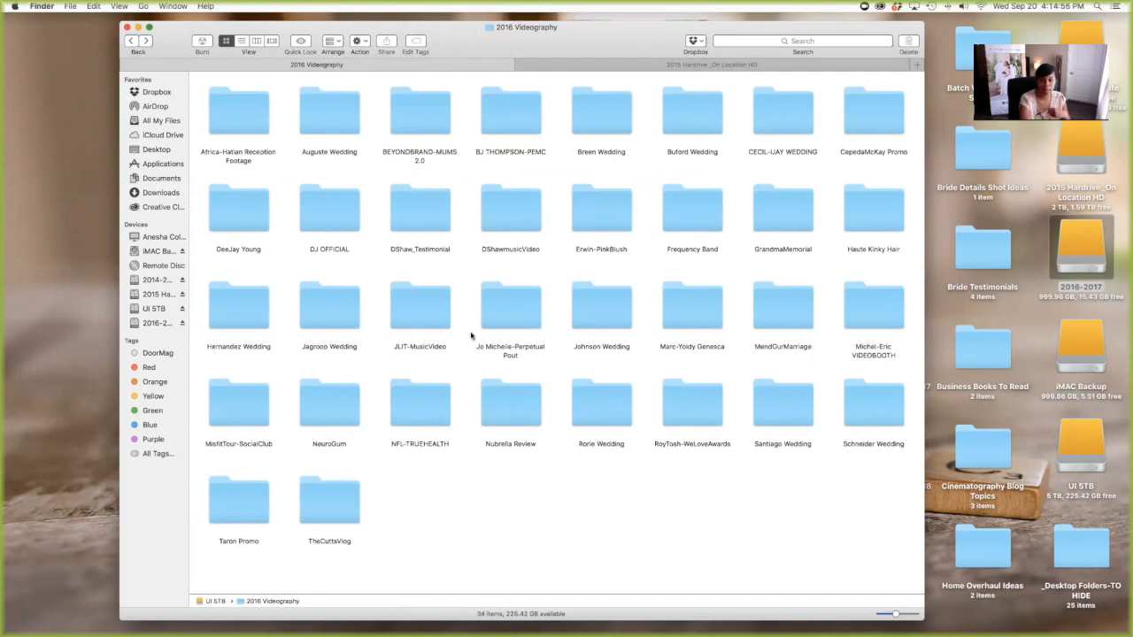
Open Jagroop Wedding to show Drone, Final, Music, Photography, Video and a ZIP archive.
double_click(328, 306)
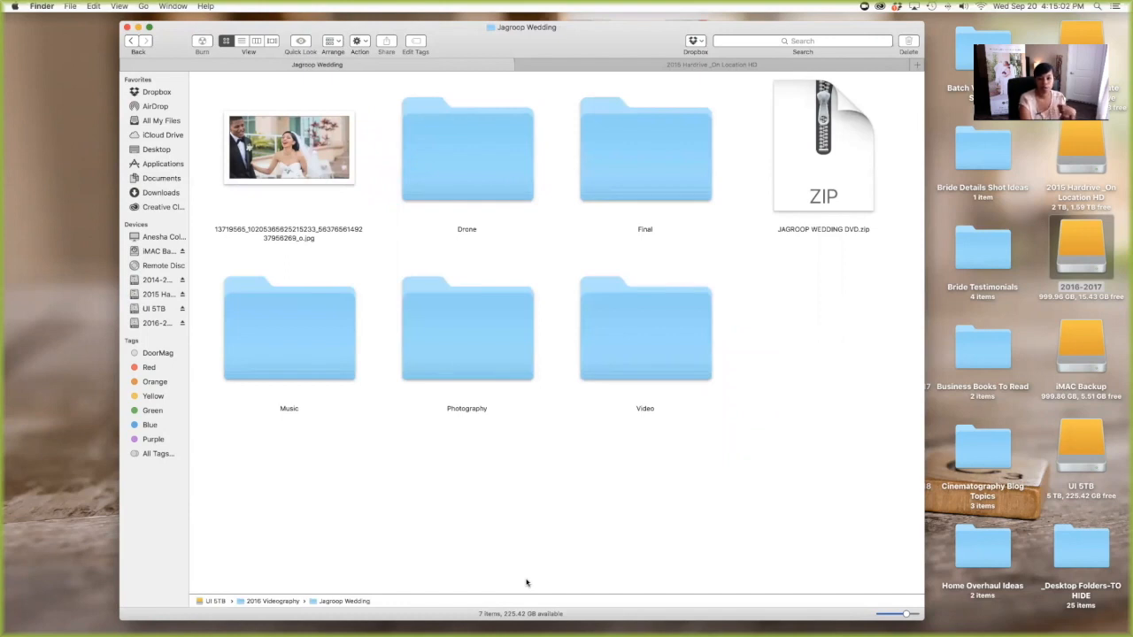
mouse_move(522, 552)
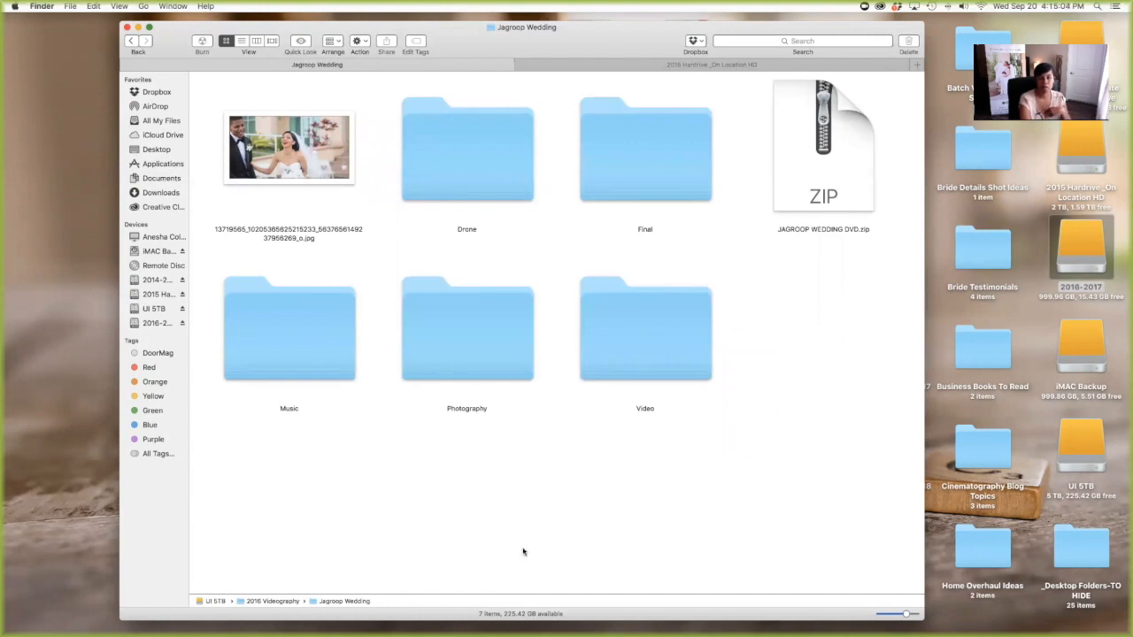
mouse_move(768, 401)
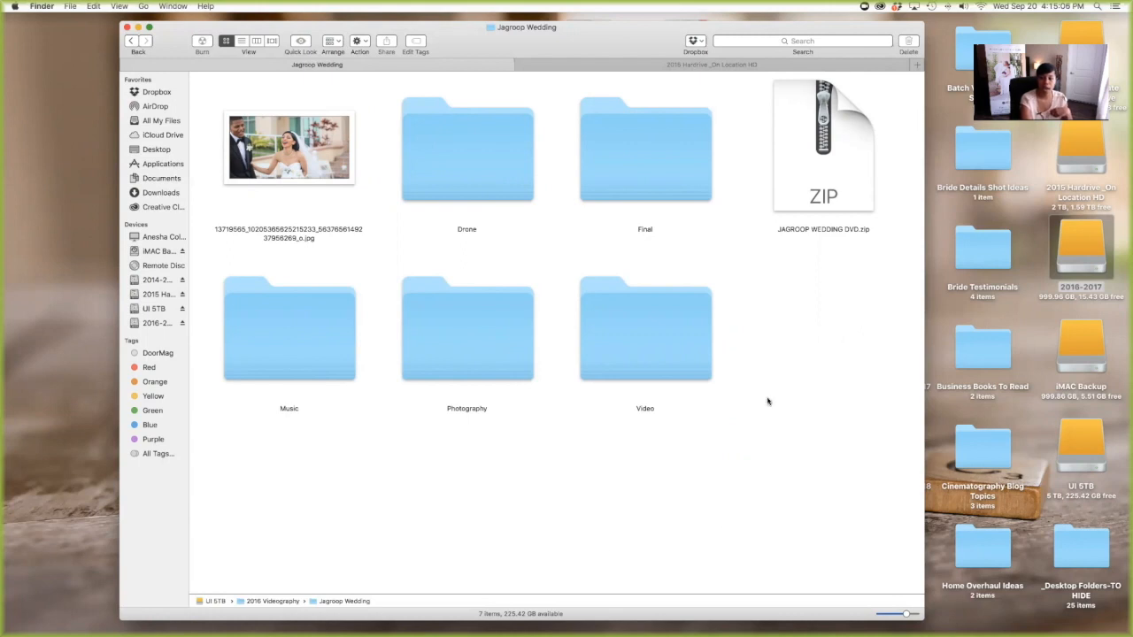
mouse_move(579, 567)
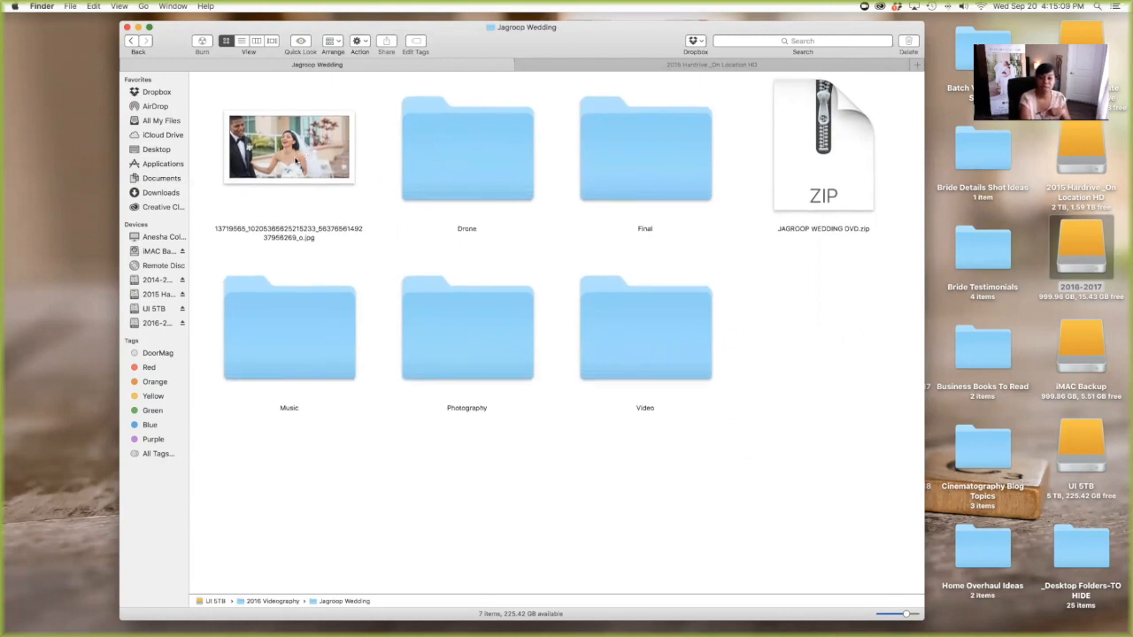
mouse_move(447, 442)
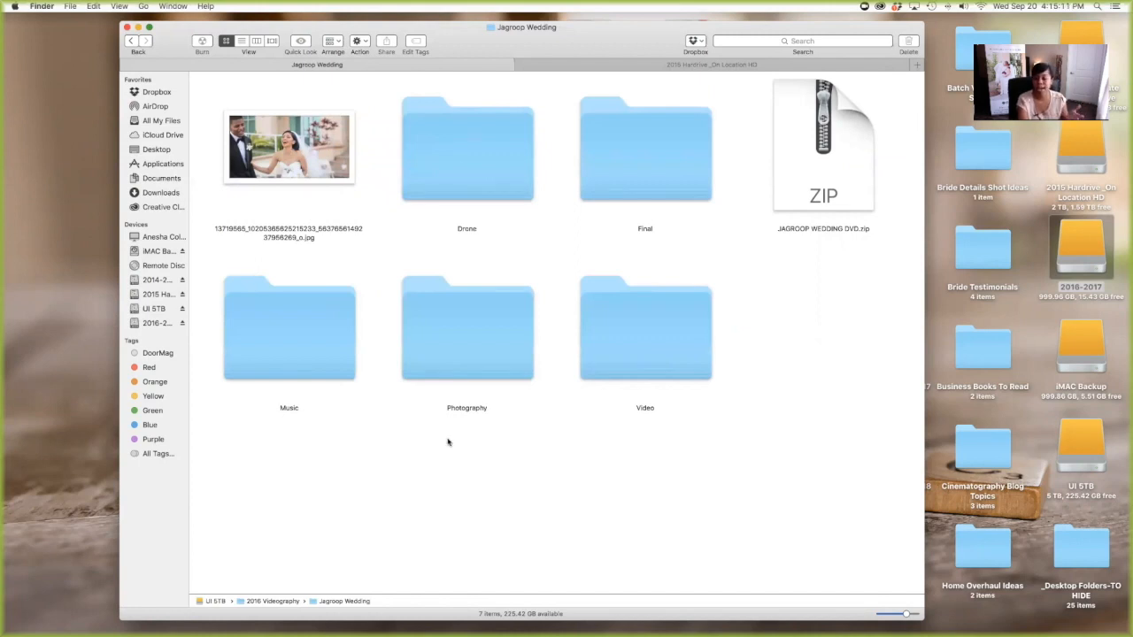
mouse_move(450, 446)
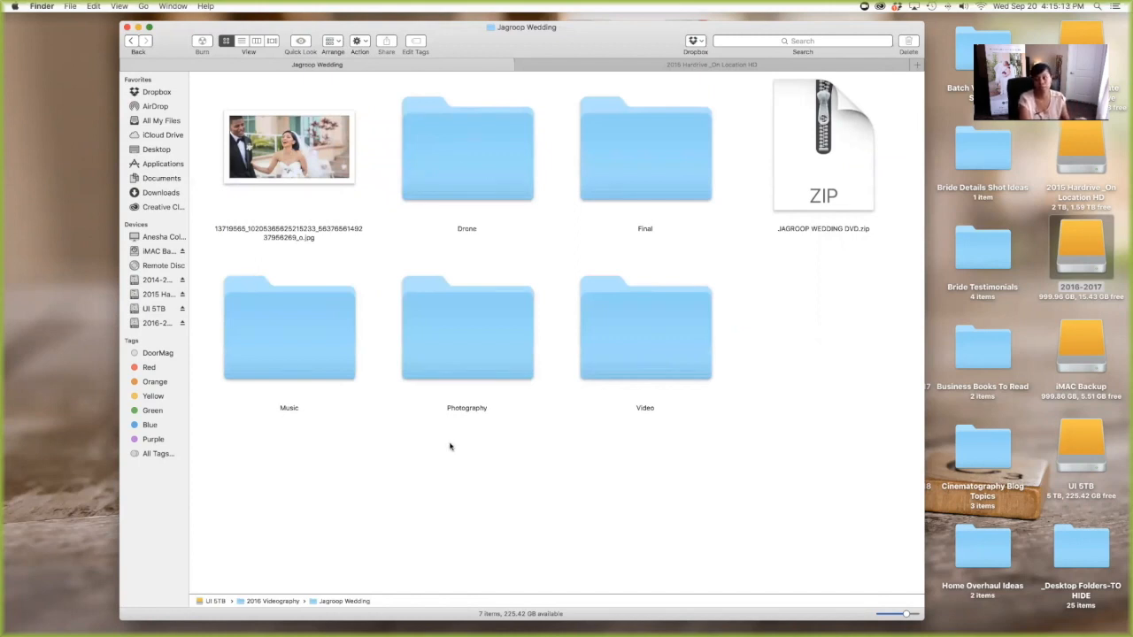
mouse_move(387, 277)
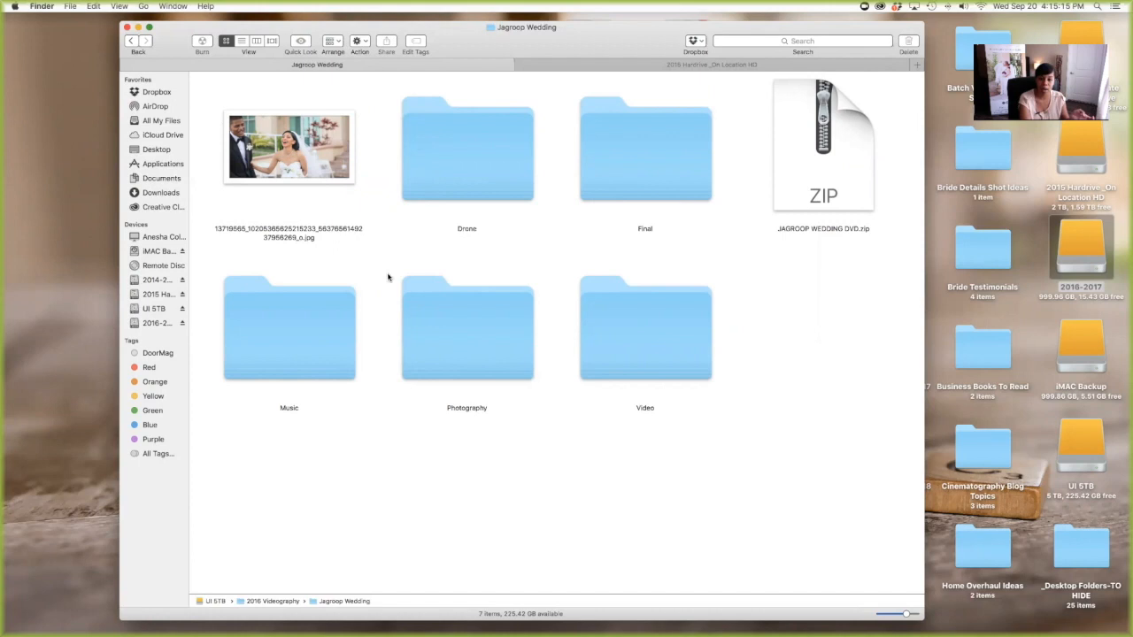
mouse_move(535, 518)
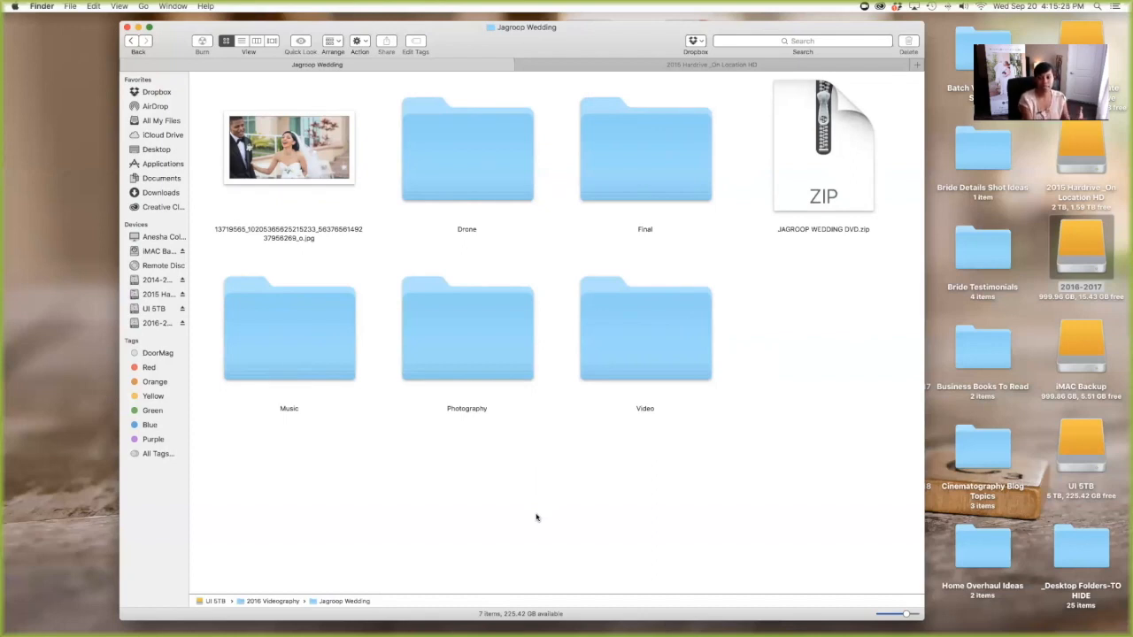
mouse_move(635, 506)
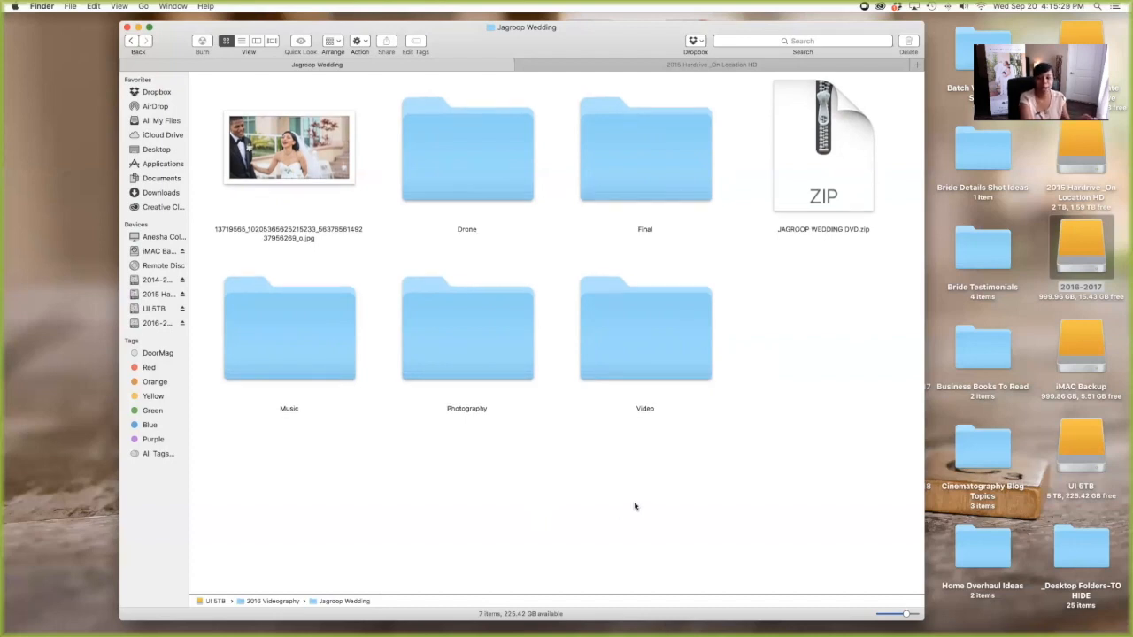
mouse_move(748, 316)
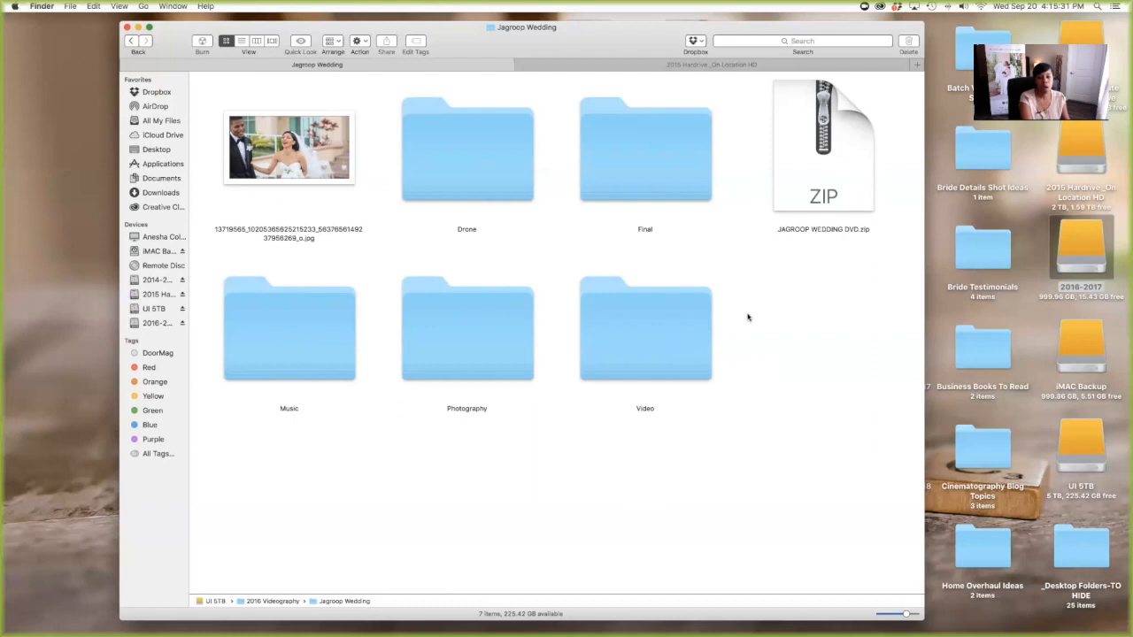
mouse_move(728, 433)
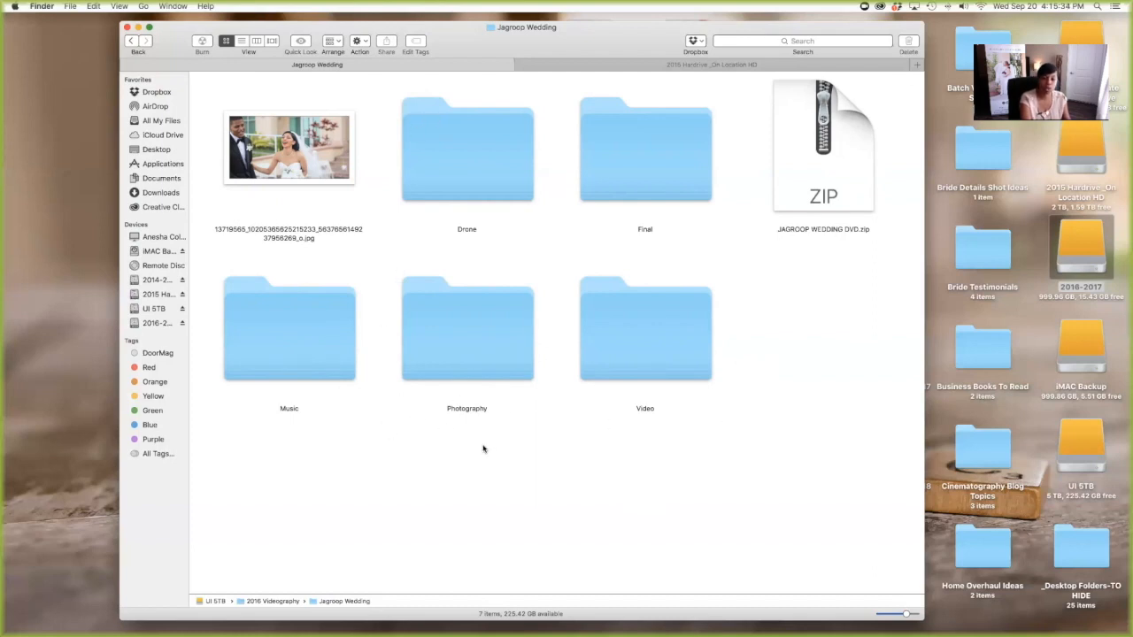
mouse_move(659, 544)
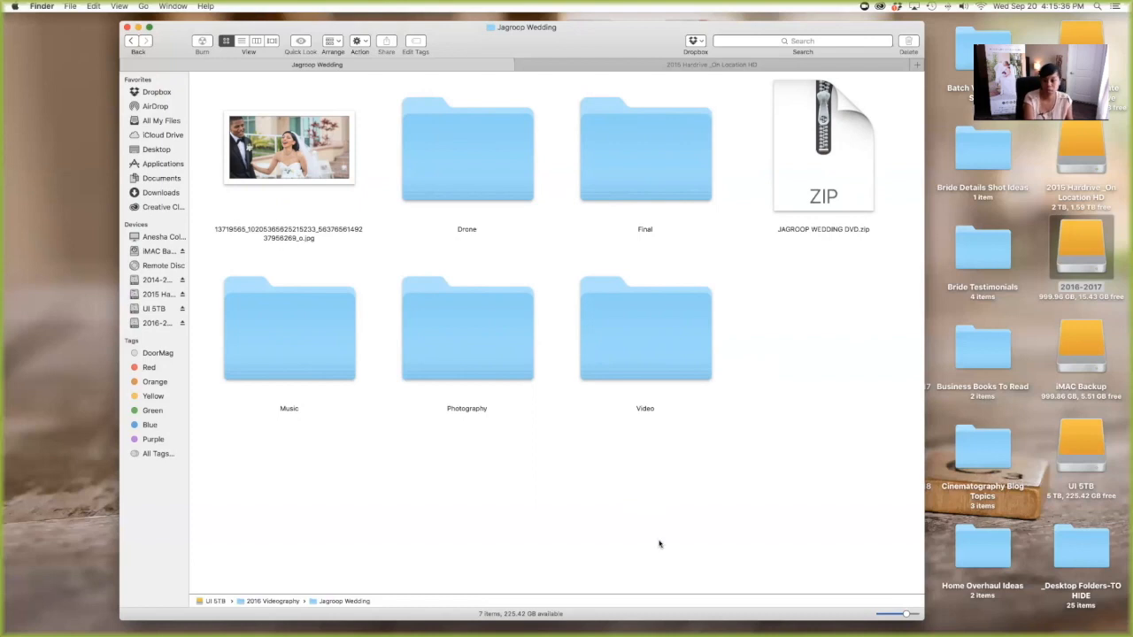
mouse_move(337, 340)
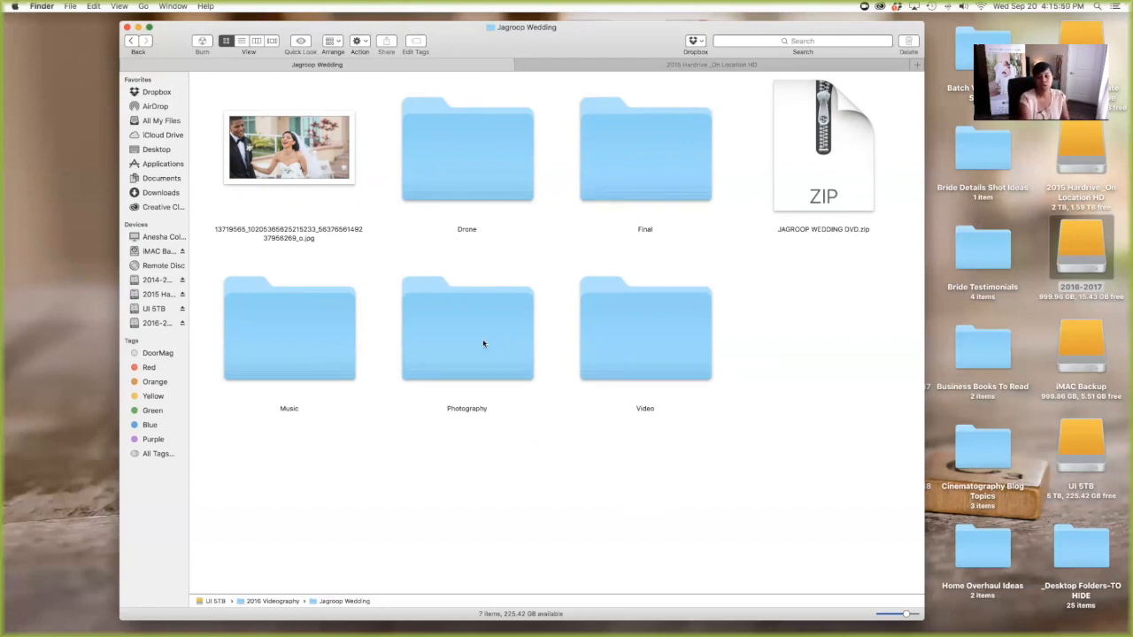
mouse_move(481, 342)
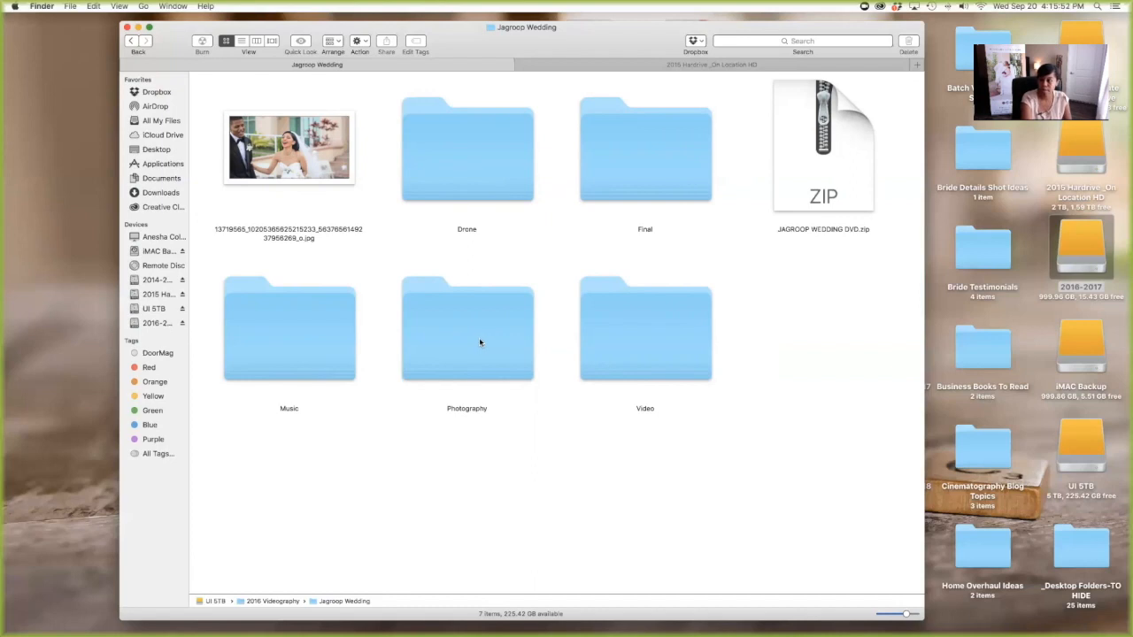
mouse_move(504, 524)
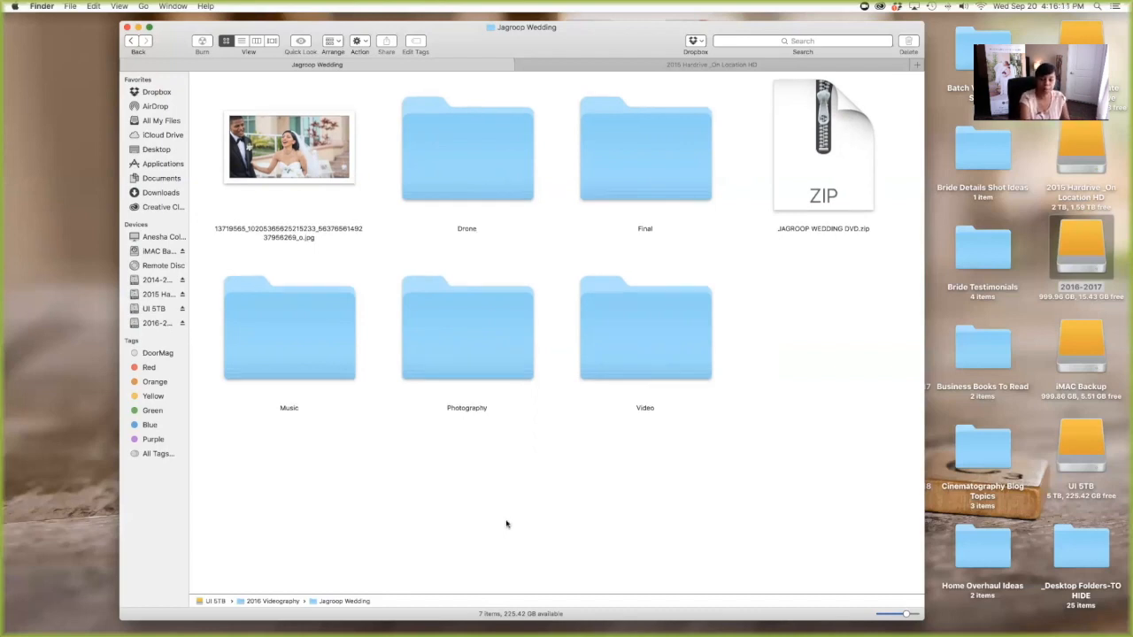
mouse_move(466, 143)
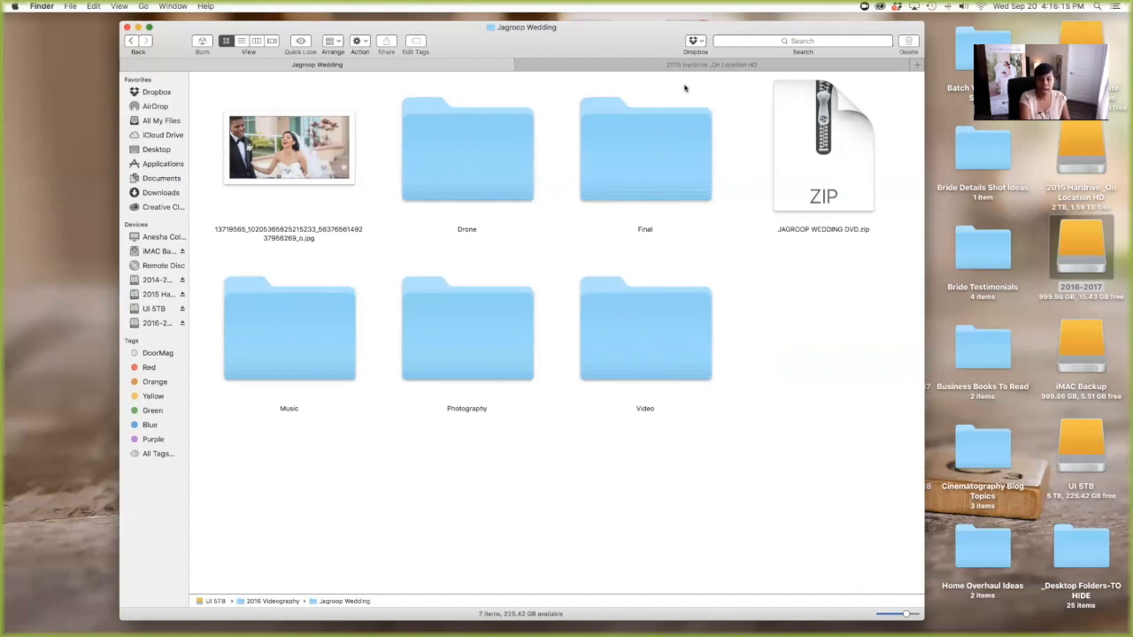
View the Drone folder's single DJI_0001.MOV clip, then return to Jagroop Wedding.
double_click(466, 149)
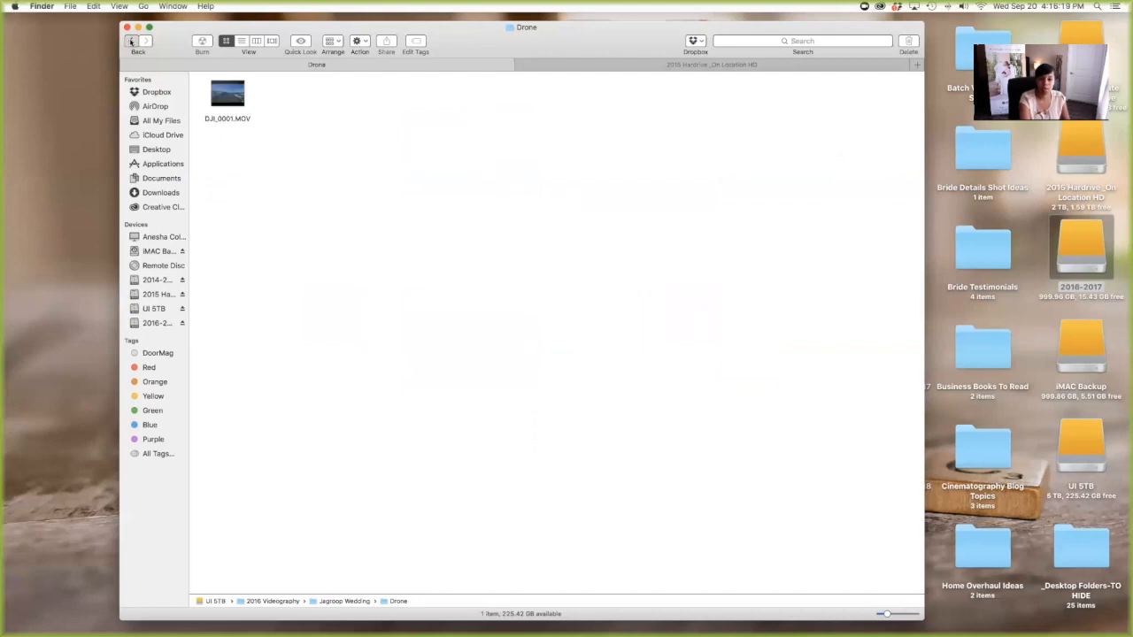
click(131, 41)
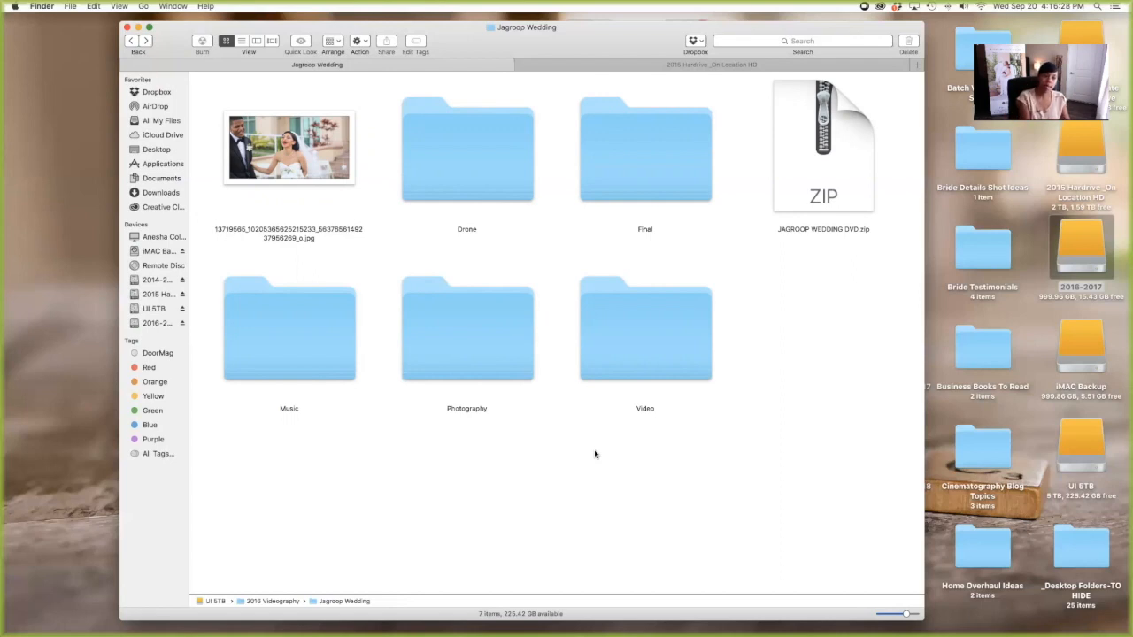
mouse_move(712, 506)
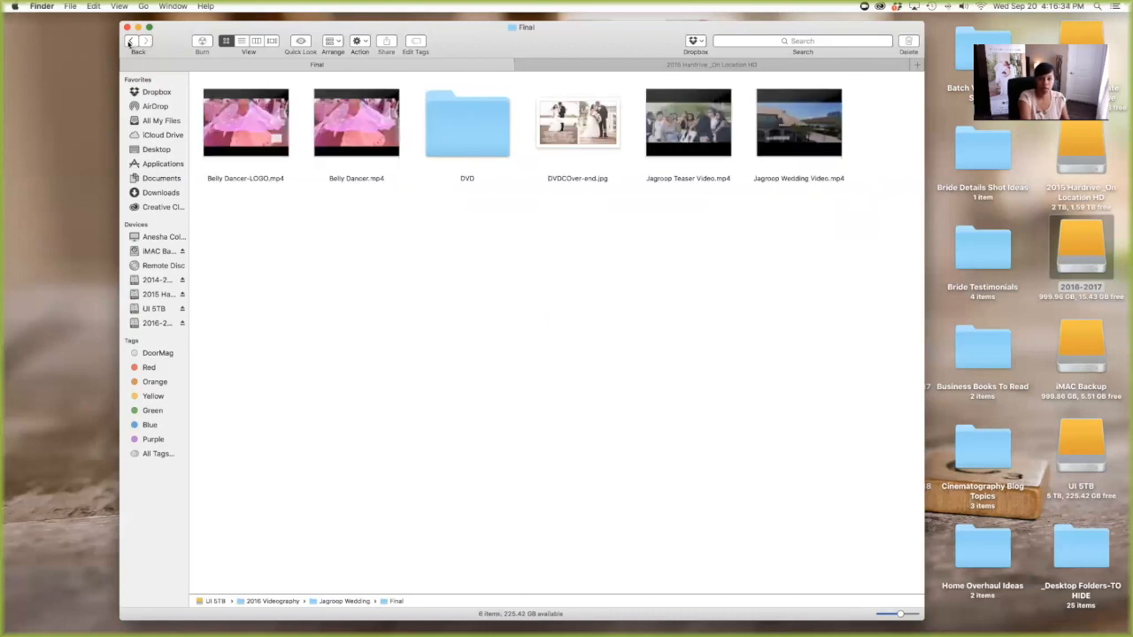
mouse_move(682, 312)
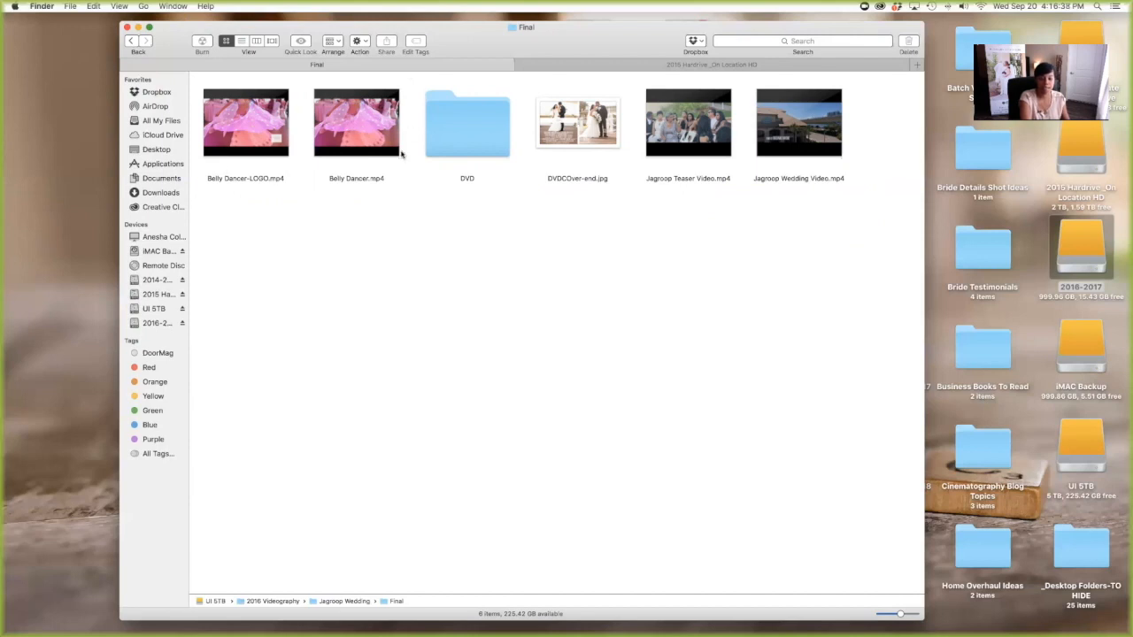
mouse_move(246, 122)
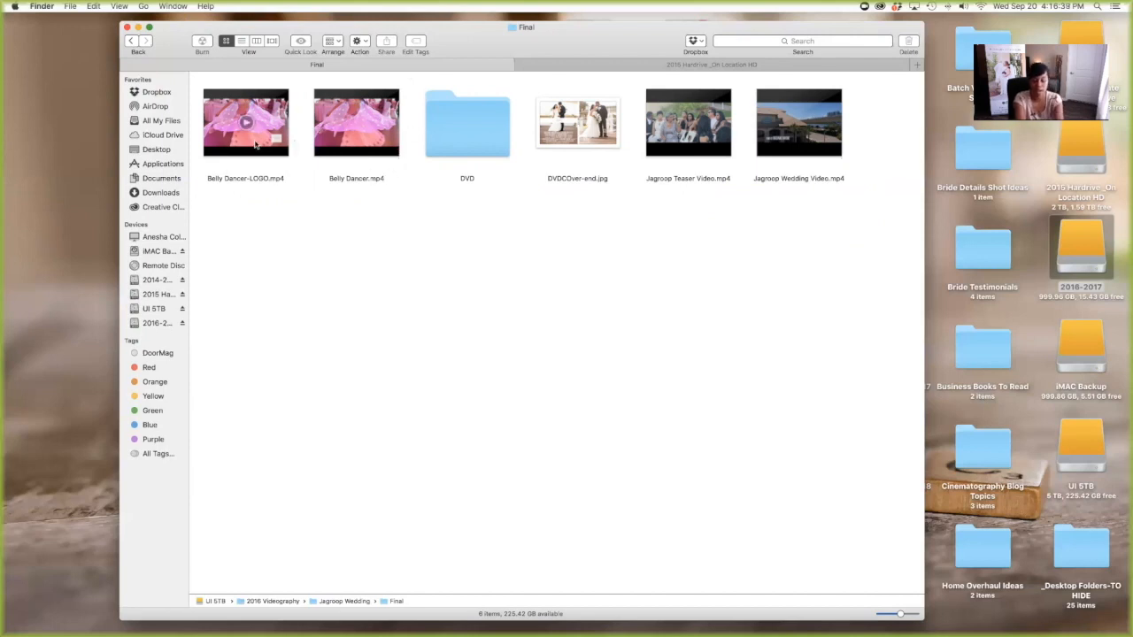
click(356, 122)
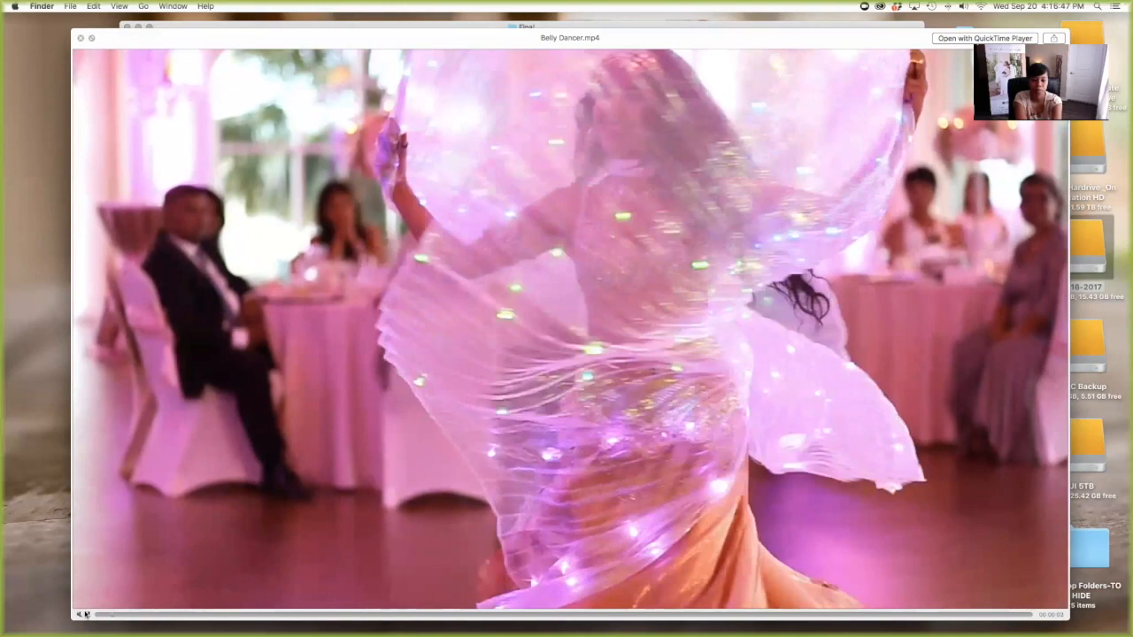
click(80, 614)
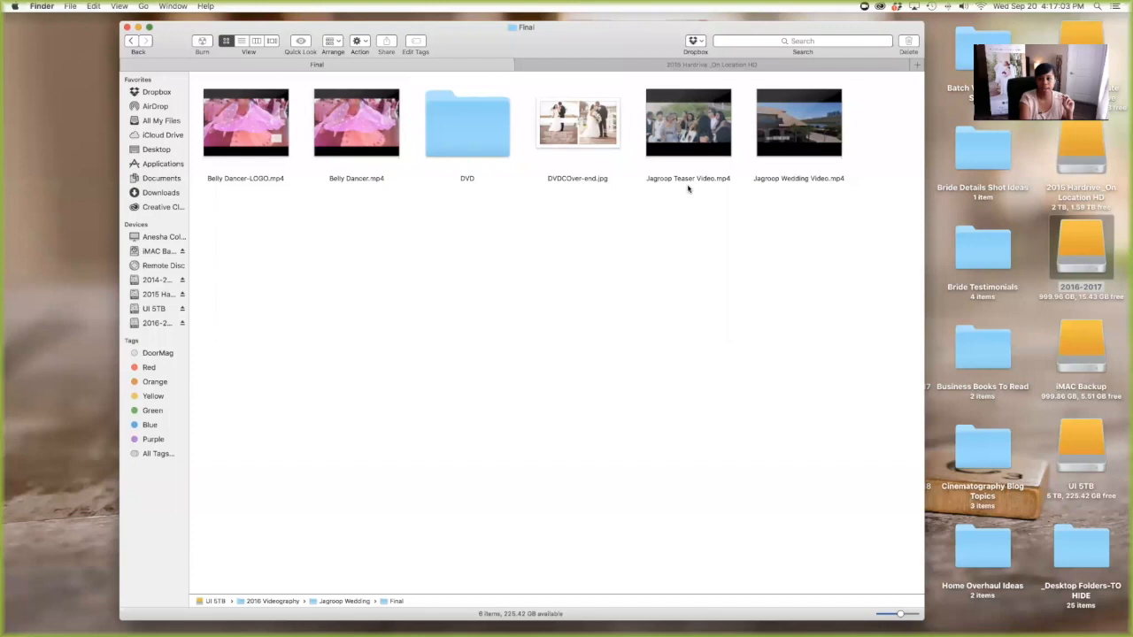
click(687, 122)
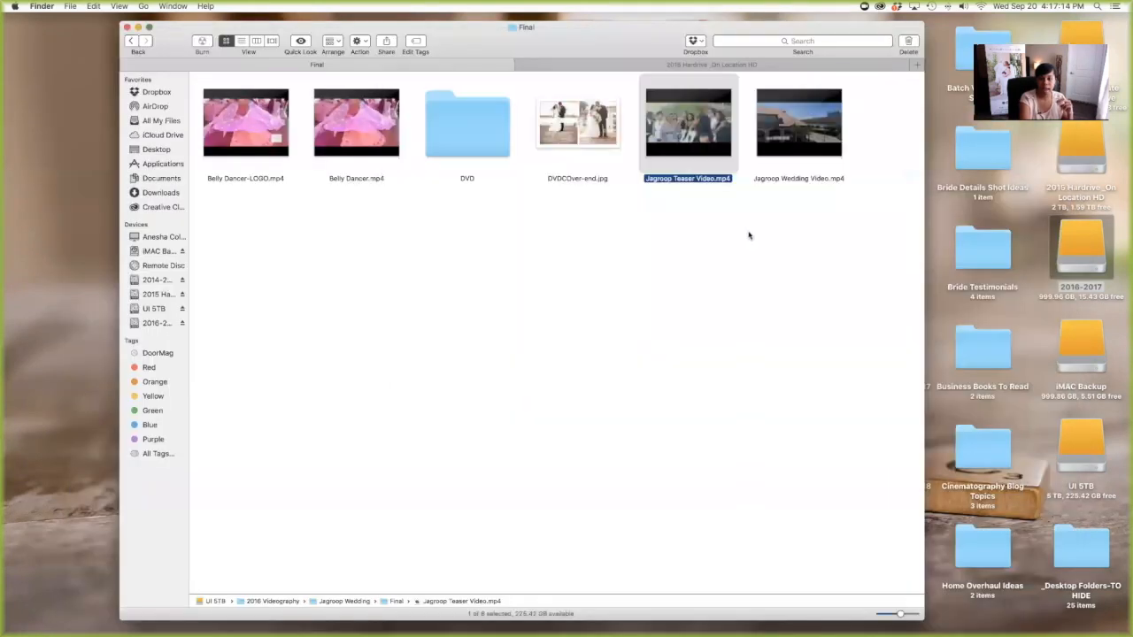
Preview and play Jagroop Wedding Video.mp4, then close the preview.
click(797, 123)
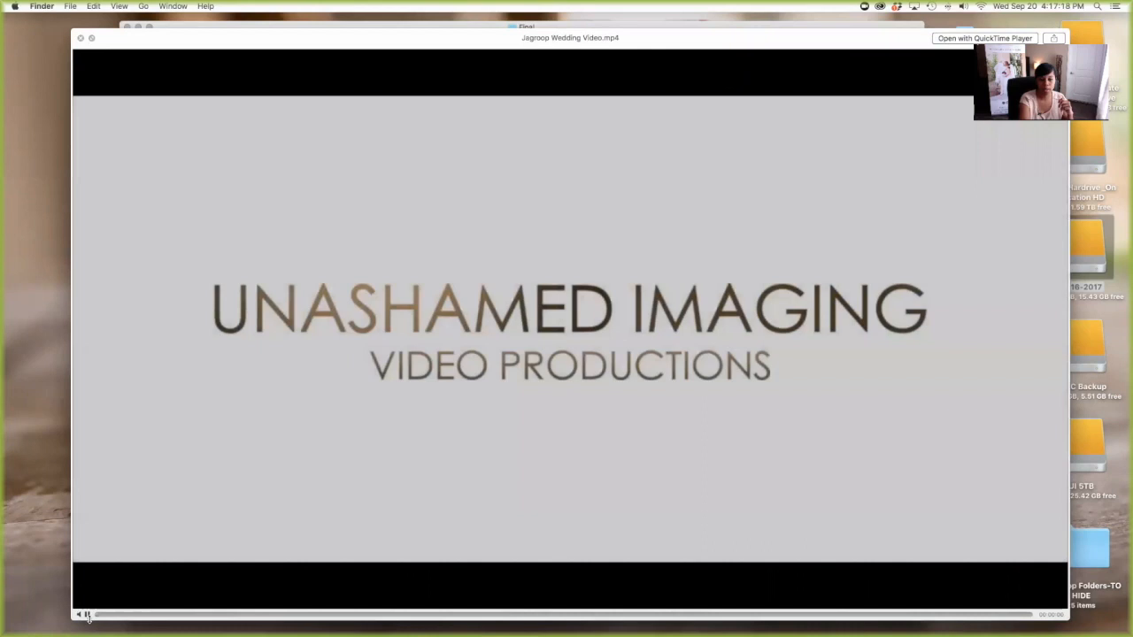
click(80, 615)
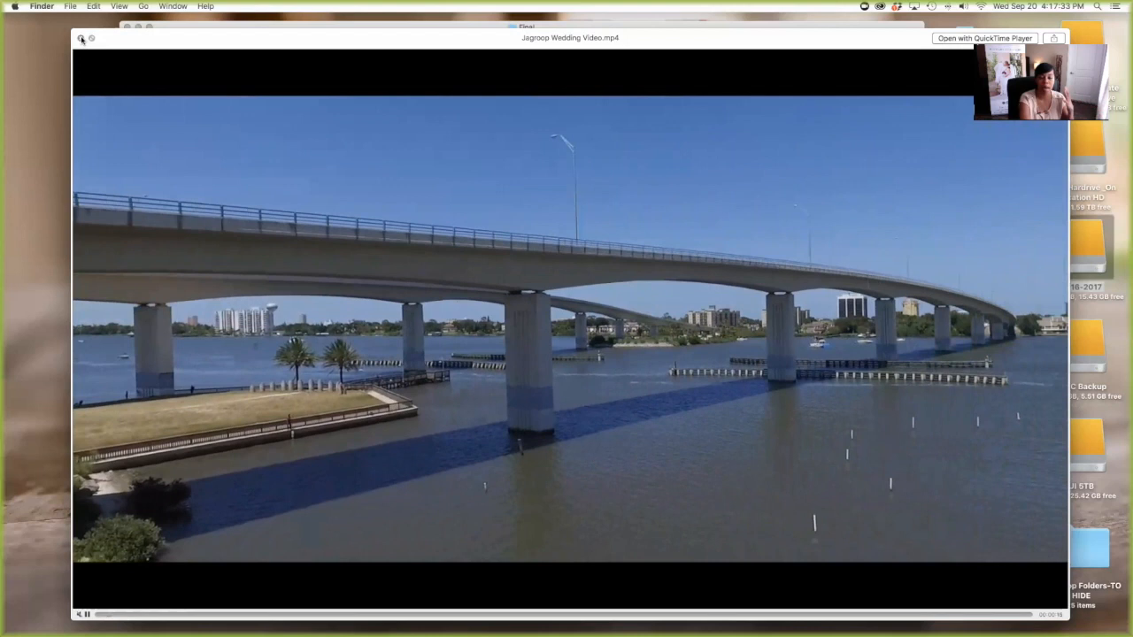
click(81, 38)
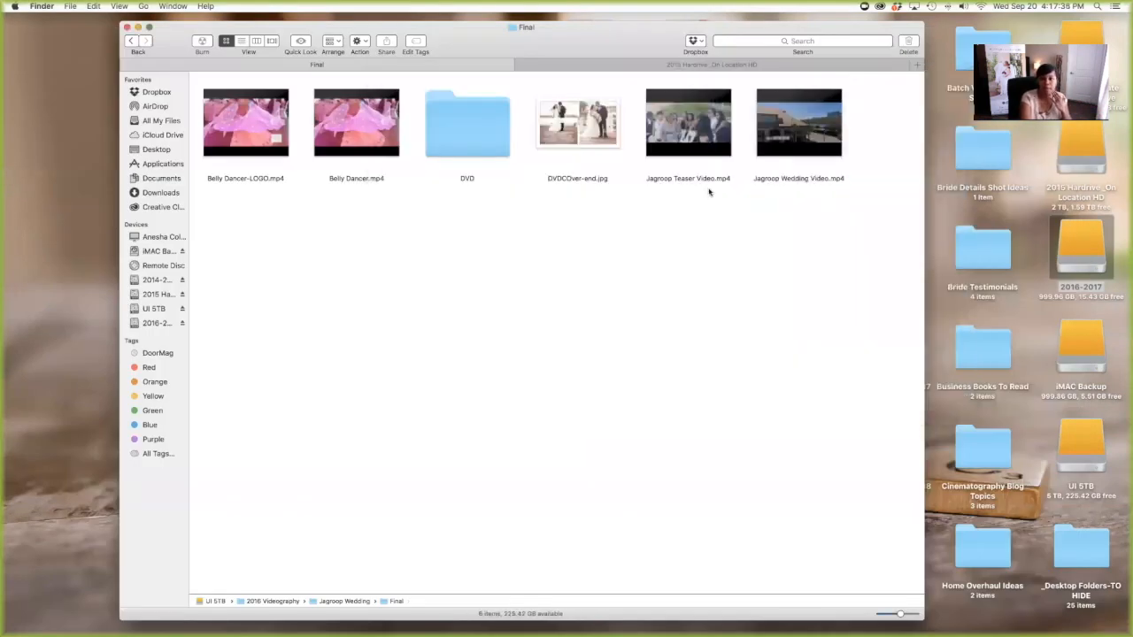
click(577, 123)
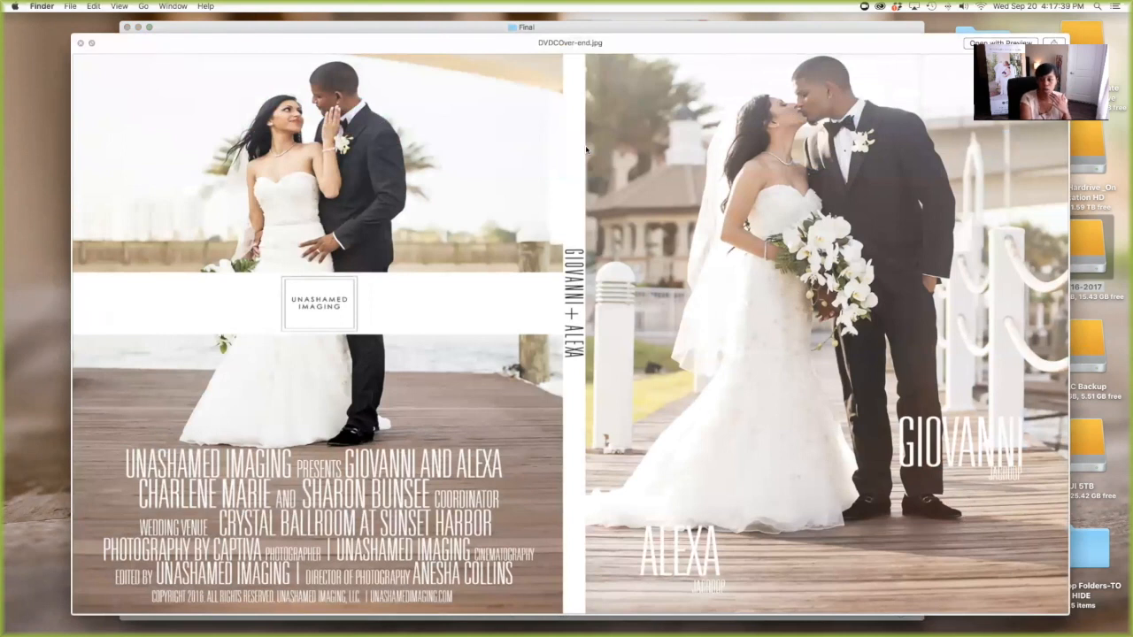
mouse_move(687, 42)
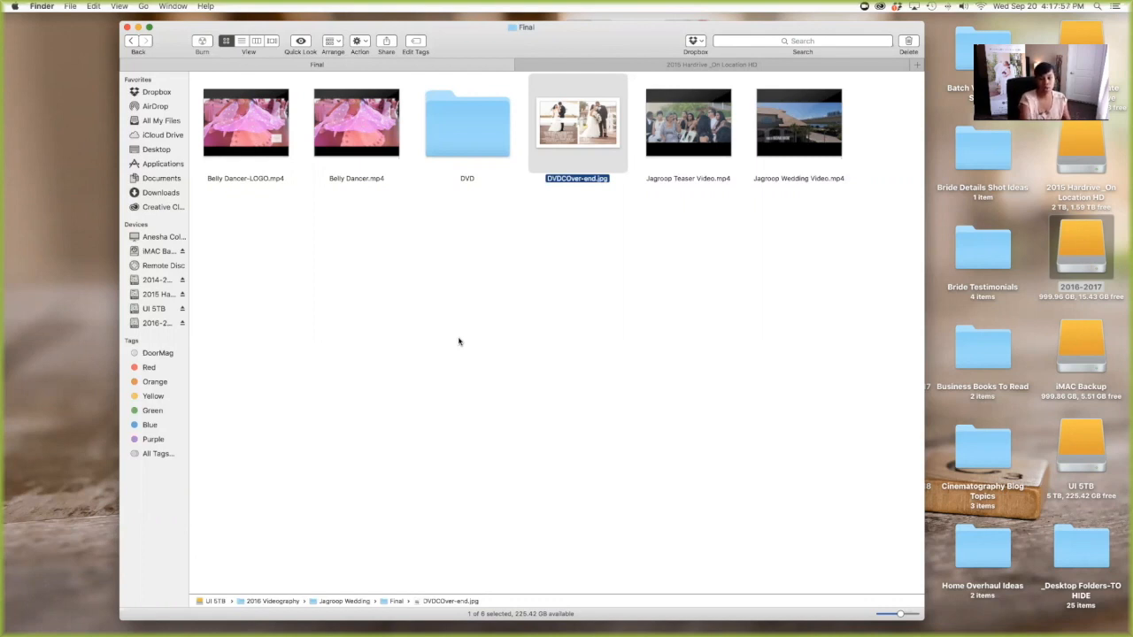
click(458, 341)
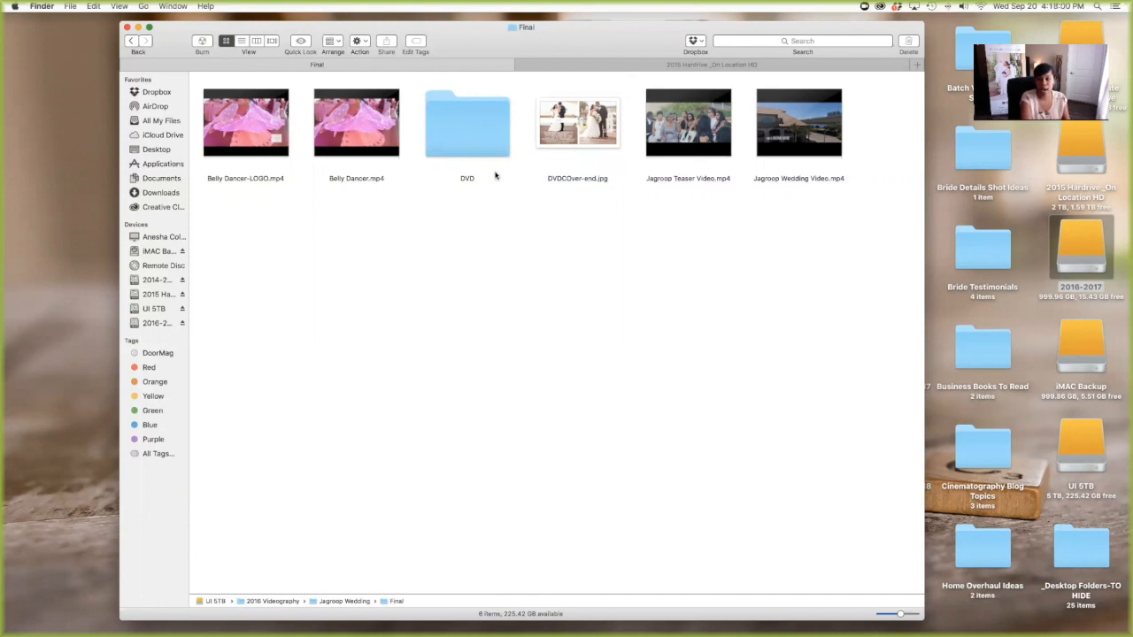
Check the DVD folder's single DVD Cover-DVD Label folder, then back up to Jagroop Wedding.
double_click(467, 123)
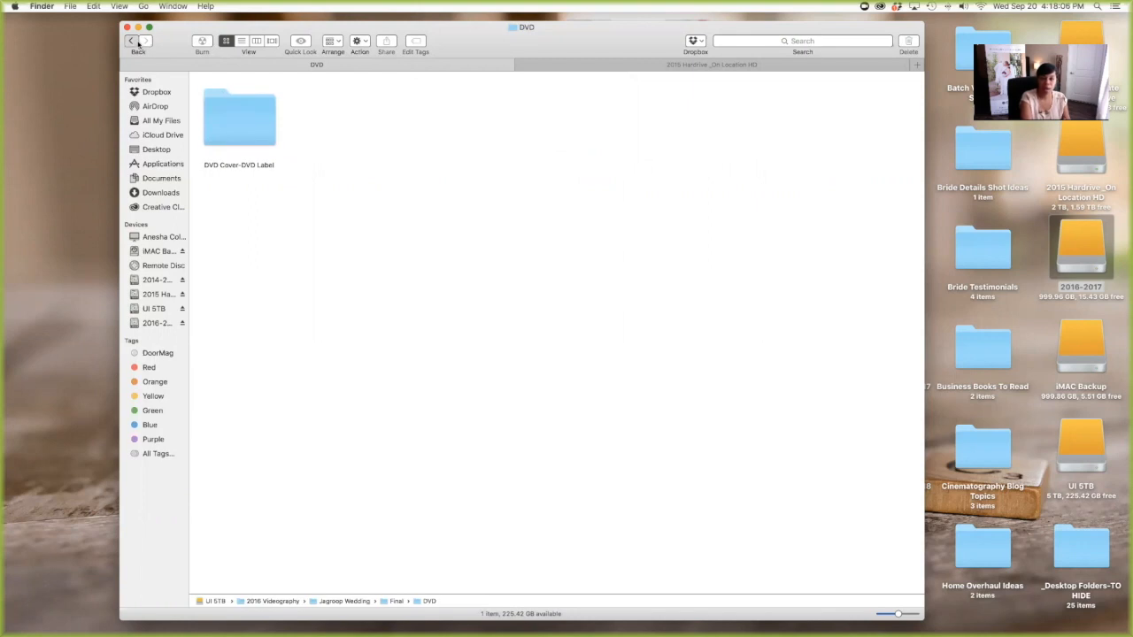
click(130, 41)
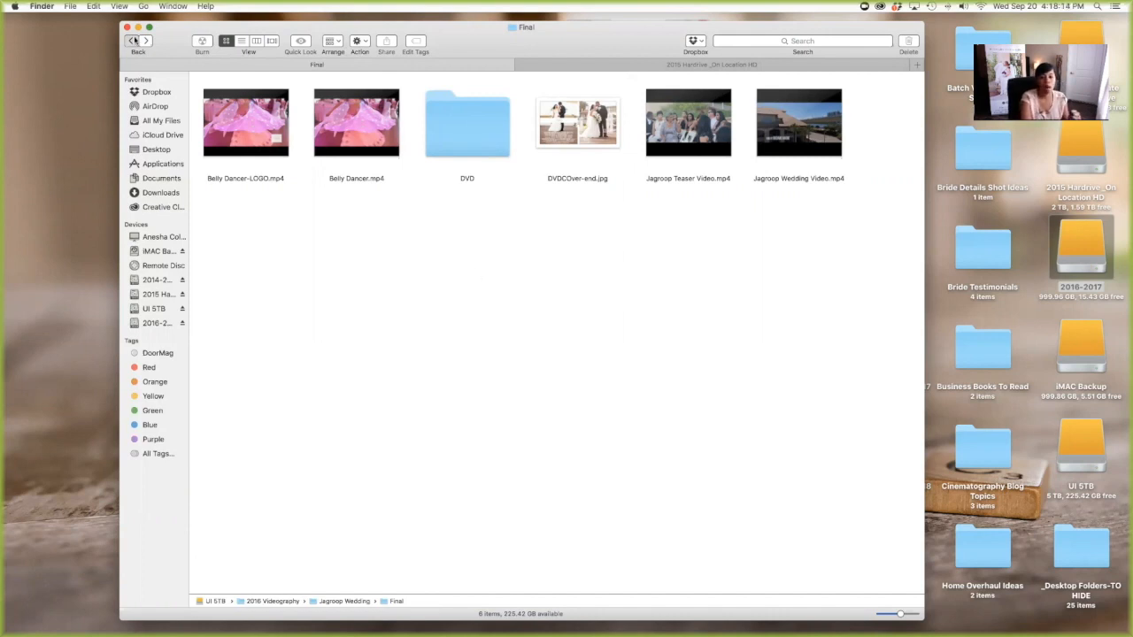
click(131, 41)
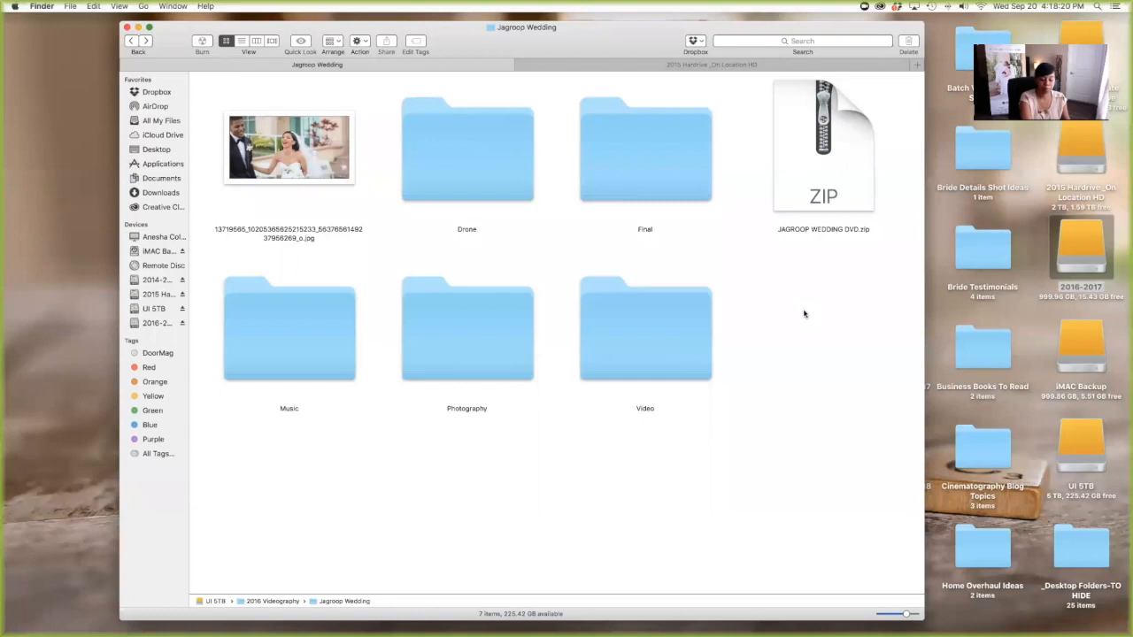
mouse_move(804, 195)
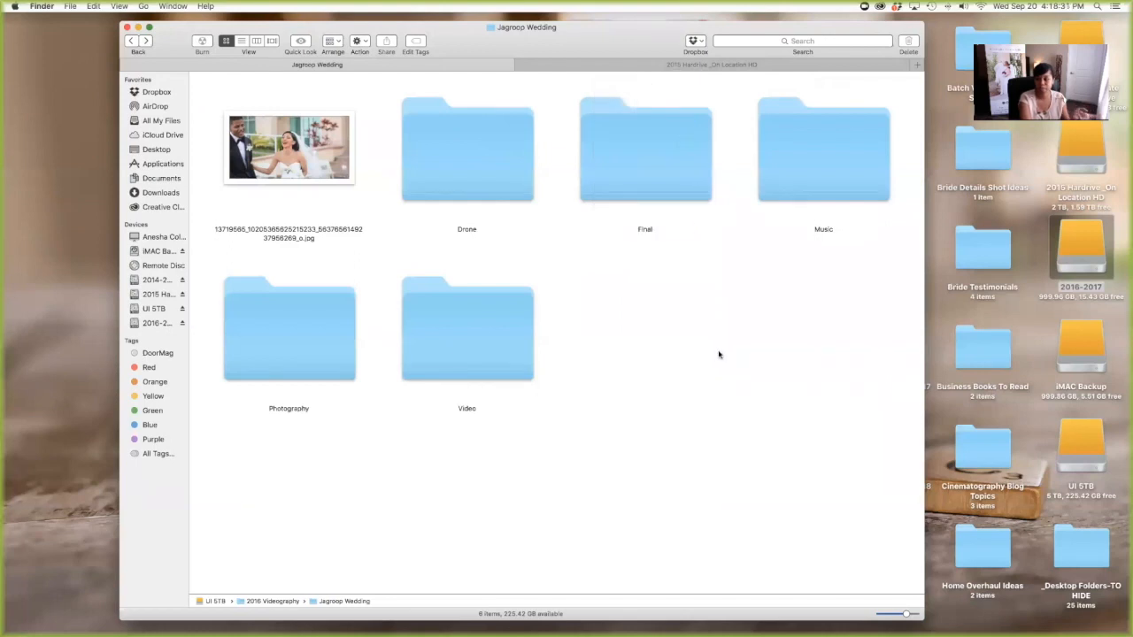
mouse_move(727, 423)
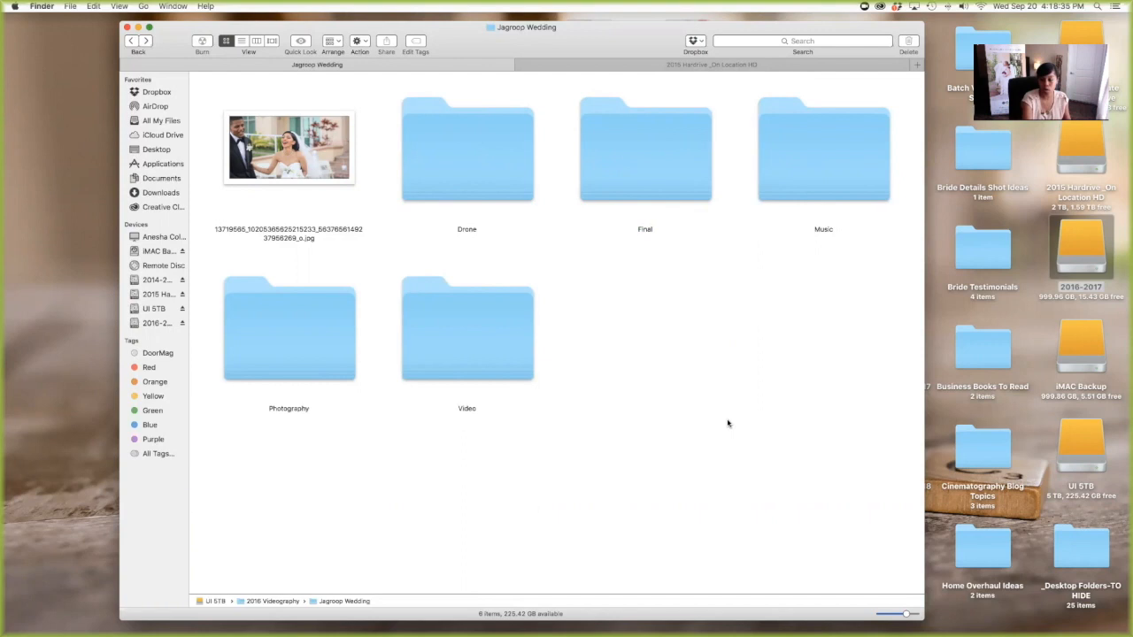
mouse_move(742, 377)
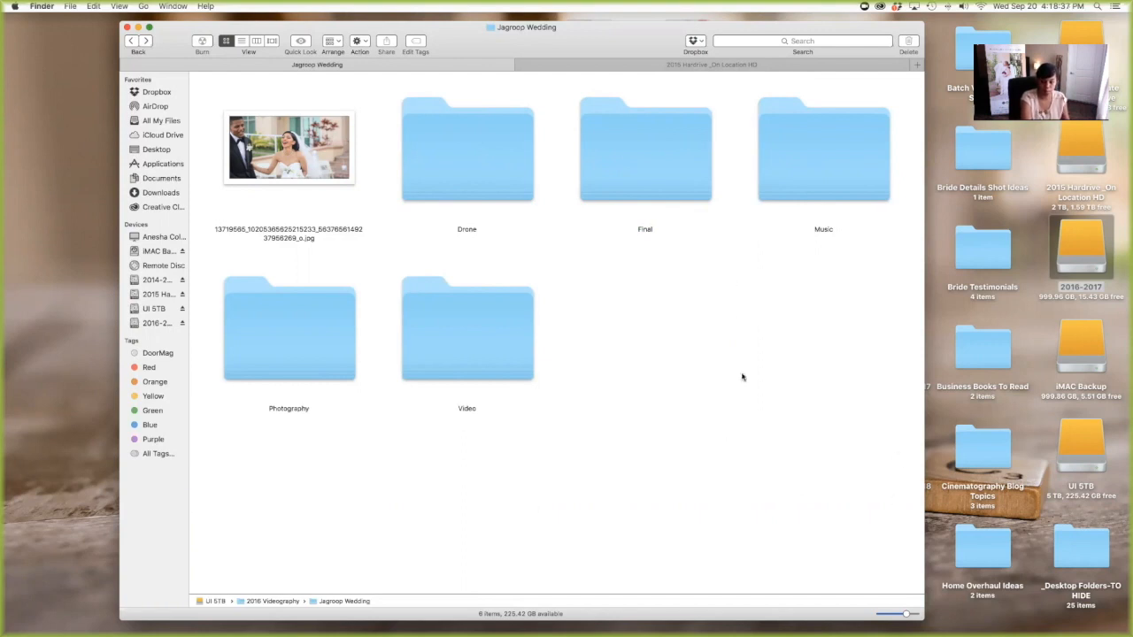
mouse_move(494, 321)
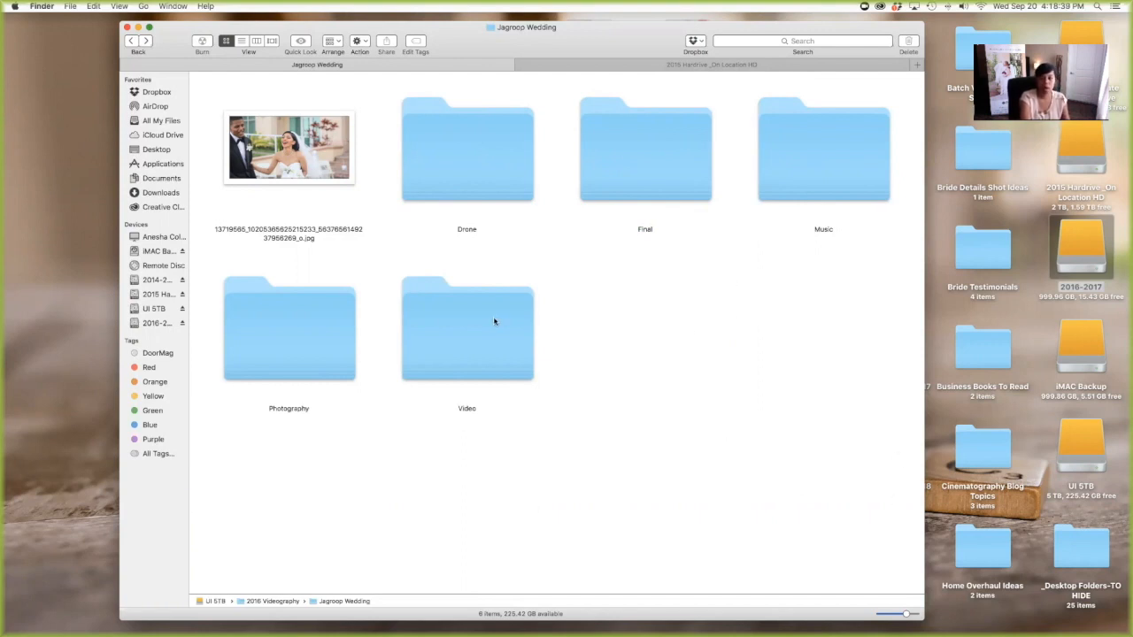
mouse_move(532, 289)
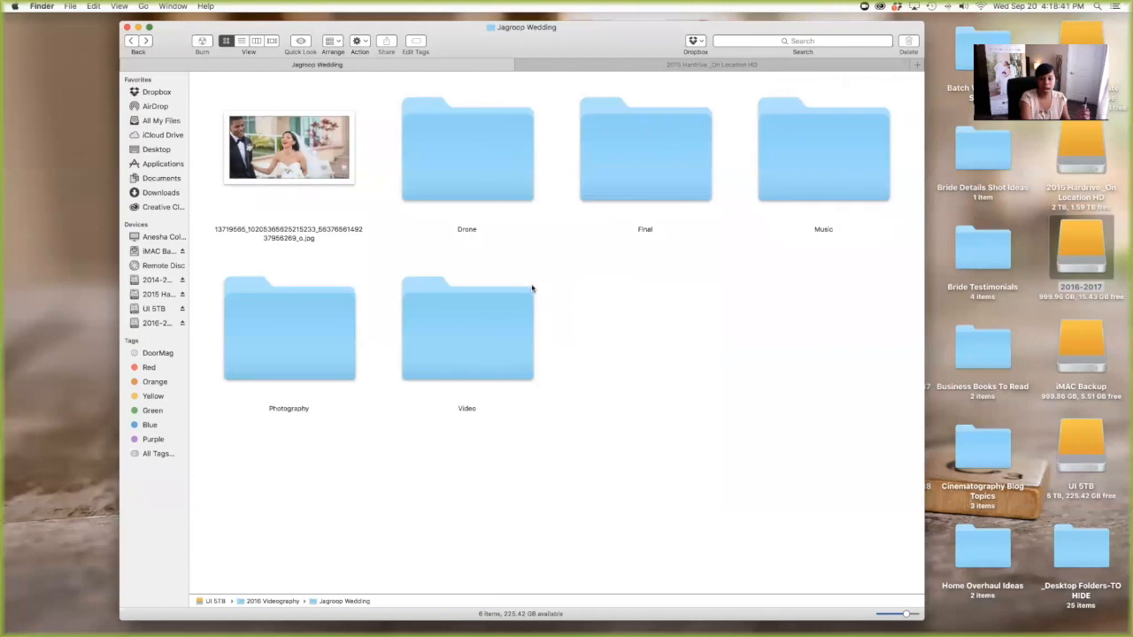
mouse_move(567, 281)
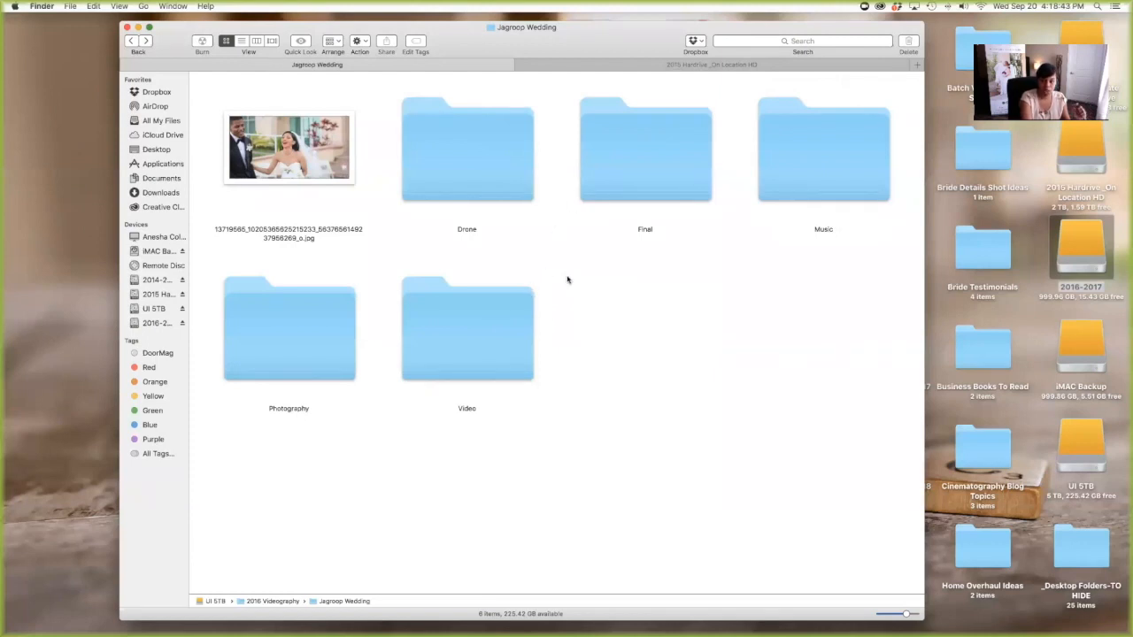
Select the Video folder in the six-item Jagroop Wedding folder.
click(467, 328)
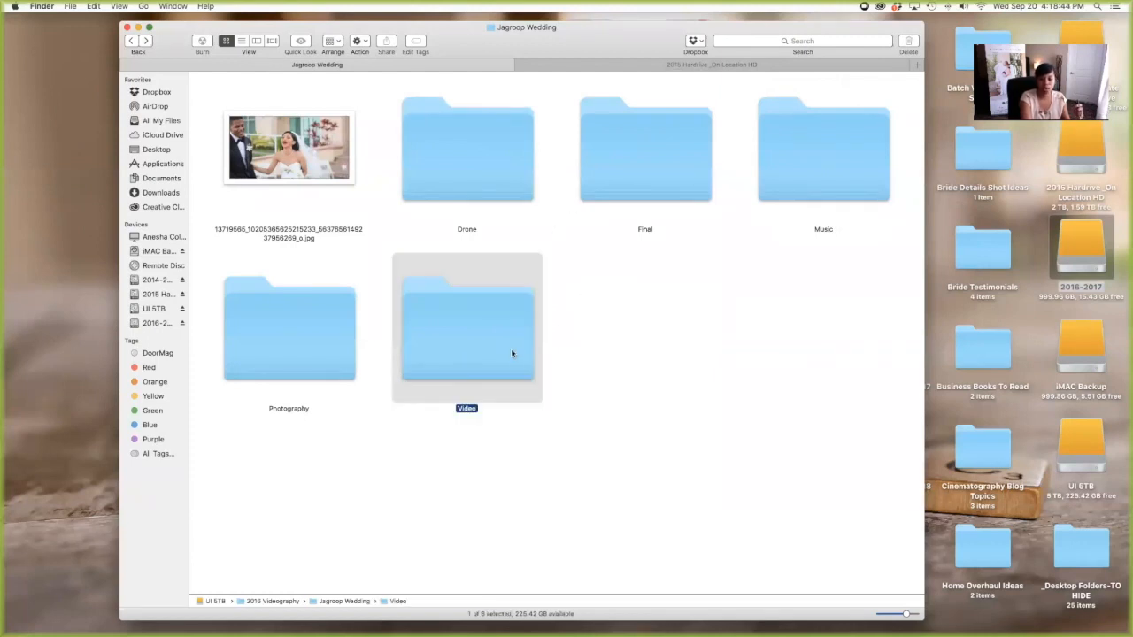
double_click(466, 328)
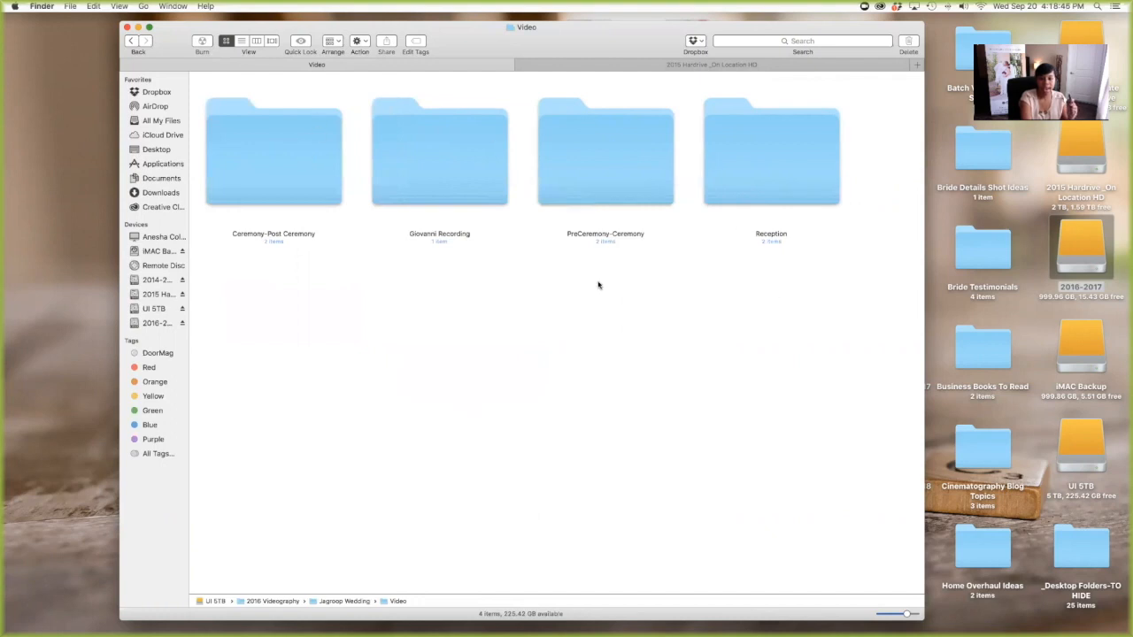
mouse_move(262, 242)
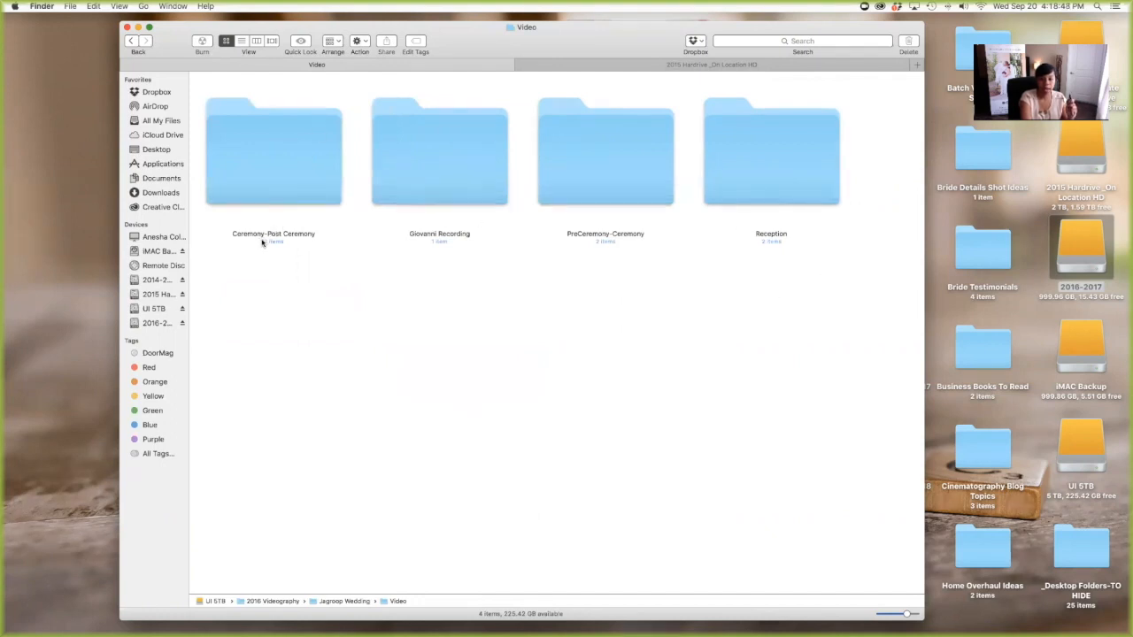
mouse_move(690, 250)
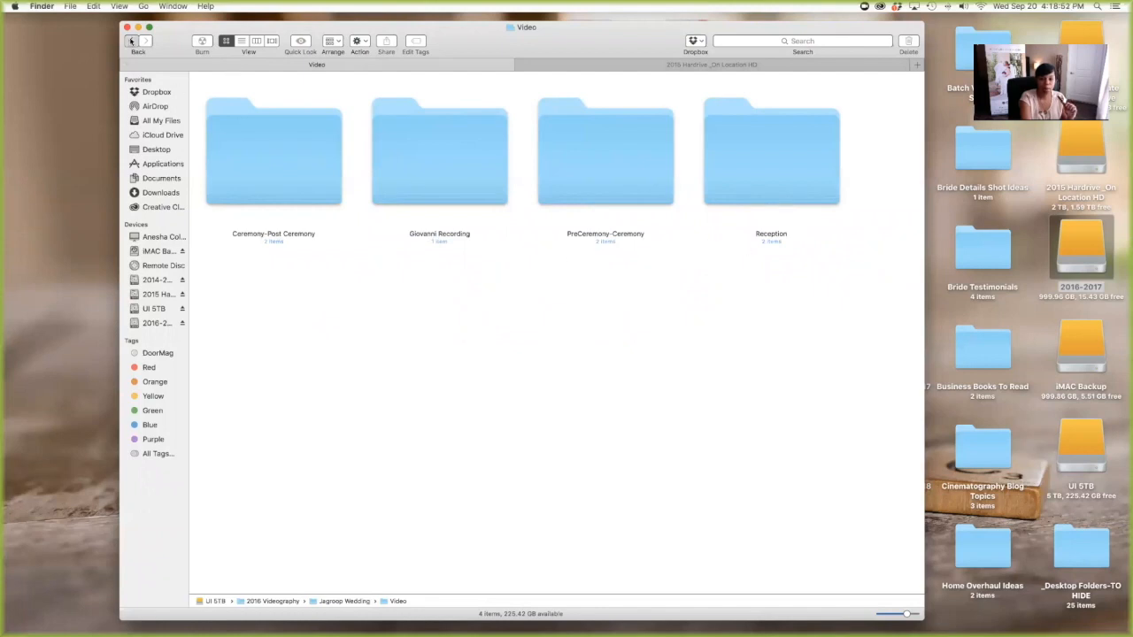
click(130, 40)
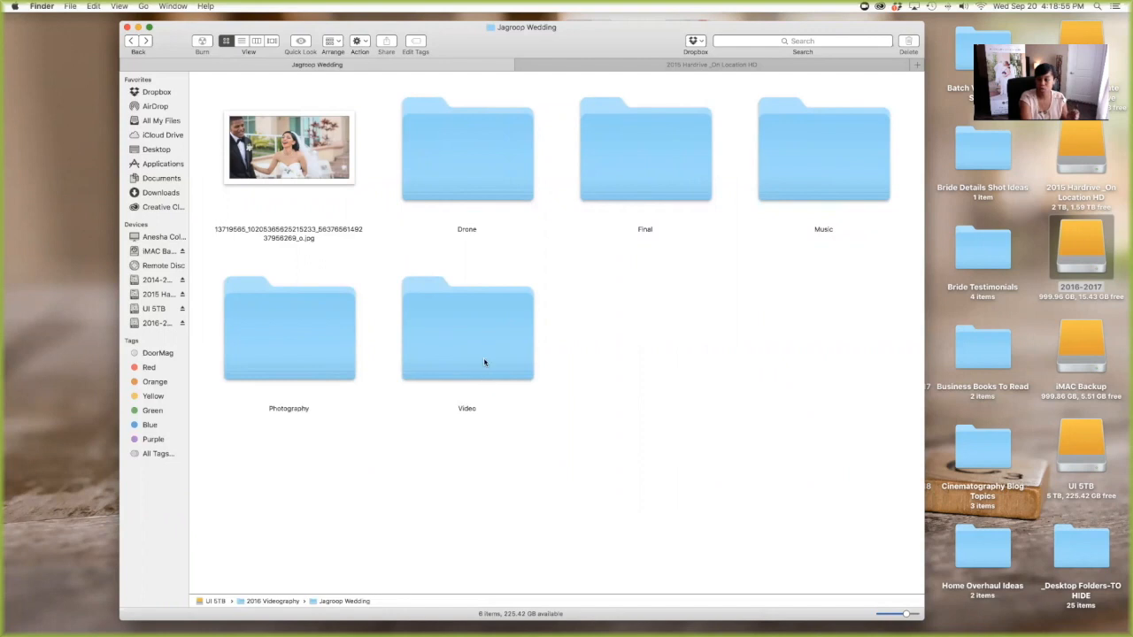
mouse_move(483, 333)
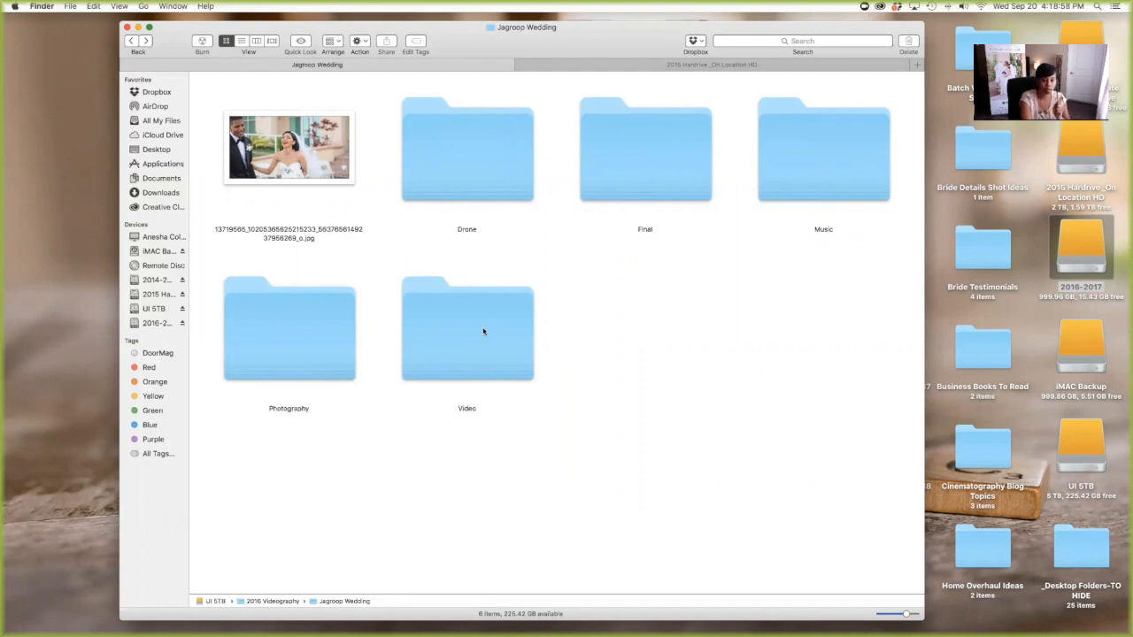
mouse_move(498, 369)
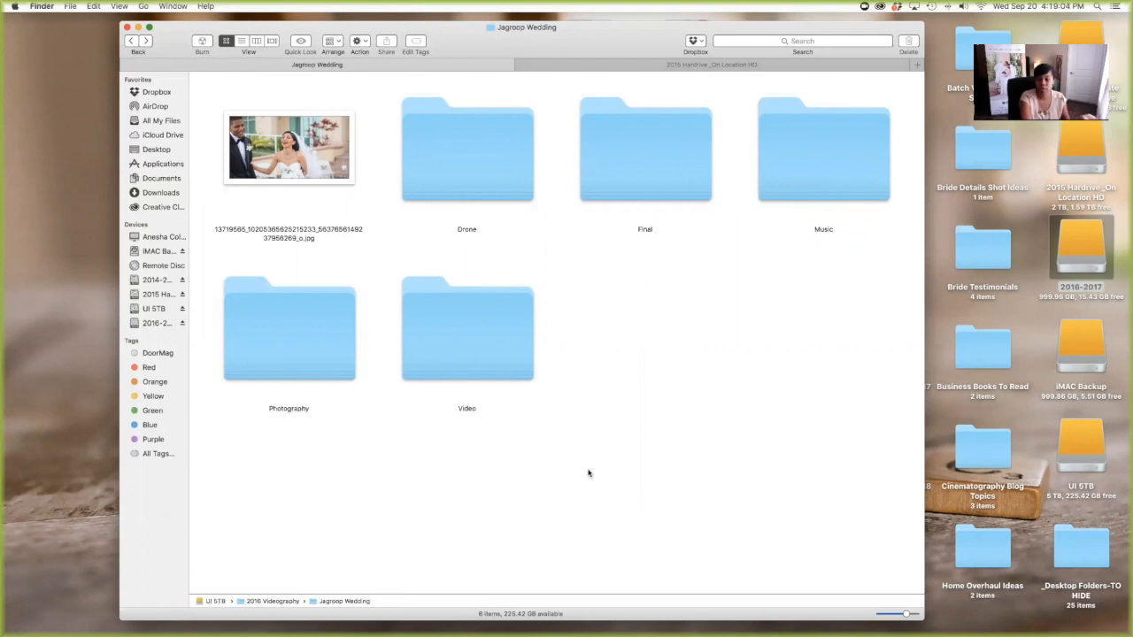
click(467, 327)
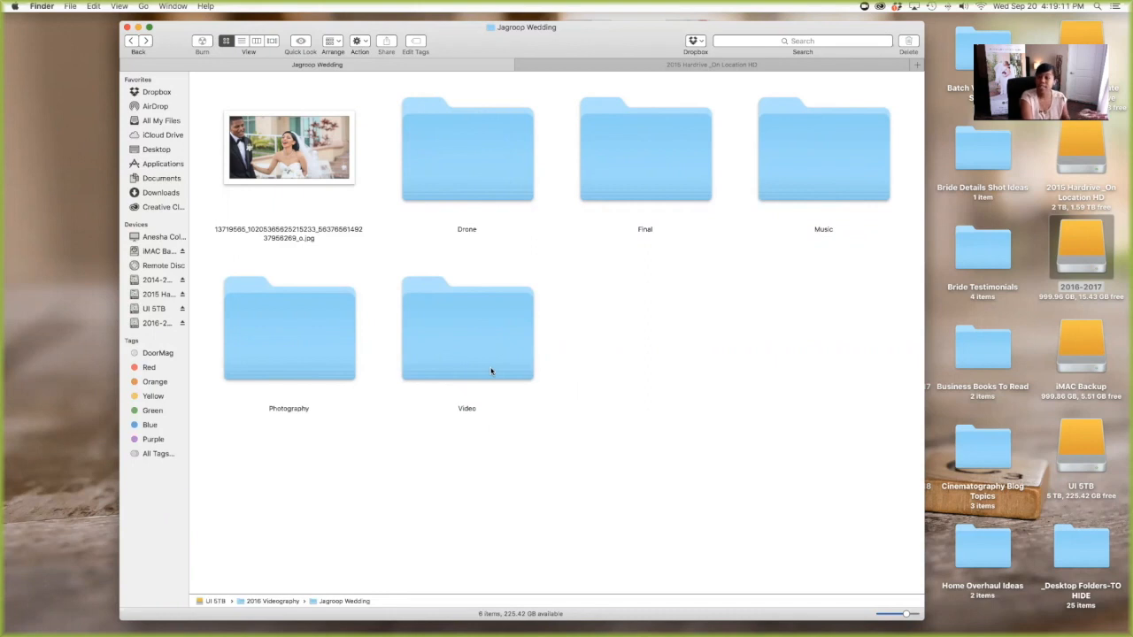
mouse_move(495, 371)
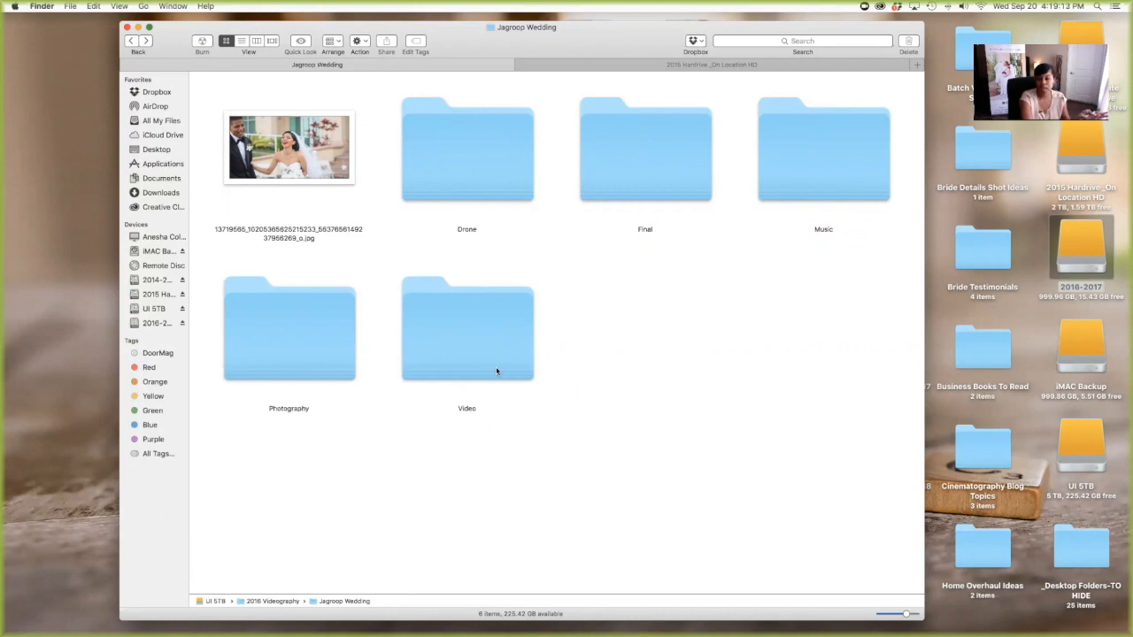
mouse_move(485, 411)
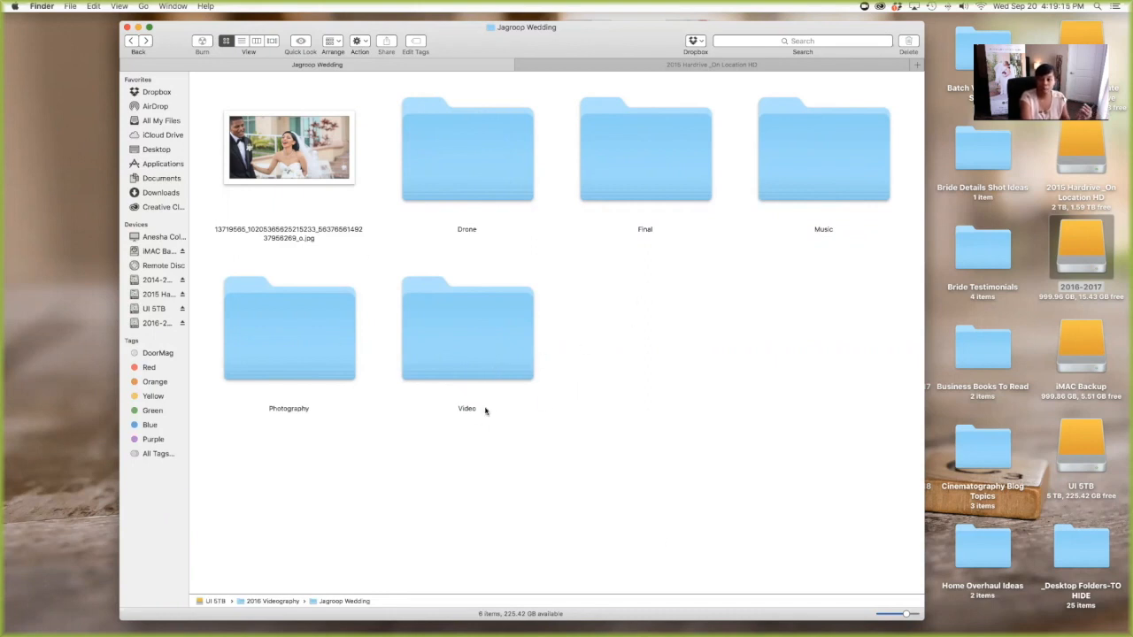
mouse_move(486, 375)
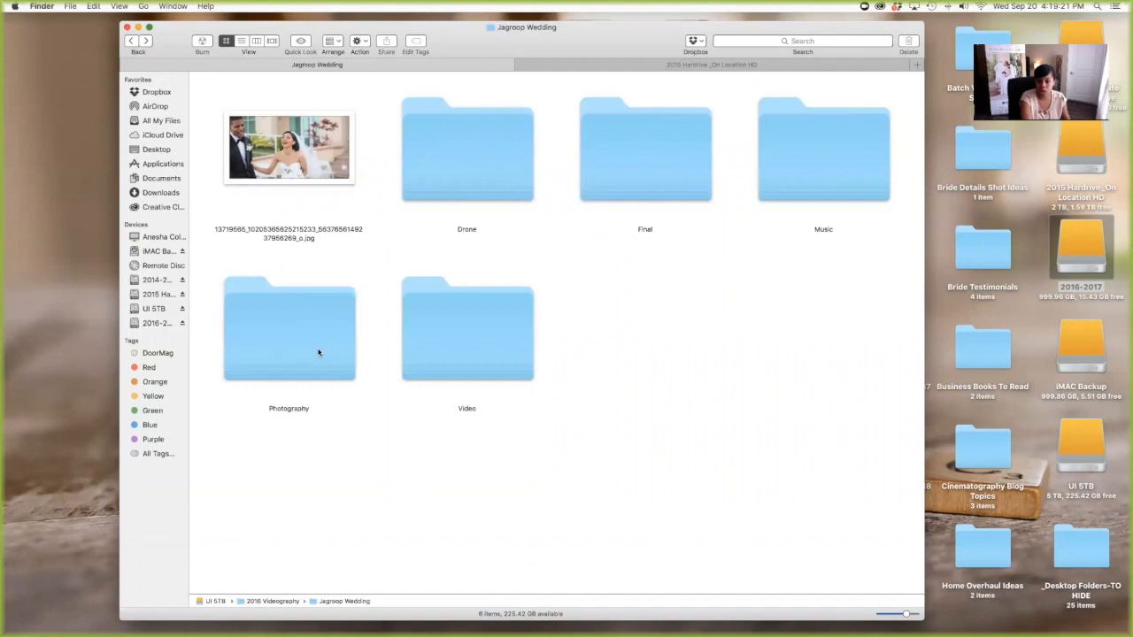
mouse_move(429, 347)
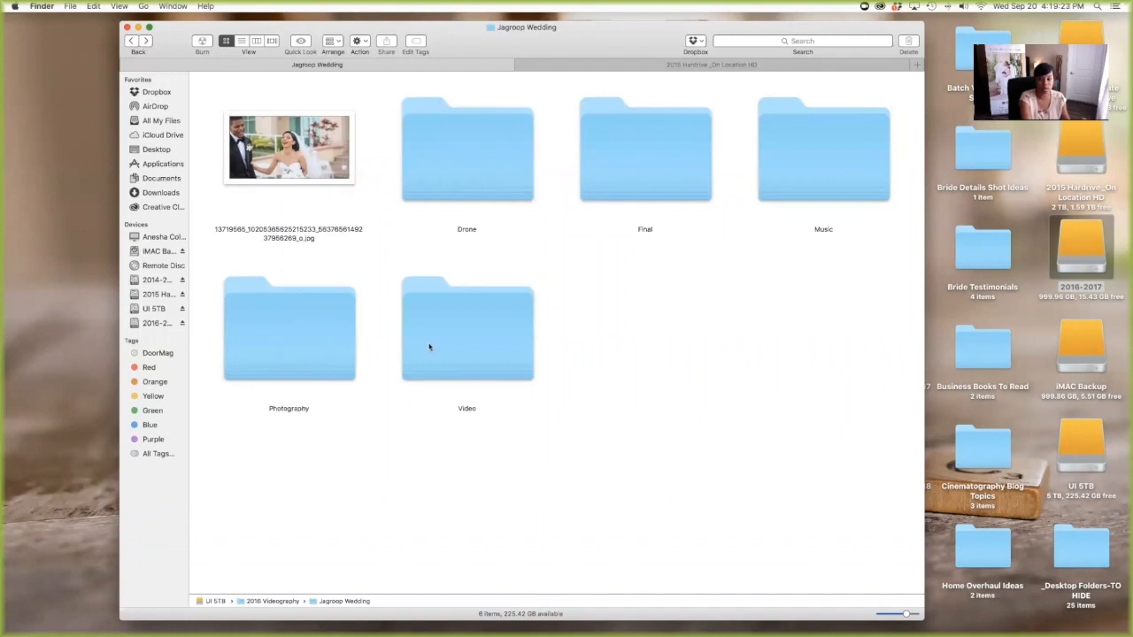
double_click(466, 330)
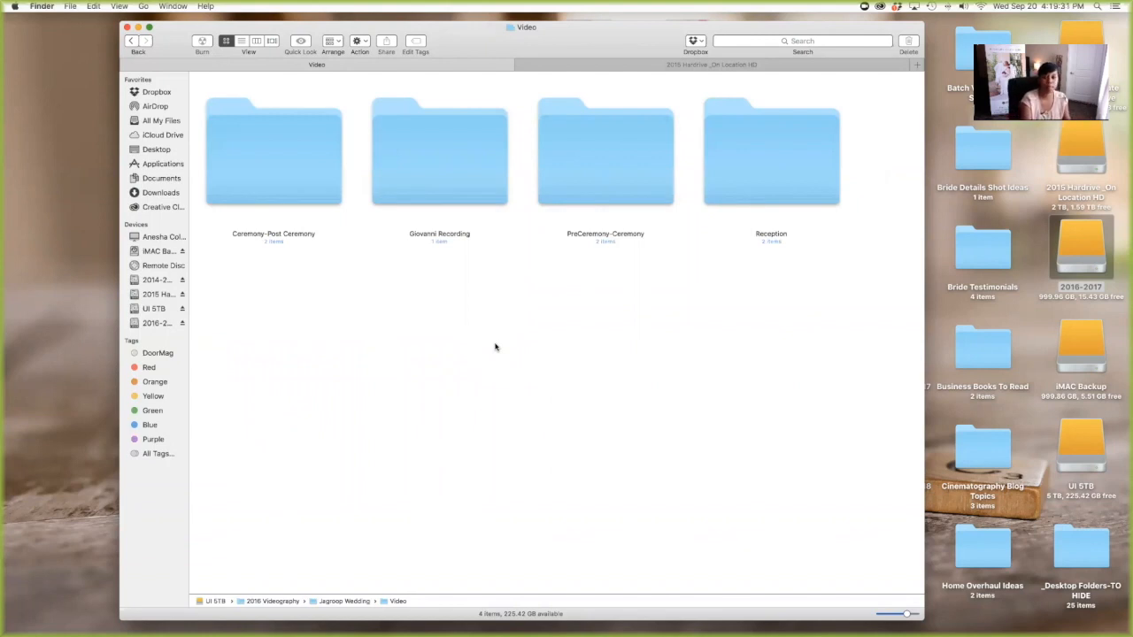
mouse_move(315, 281)
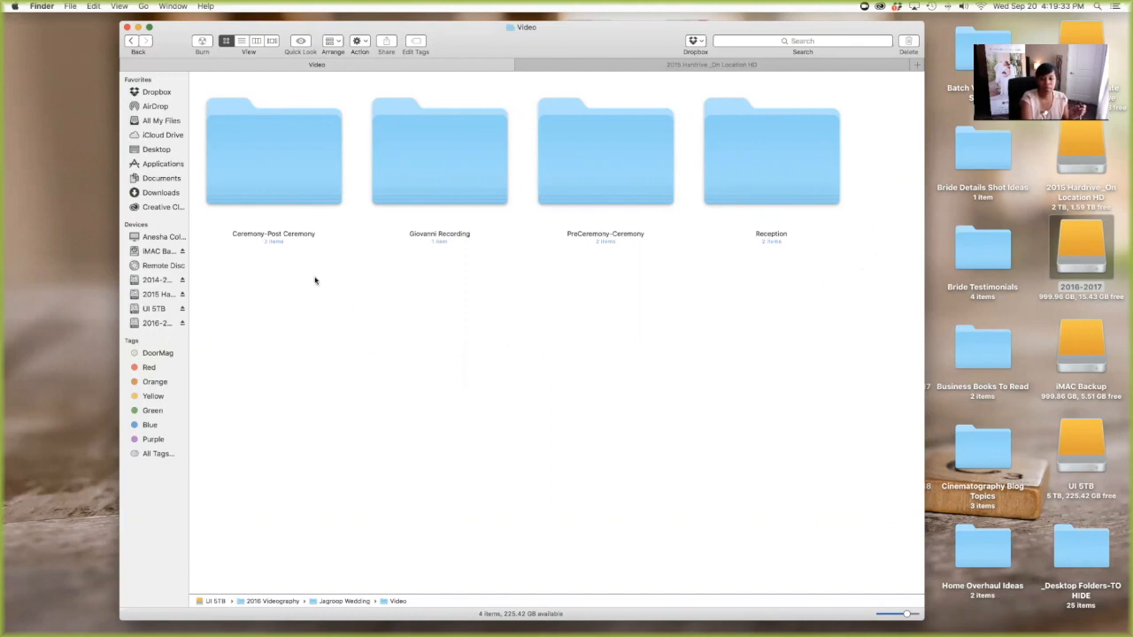
mouse_move(887, 435)
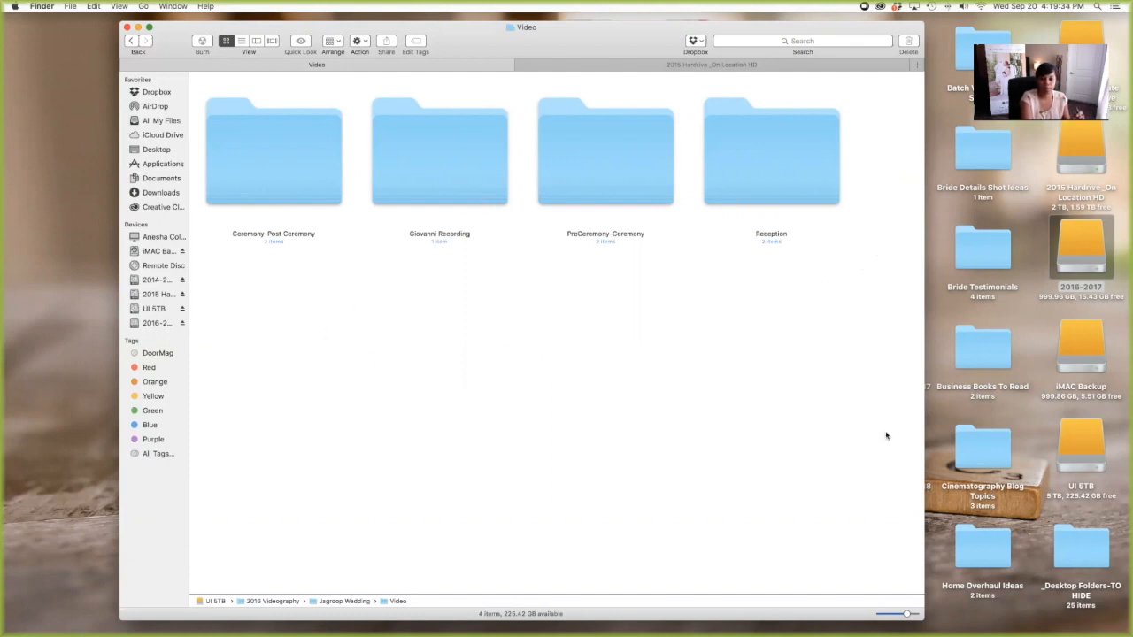
mouse_move(641, 134)
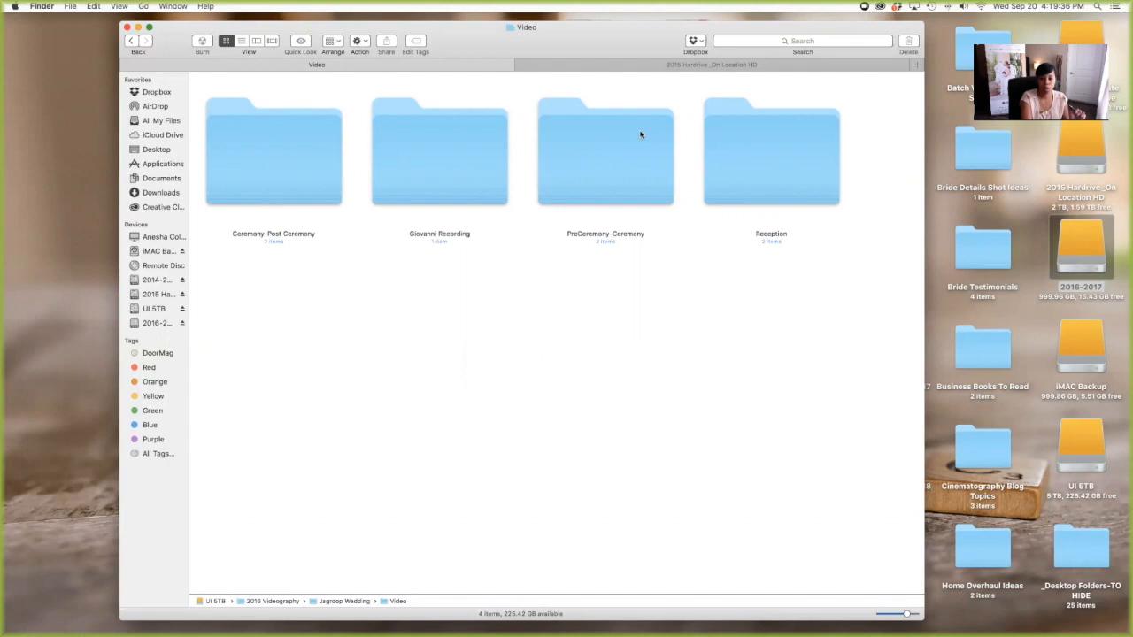
mouse_move(625, 232)
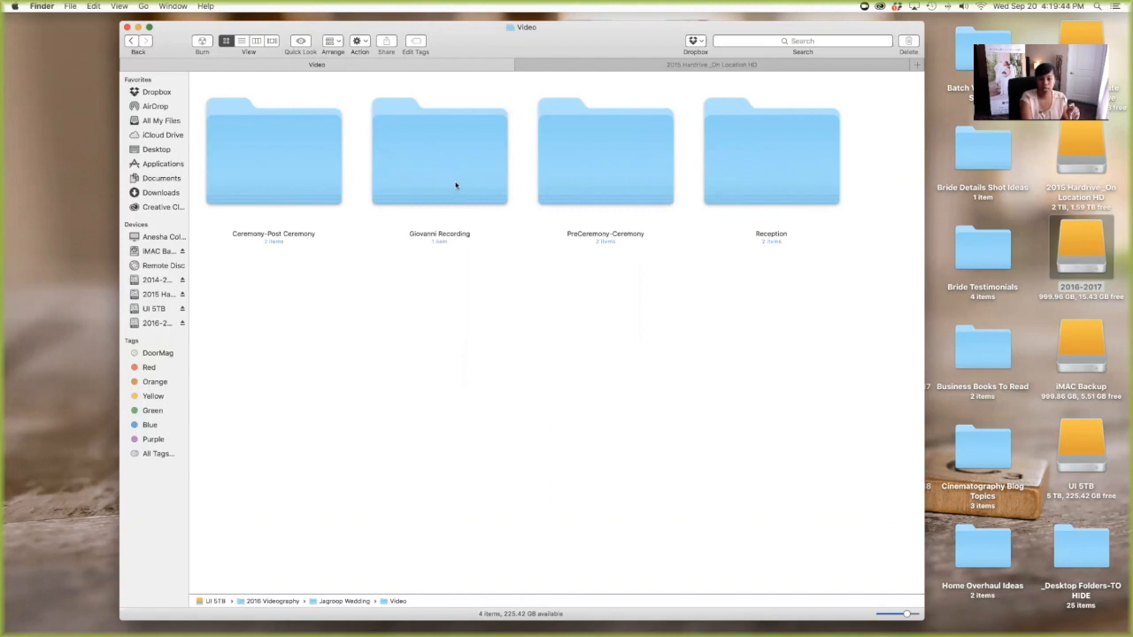
mouse_move(438, 181)
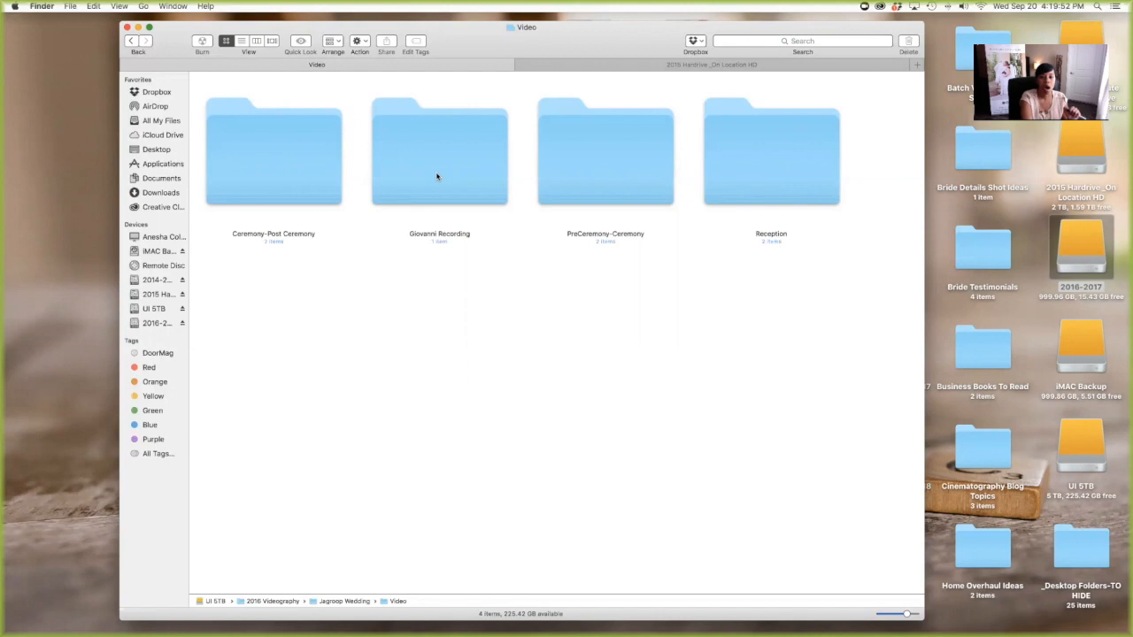
mouse_move(421, 177)
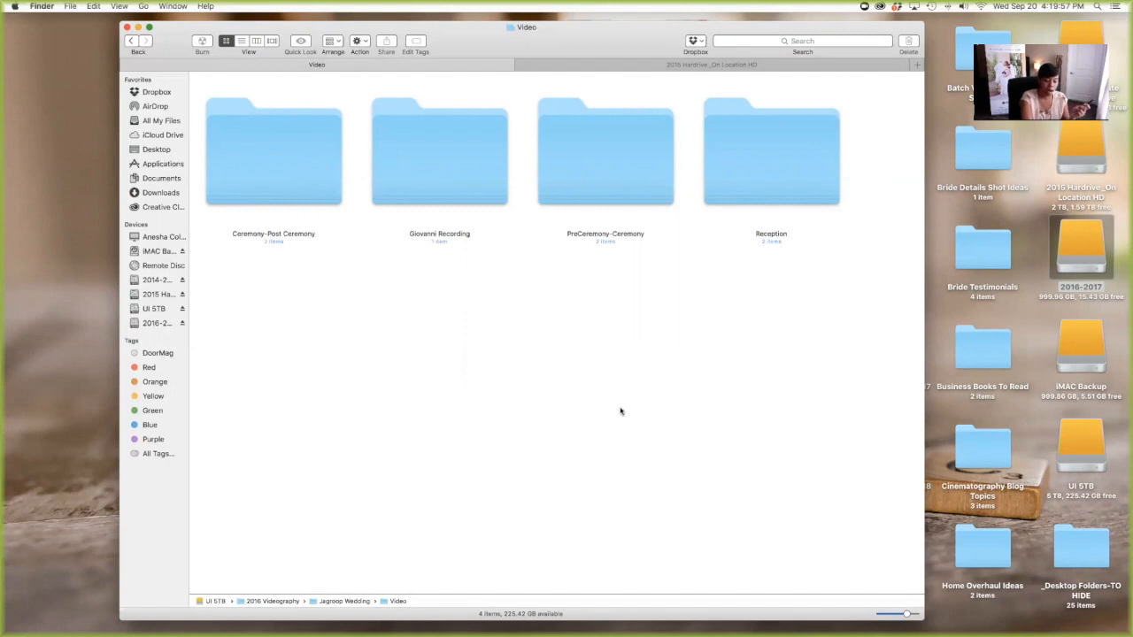
mouse_move(631, 433)
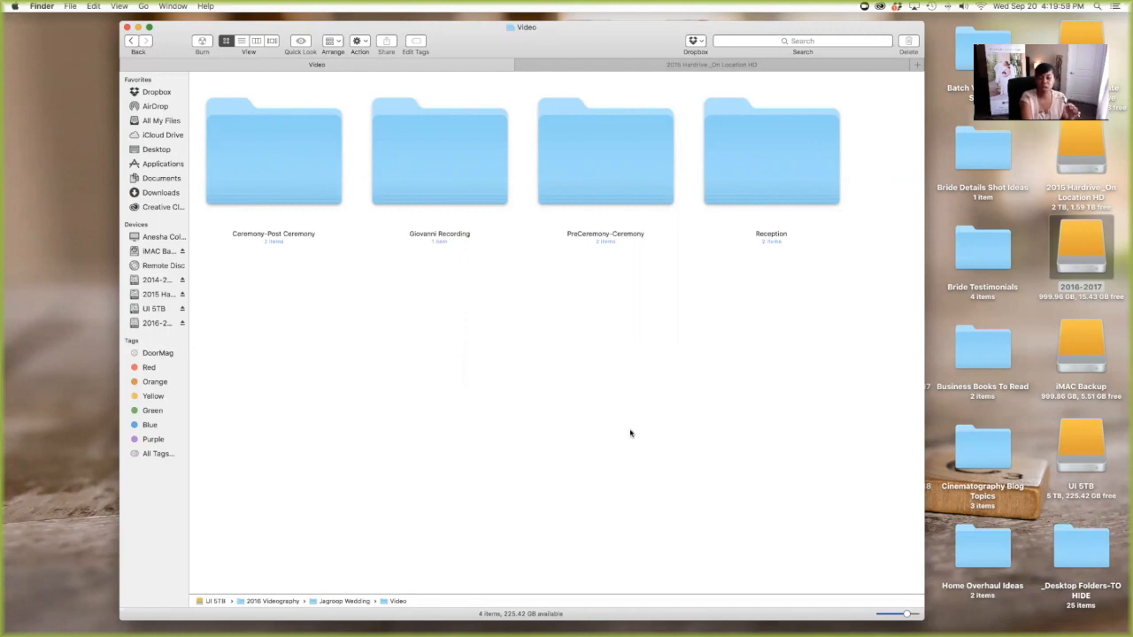
mouse_move(588, 166)
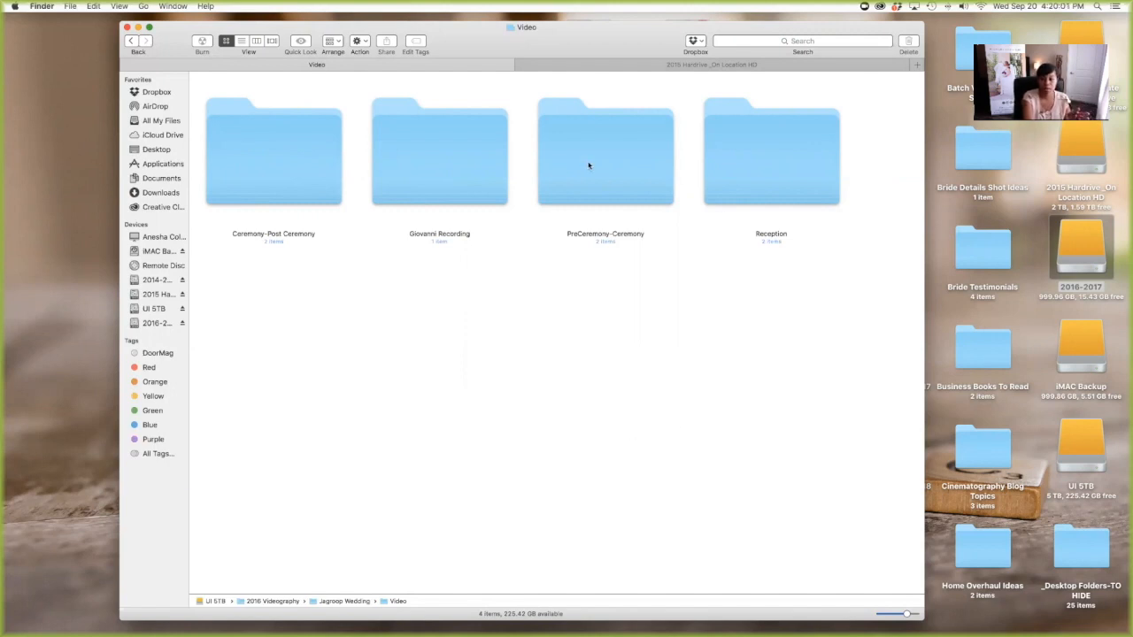
Rename to A-PreCeremony-Ceremony, B-Ceremony-Post Ceremony, C-Reception, then open A-PreCeremony-Ceremony.
click(606, 151)
text(A-)
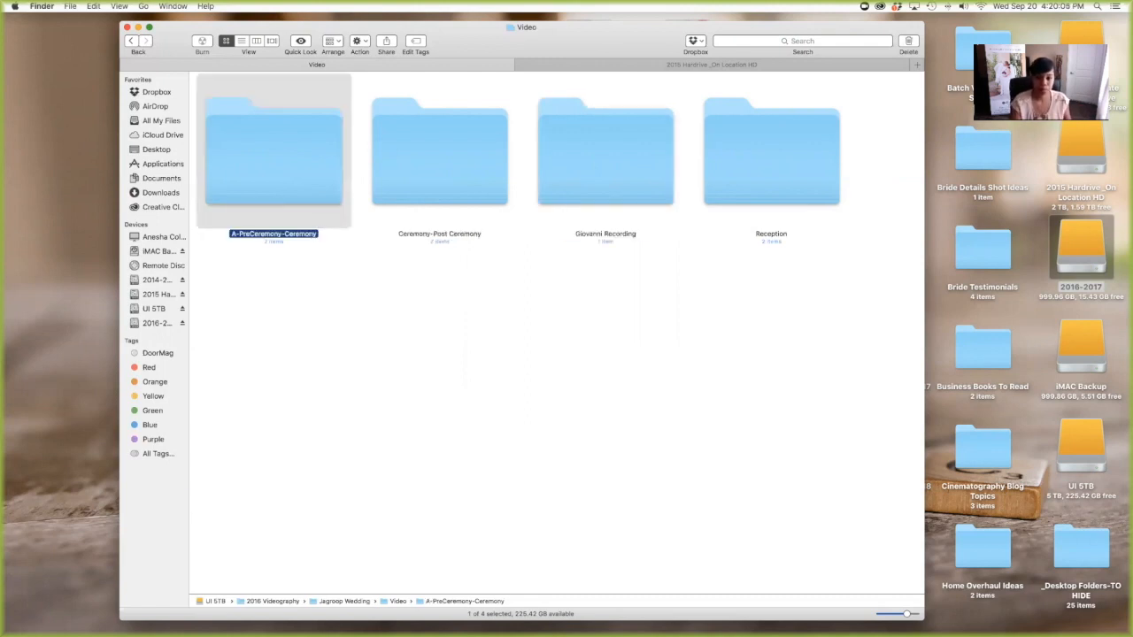
mouse_move(469, 171)
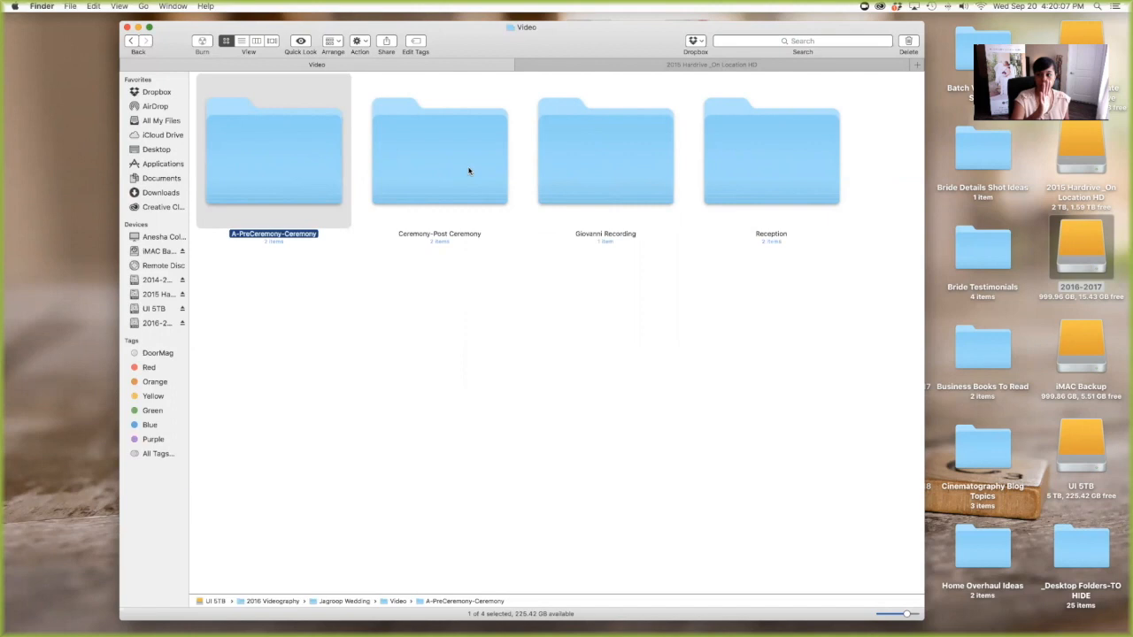
click(439, 151)
text(B-)
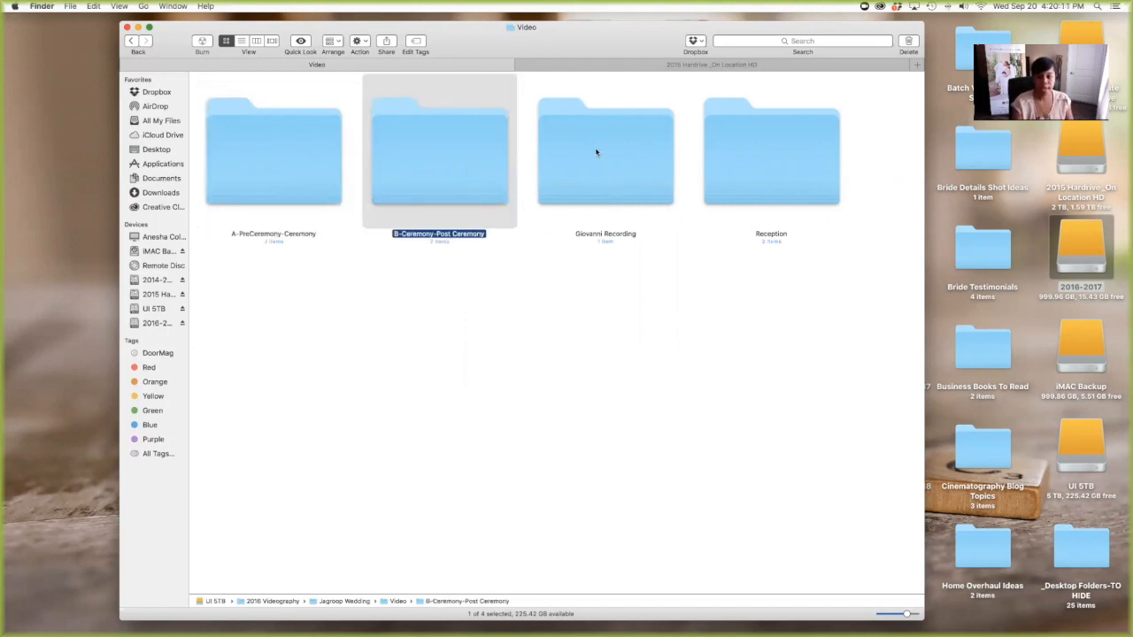
click(771, 150)
text(C-)
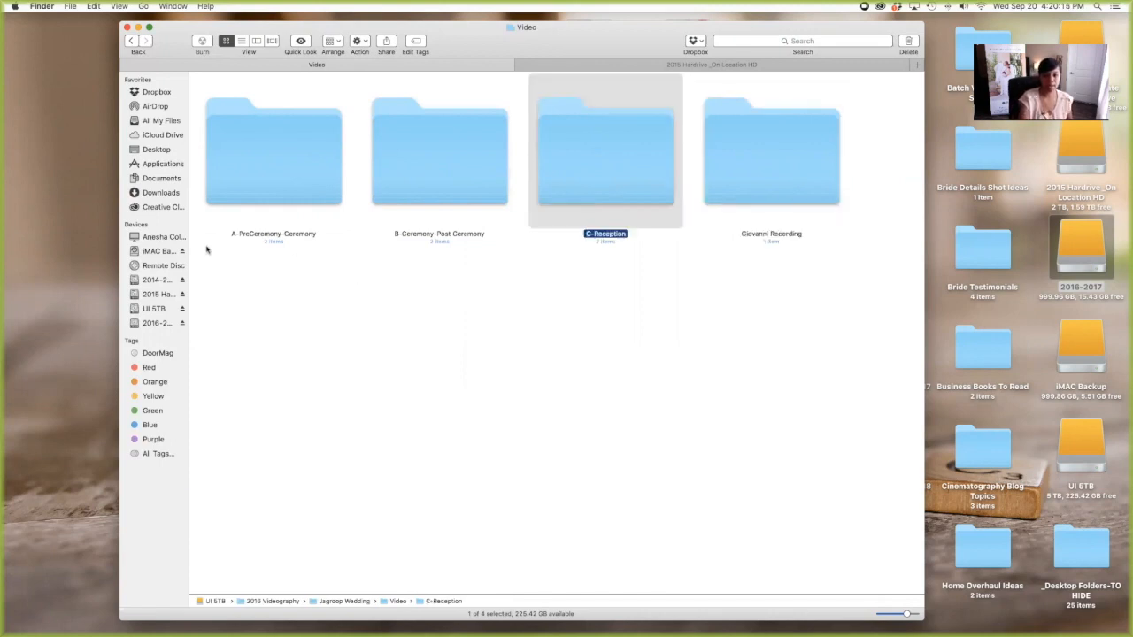
mouse_move(450, 178)
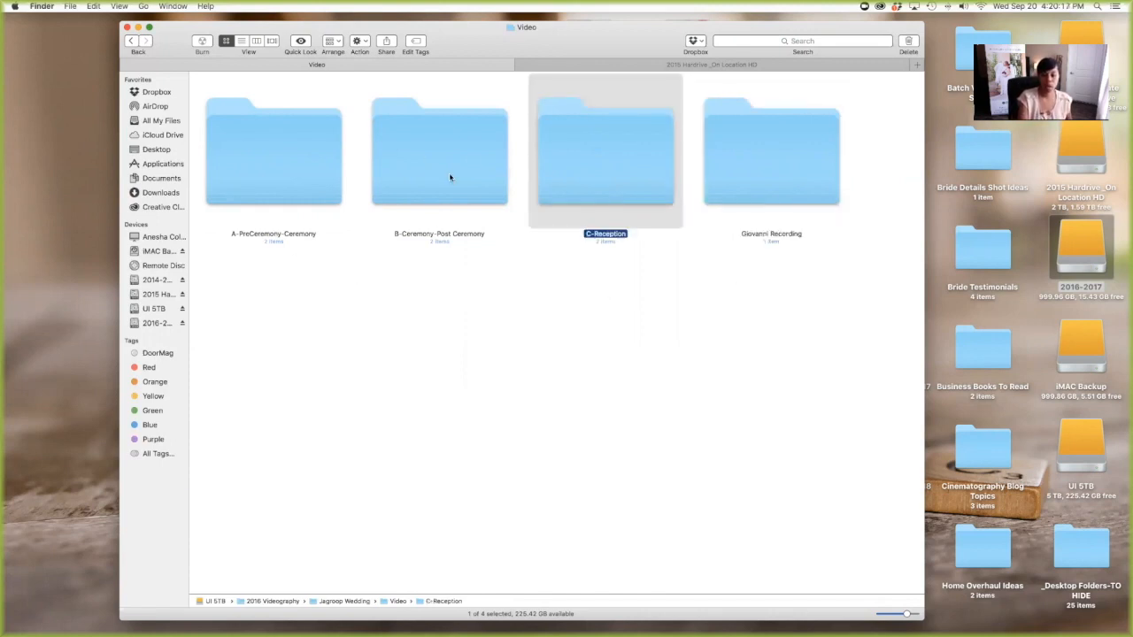
mouse_move(385, 144)
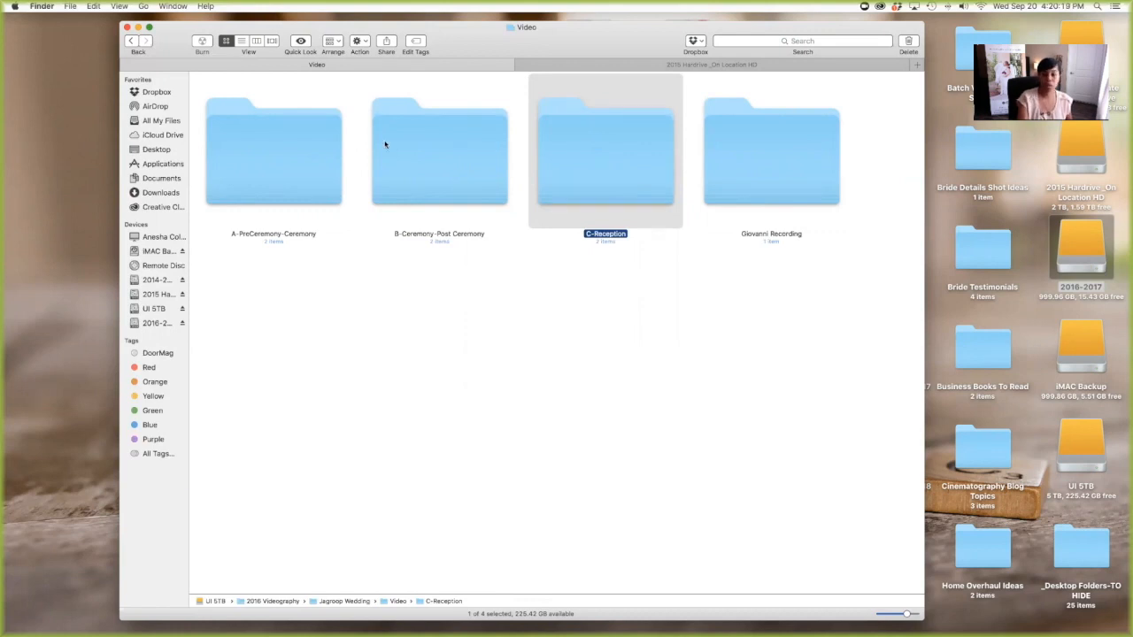
mouse_move(747, 182)
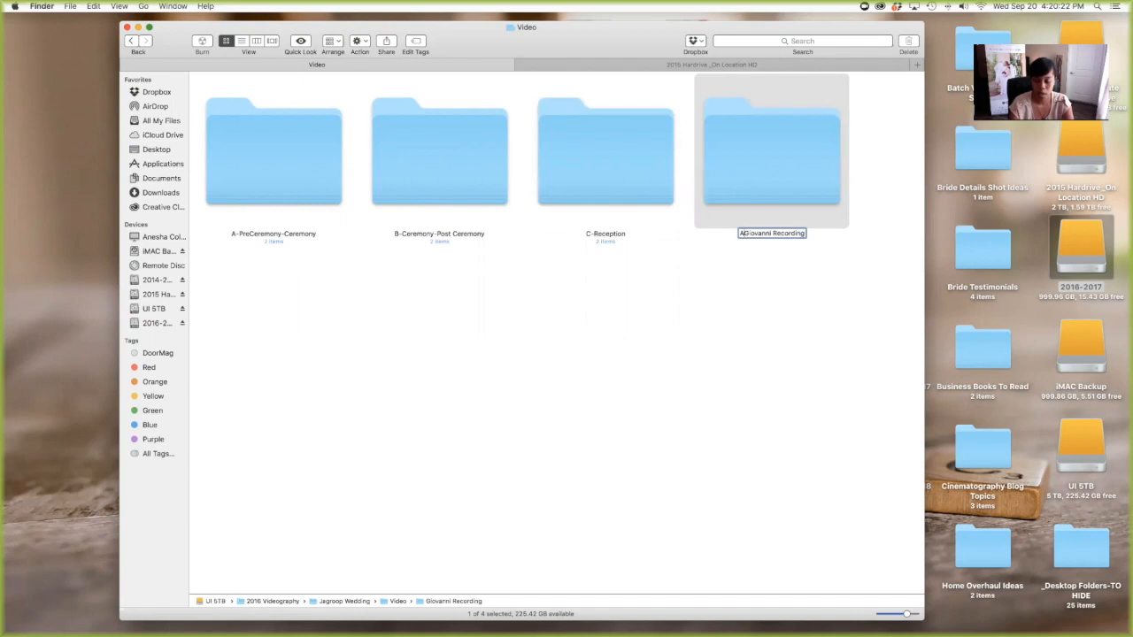
text(AUDIO)
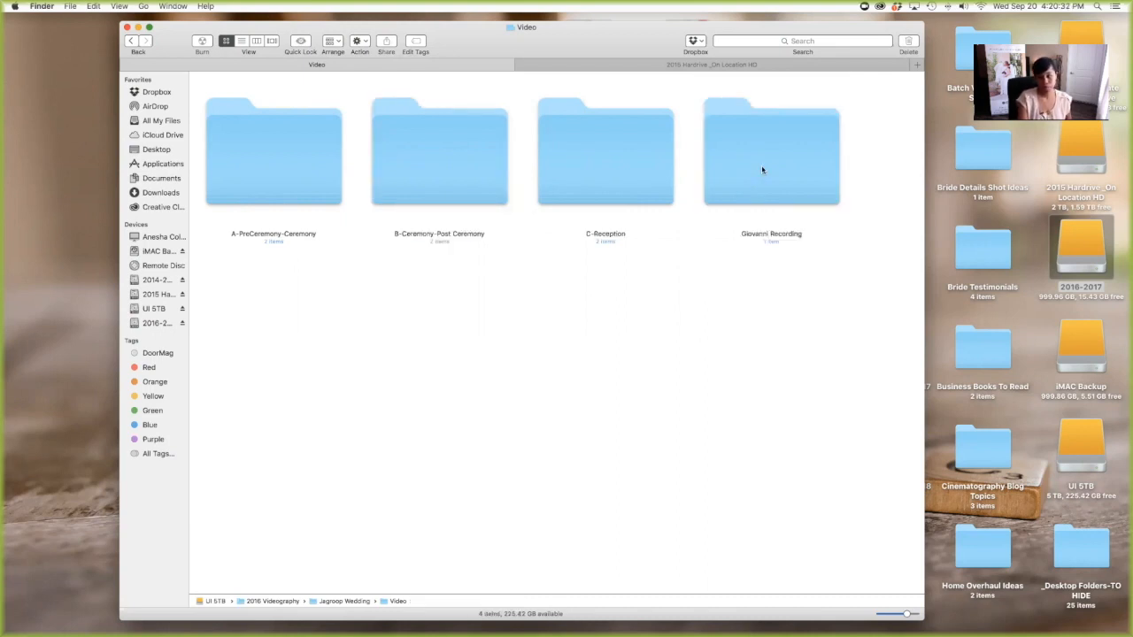
click(770, 151)
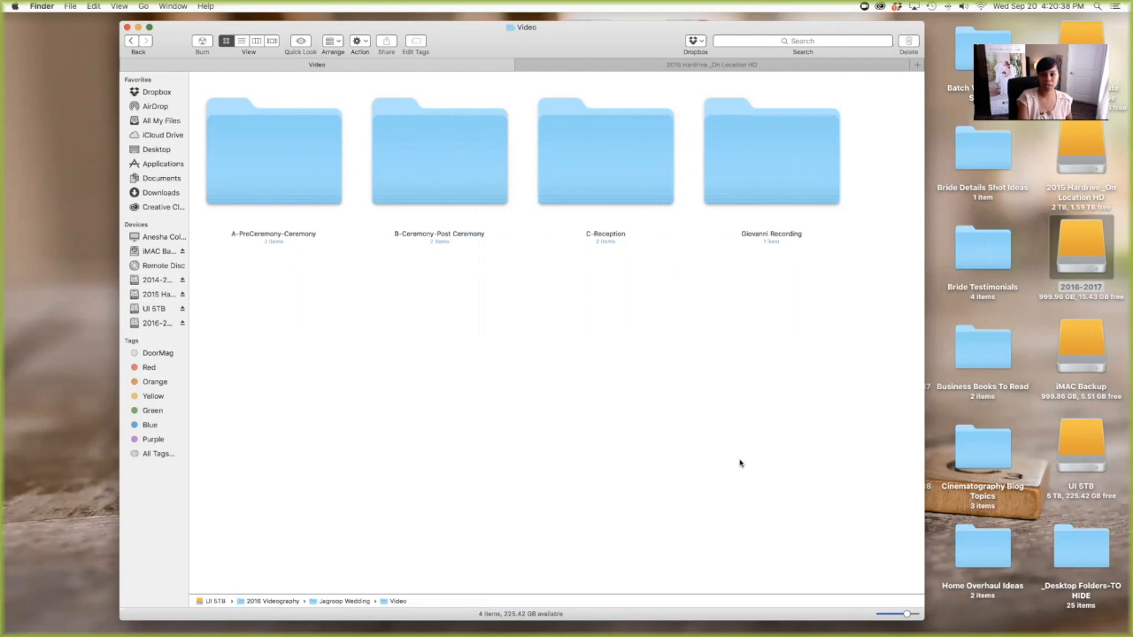
mouse_move(704, 324)
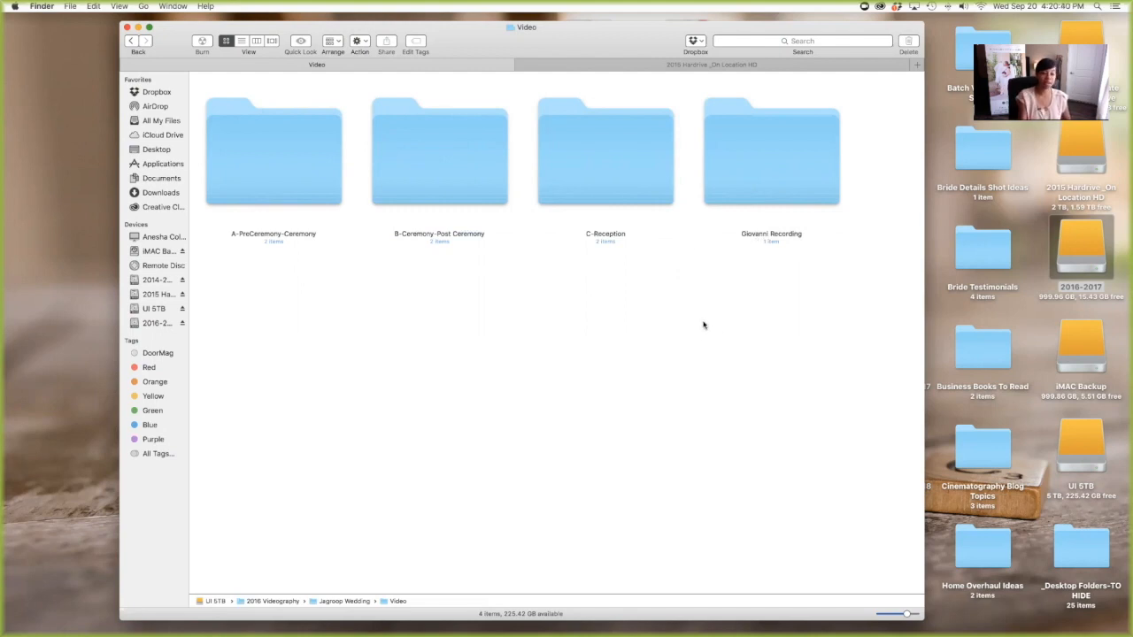
mouse_move(779, 243)
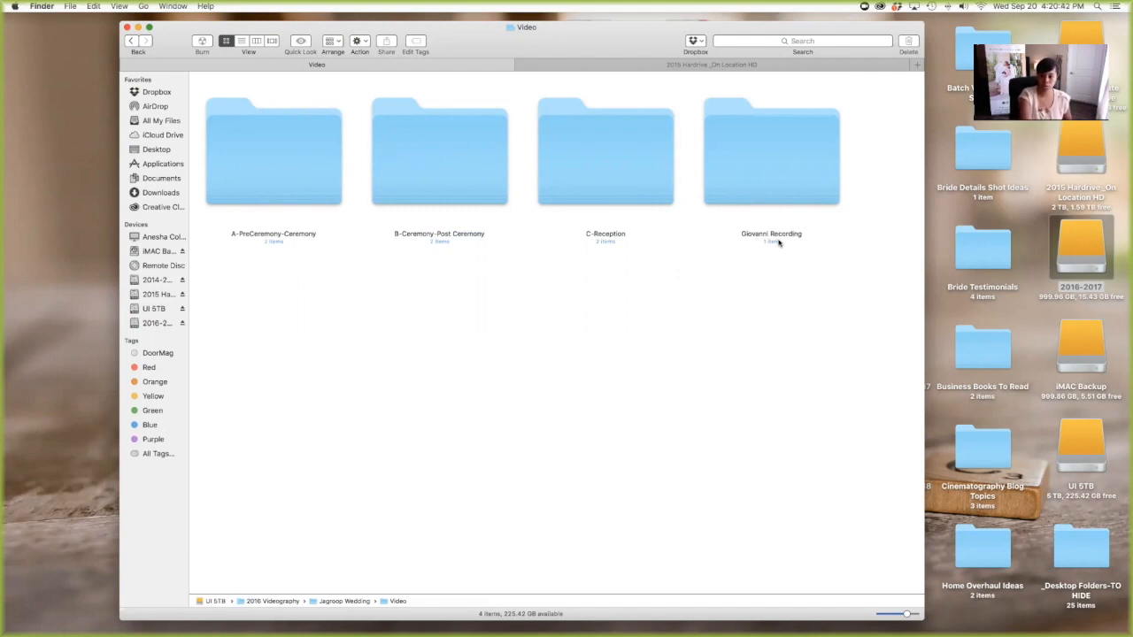
mouse_move(694, 326)
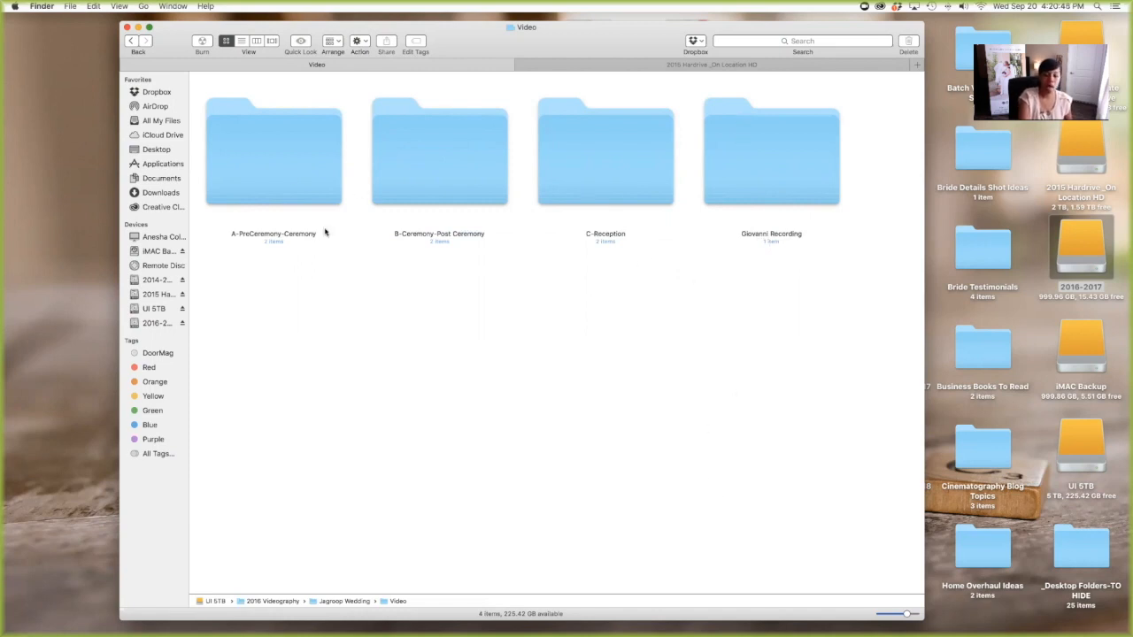
mouse_move(288, 164)
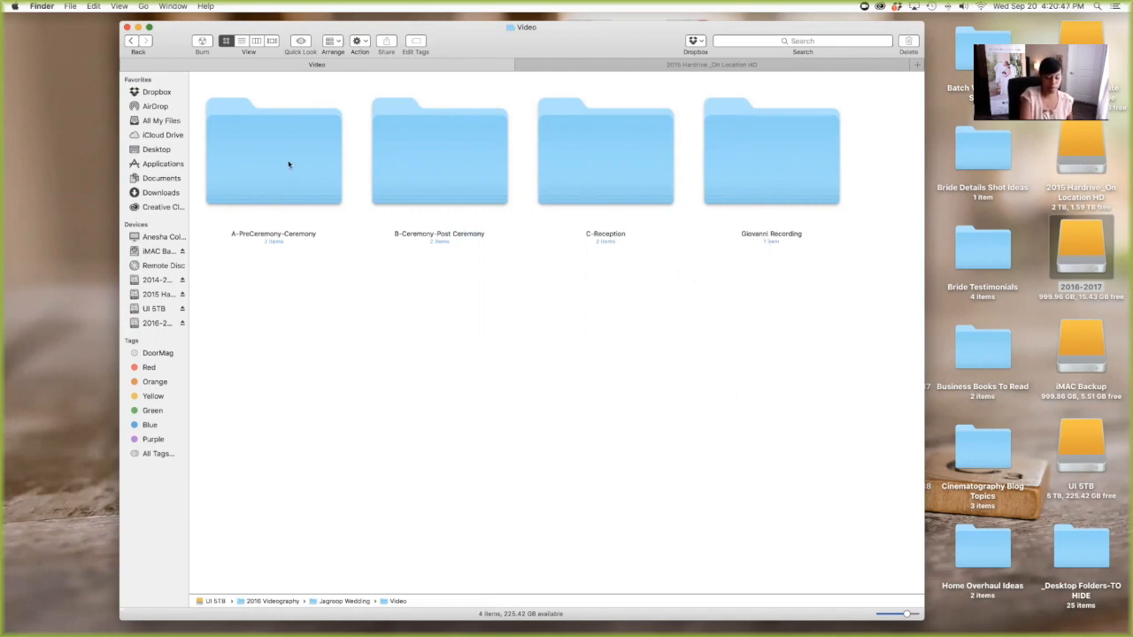
mouse_move(294, 182)
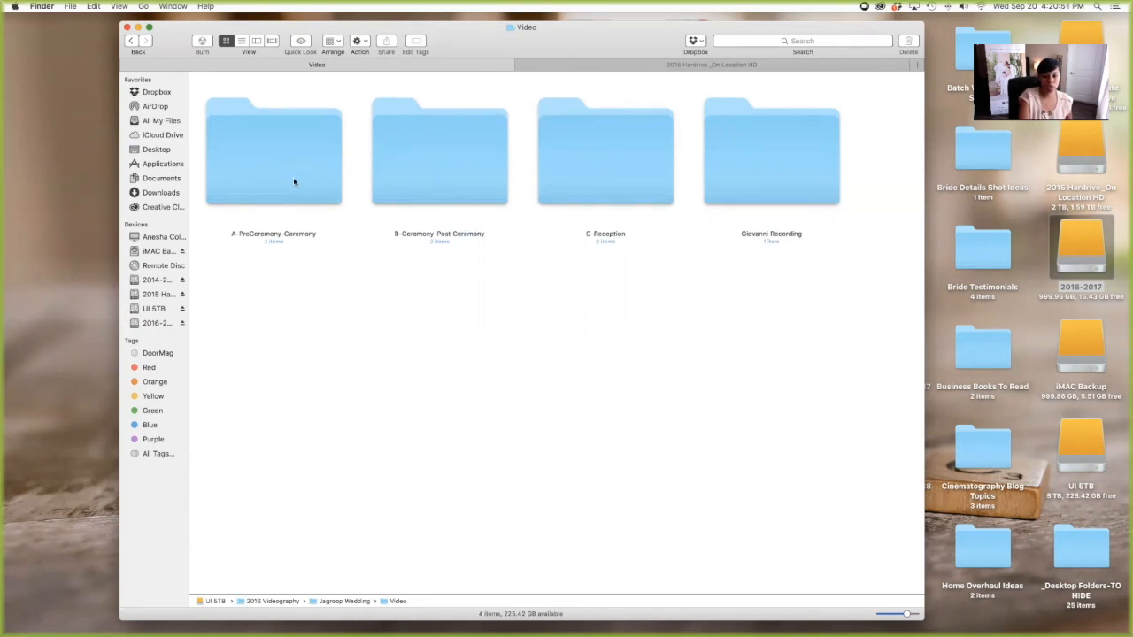
double_click(274, 152)
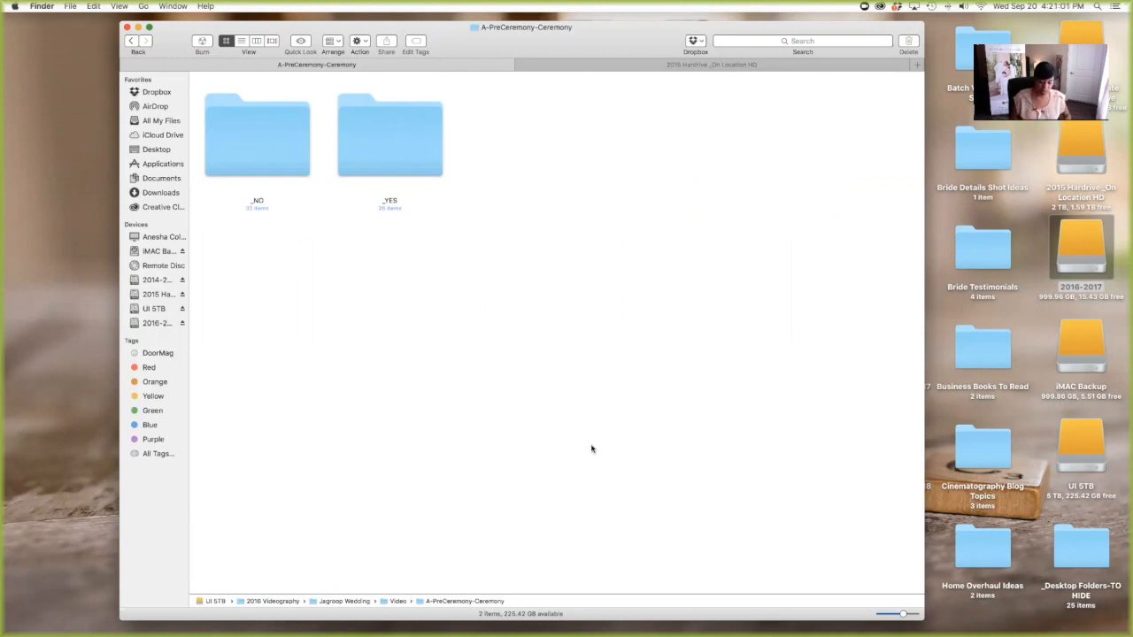
mouse_move(595, 443)
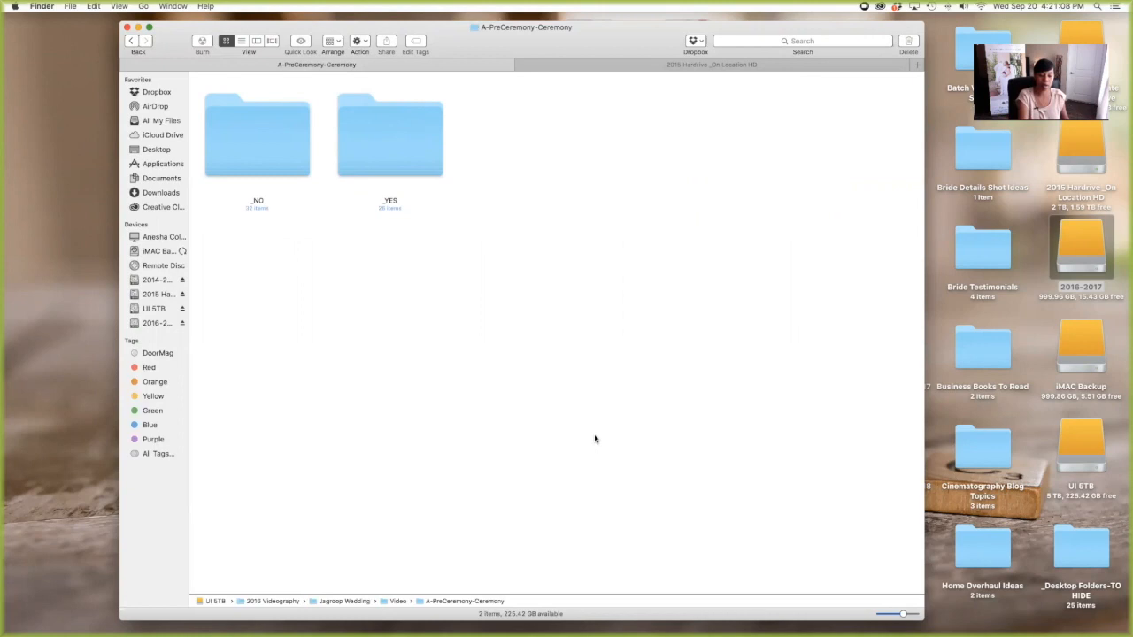
mouse_move(507, 422)
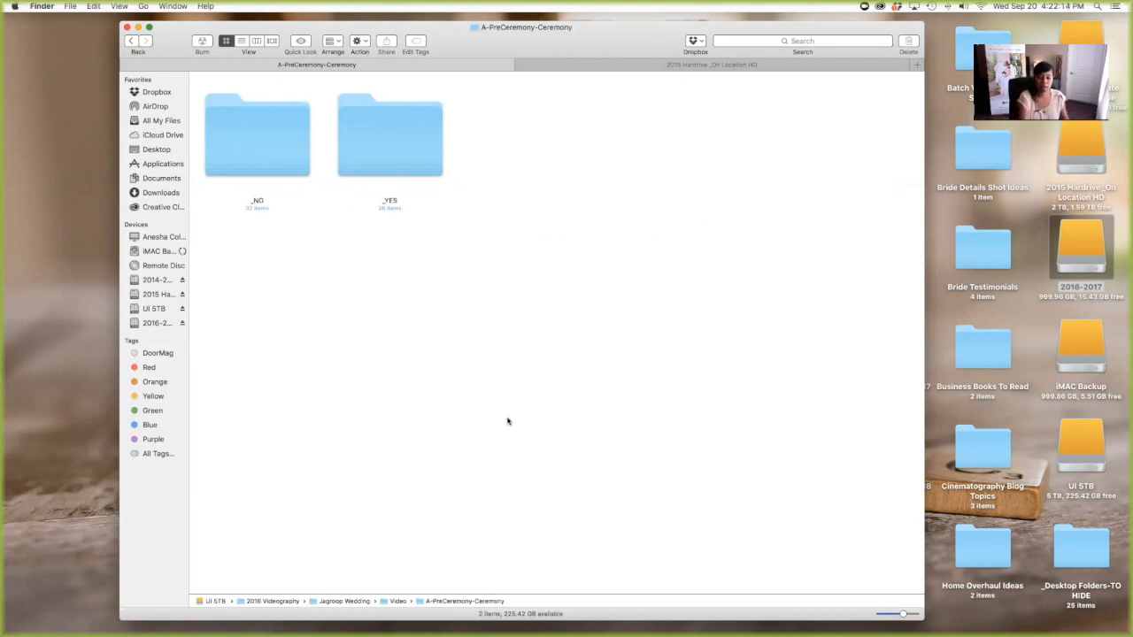
mouse_move(535, 316)
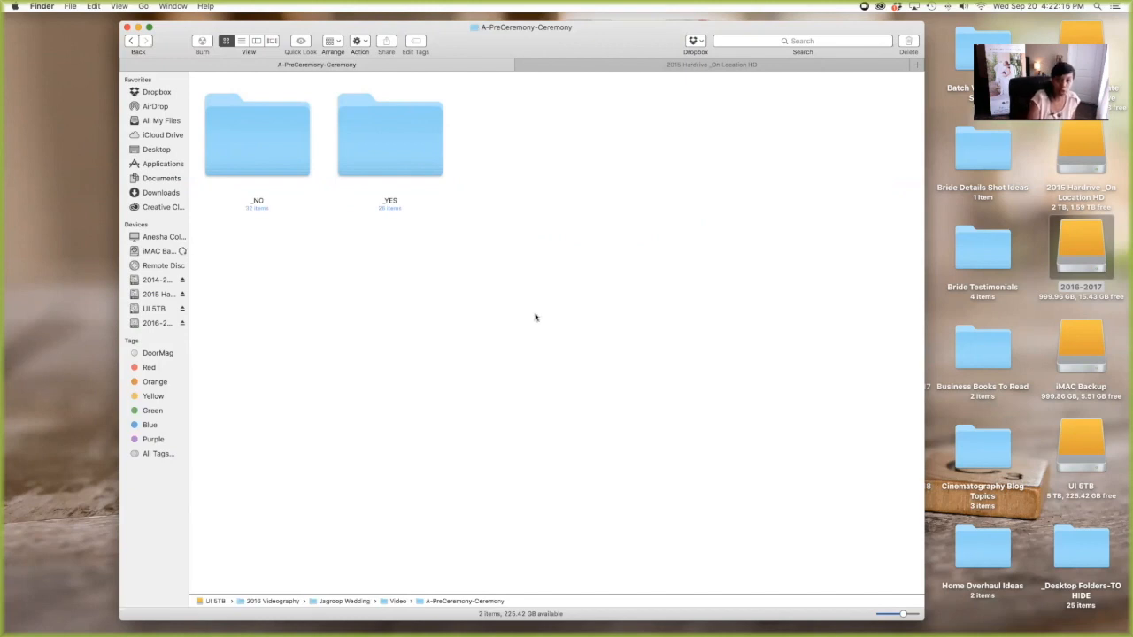
mouse_move(387, 168)
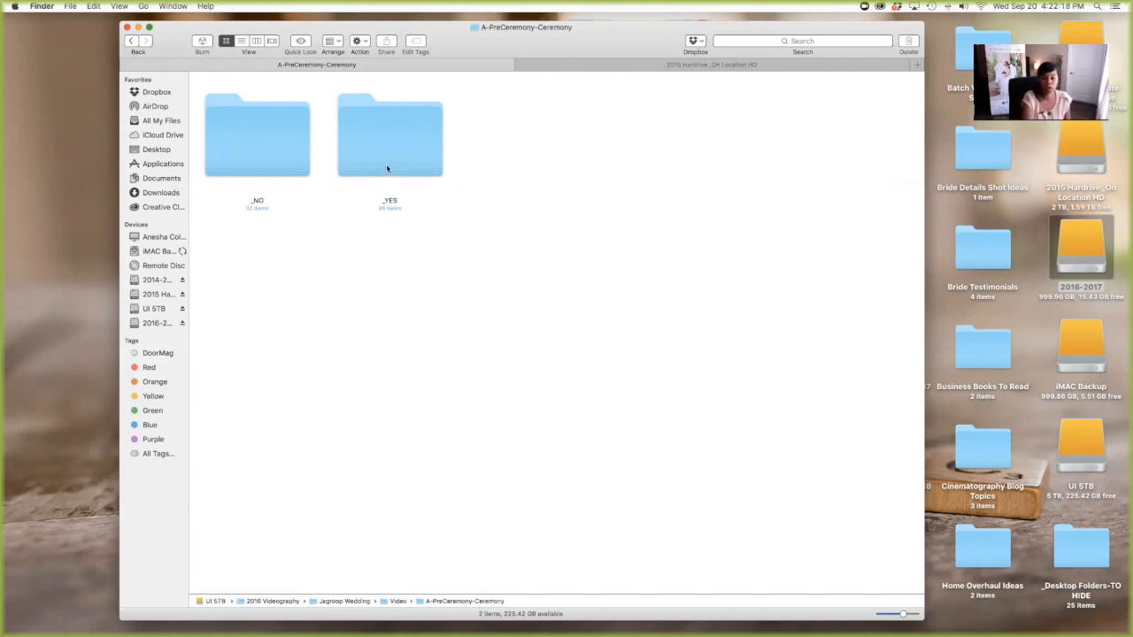
mouse_move(422, 166)
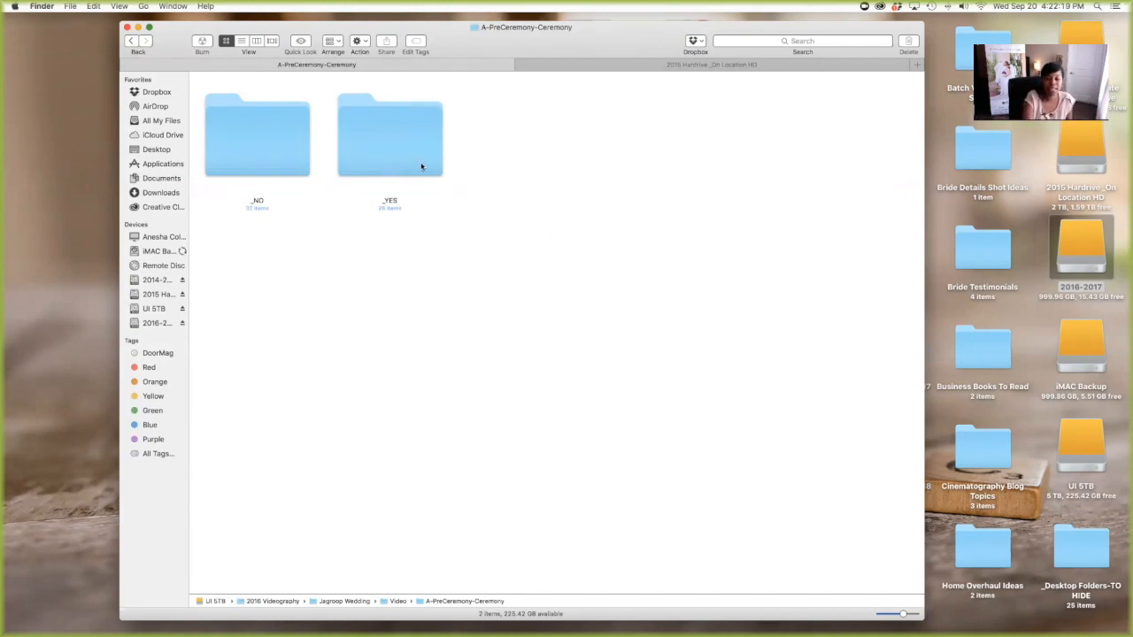
Select and open the _YES folder to show its 26 pre-ceremony MOV clips.
click(390, 135)
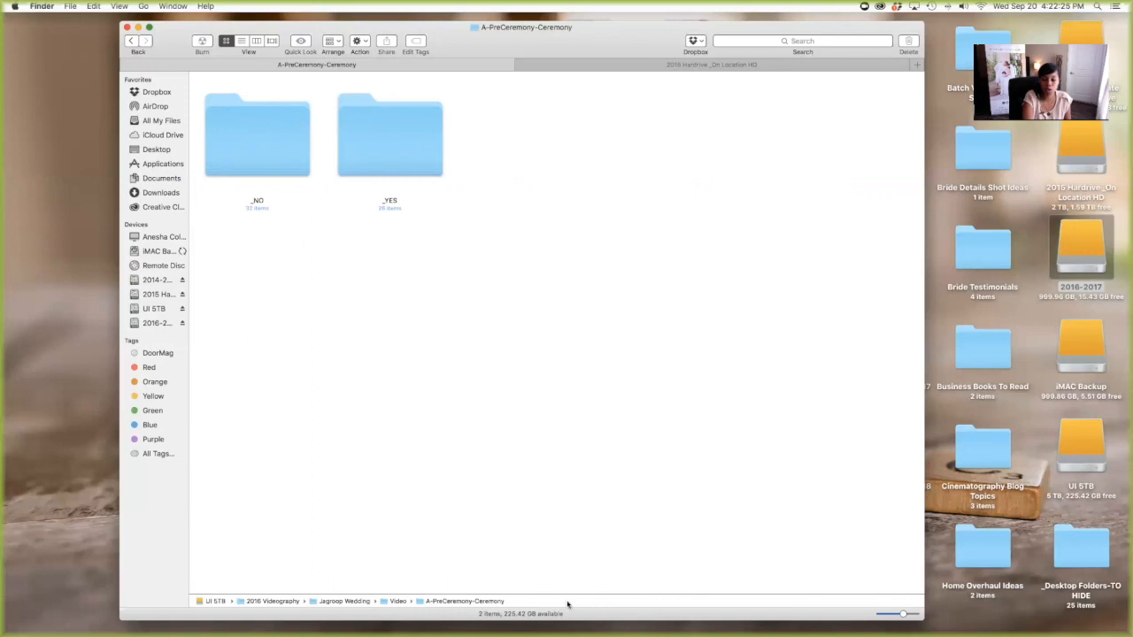
mouse_move(294, 44)
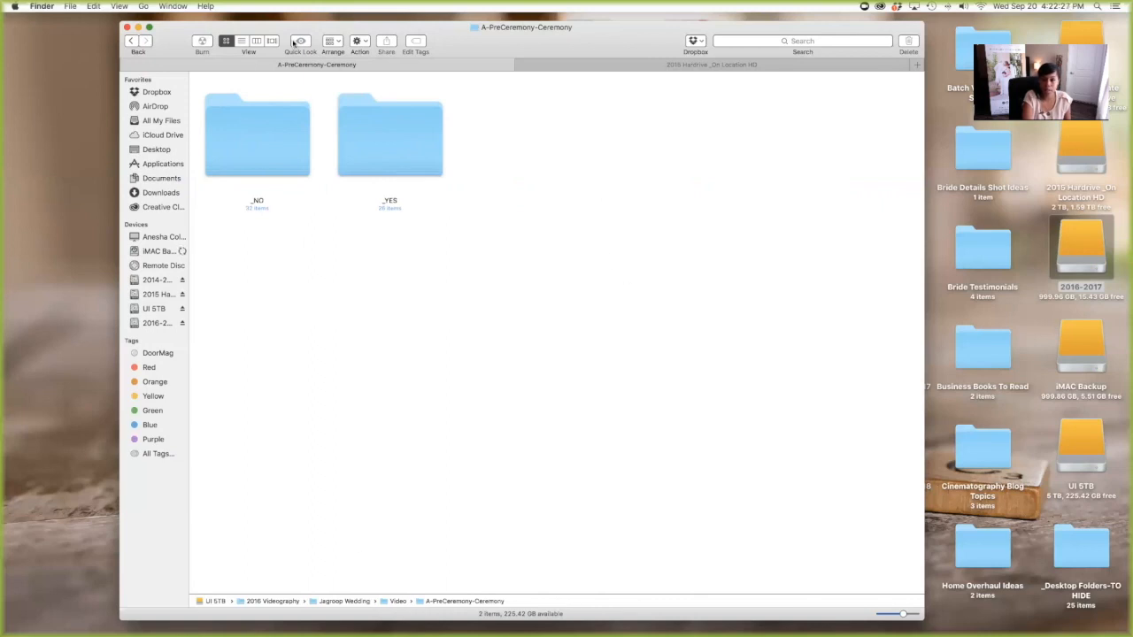
mouse_move(393, 138)
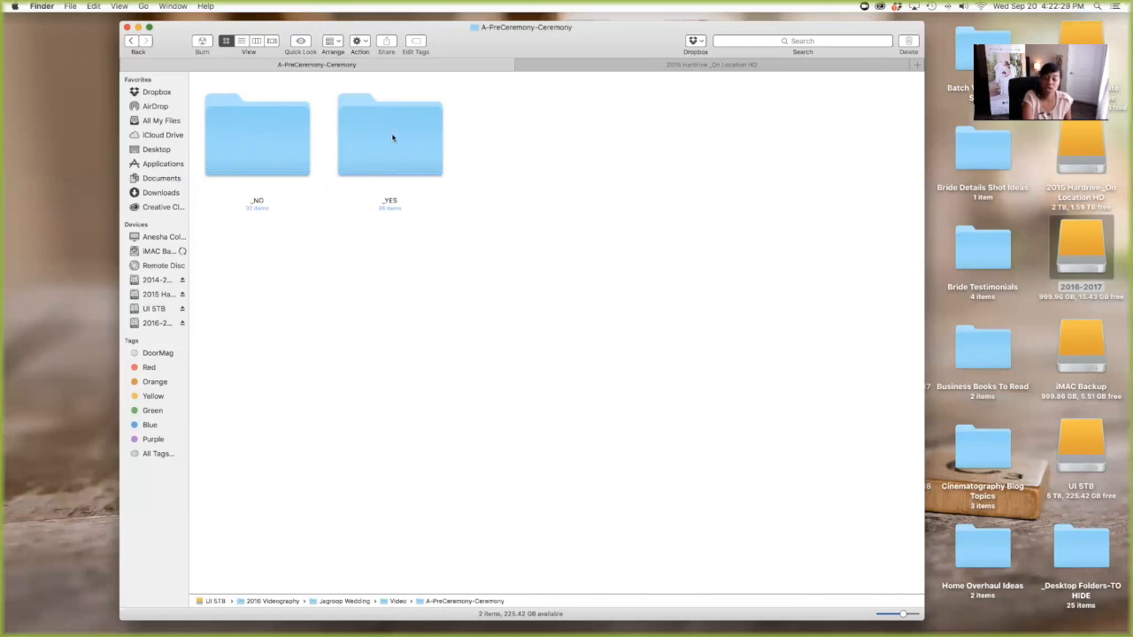
click(389, 133)
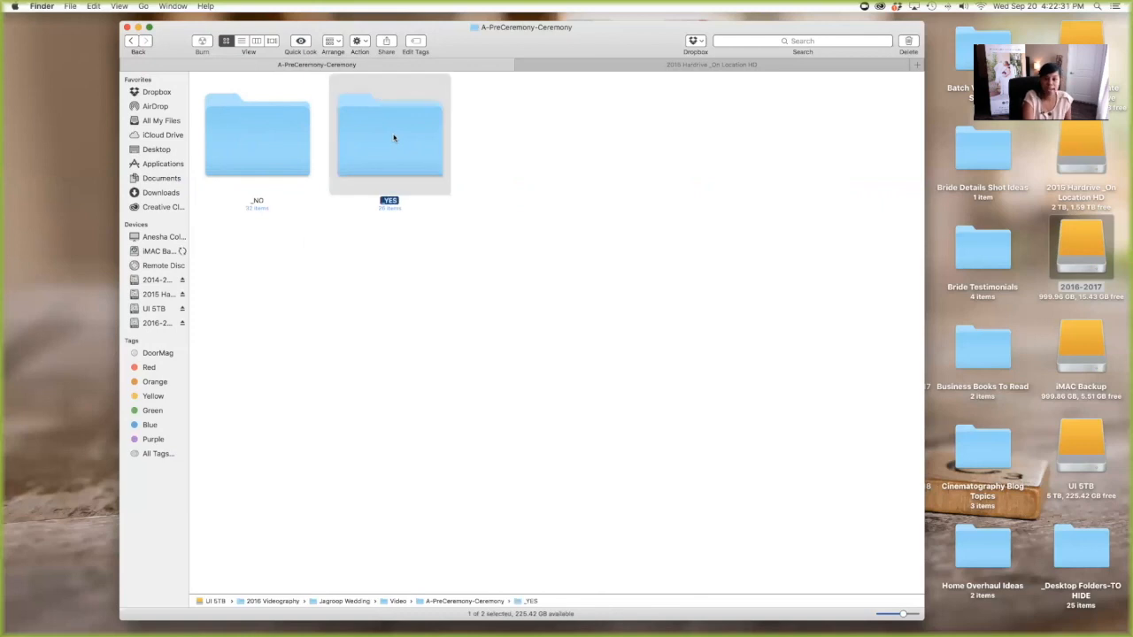
double_click(389, 133)
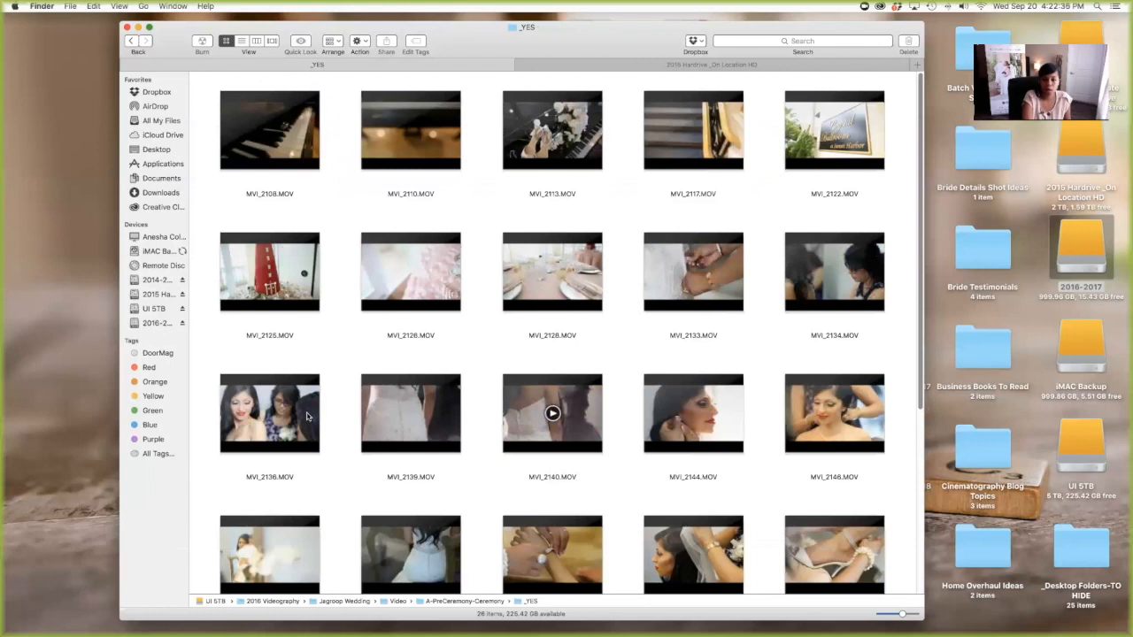
scroll(down, 3)
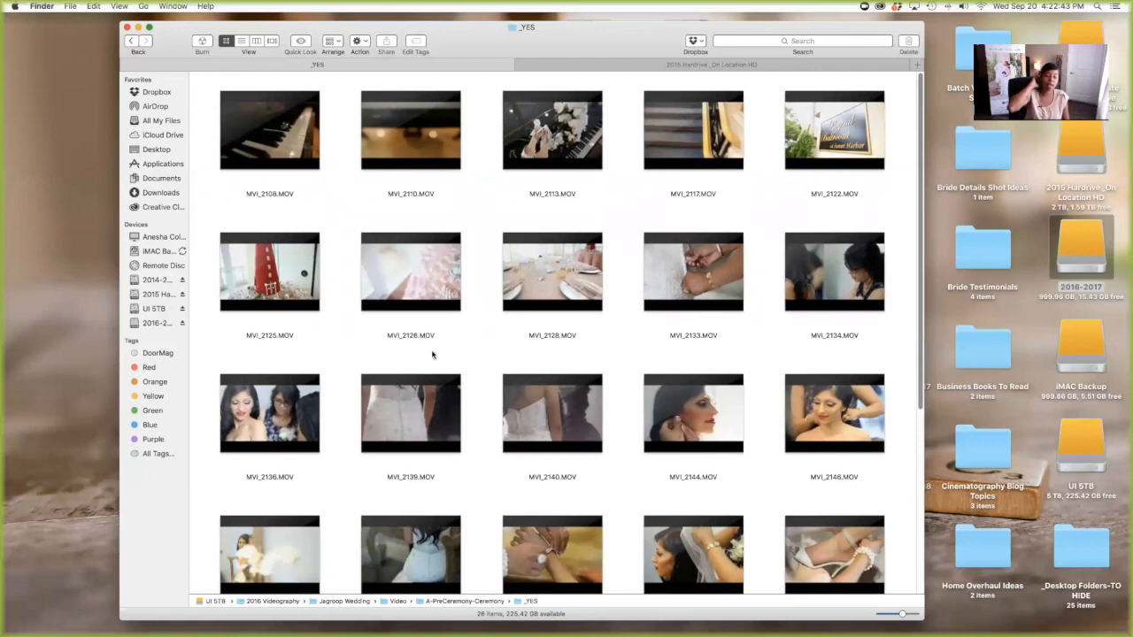
mouse_move(433, 345)
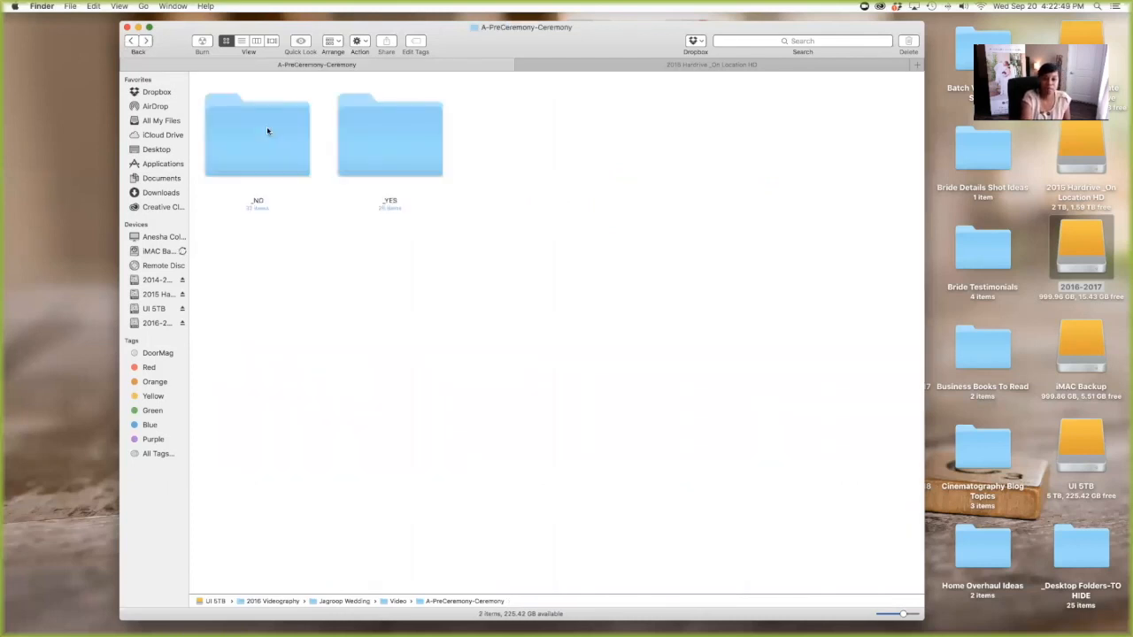
double_click(256, 134)
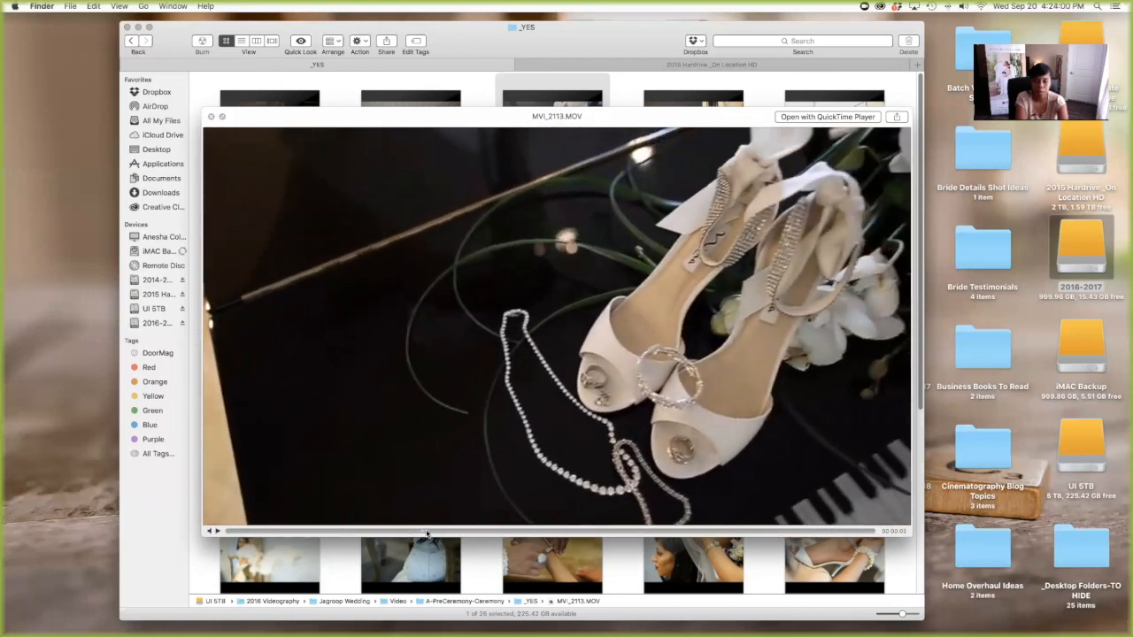
click(211, 115)
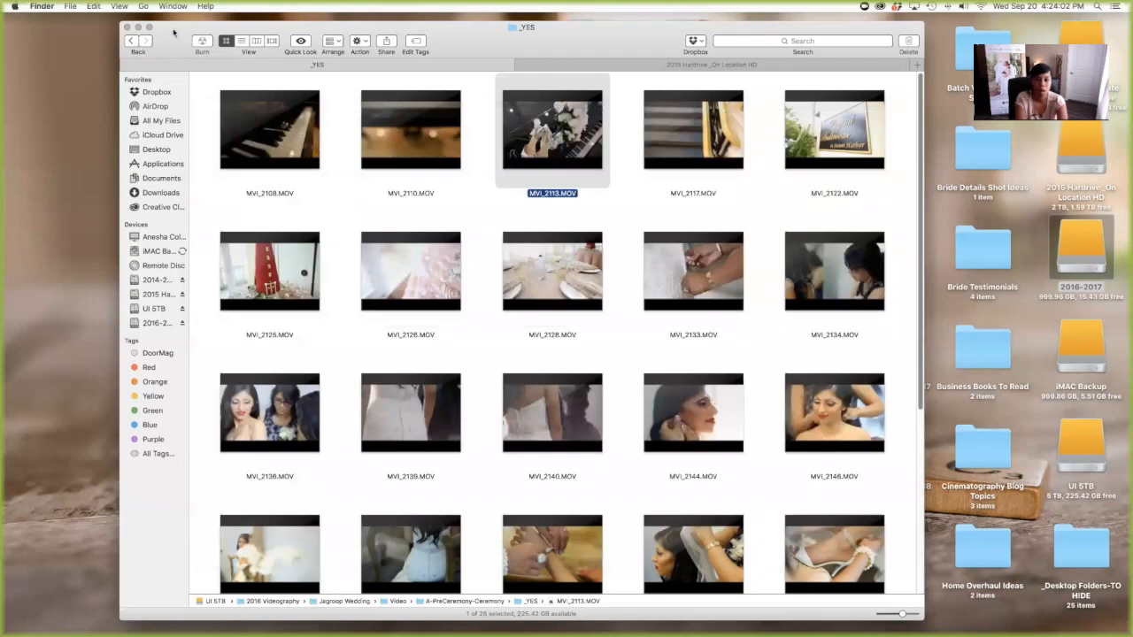
click(130, 41)
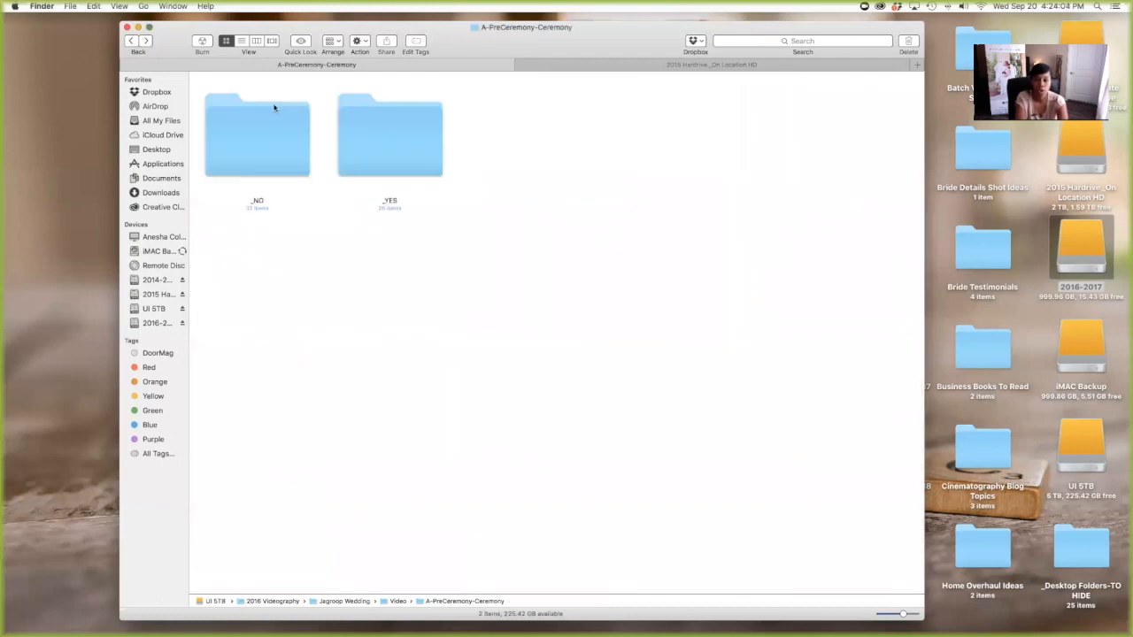
double_click(257, 134)
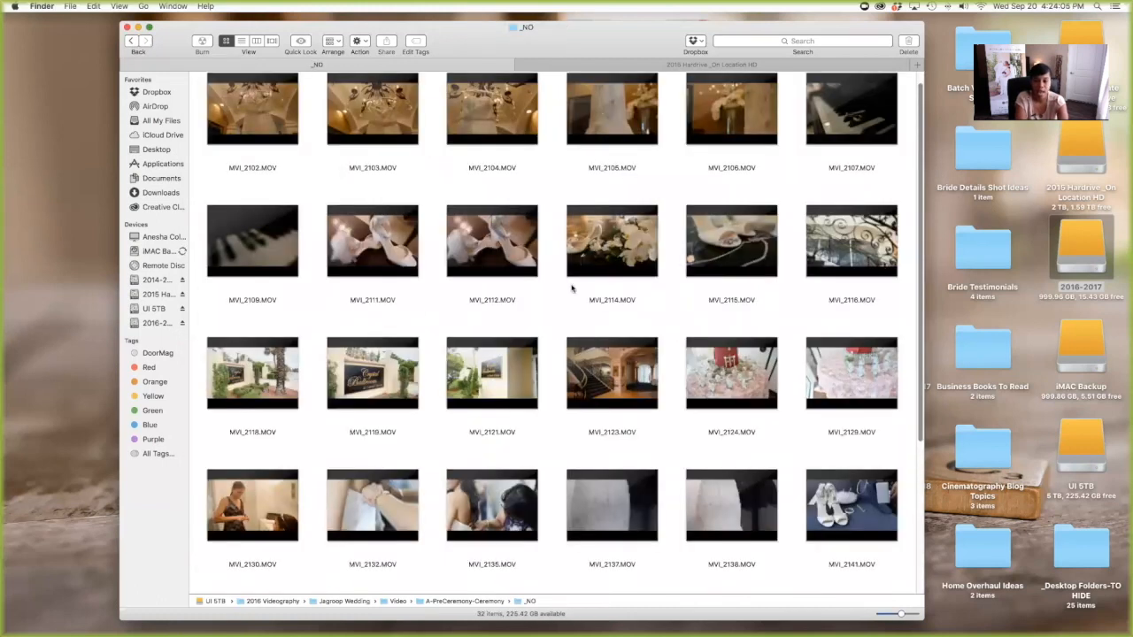
click(731, 241)
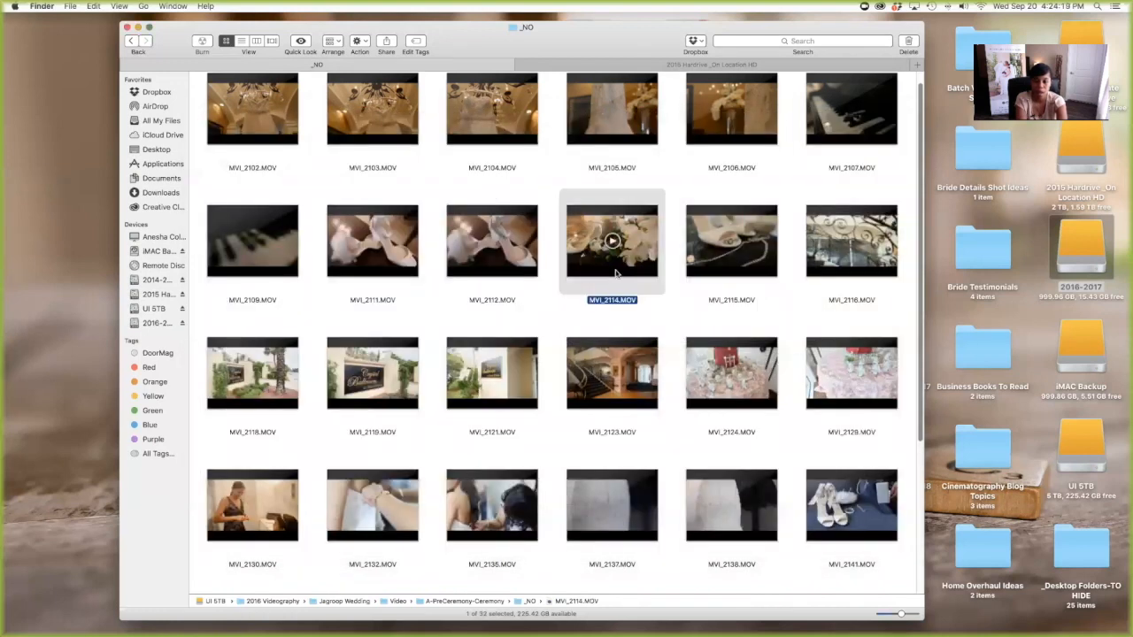
double_click(612, 241)
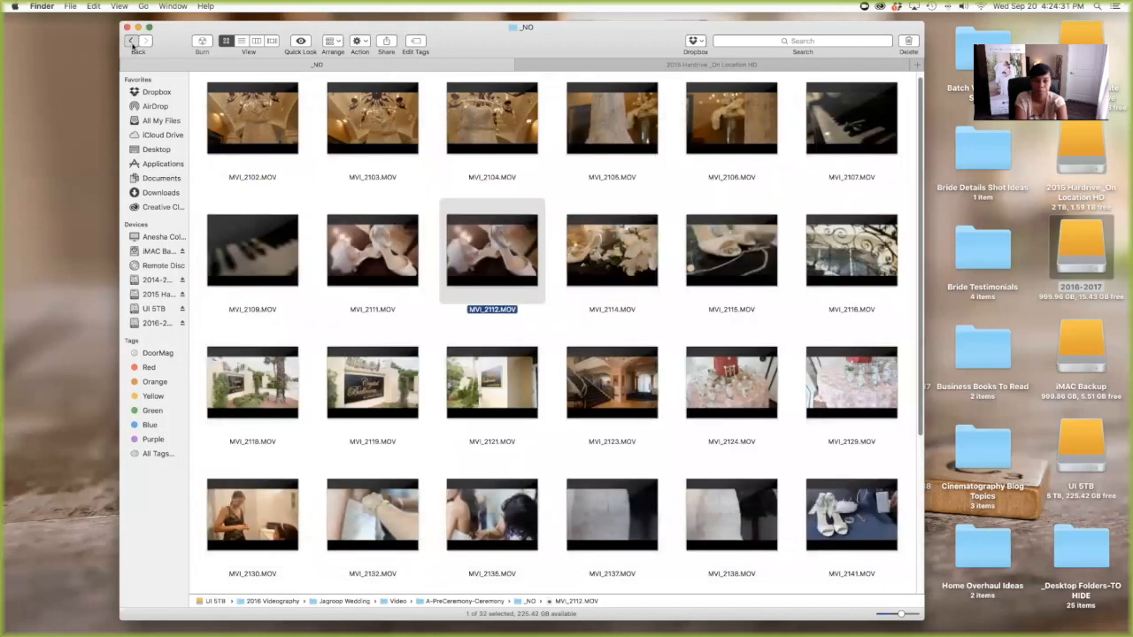
click(131, 40)
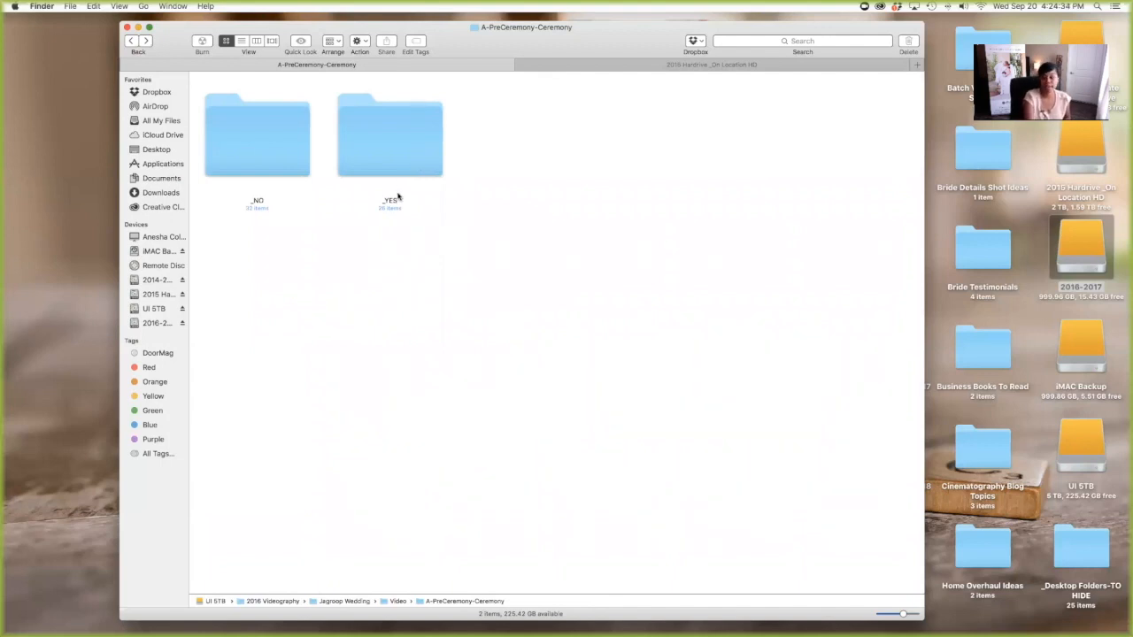
Scroll through the 26 _YES clips such as MVI_2153.MOV, then return to Video.
double_click(389, 135)
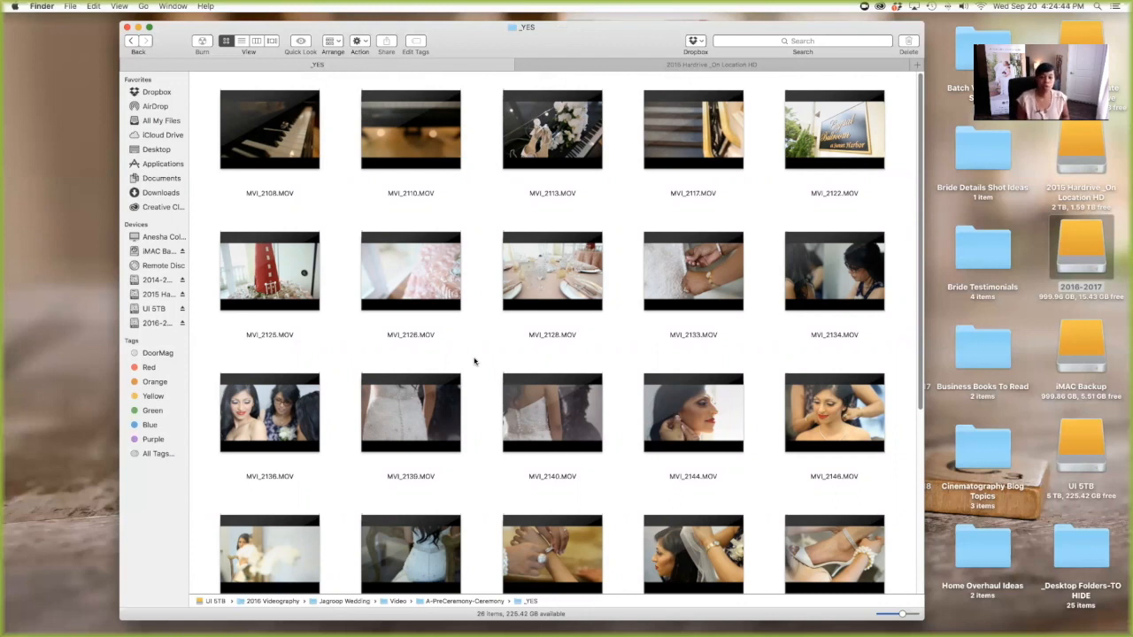
scroll(down, 3)
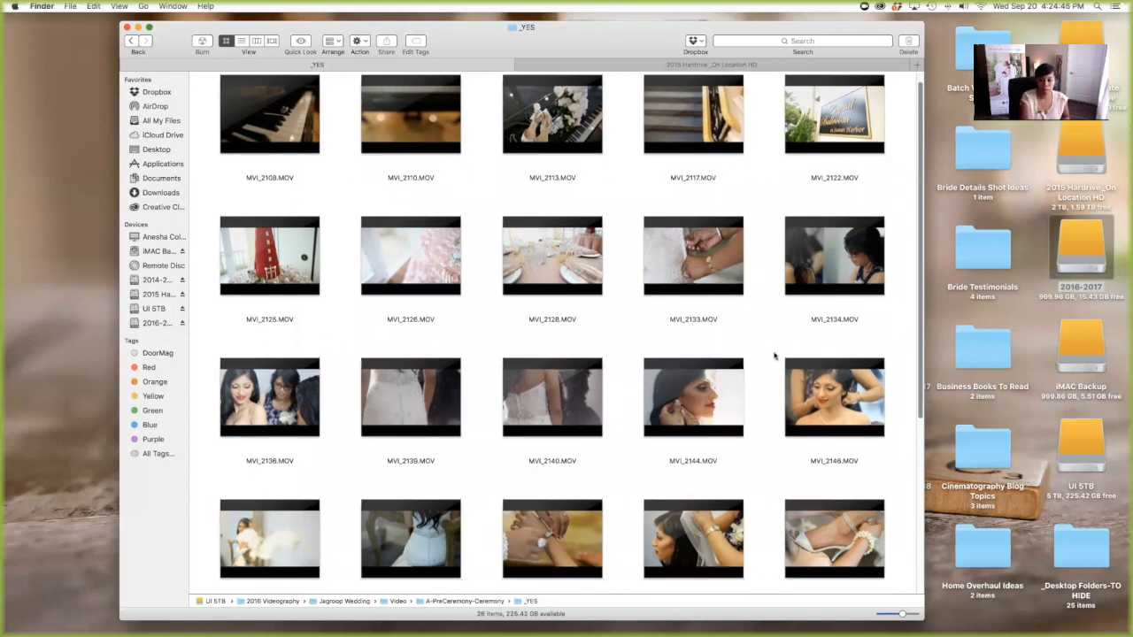
scroll(down, 3)
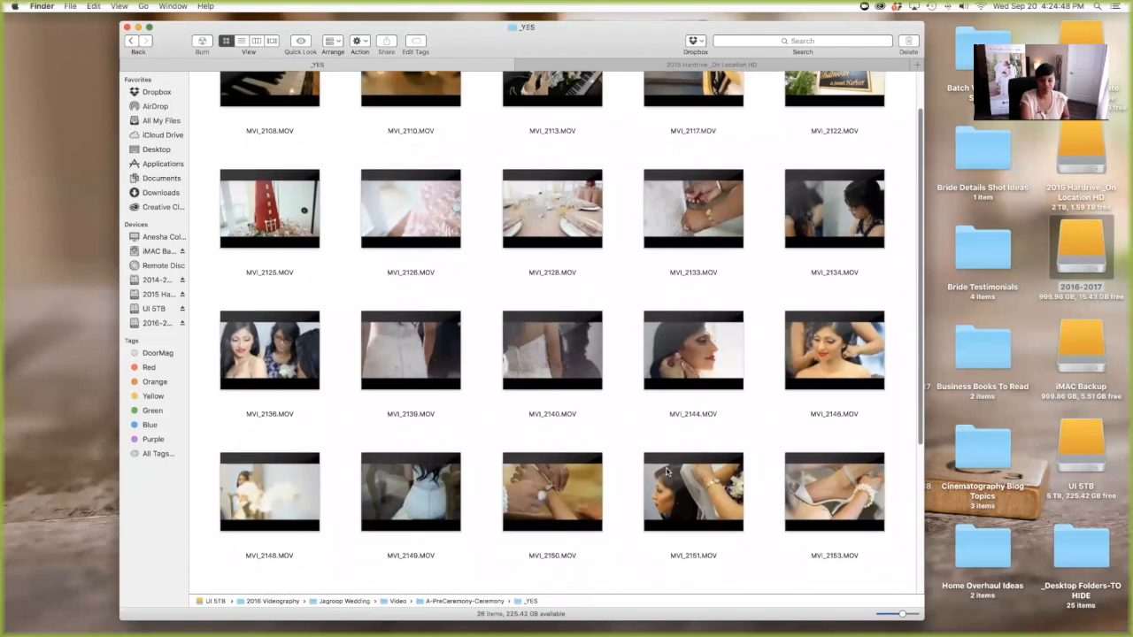
scroll(down, 3)
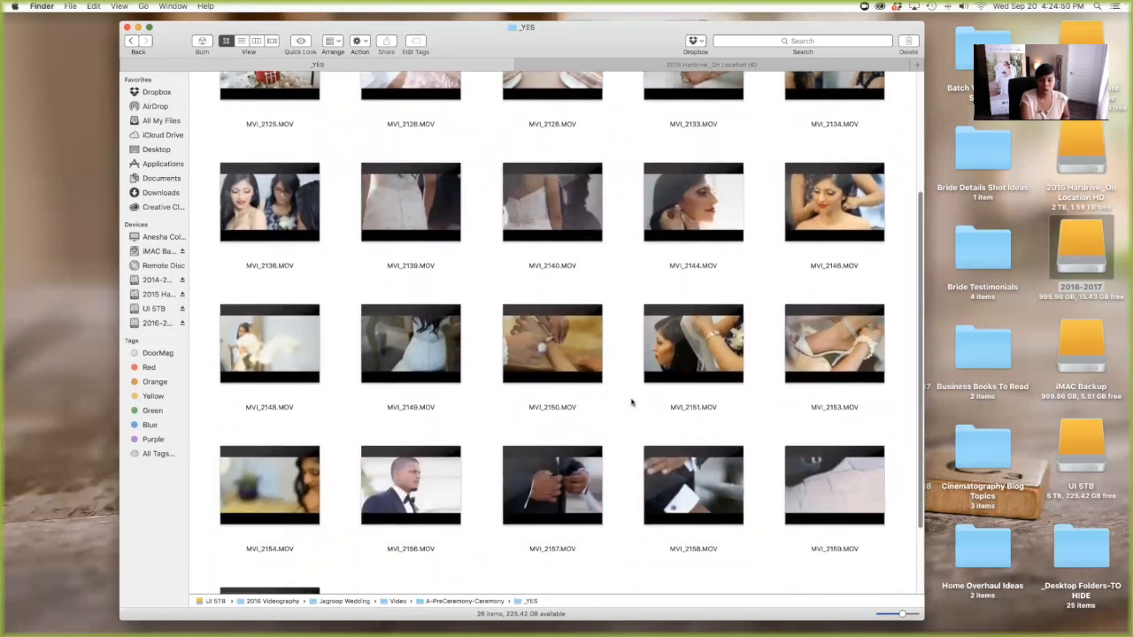
scroll(down, 3)
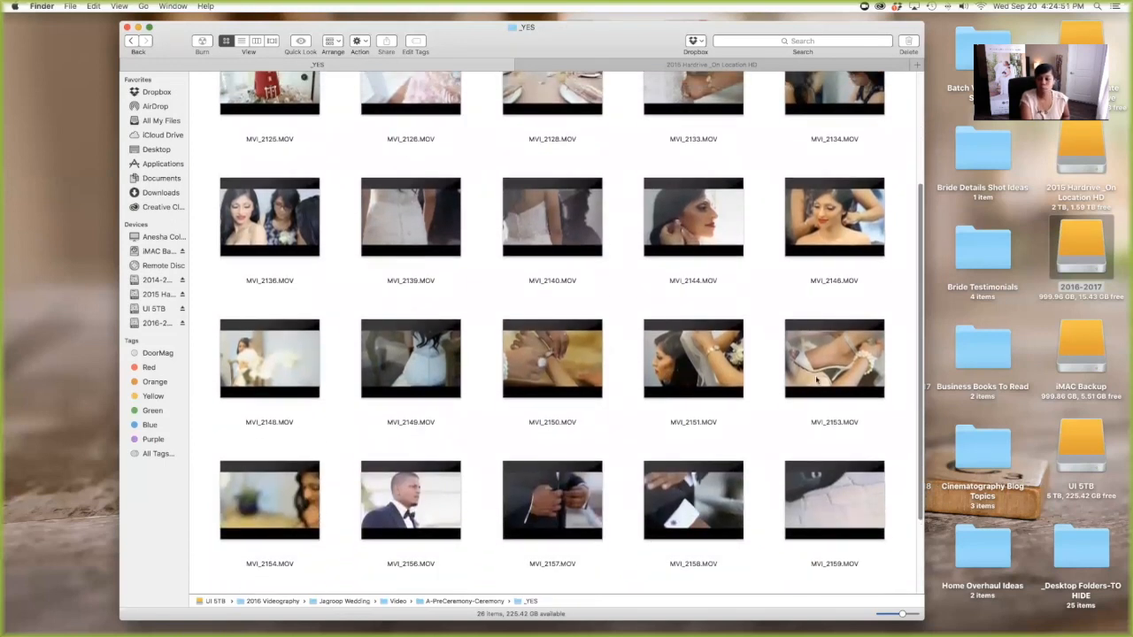
mouse_move(834, 359)
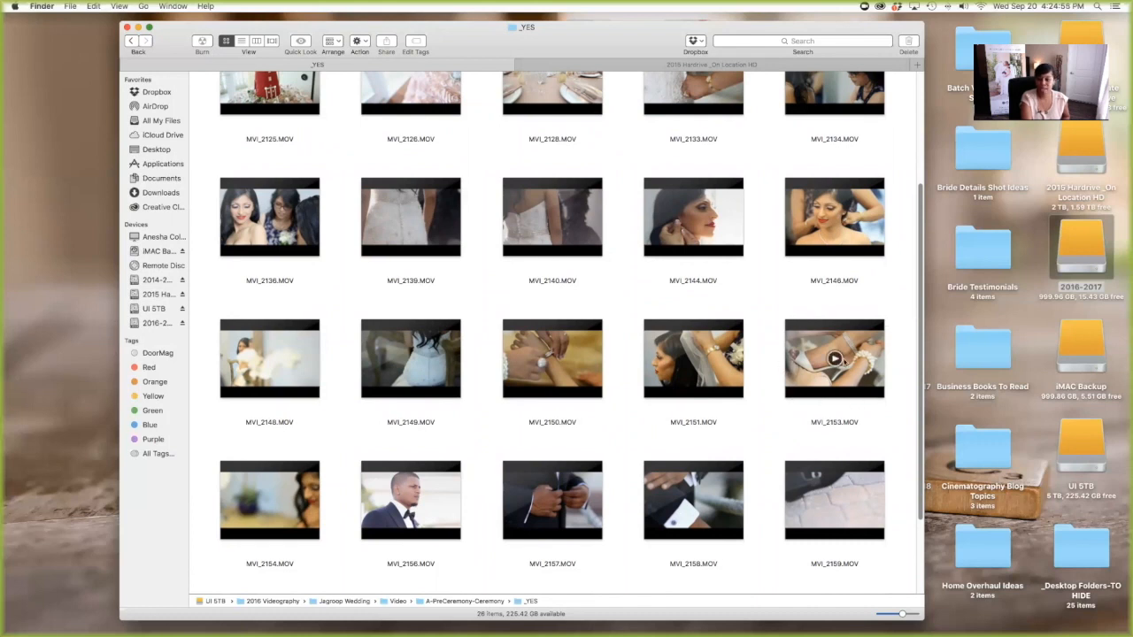
mouse_move(809, 411)
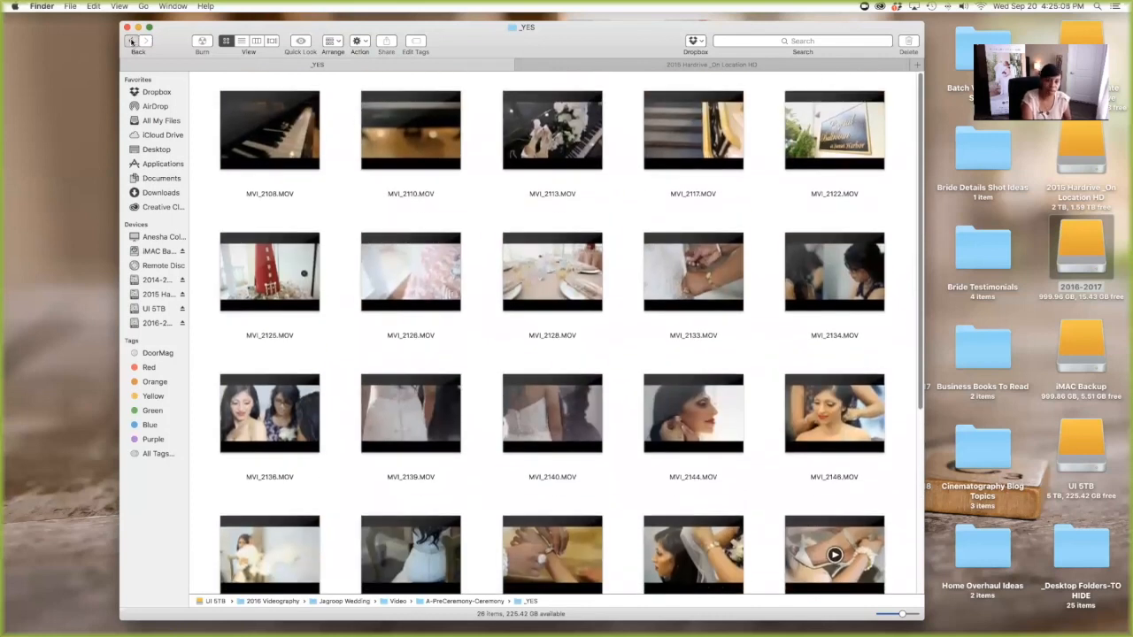
click(130, 41)
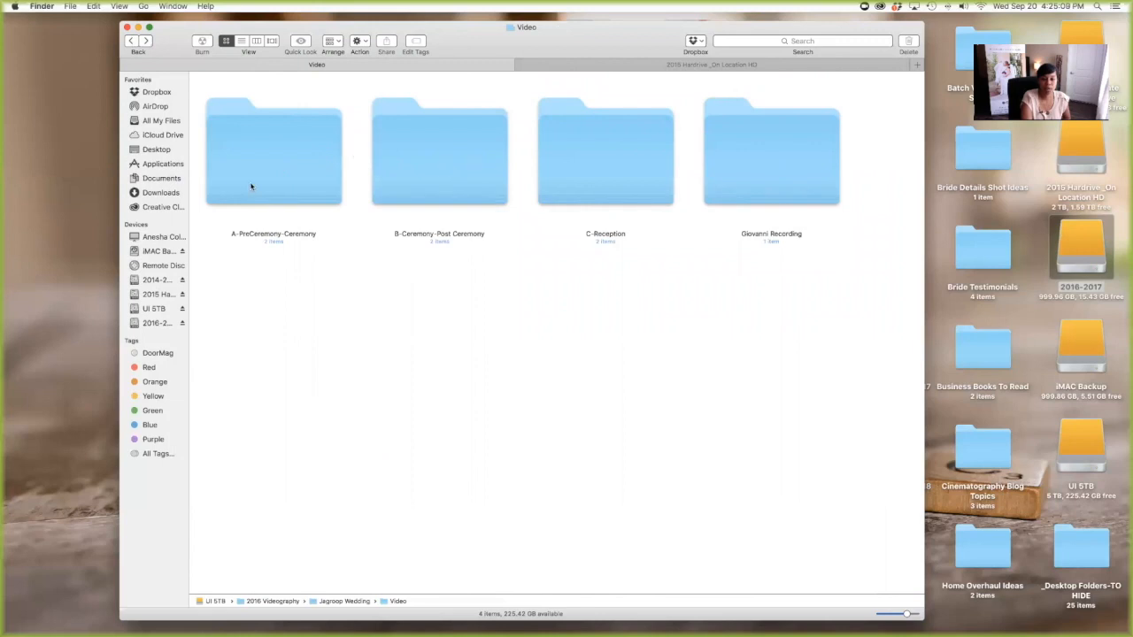
Open B-Ceremony-Post Ceremony's _YES folder and scroll through its 28 ceremony clips.
double_click(439, 151)
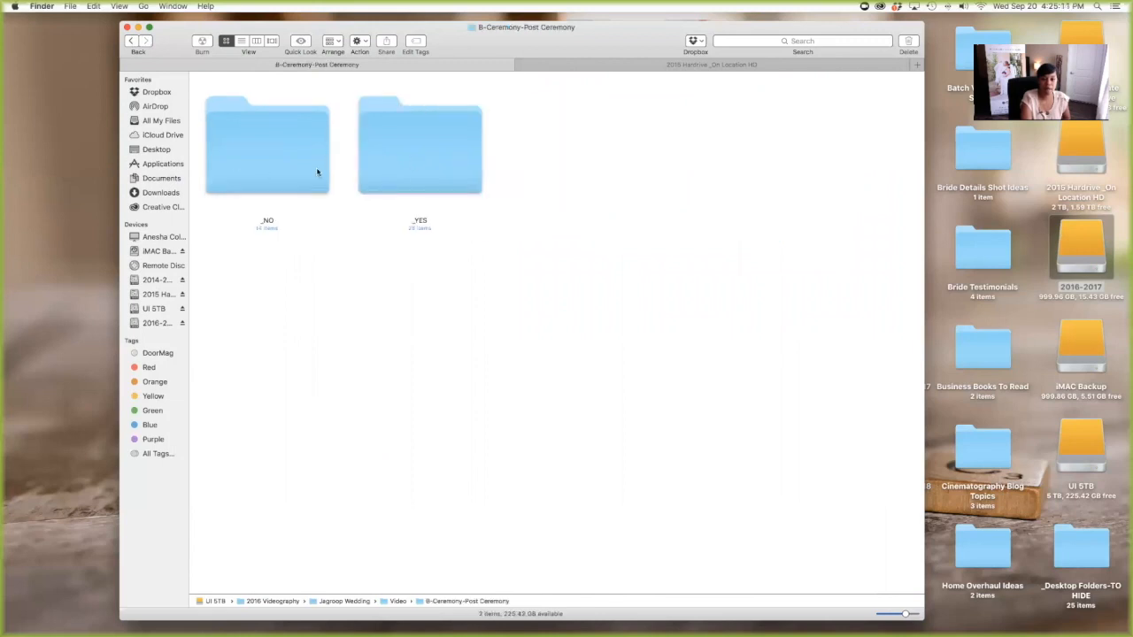
double_click(420, 144)
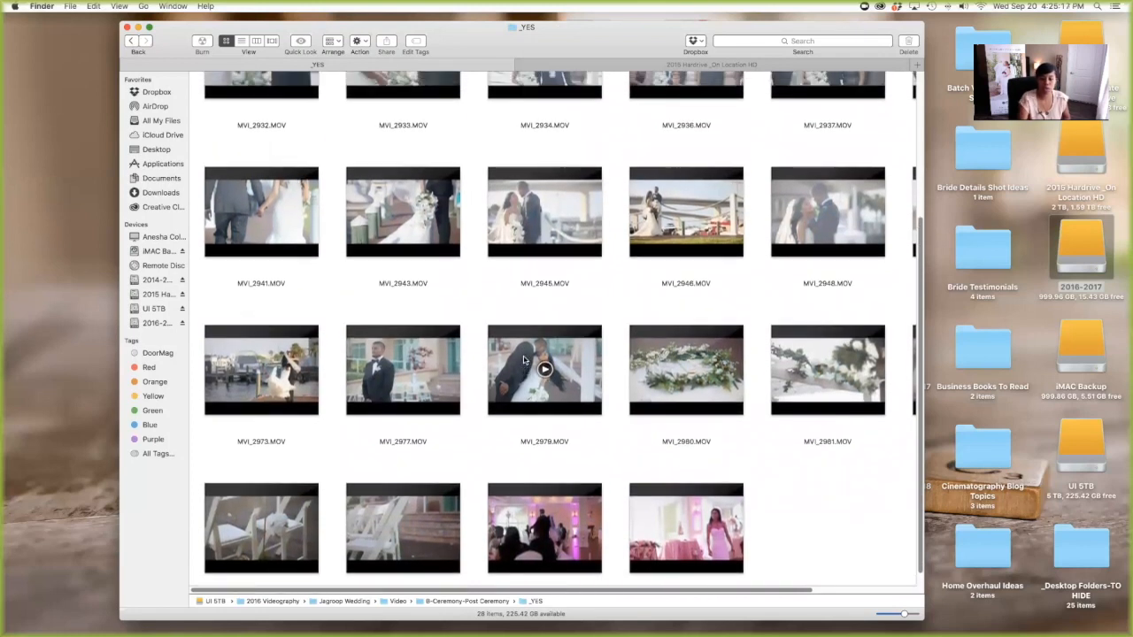
scroll(down, 3)
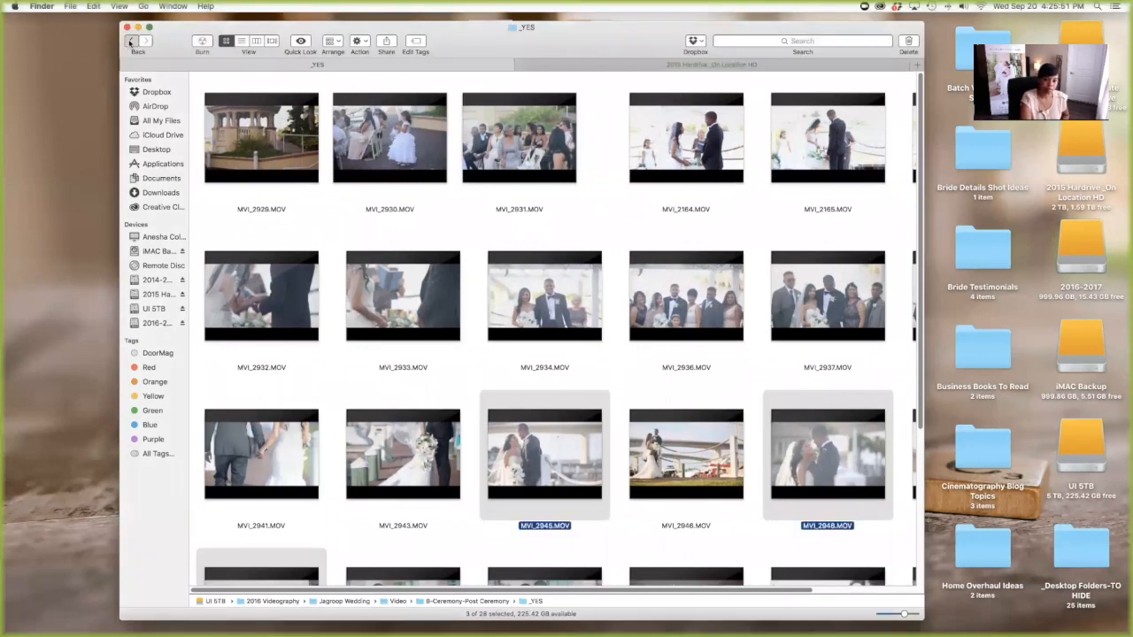
Go back from Video up to the Jagroop Wedding project folder.
click(130, 41)
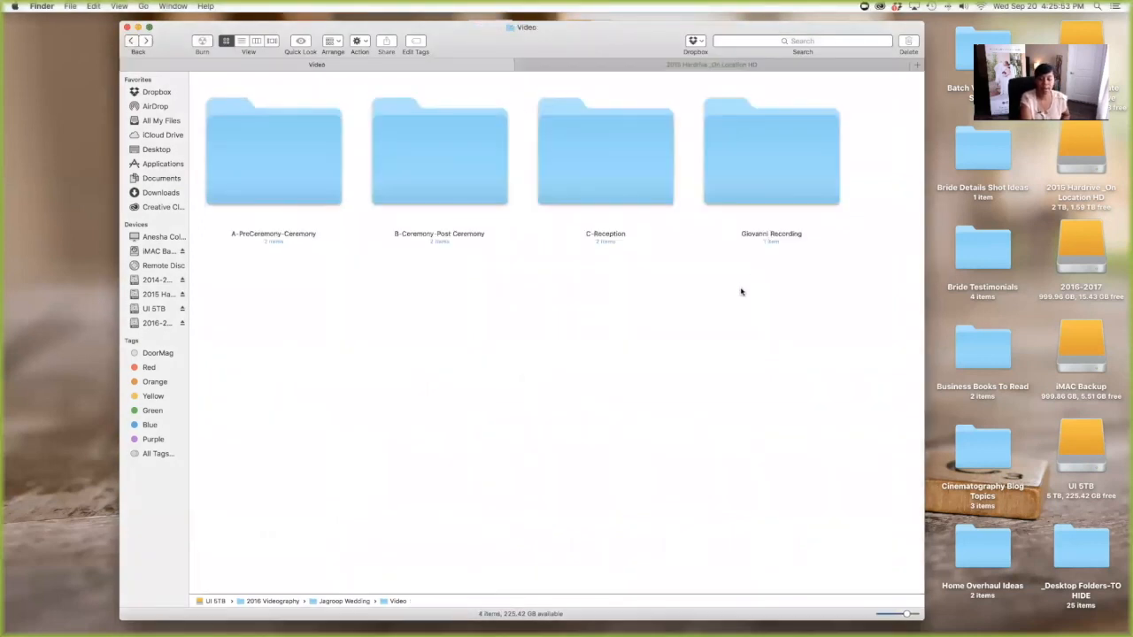
click(131, 41)
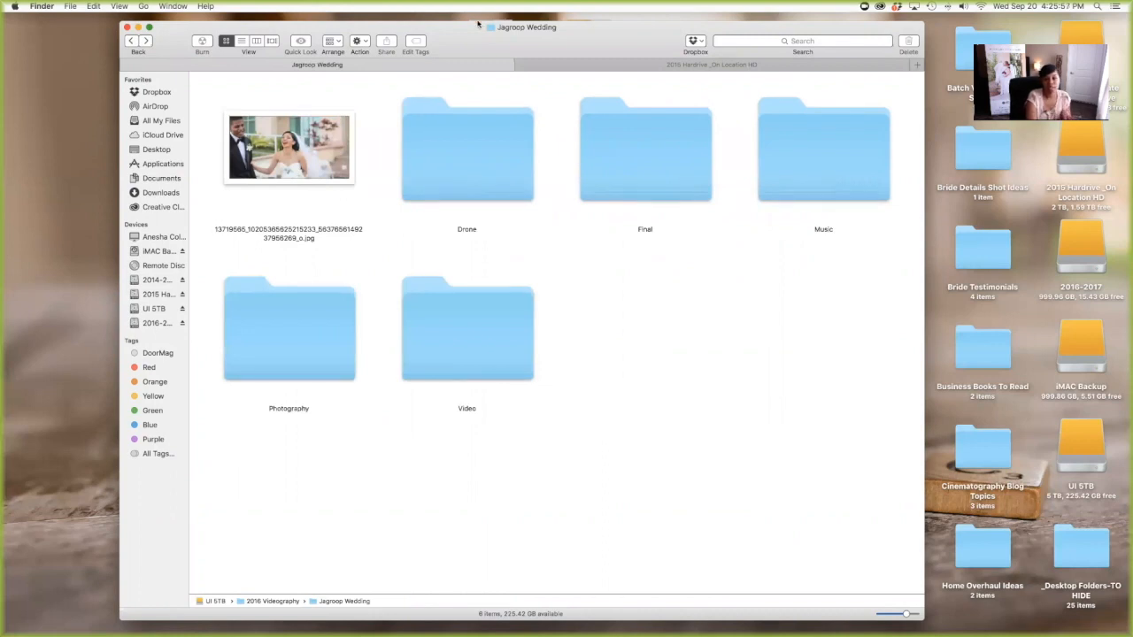
mouse_move(126, 69)
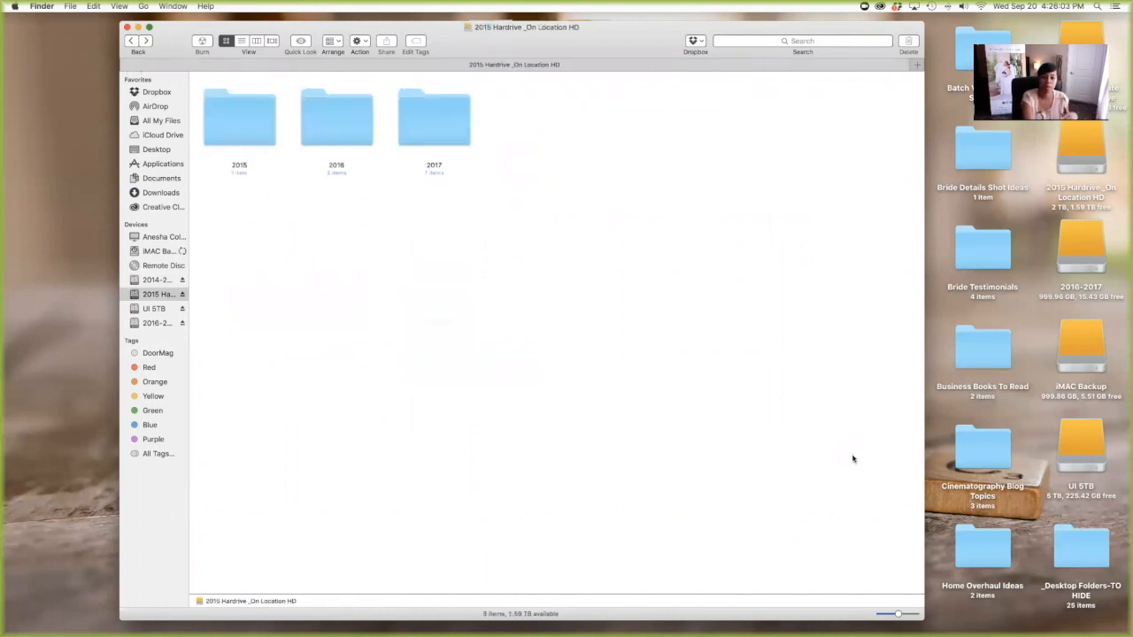
double_click(434, 119)
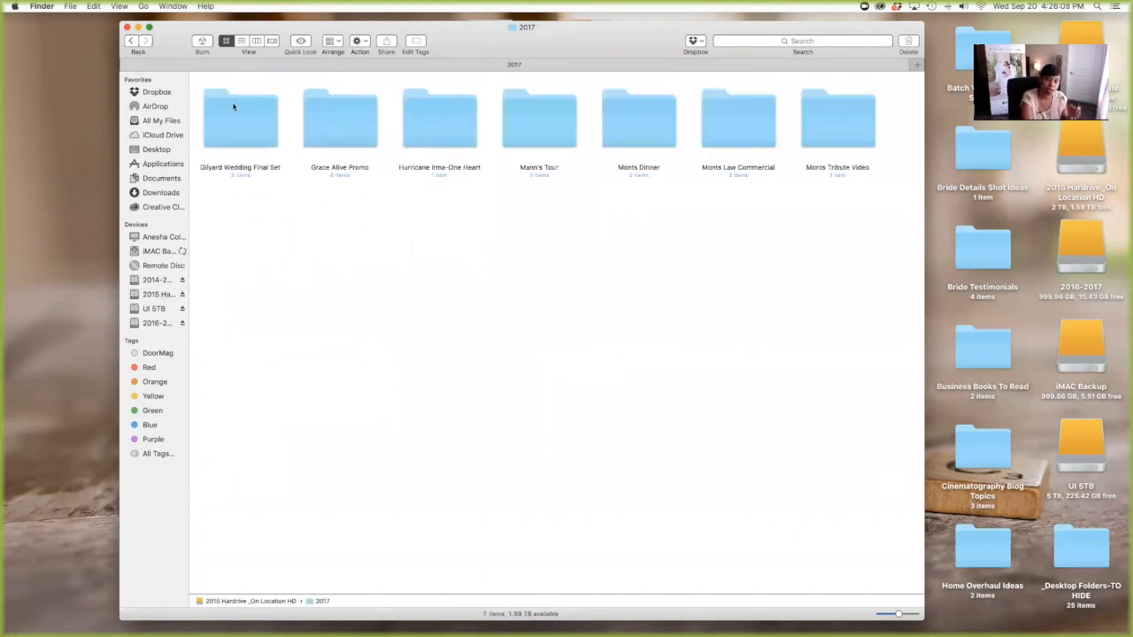
double_click(239, 120)
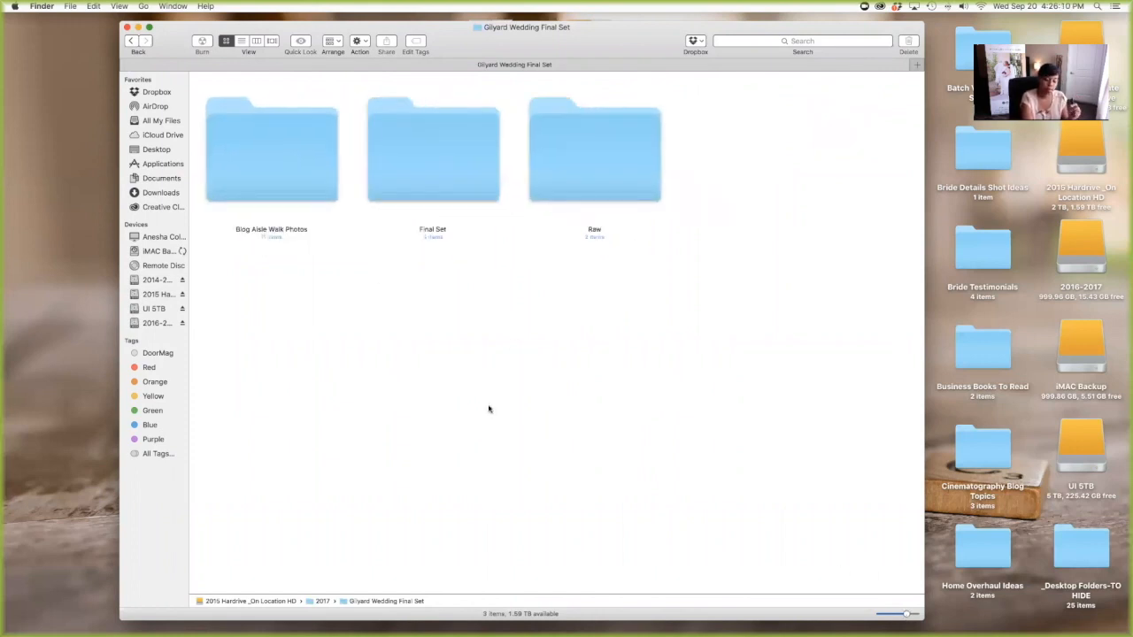
mouse_move(615, 469)
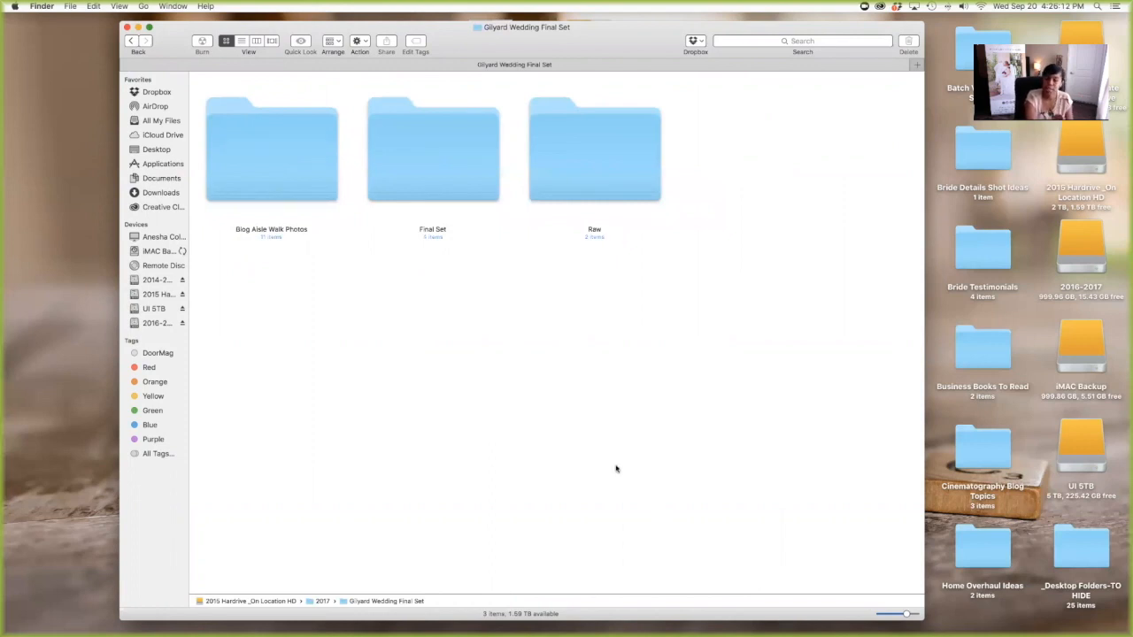
mouse_move(289, 148)
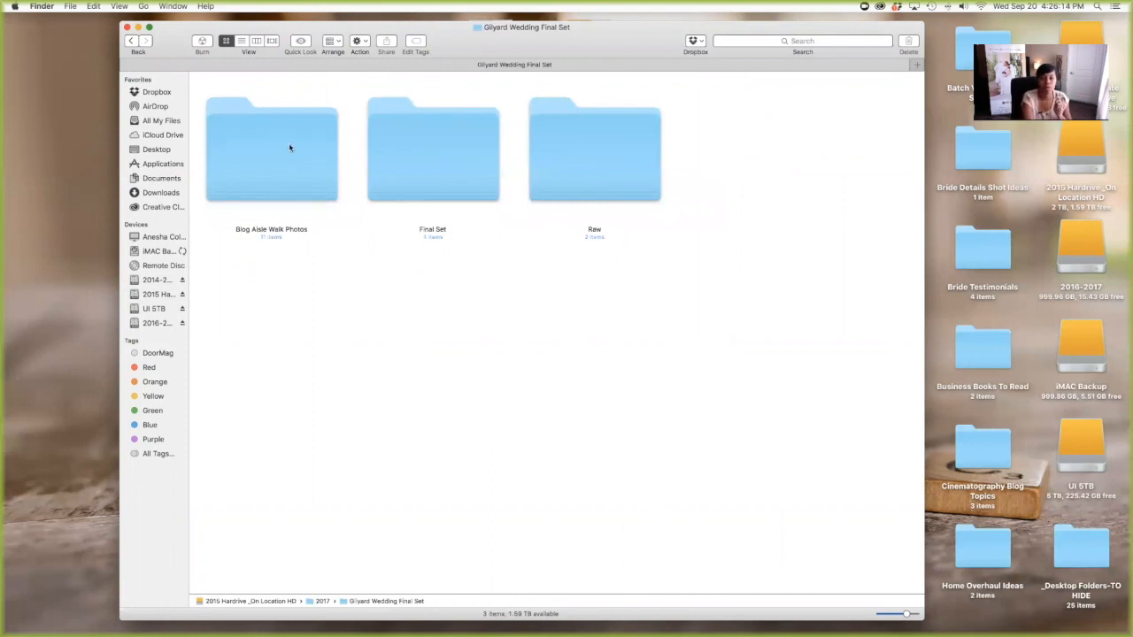
mouse_move(293, 119)
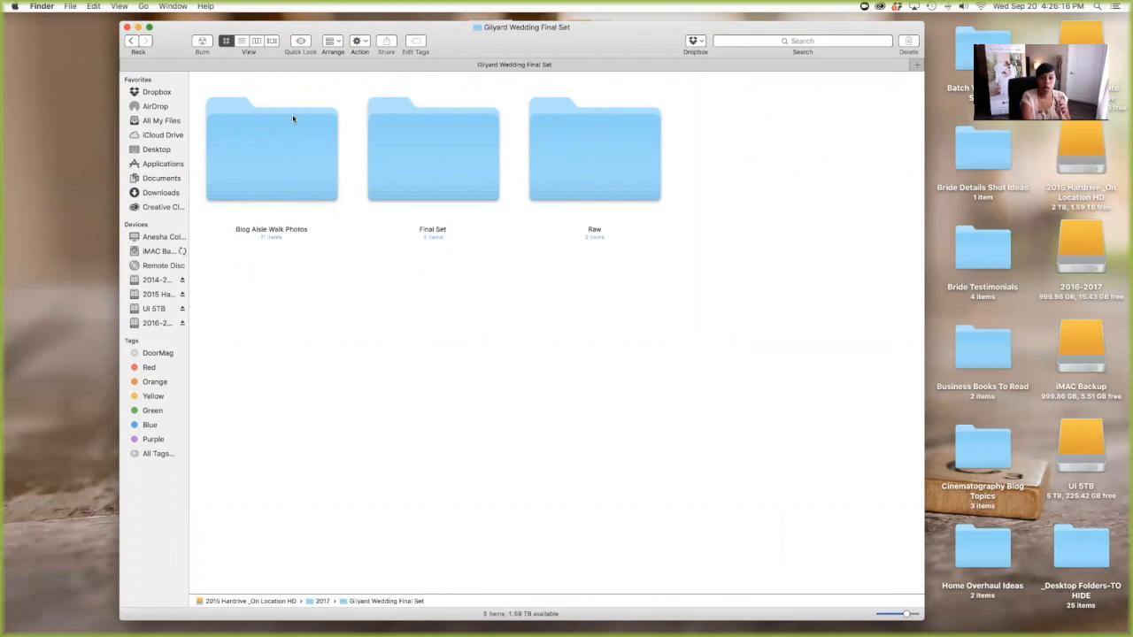
mouse_move(299, 239)
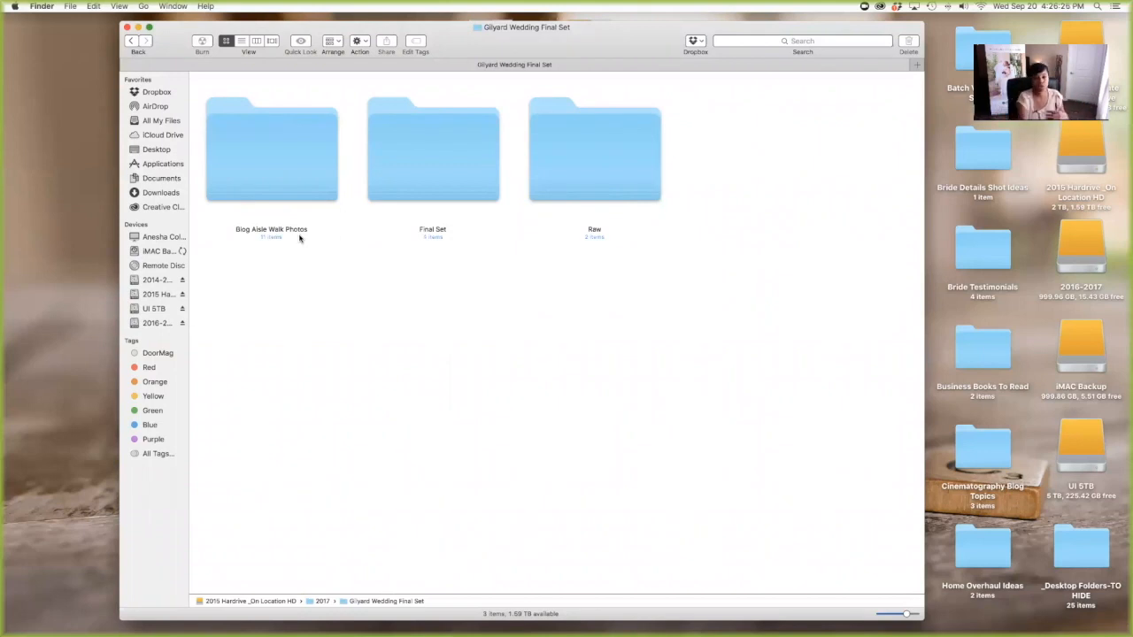
Open Blog Aisle Walk Photos and scroll through its 11 aisle-walk images.
double_click(271, 151)
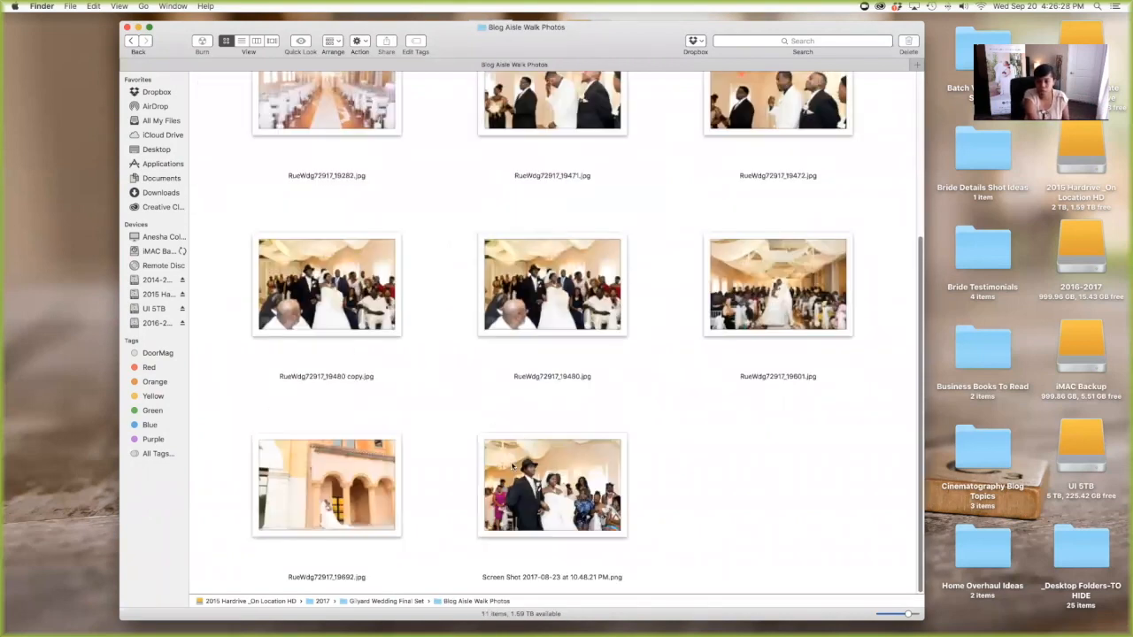
scroll(up, 3)
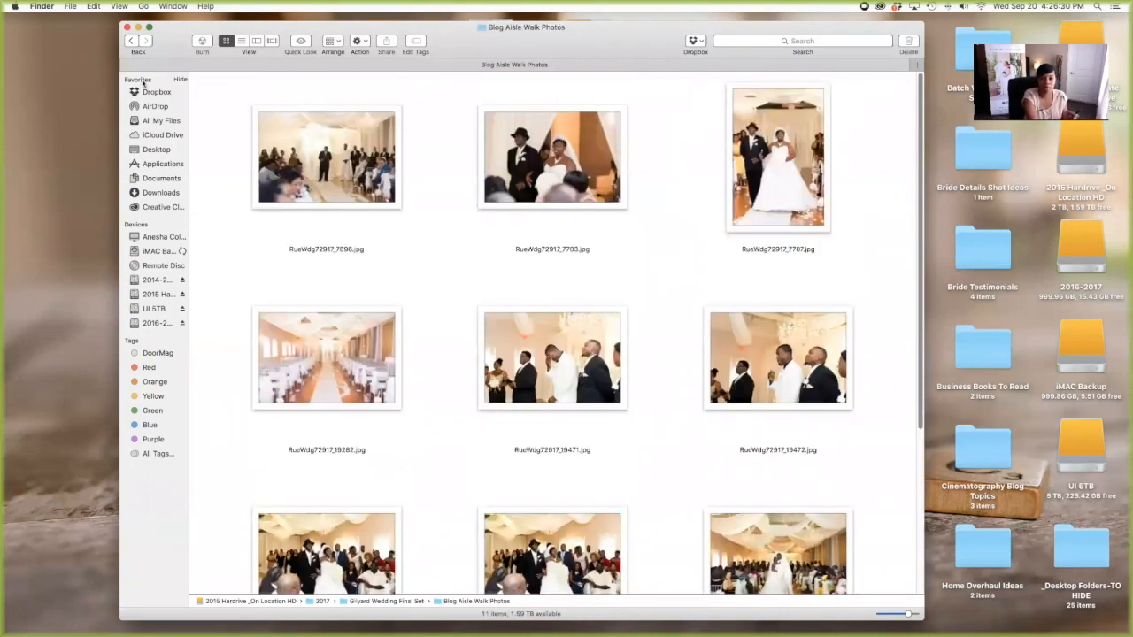
scroll(down, 3)
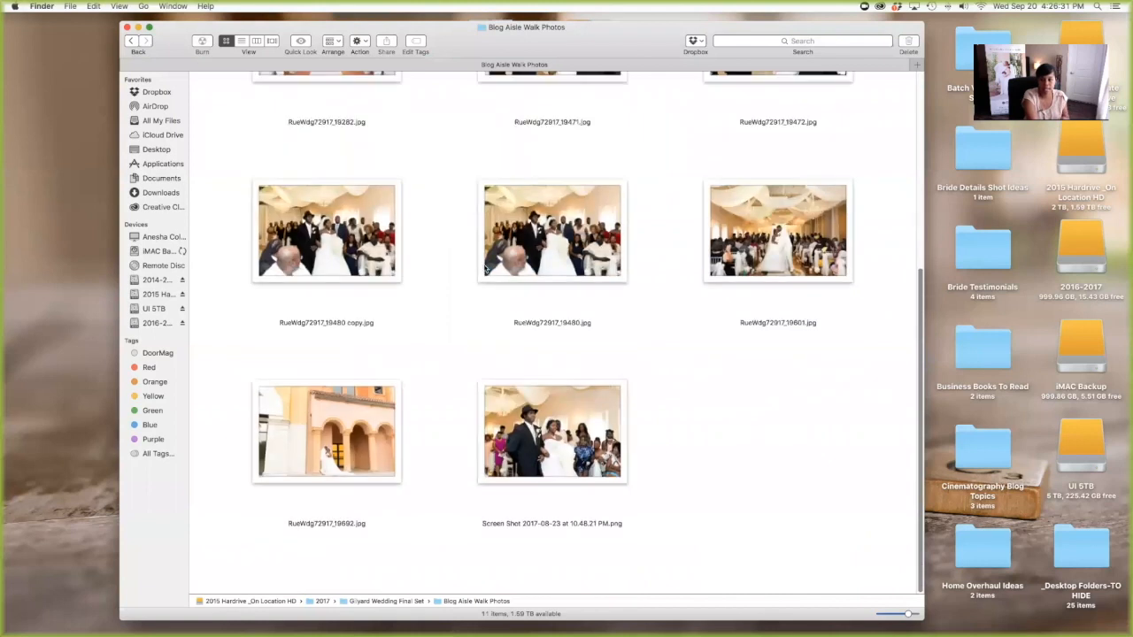
scroll(up, 3)
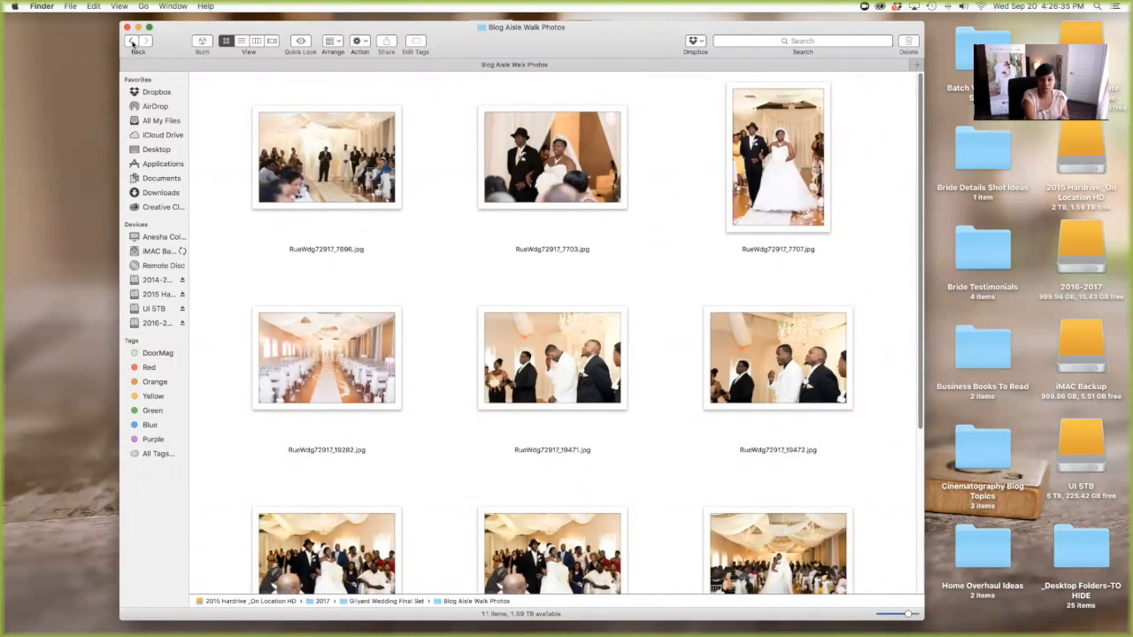
Return to Gilyard Wedding Final Set, showing Blog Aisle Walk Photos, Final Set and Raw.
click(131, 41)
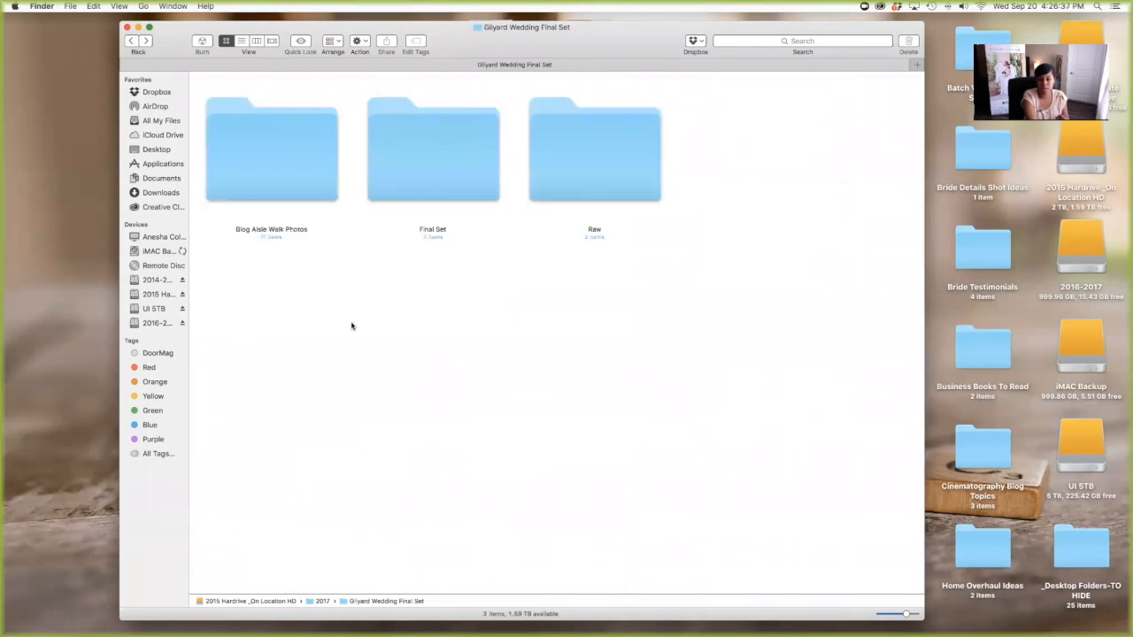
mouse_move(385, 357)
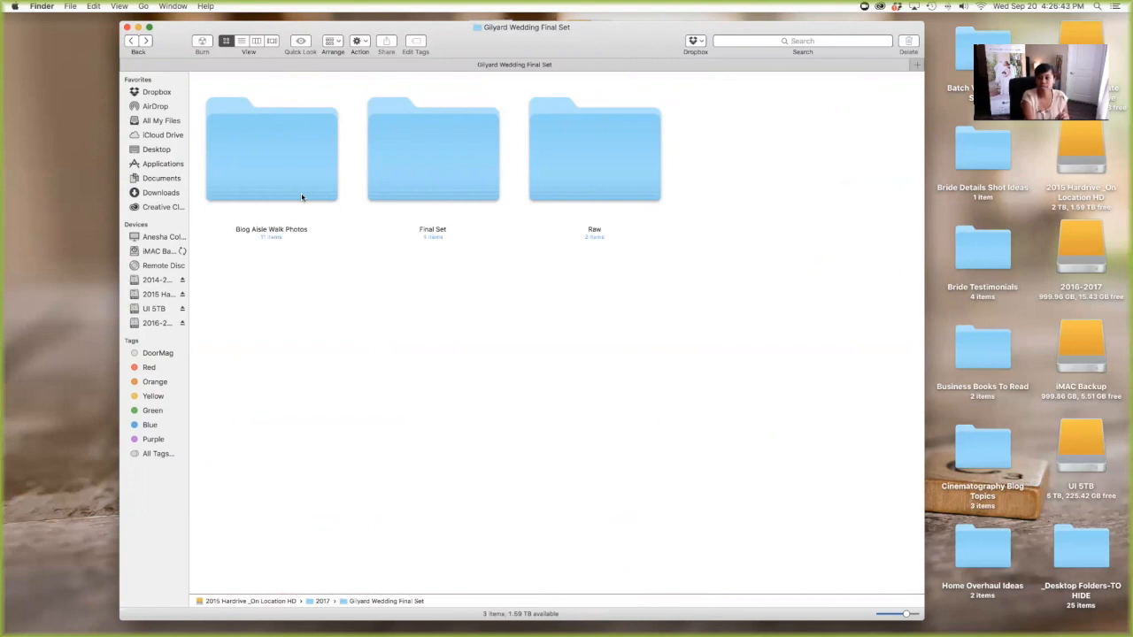
mouse_move(304, 202)
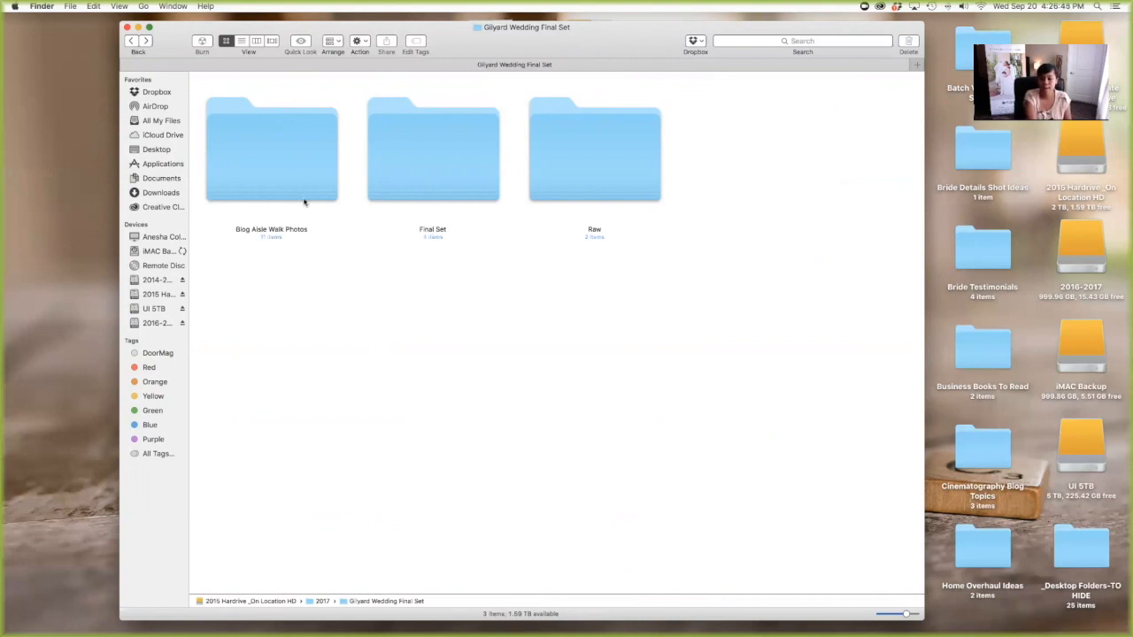
mouse_move(403, 259)
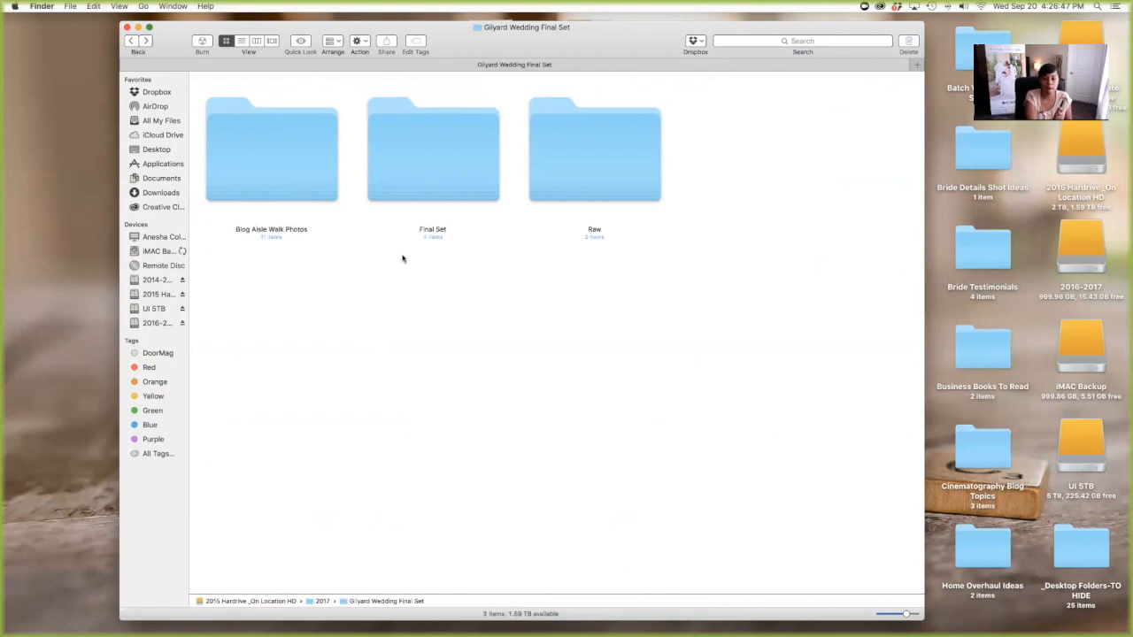
mouse_move(305, 199)
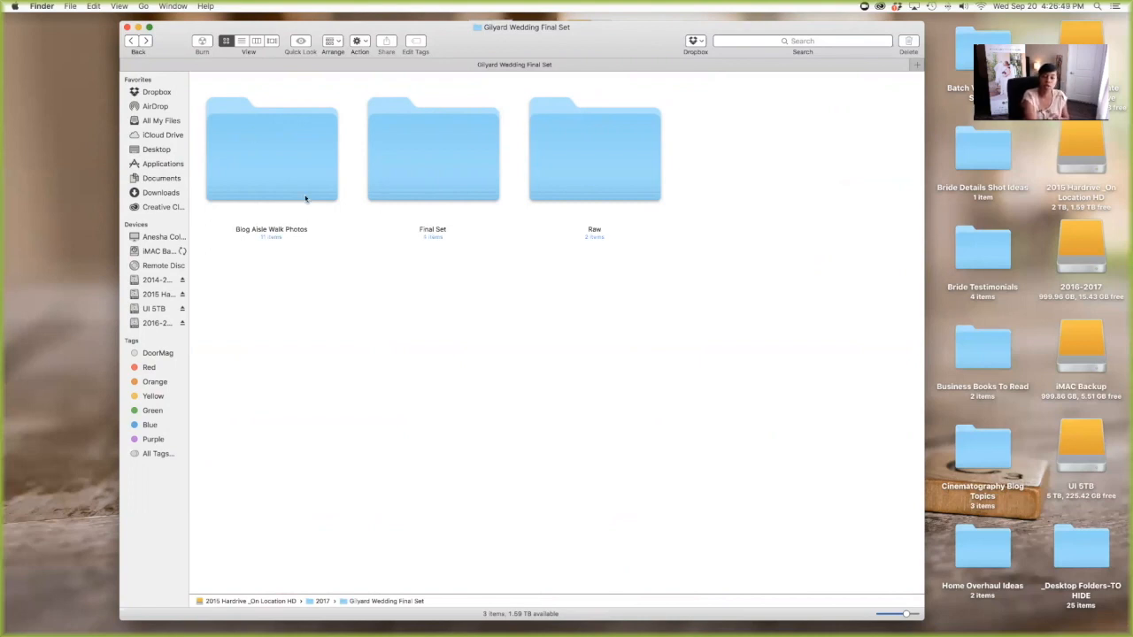
mouse_move(313, 352)
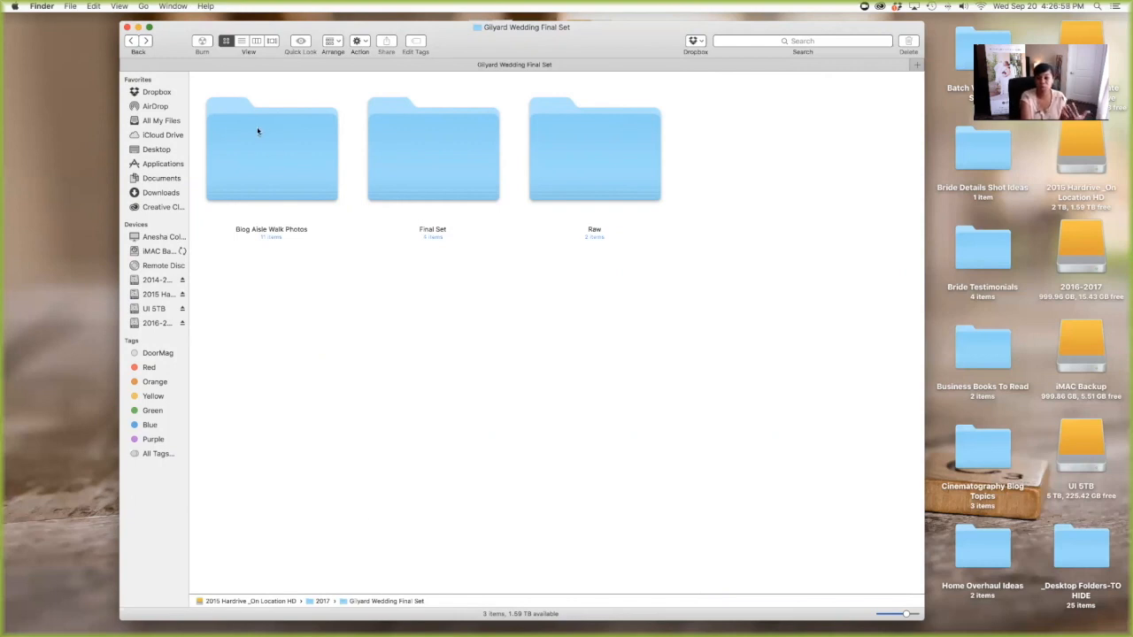
mouse_move(379, 323)
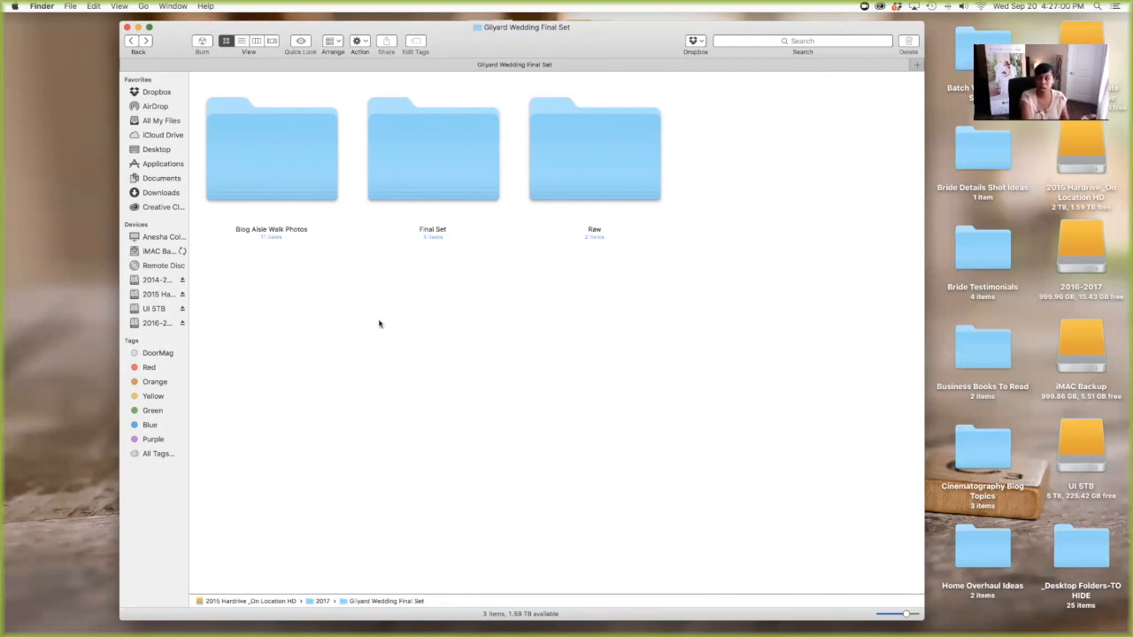
mouse_move(267, 173)
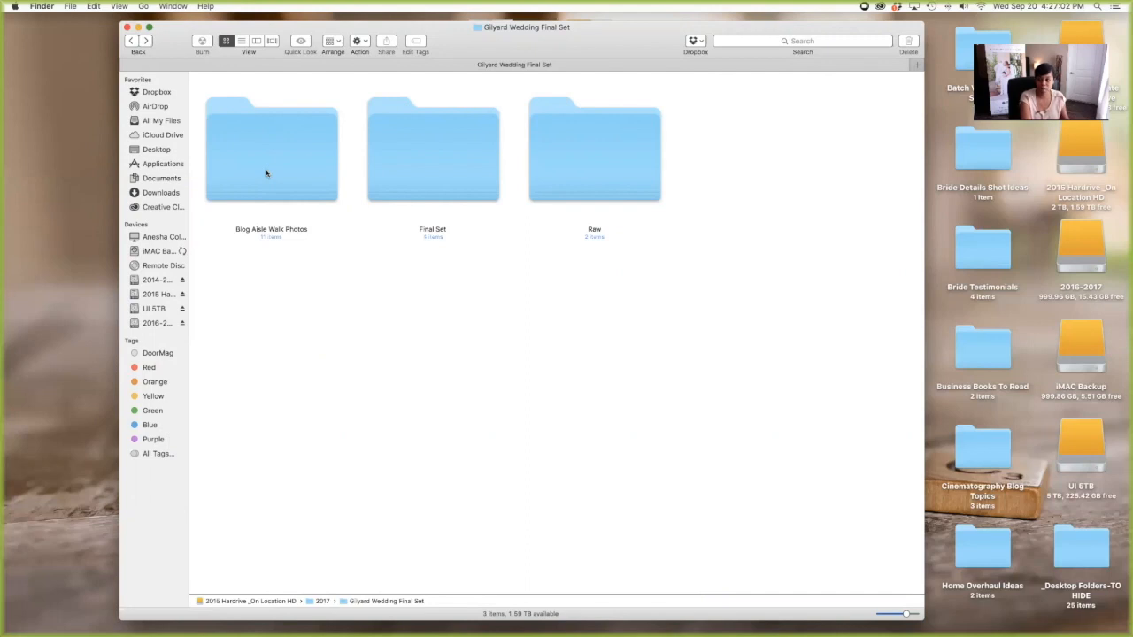
mouse_move(418, 189)
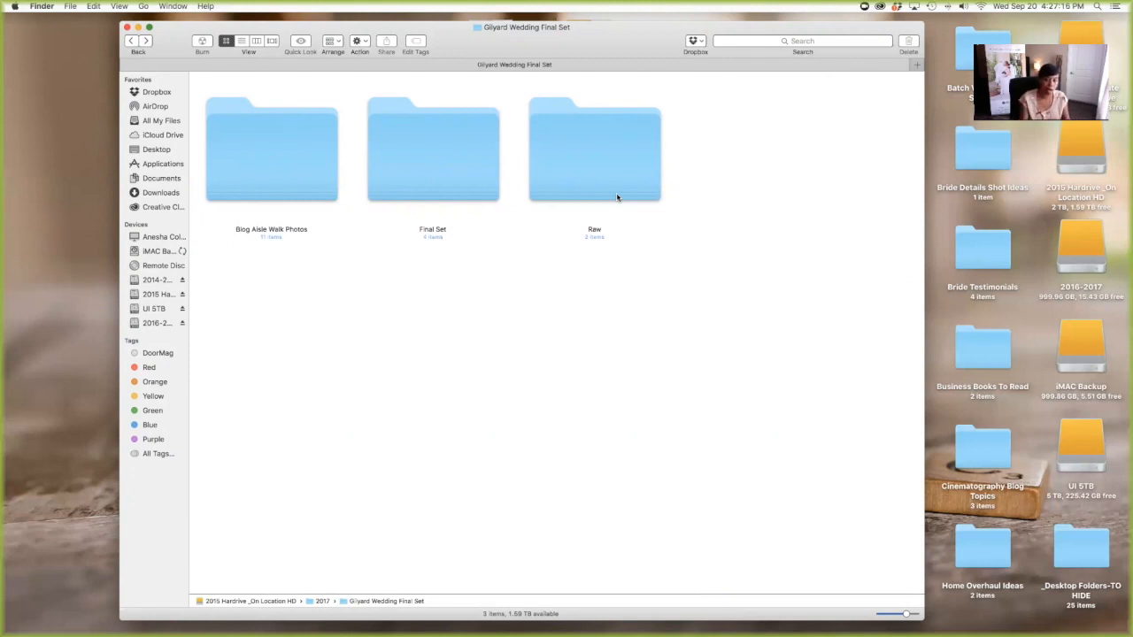
mouse_move(624, 97)
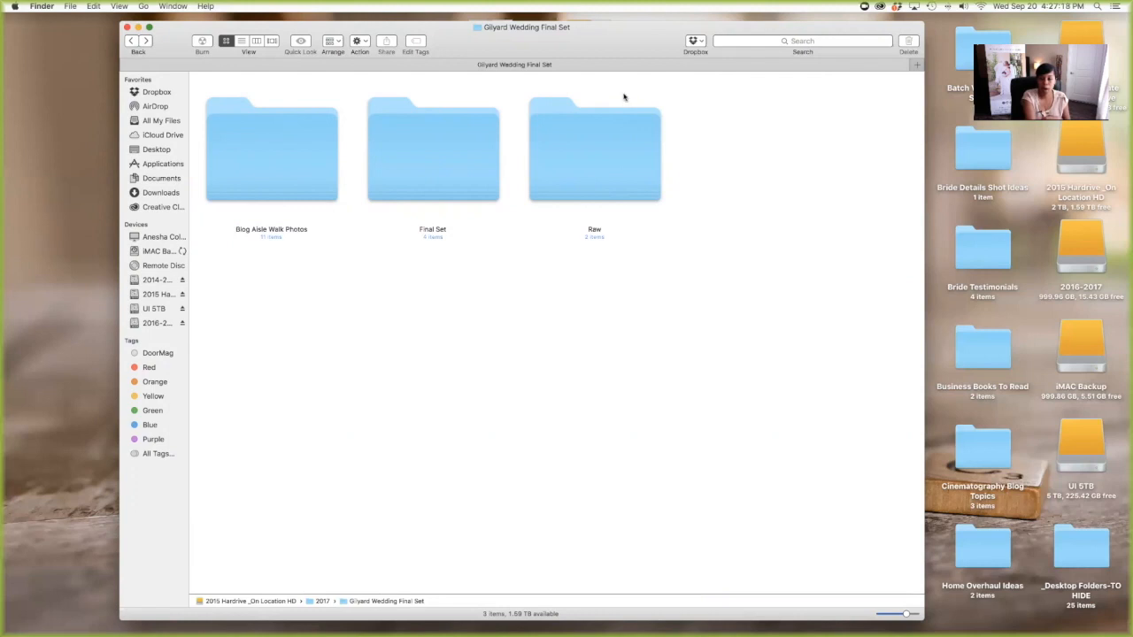
mouse_move(675, 175)
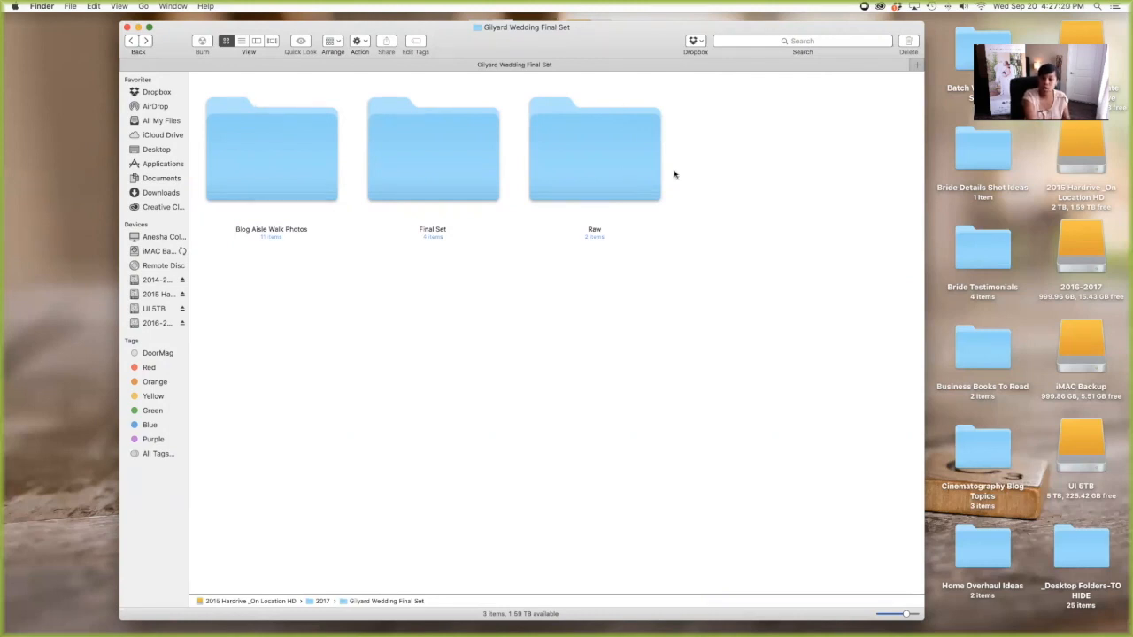
double_click(594, 148)
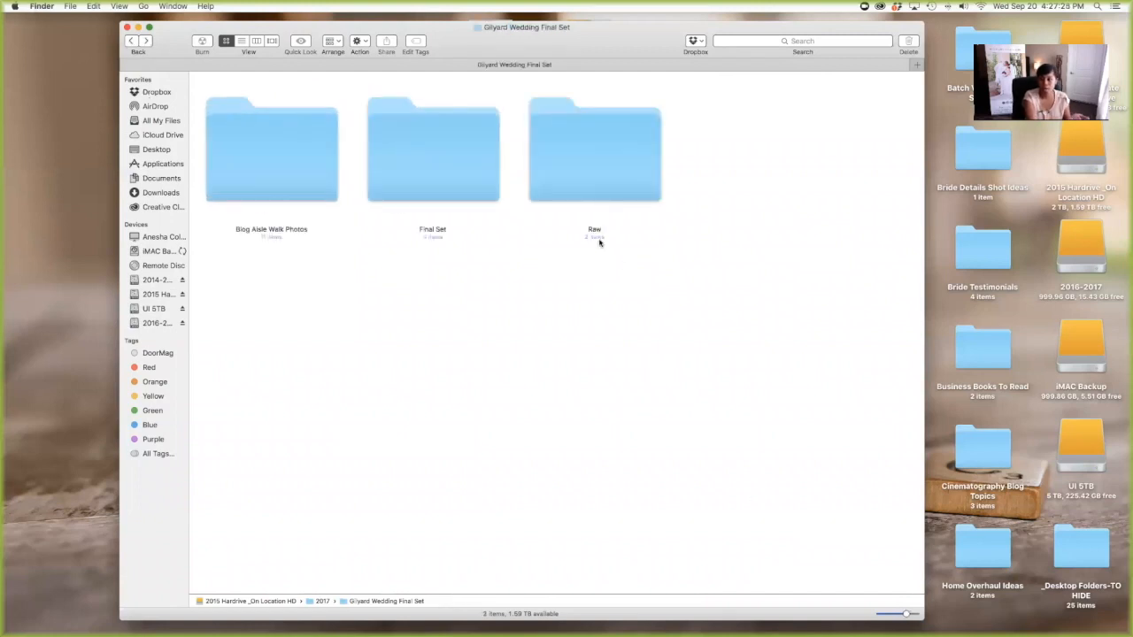
mouse_move(472, 155)
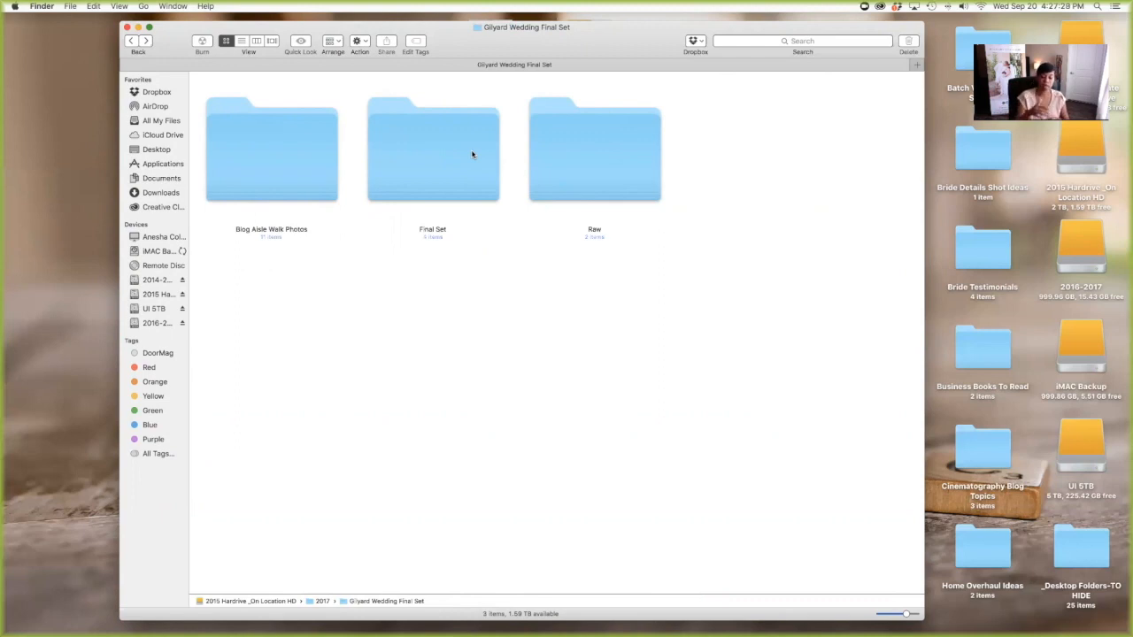
mouse_move(418, 159)
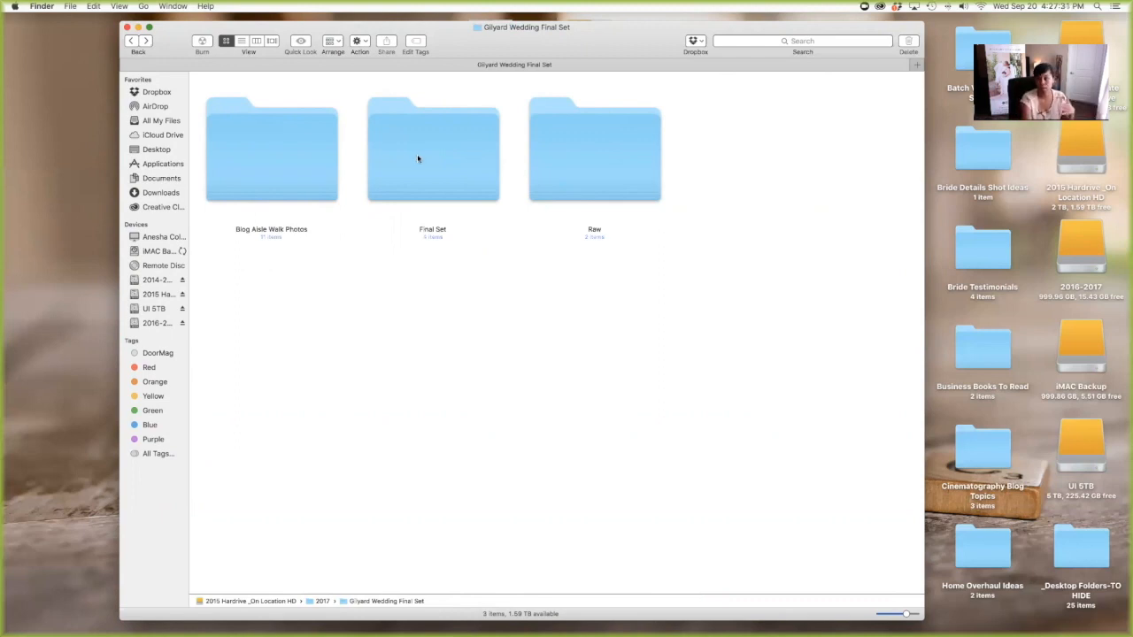
mouse_move(642, 320)
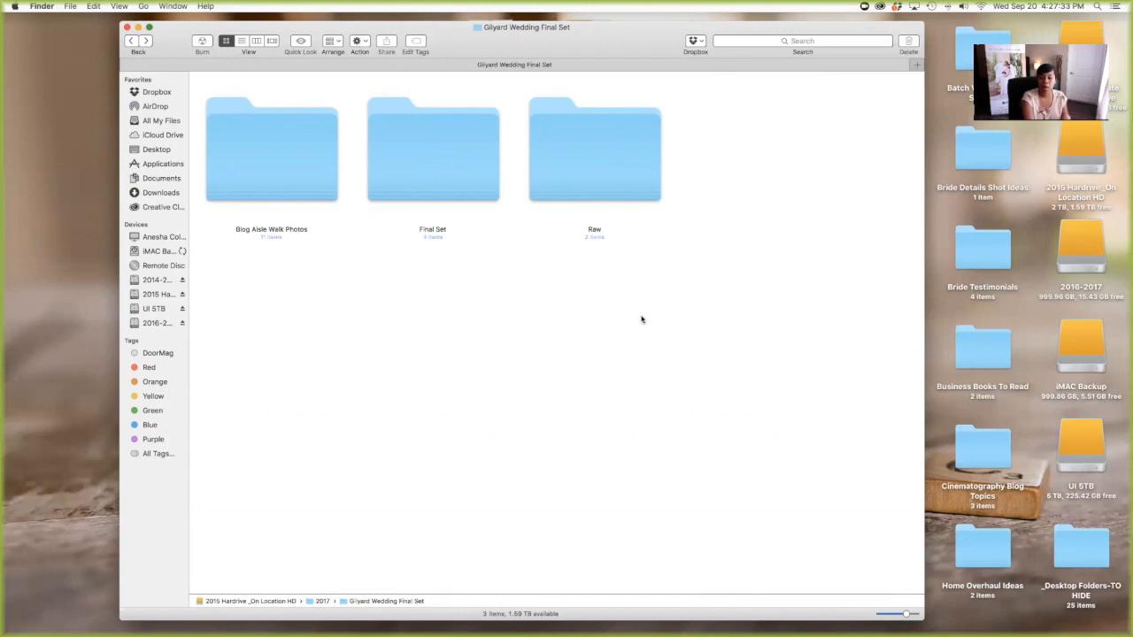
mouse_move(673, 135)
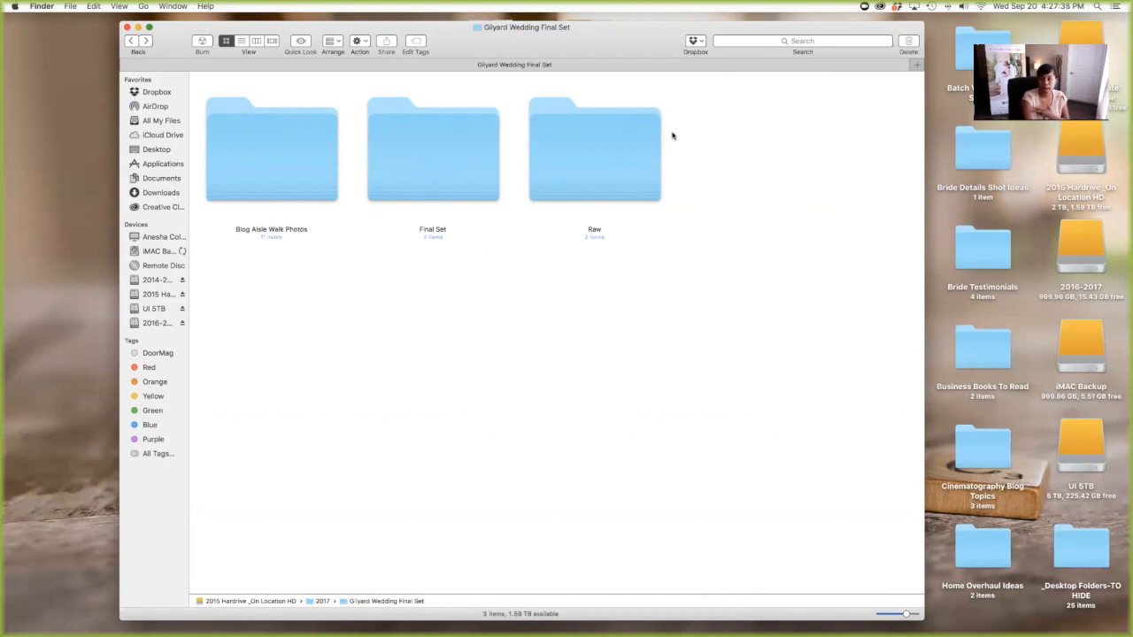
mouse_move(471, 171)
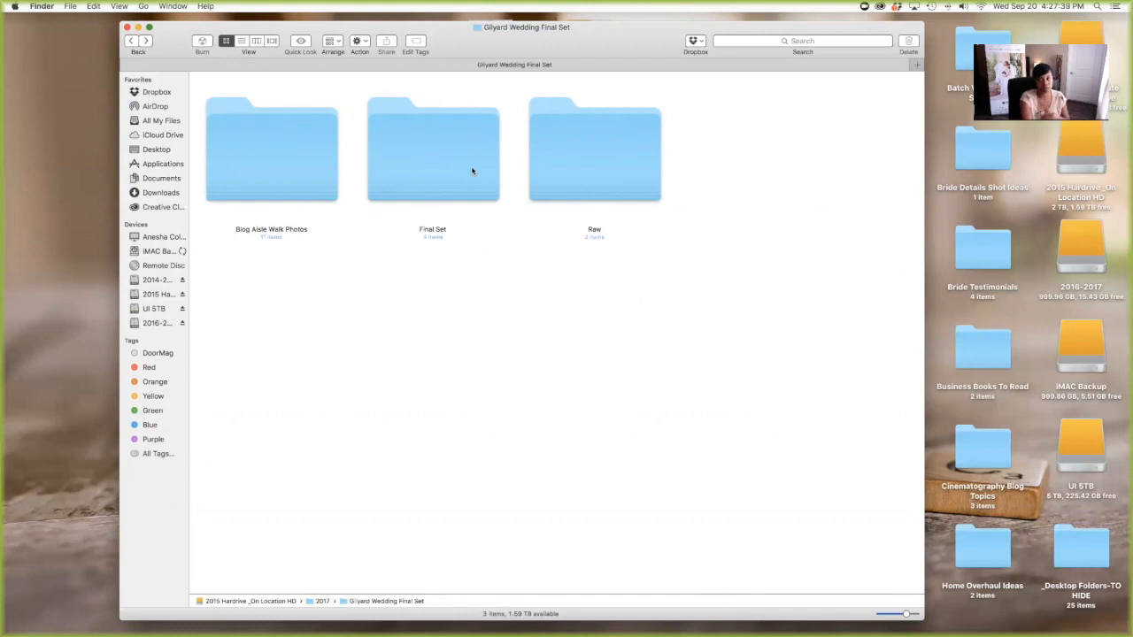
mouse_move(510, 178)
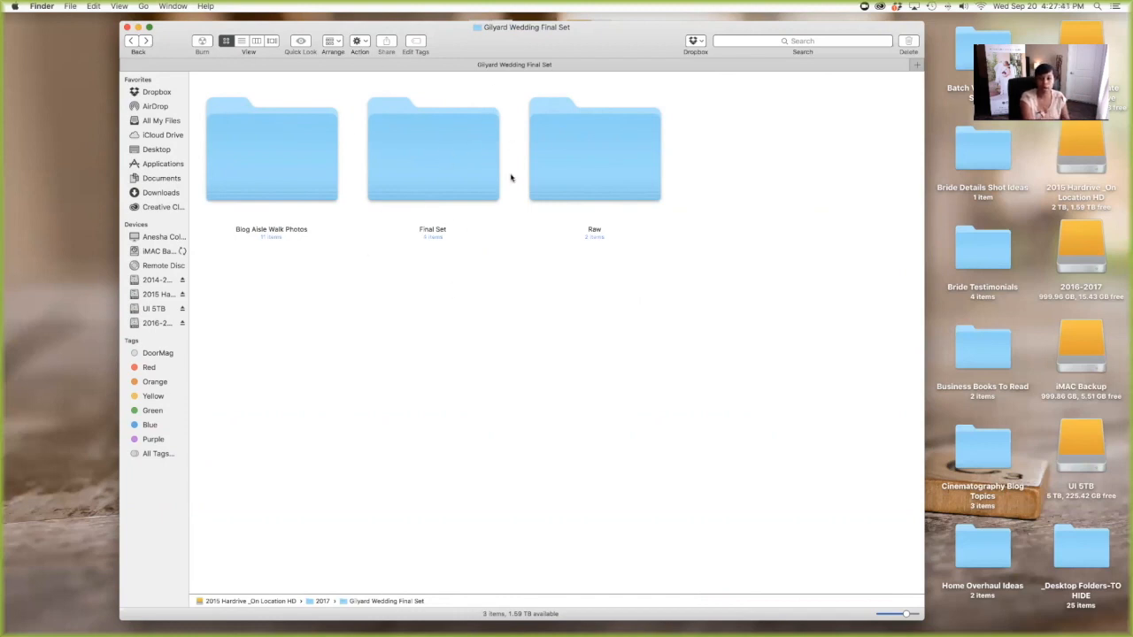
Open the inner Final Set folder and inspect the Anesha Set and Client Set folders.
double_click(433, 149)
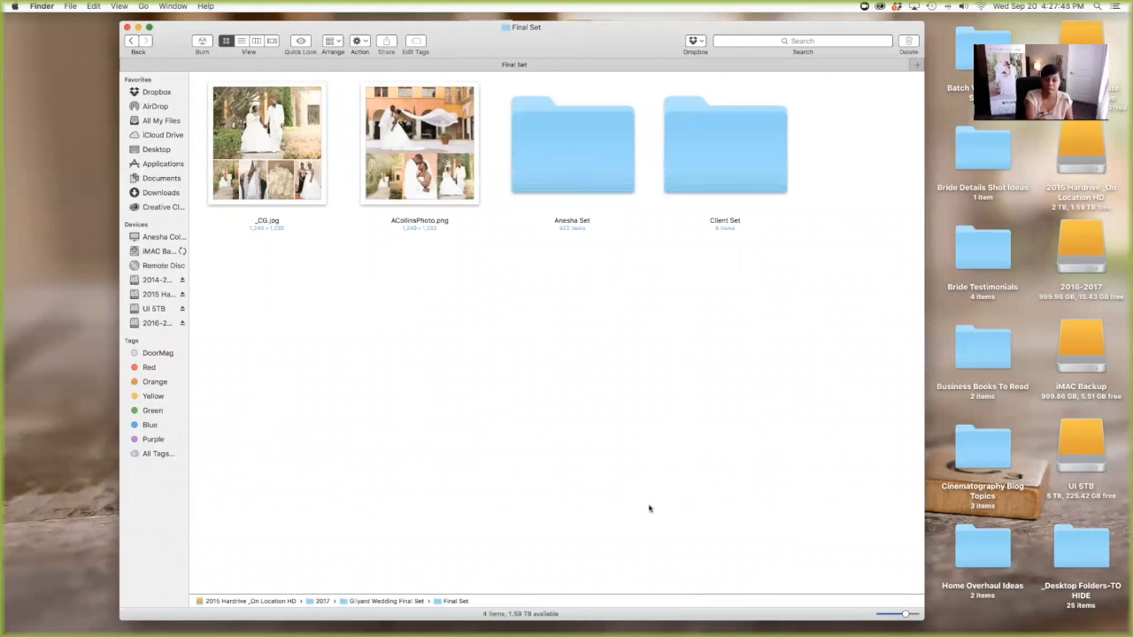
mouse_move(570, 146)
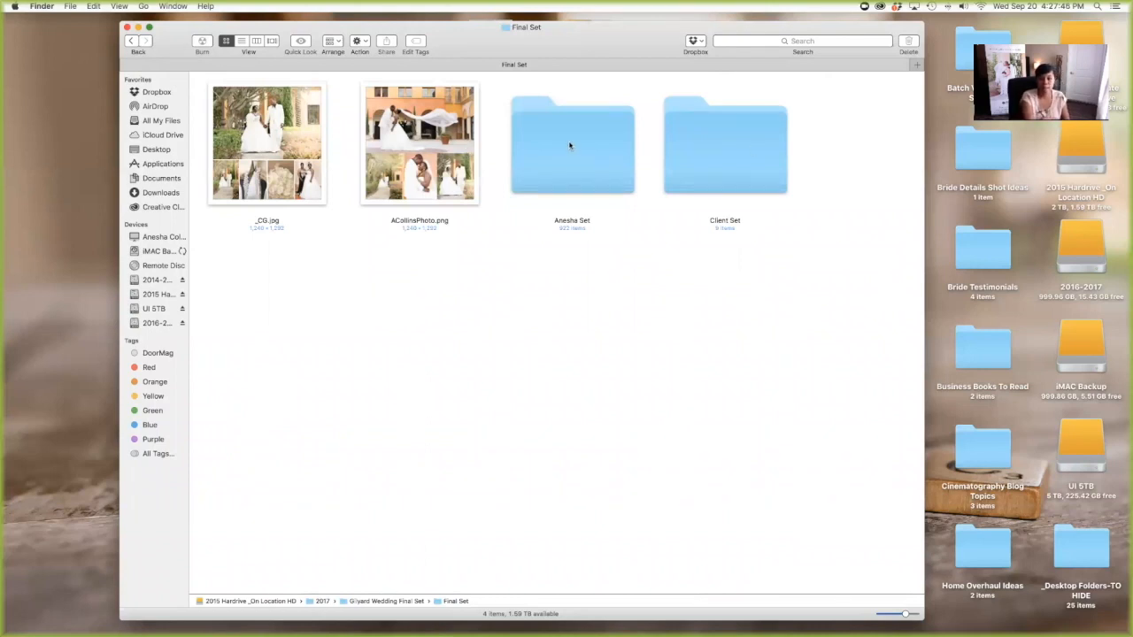
click(572, 144)
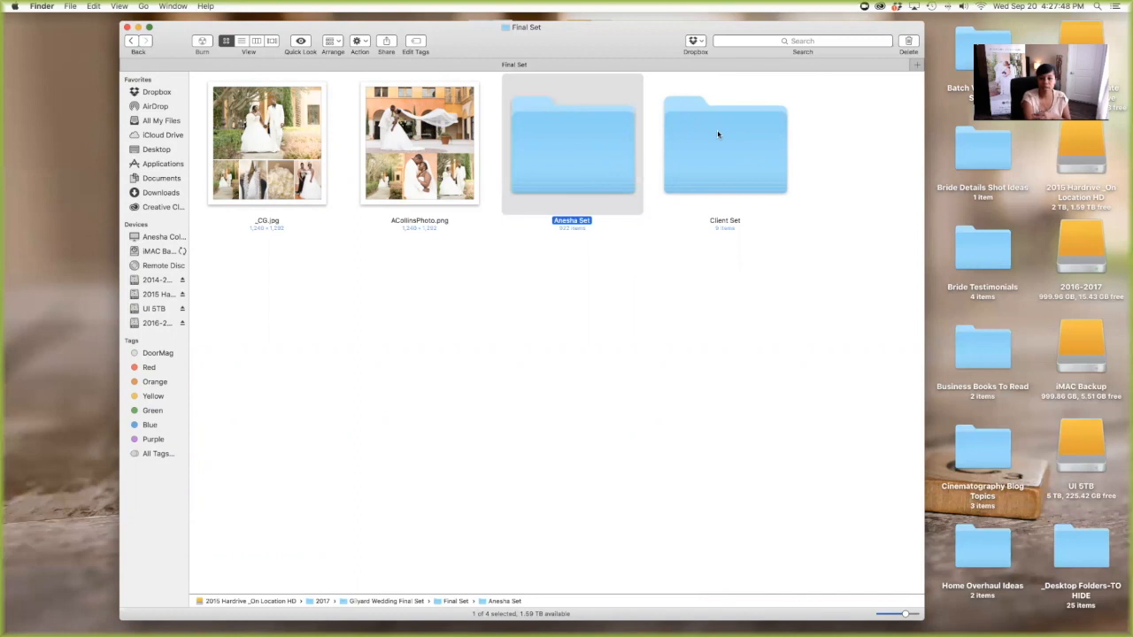
click(724, 144)
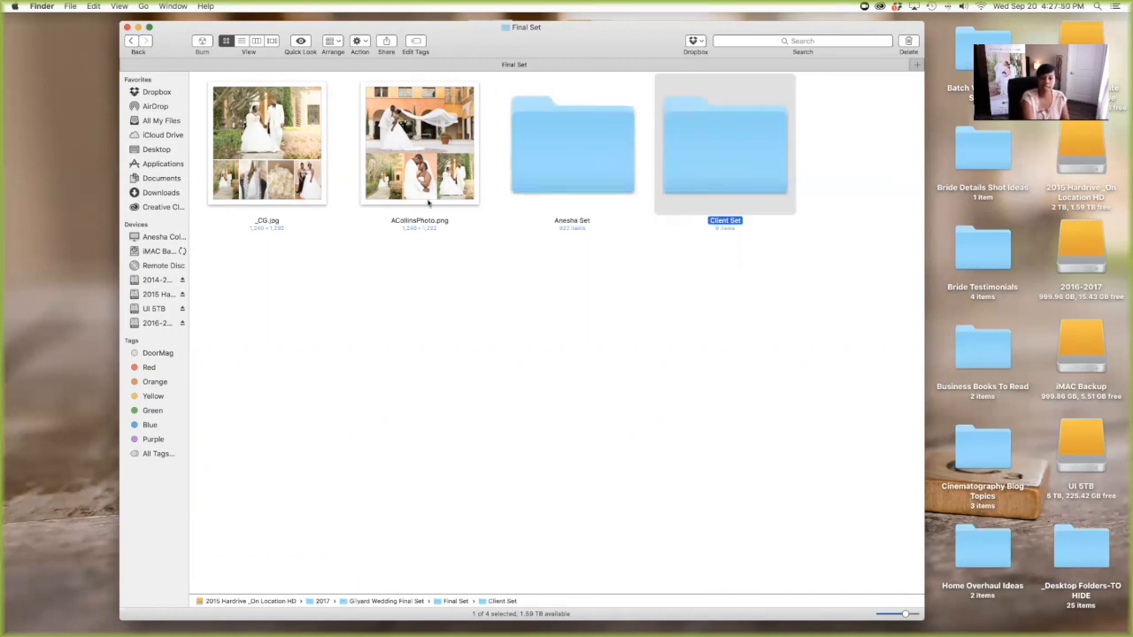
click(388, 262)
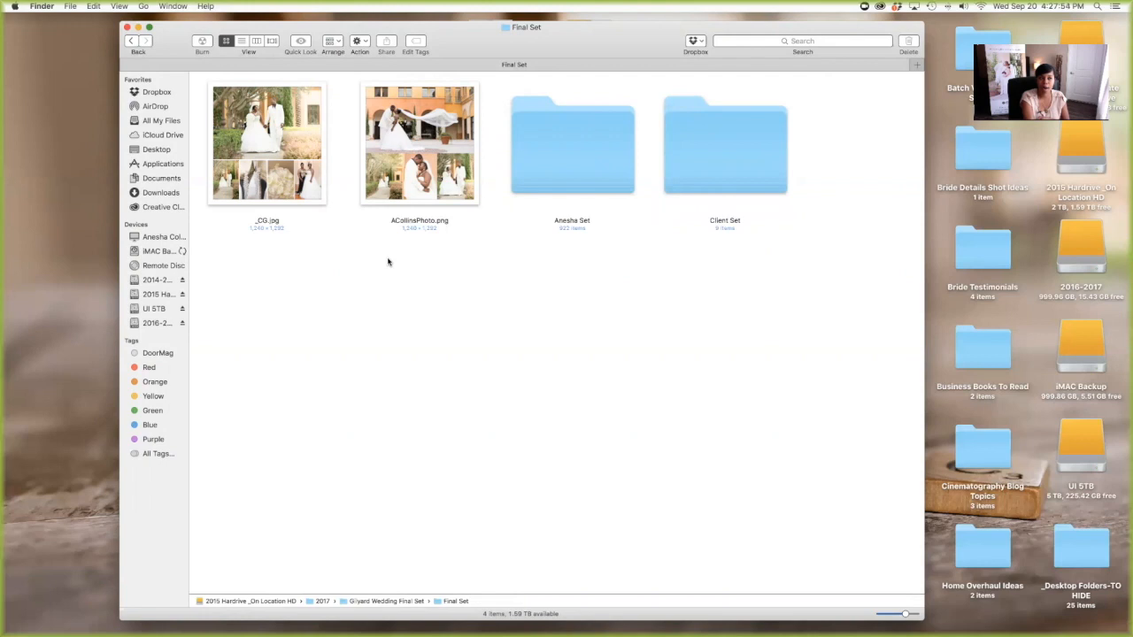
mouse_move(777, 174)
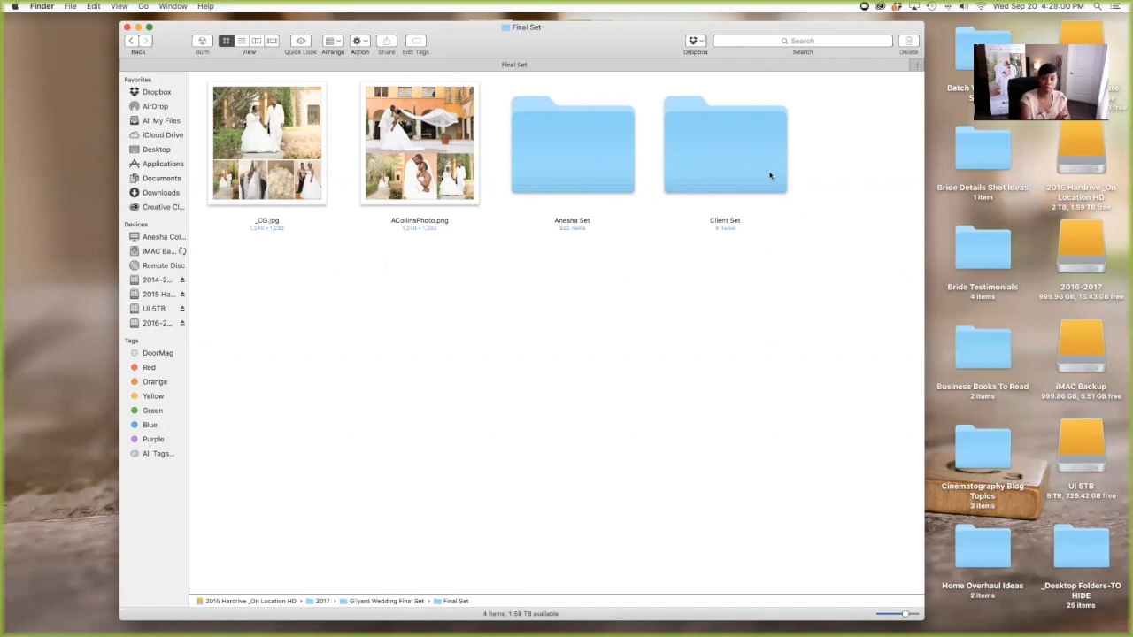
mouse_move(507, 177)
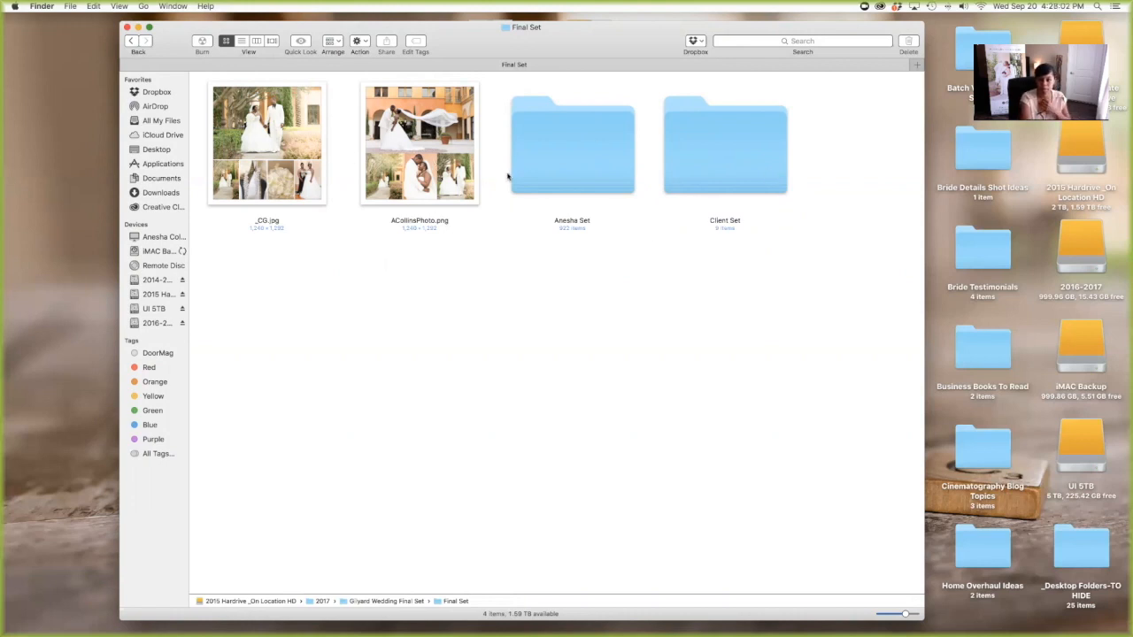
Enlarge Client Set icons, browse _All B&W, preview RueWdg72917_2-10.jpg, then return.
double_click(725, 144)
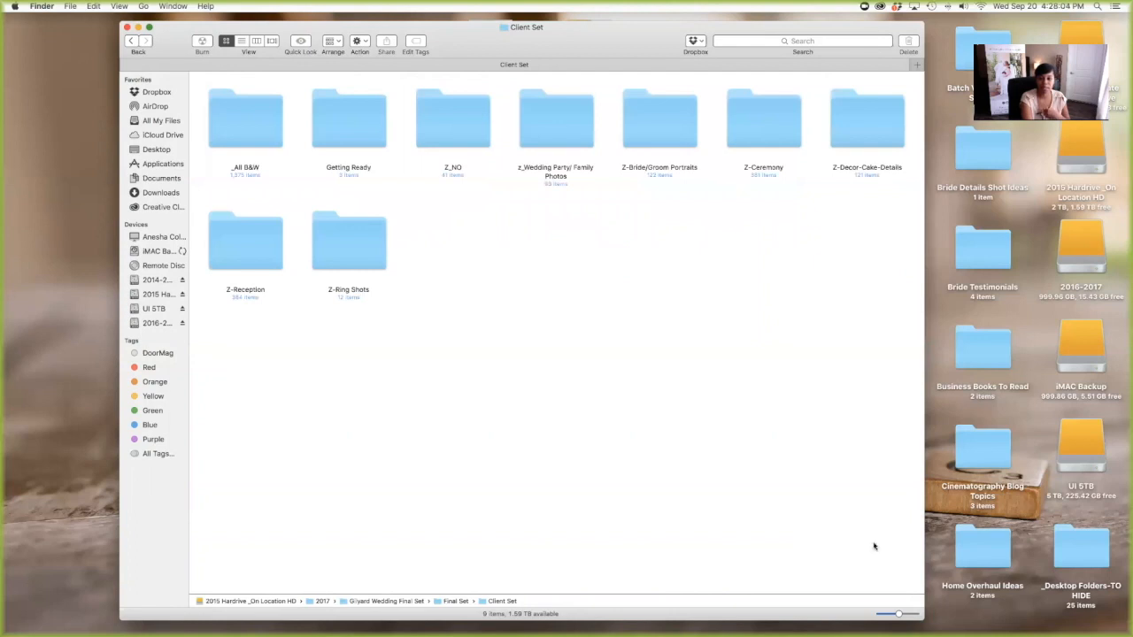
drag(897, 614, 901, 613)
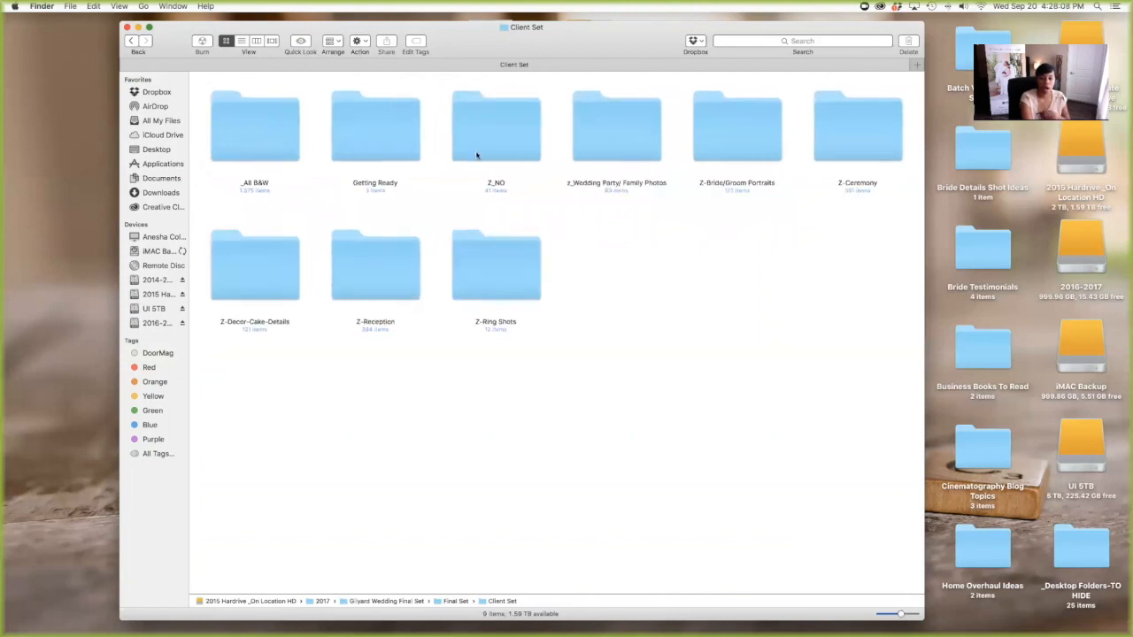
mouse_move(508, 140)
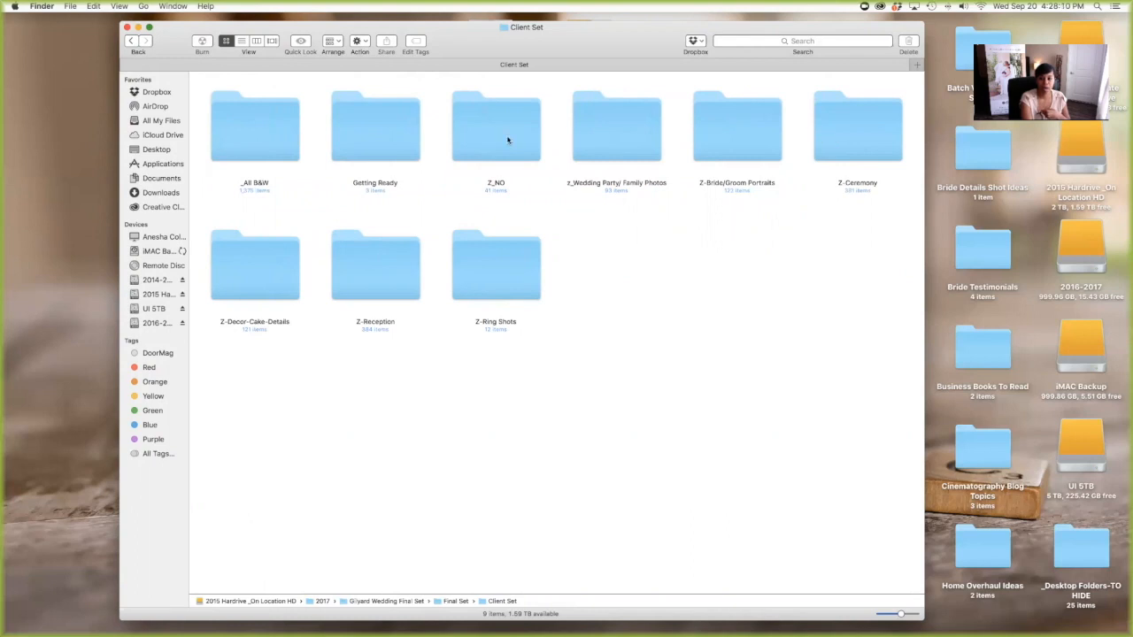
mouse_move(620, 171)
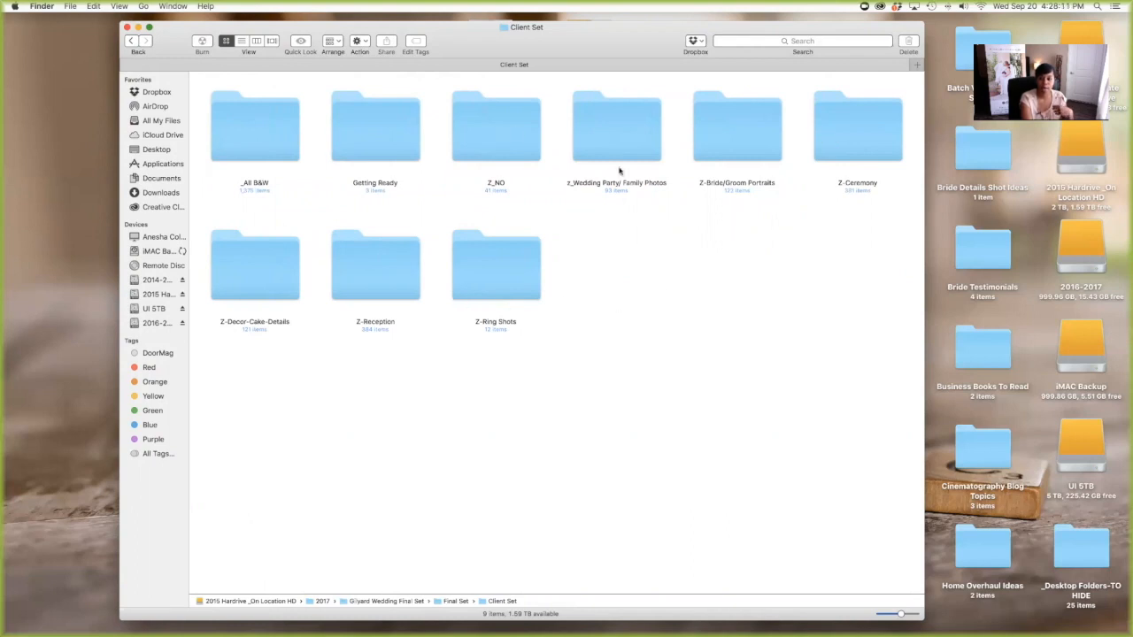
mouse_move(499, 151)
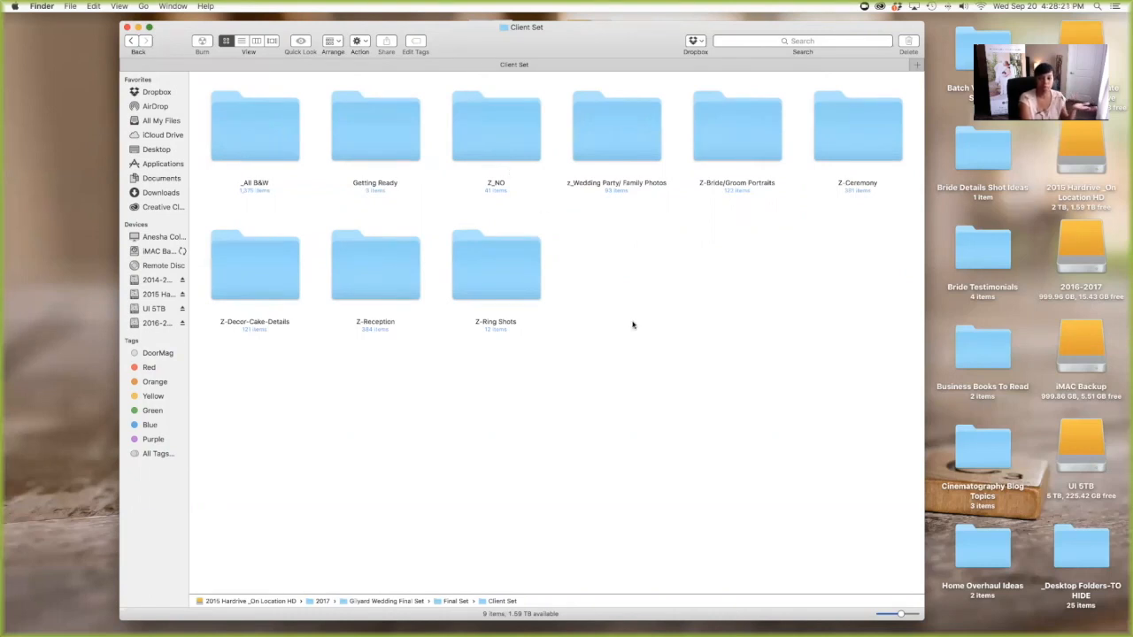
mouse_move(638, 317)
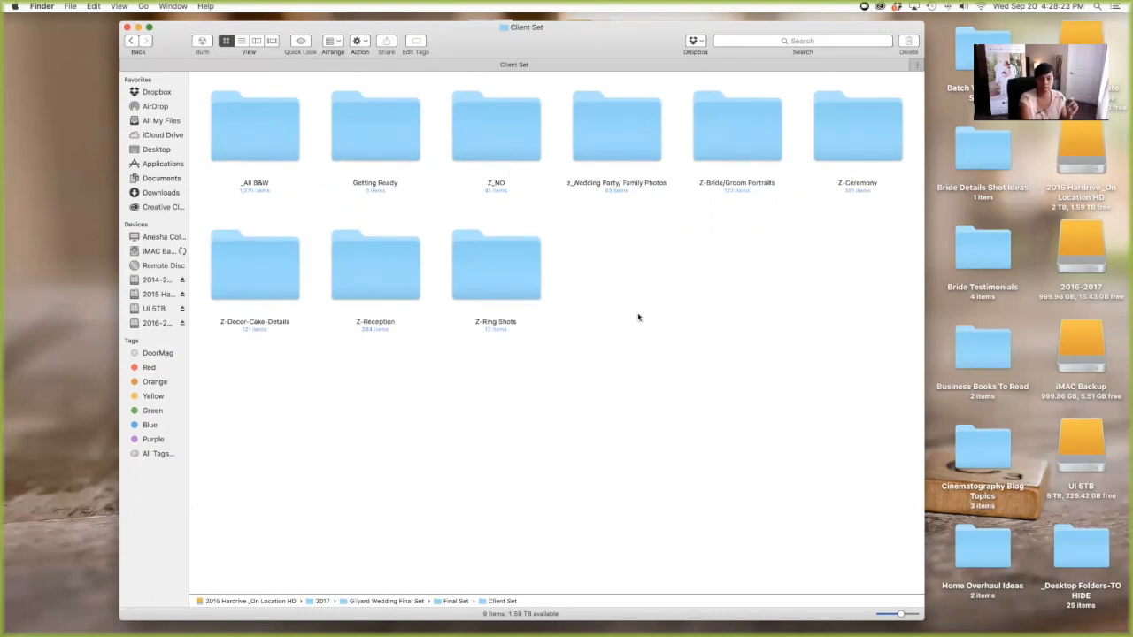
mouse_move(306, 100)
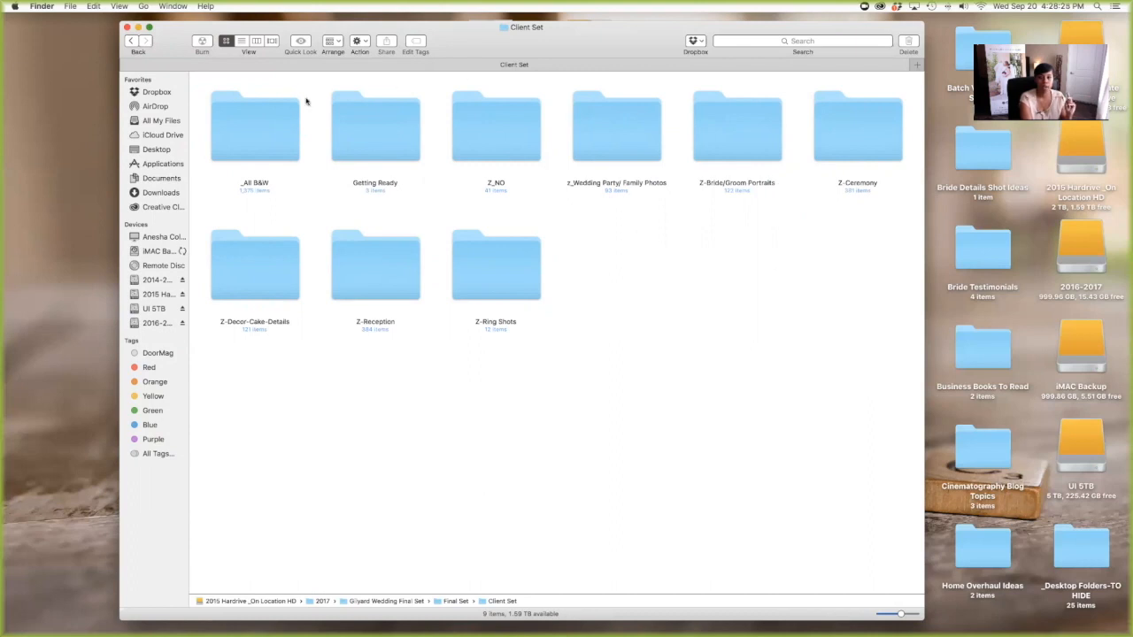
mouse_move(288, 142)
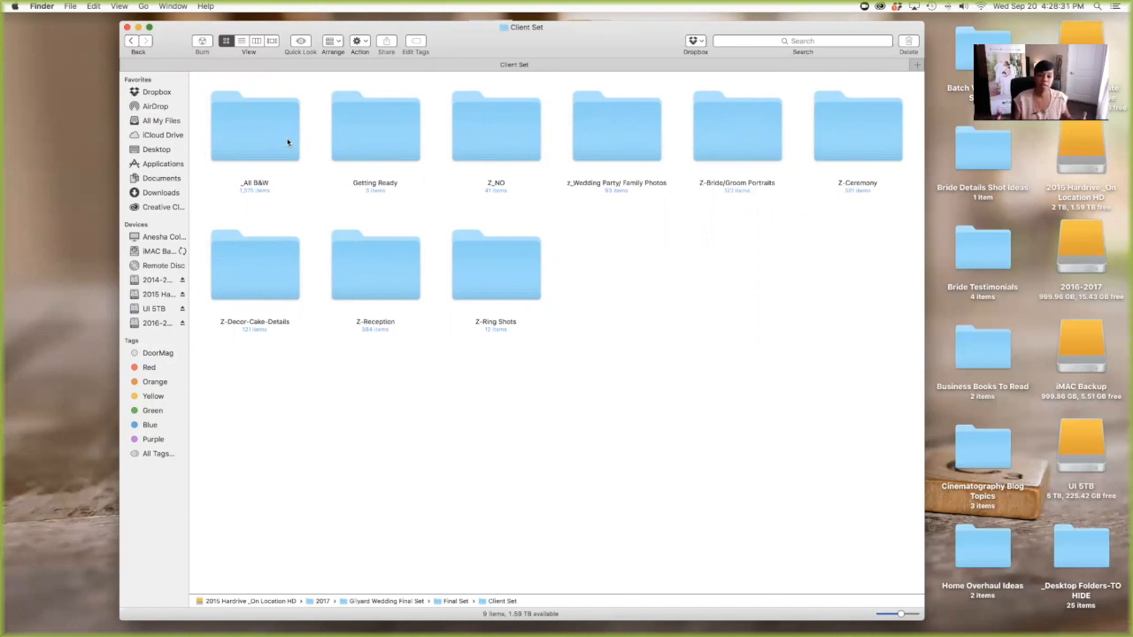
mouse_move(314, 131)
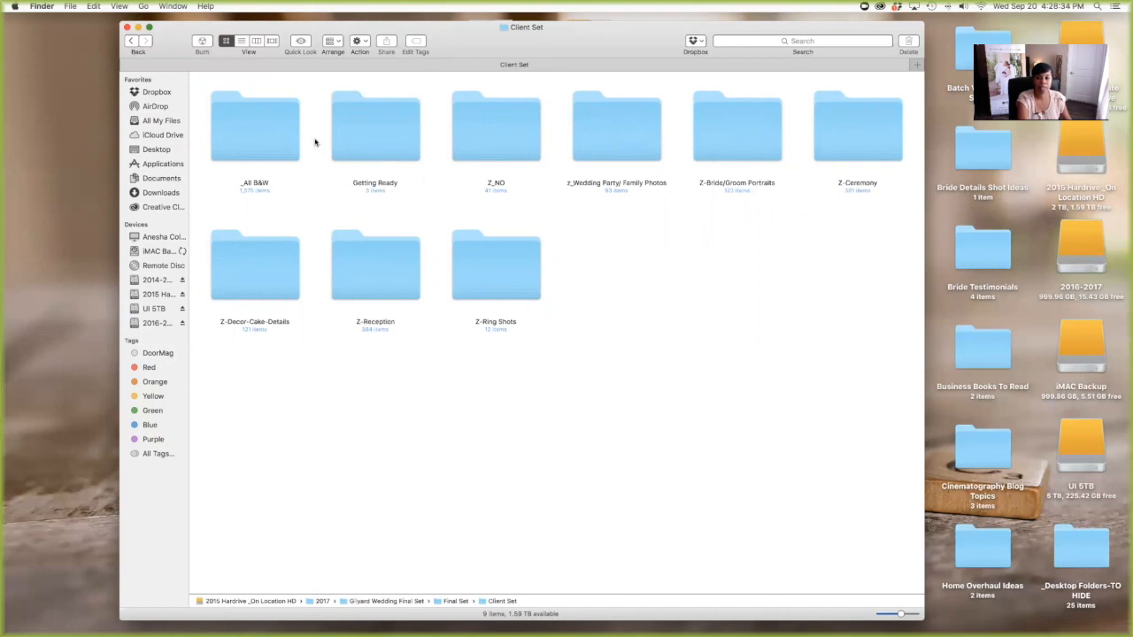
mouse_move(275, 154)
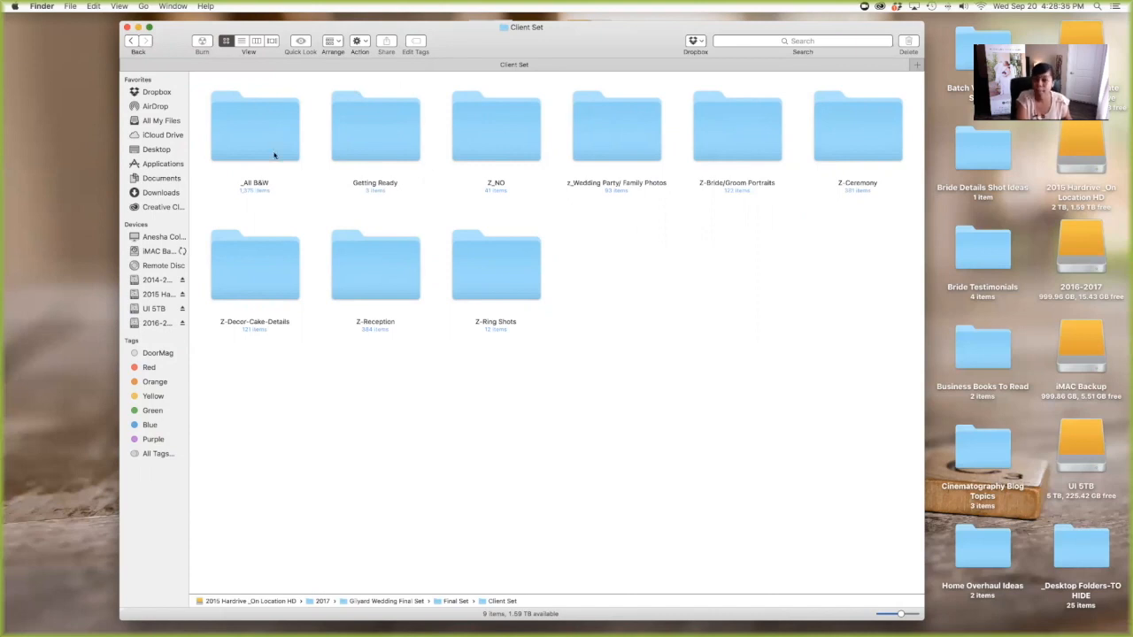
double_click(254, 126)
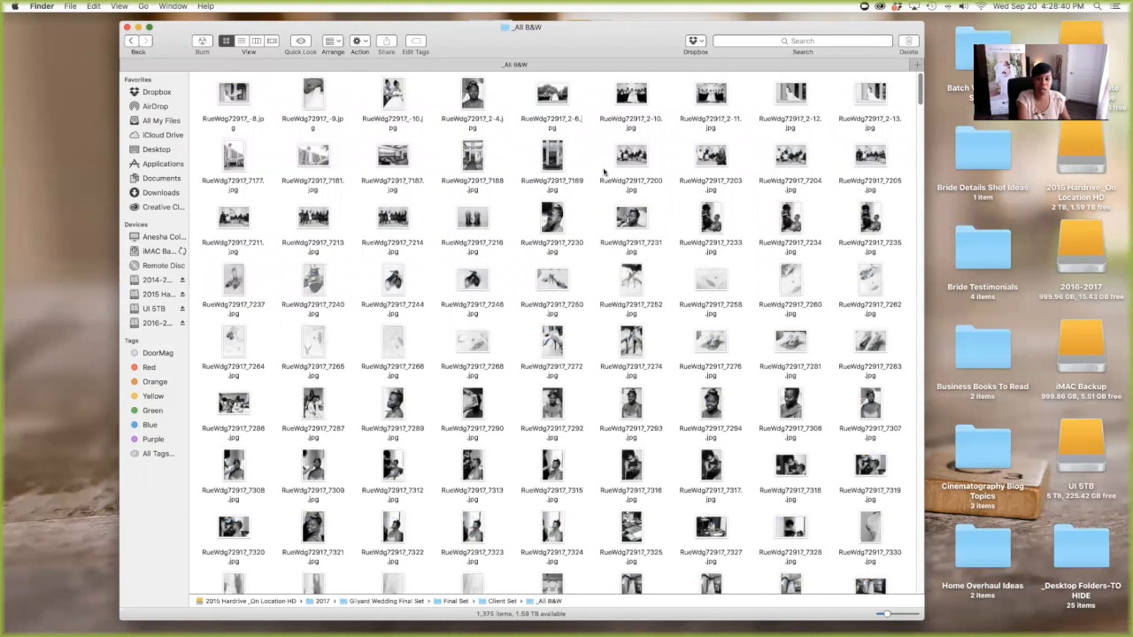
mouse_move(785, 123)
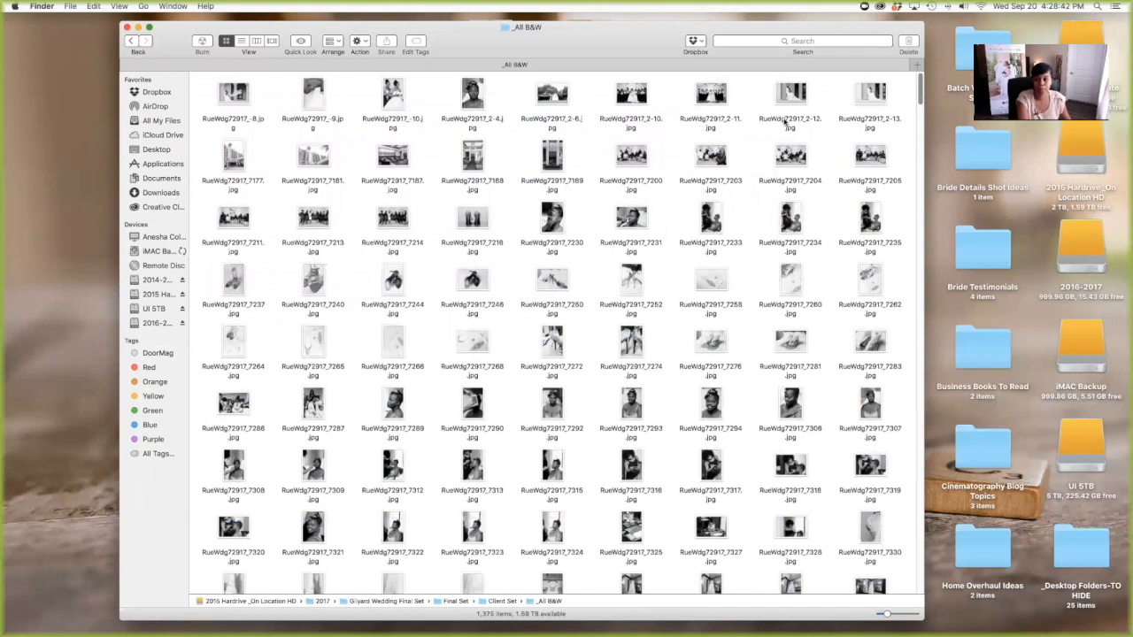
click(630, 92)
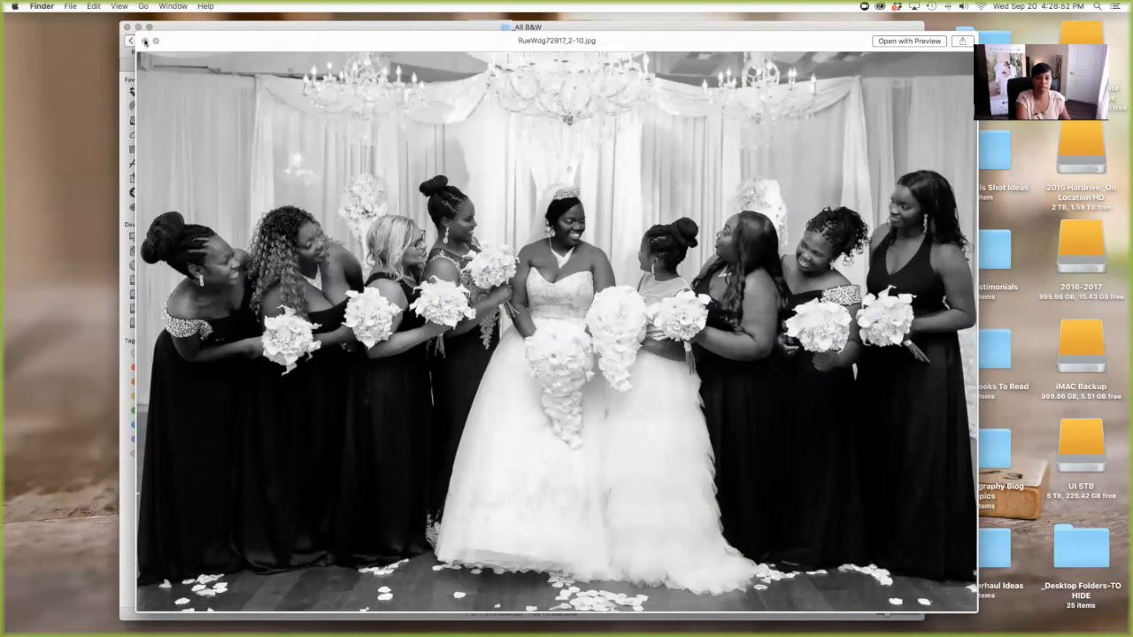
click(130, 40)
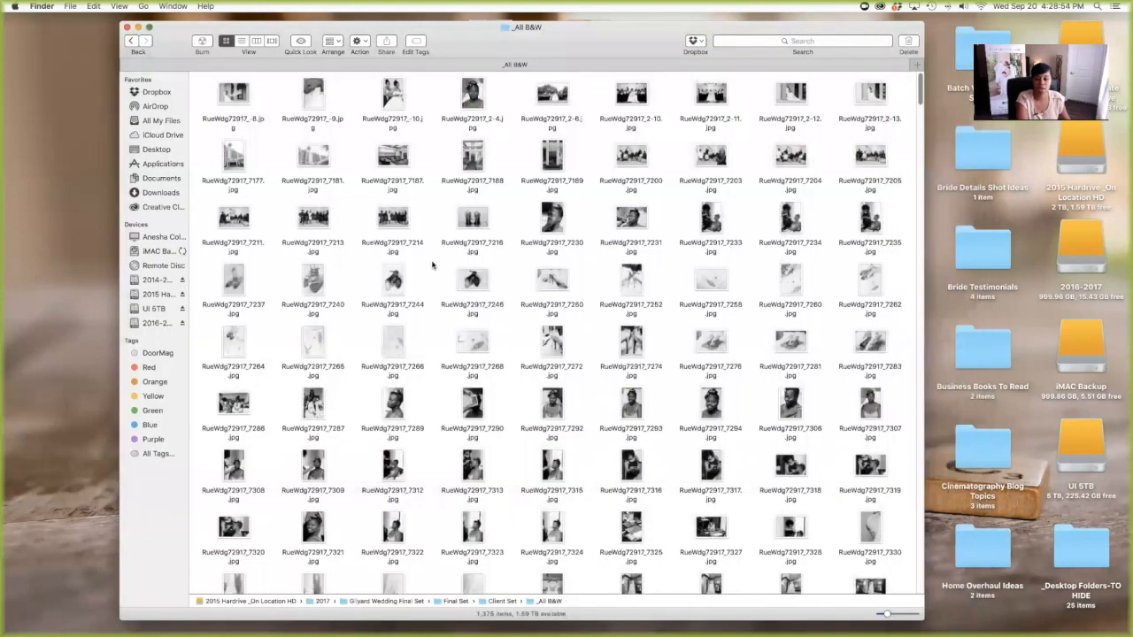
click(130, 41)
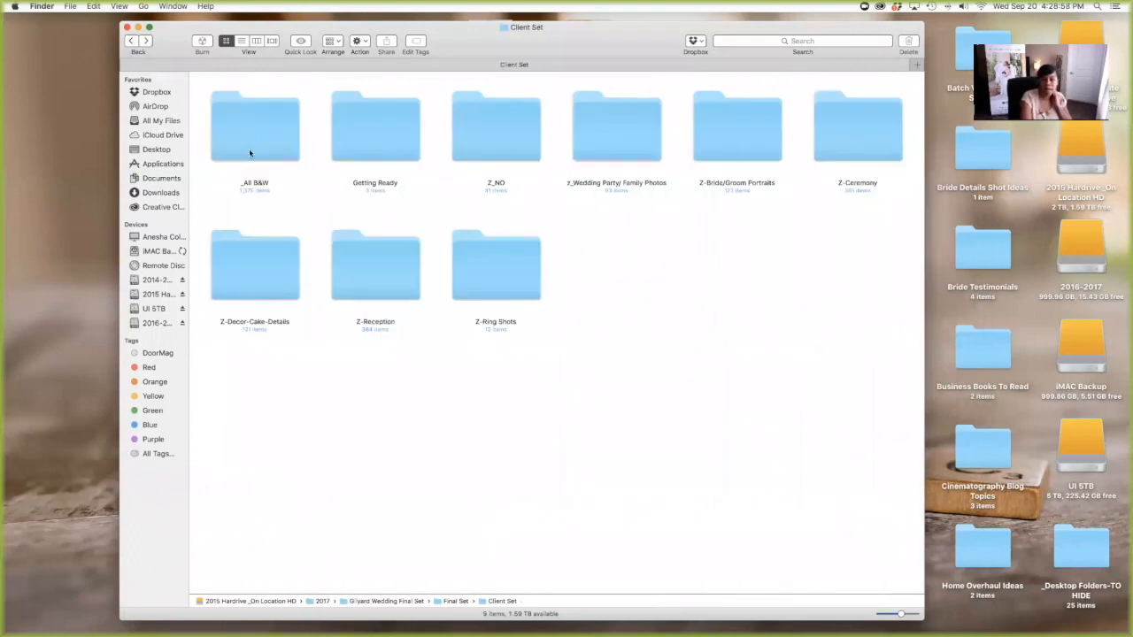
mouse_move(377, 158)
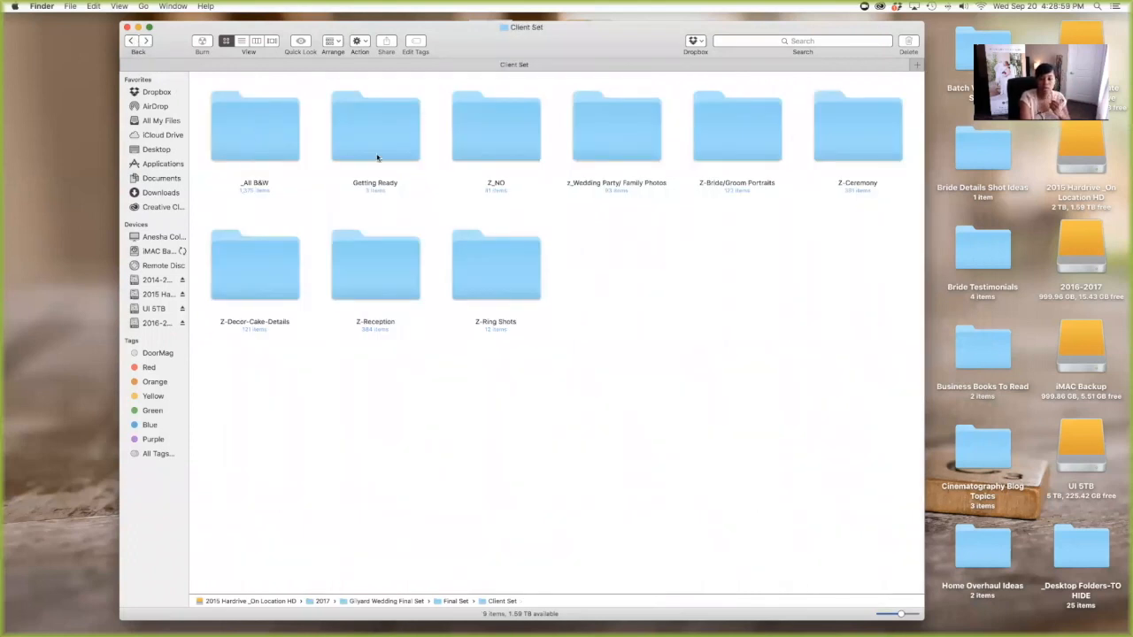
double_click(375, 126)
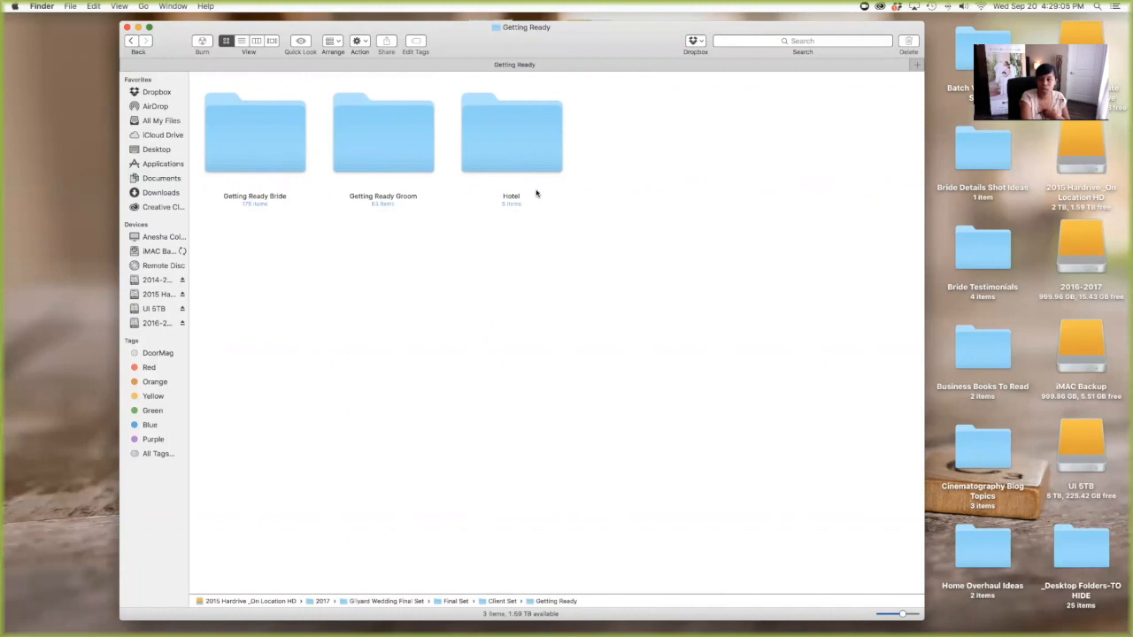
click(130, 41)
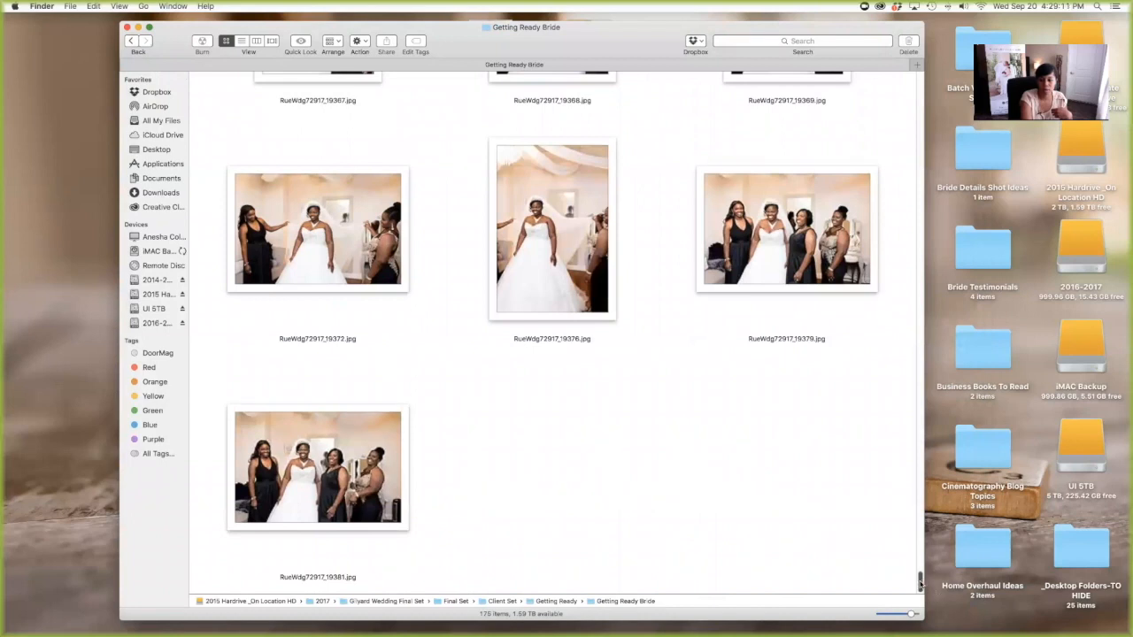
scroll(down, 3)
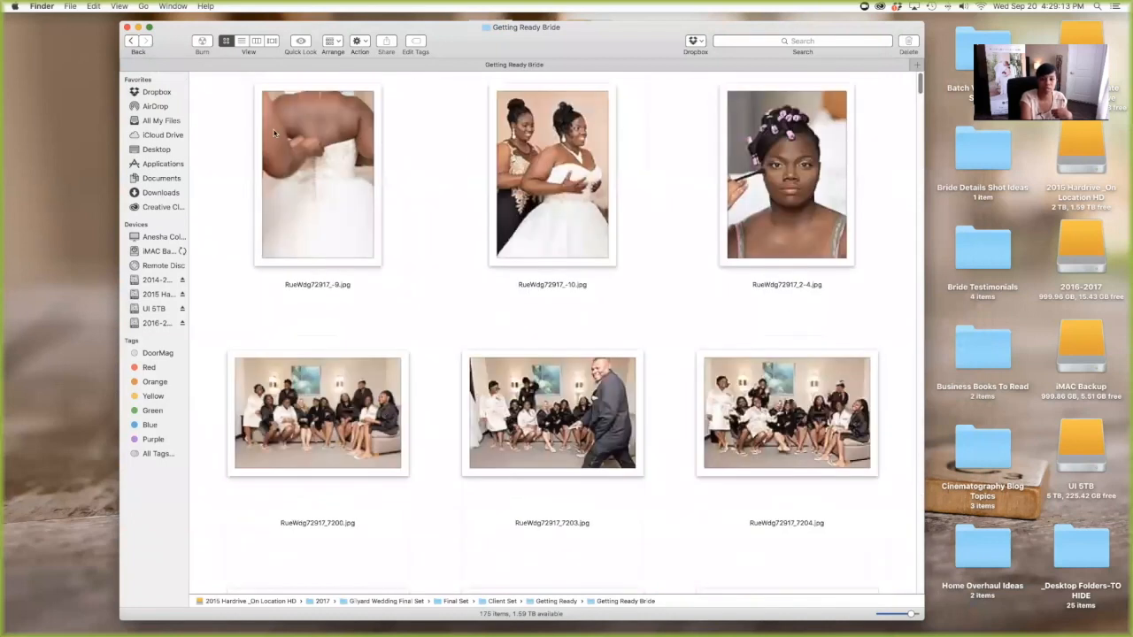
click(131, 40)
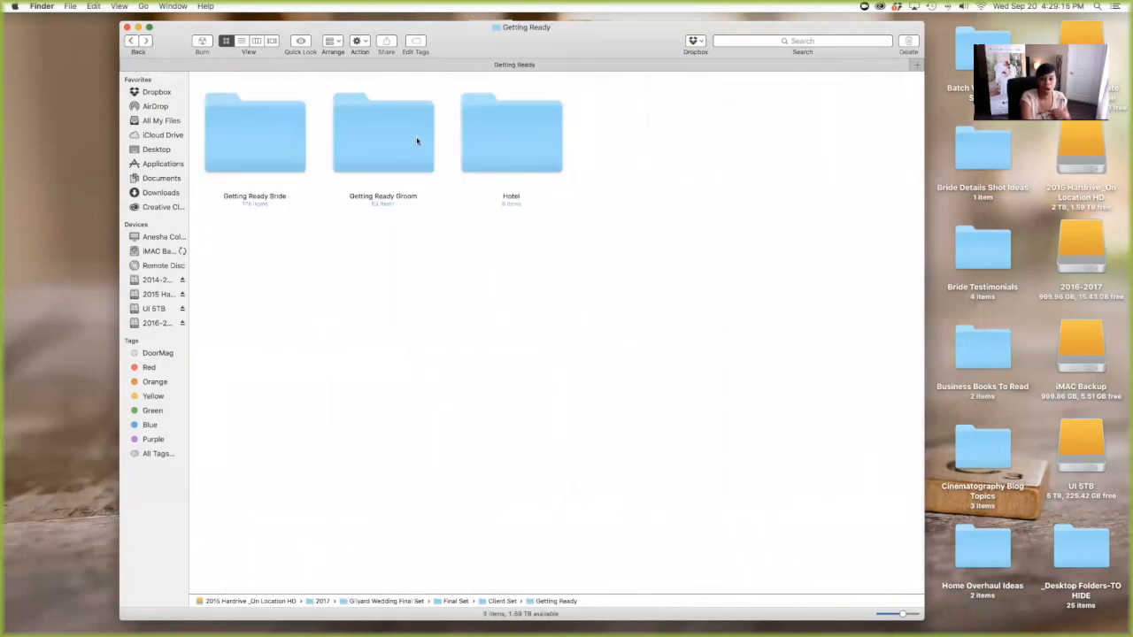
double_click(384, 133)
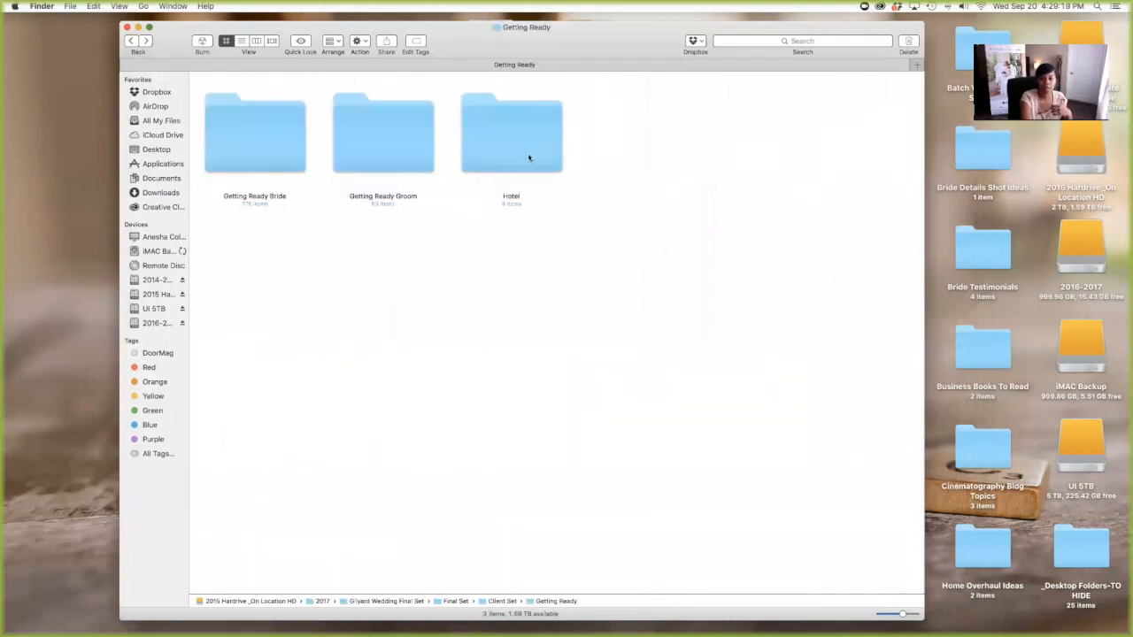
double_click(510, 133)
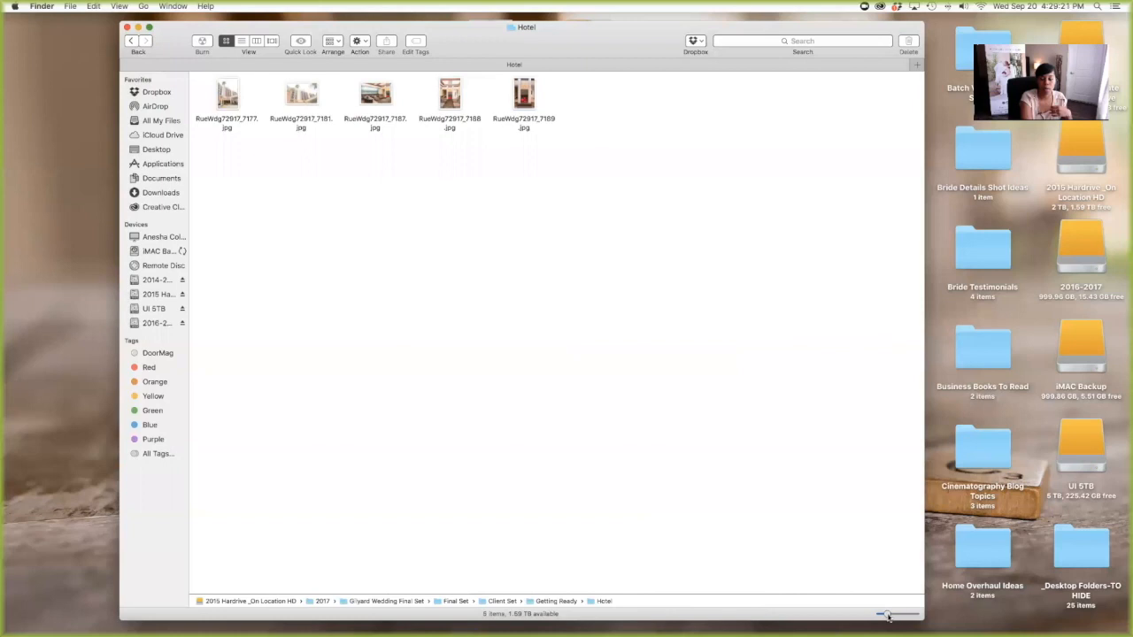
drag(889, 613, 898, 613)
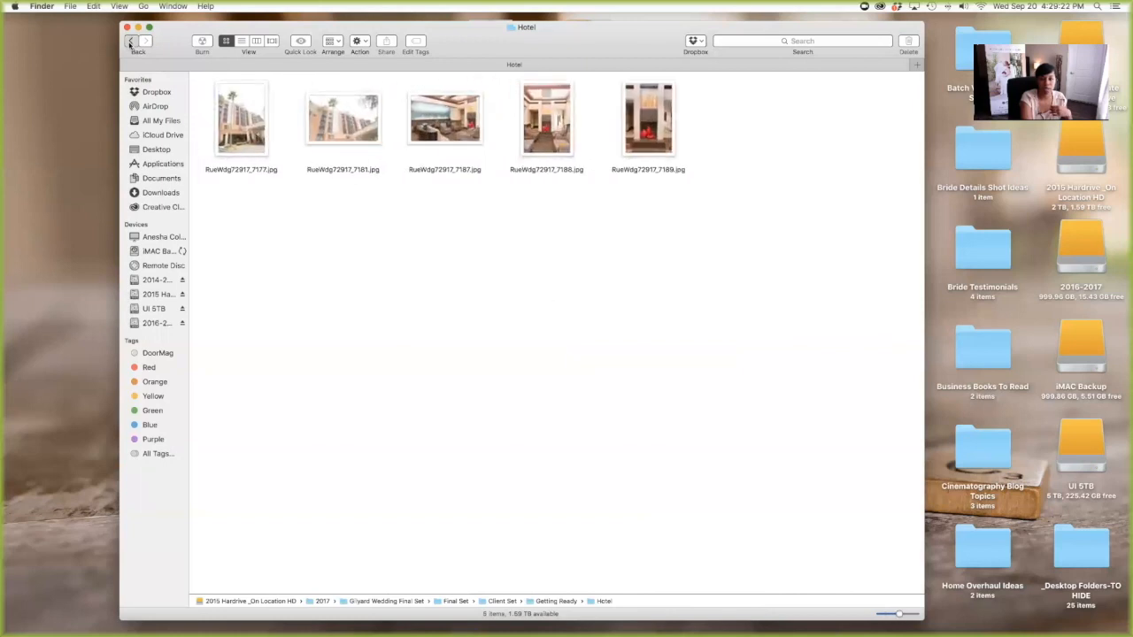
click(130, 40)
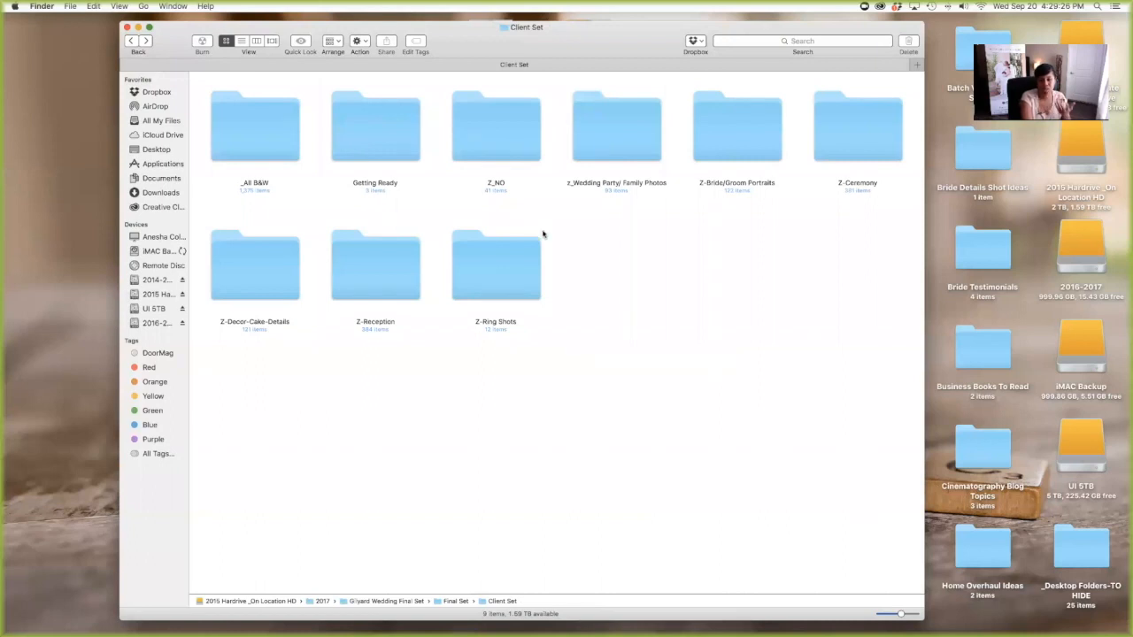
mouse_move(541, 117)
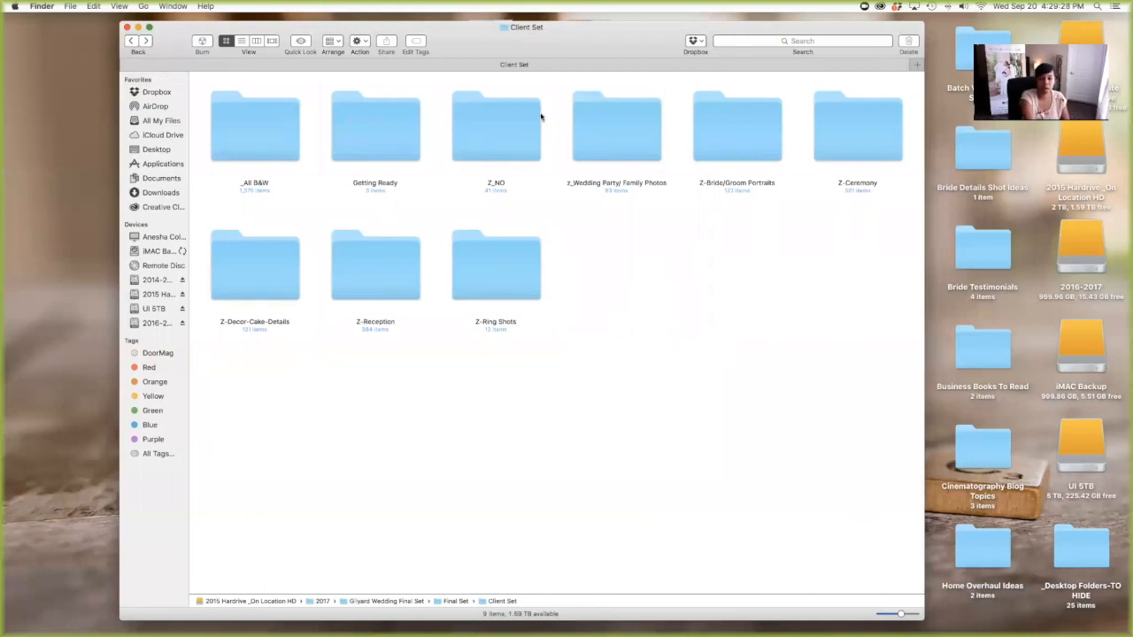
mouse_move(620, 128)
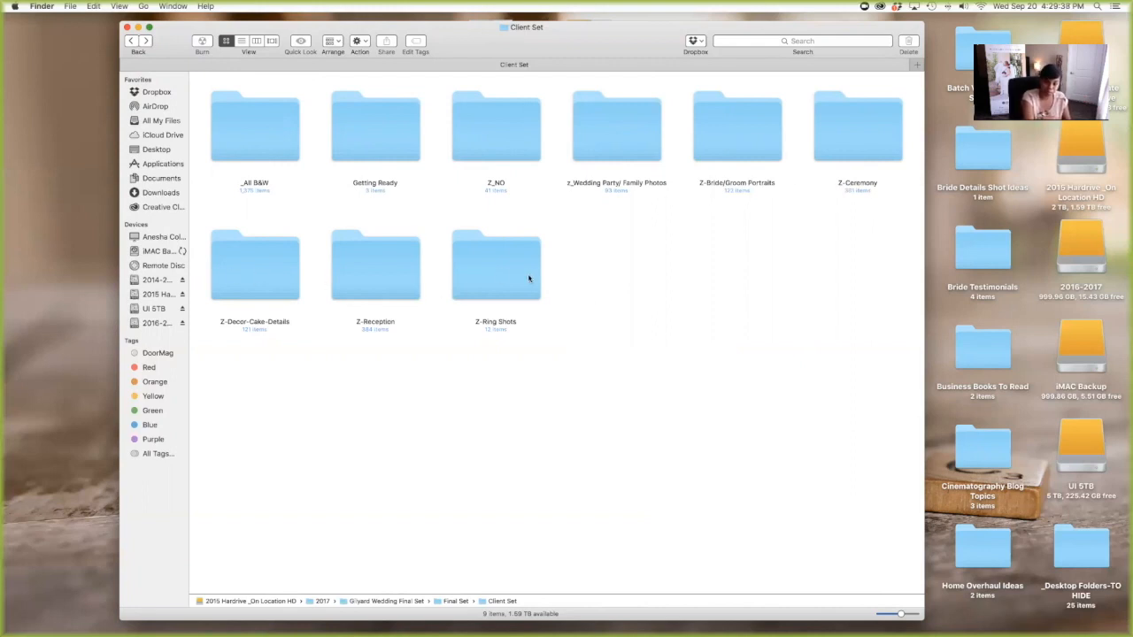
Rename Z-Reception to Reception and strip the Z prefix from Bride/Groom Portraits.
click(496, 265)
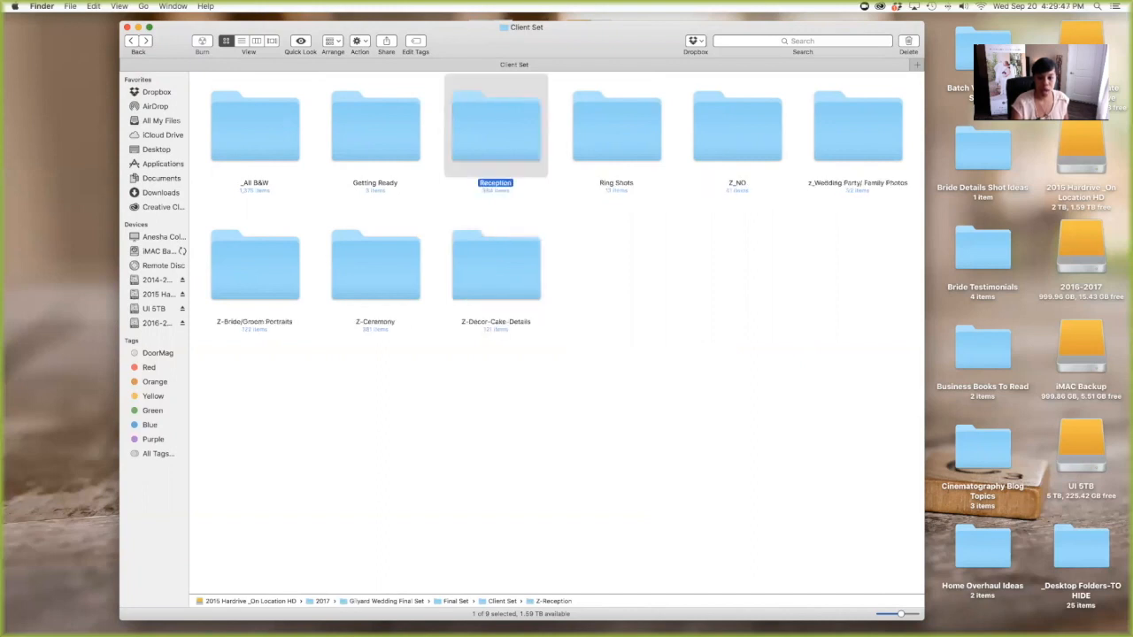
click(495, 265)
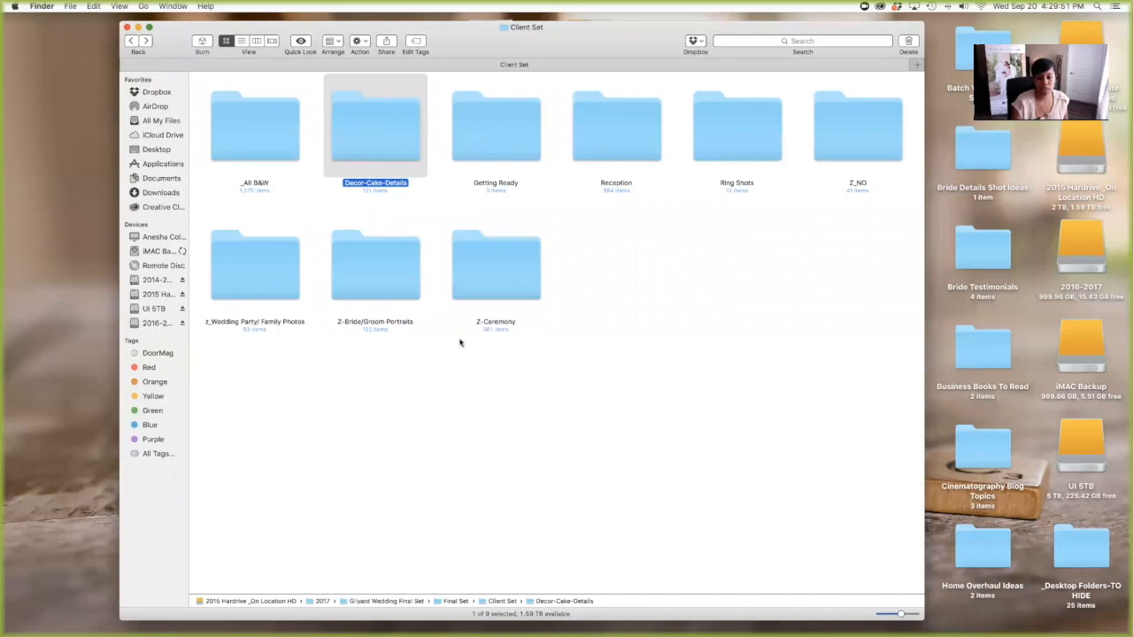
click(496, 266)
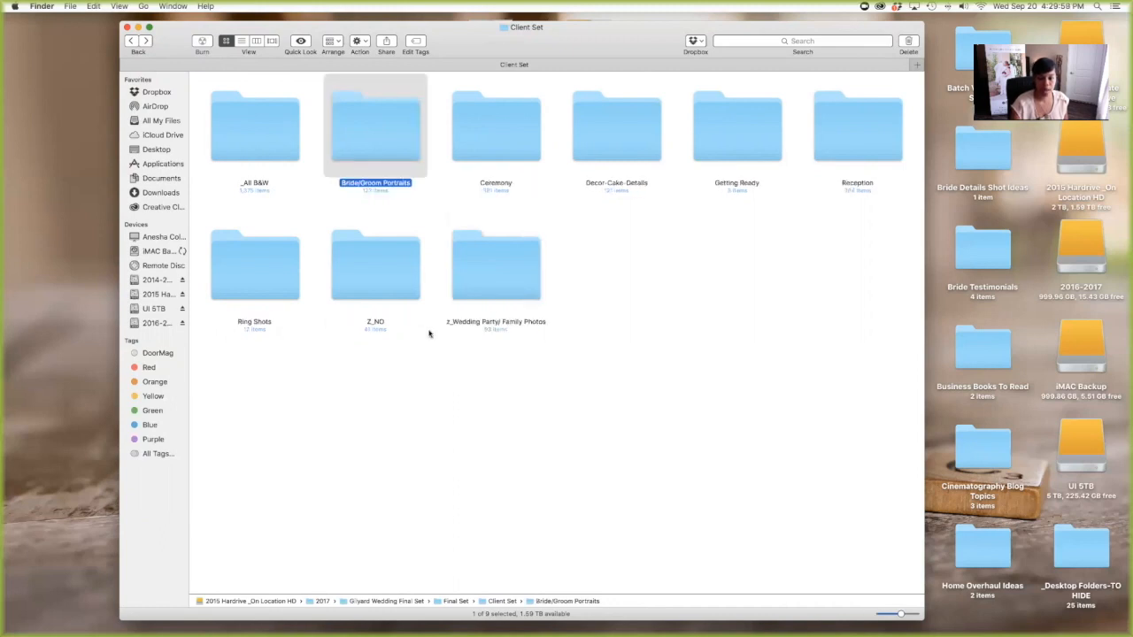
click(496, 266)
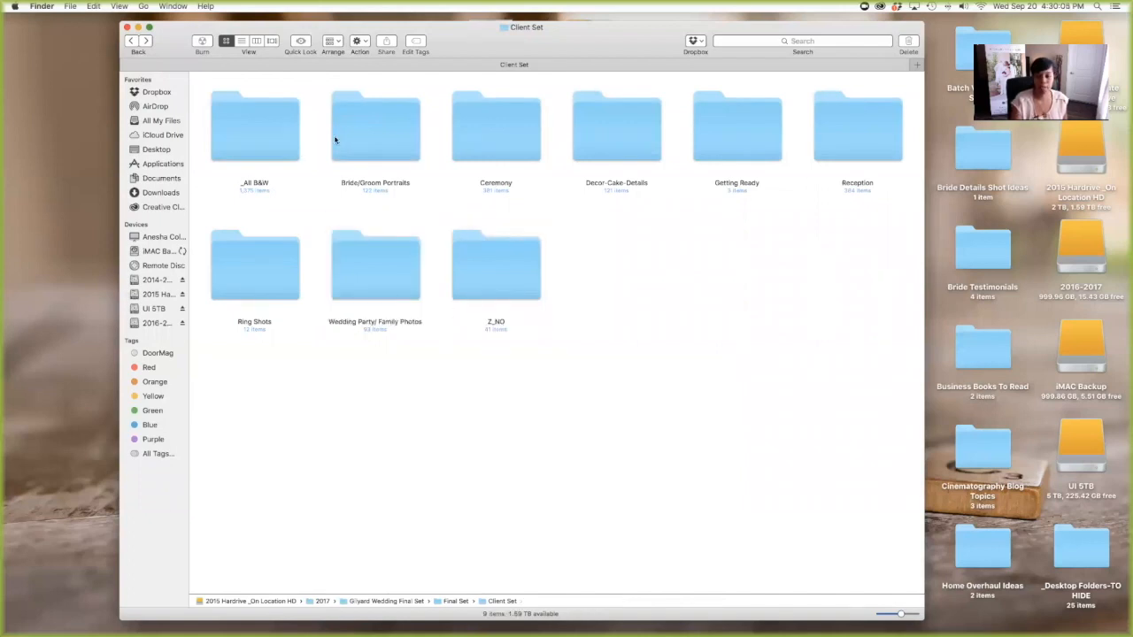
mouse_move(698, 310)
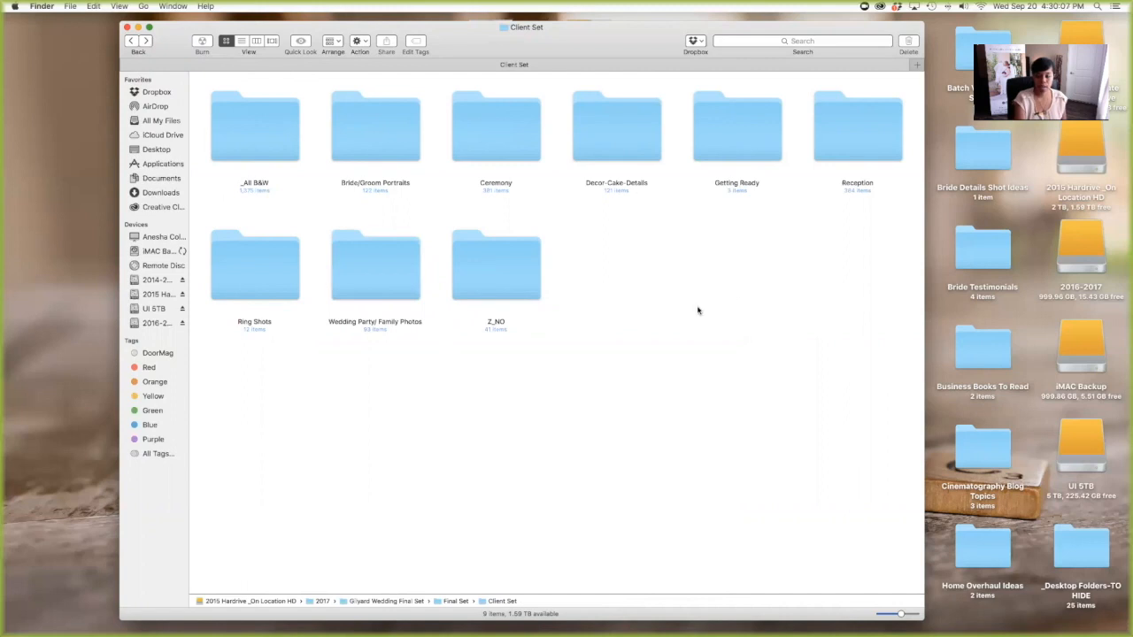
mouse_move(694, 368)
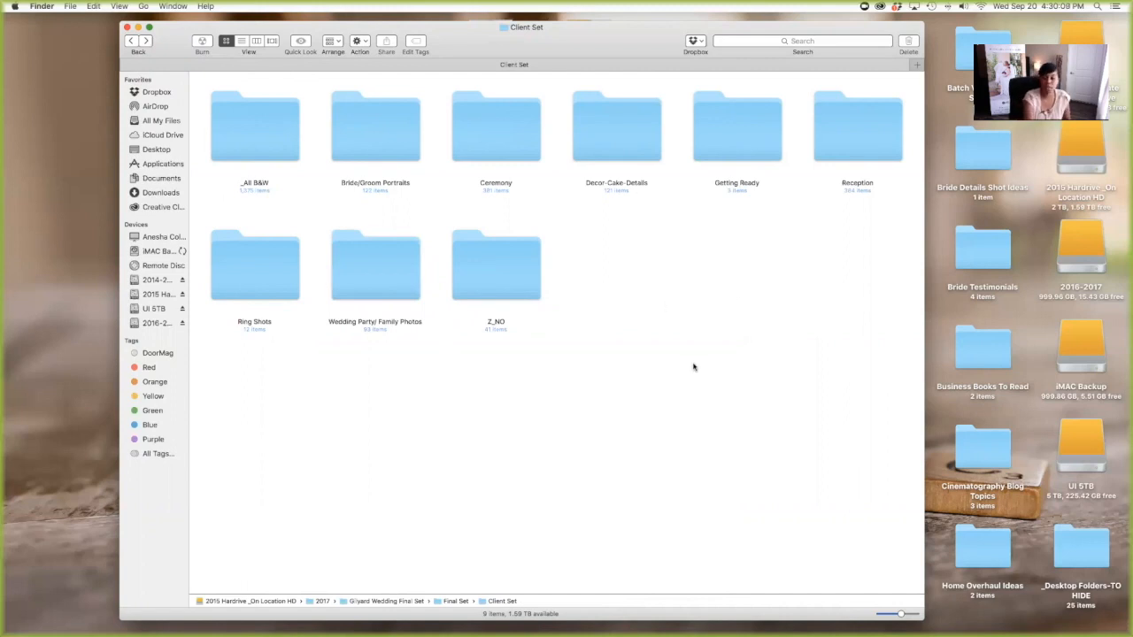
mouse_move(522, 259)
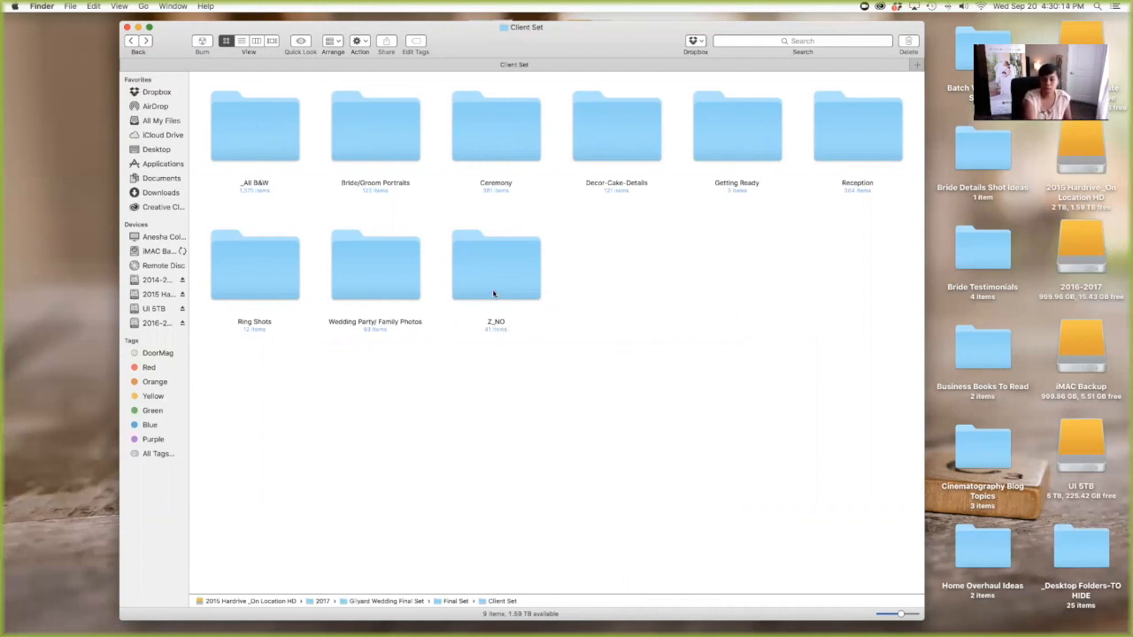
mouse_move(567, 393)
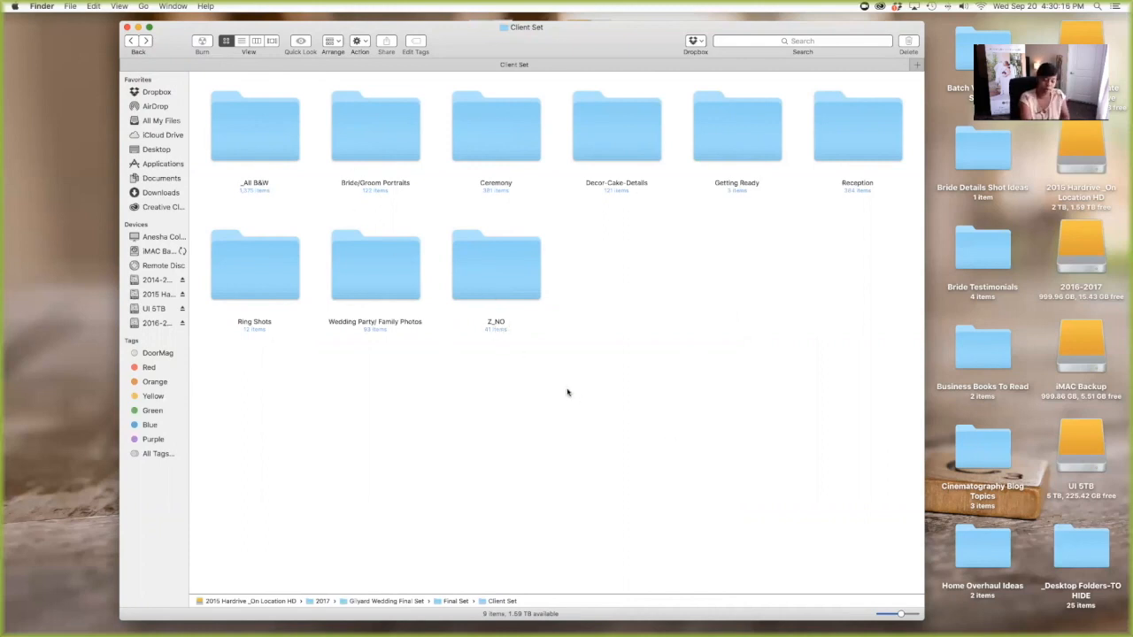
mouse_move(390, 145)
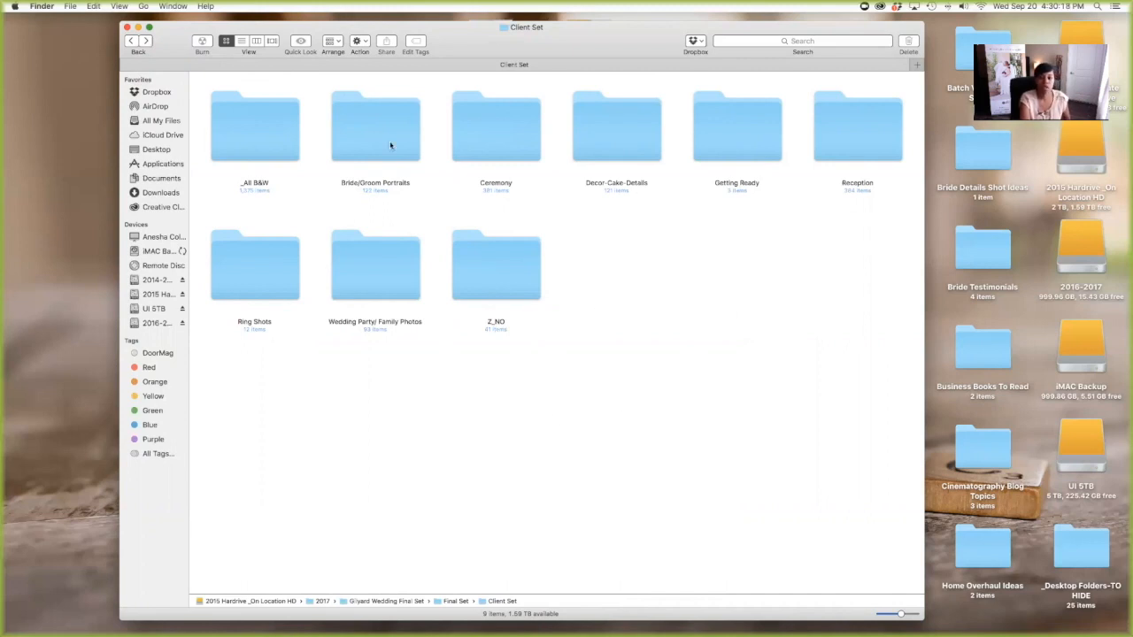
double_click(375, 127)
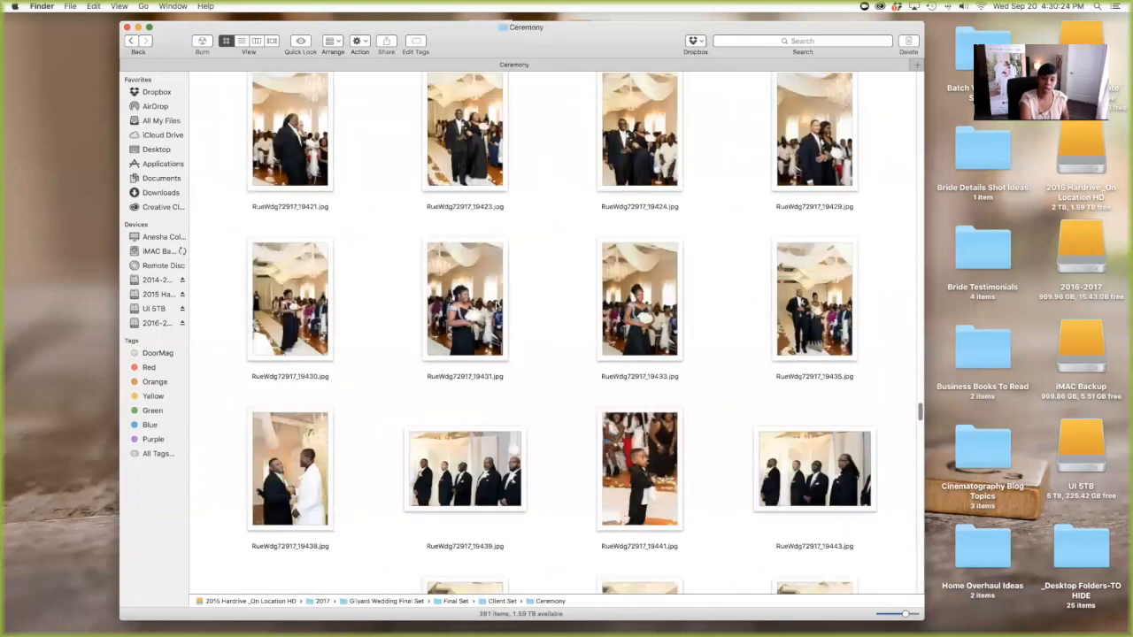
scroll(down, 3)
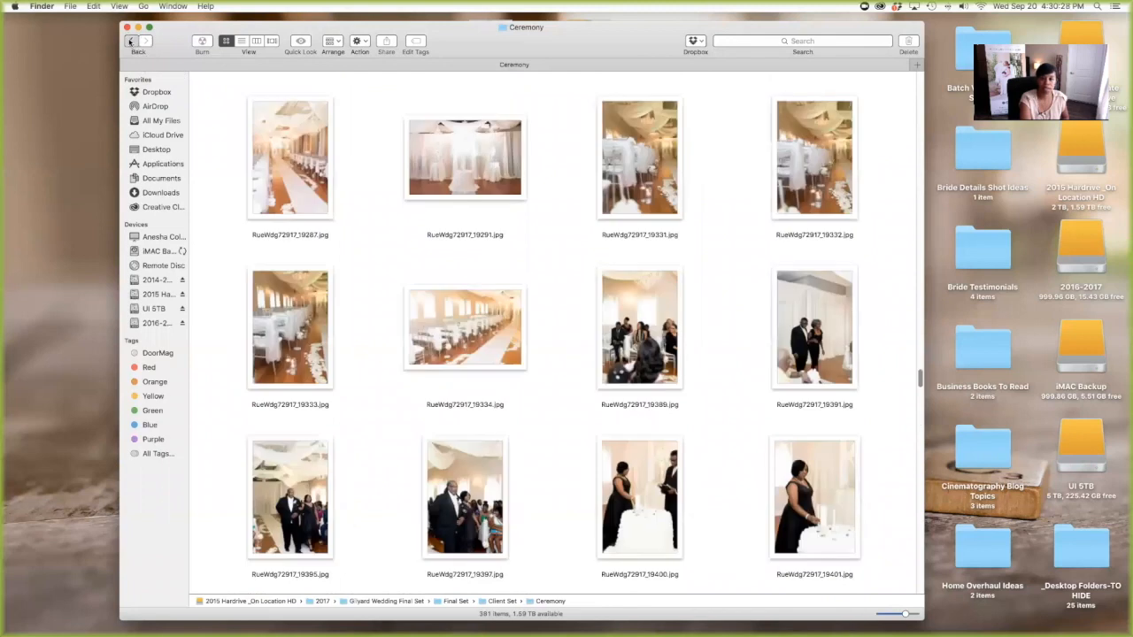
click(130, 41)
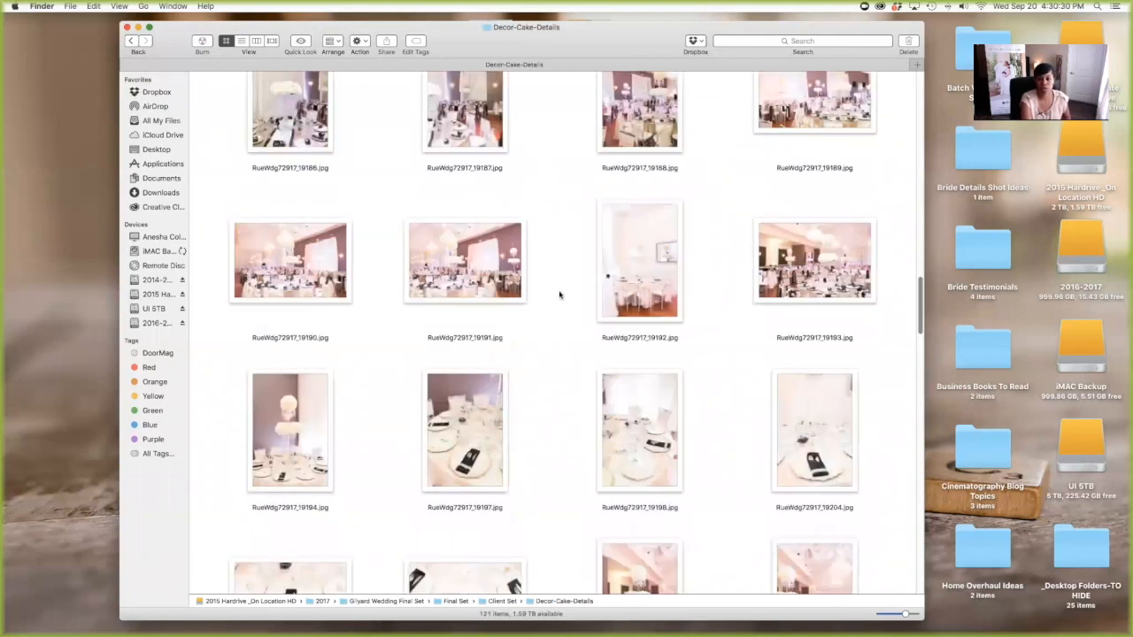
scroll(down, 3)
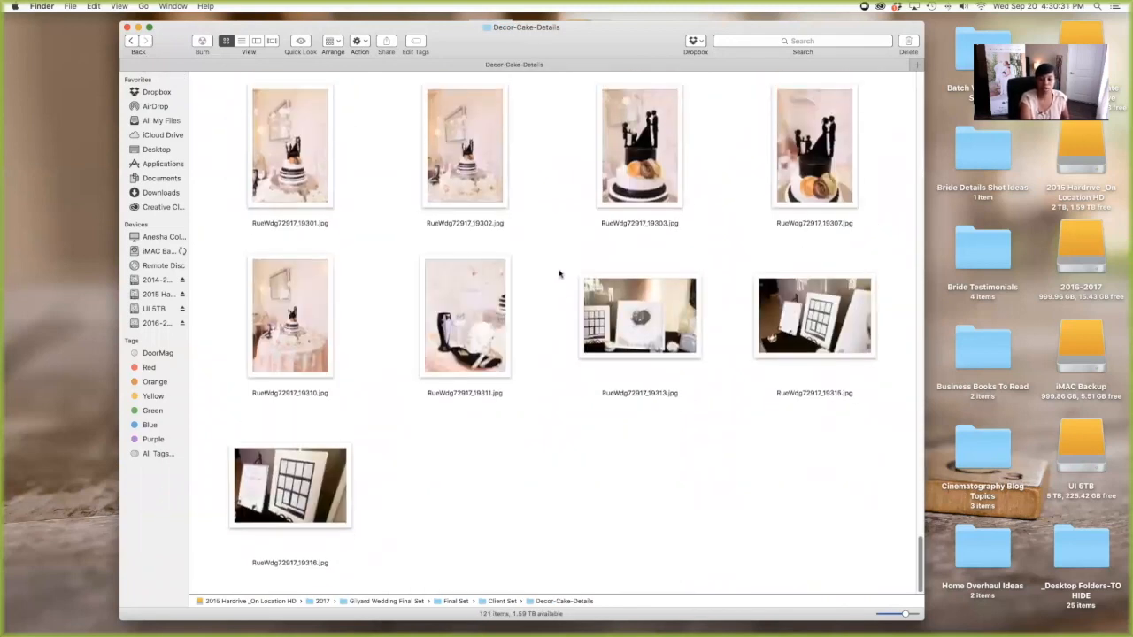
scroll(down, 3)
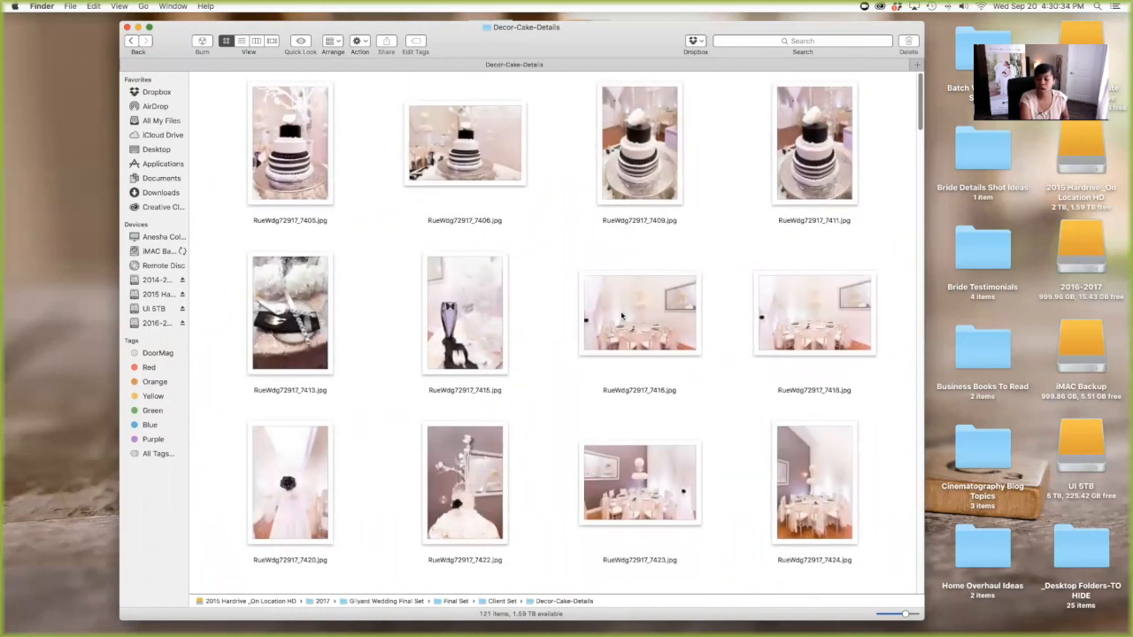
scroll(down, 3)
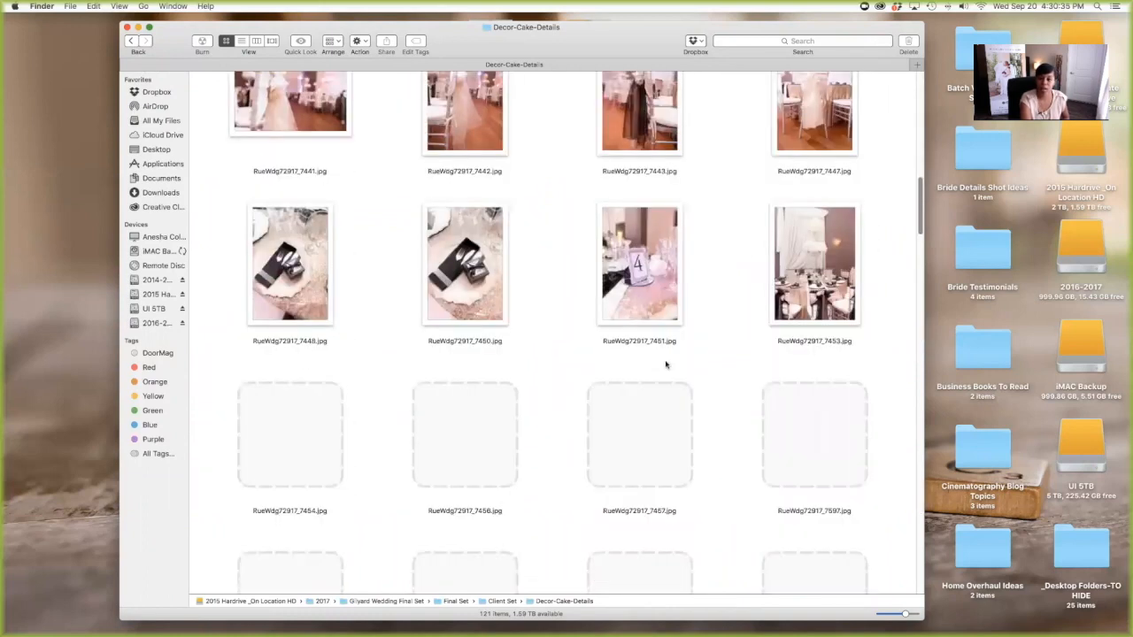
scroll(down, 3)
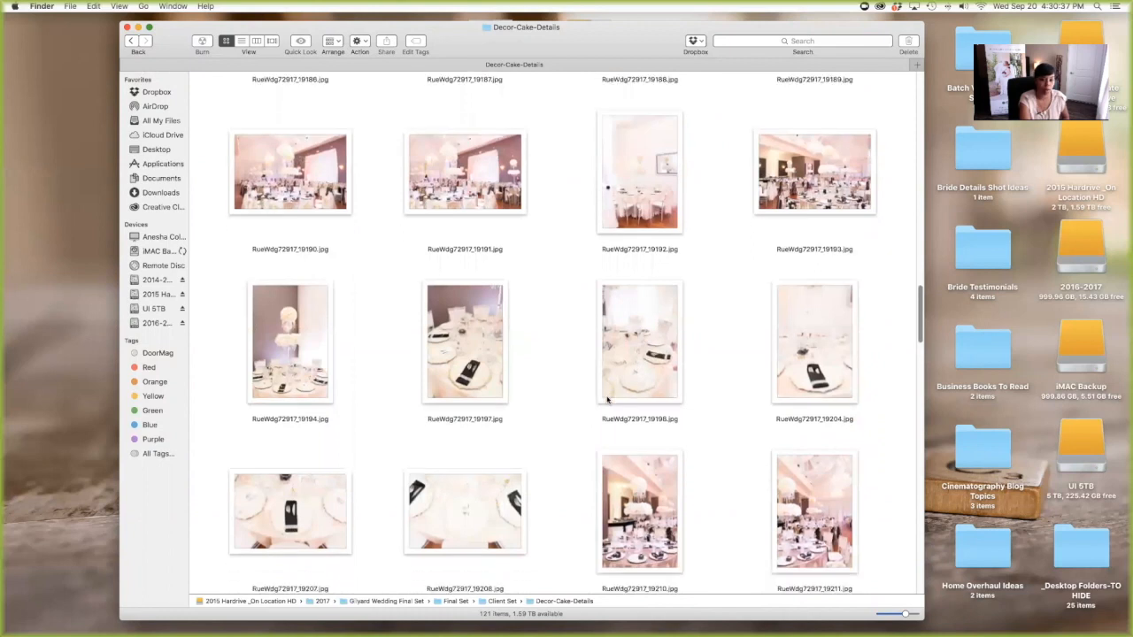
scroll(down, 3)
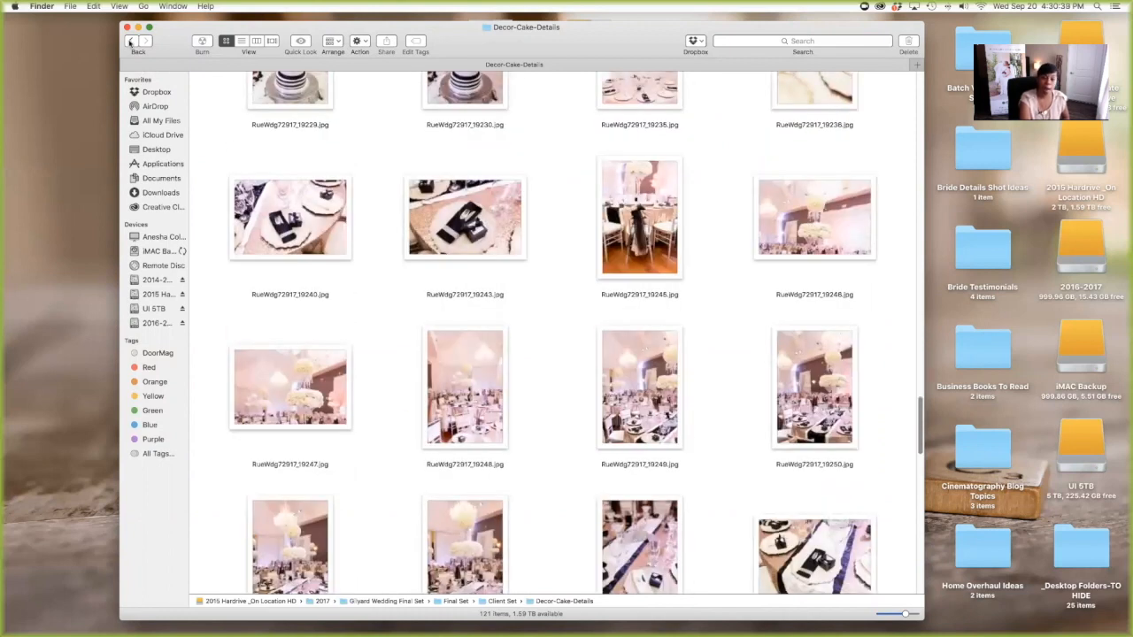
click(130, 41)
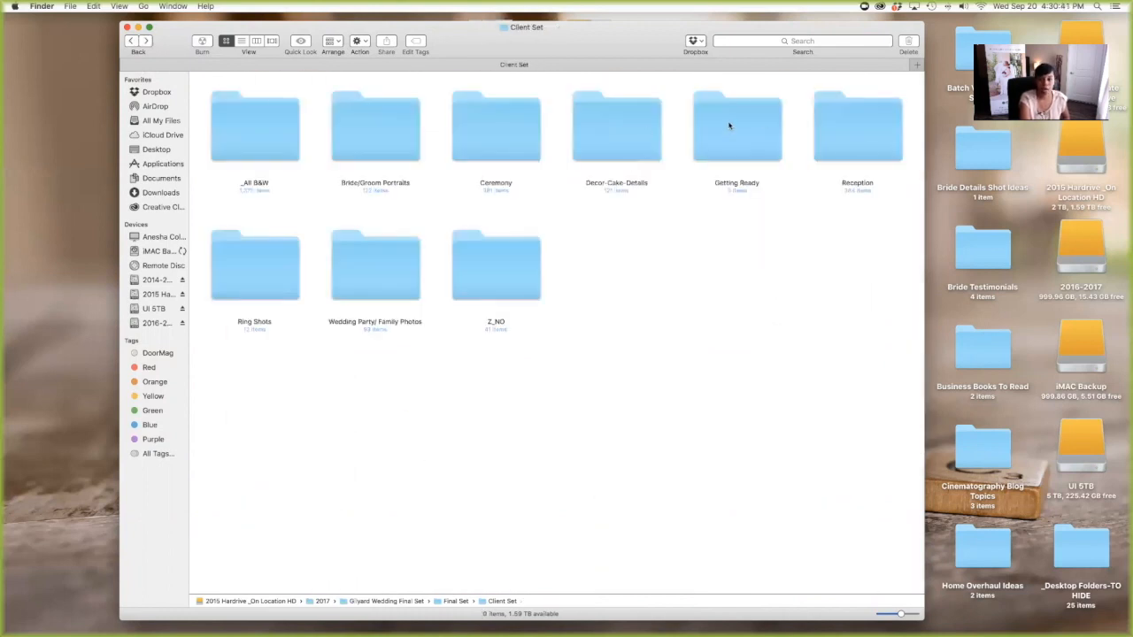
click(857, 126)
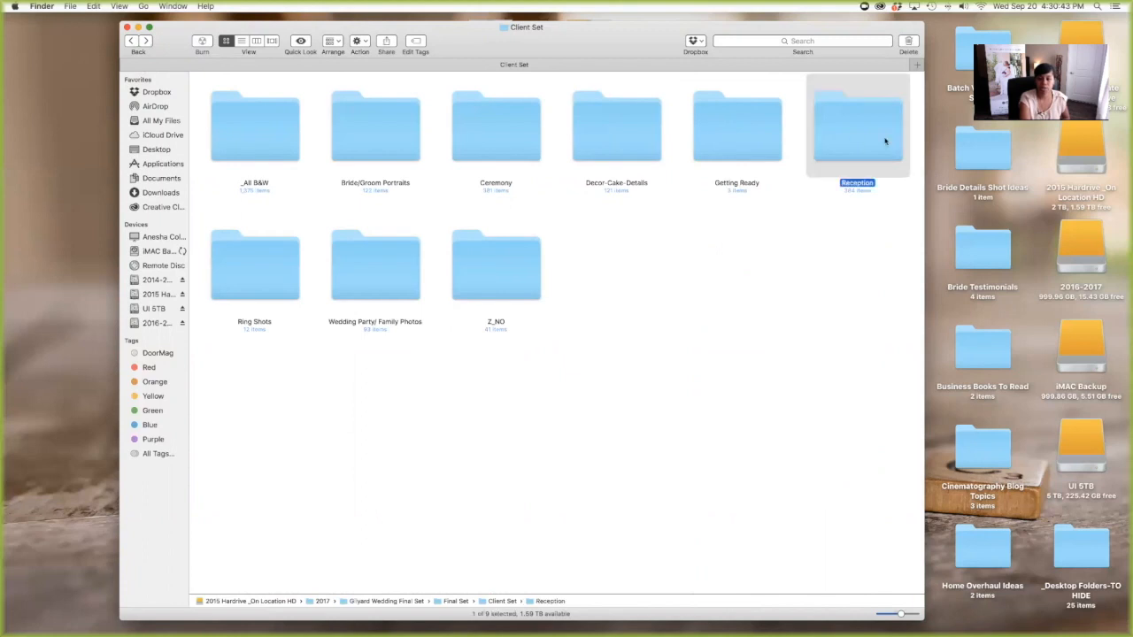
double_click(856, 126)
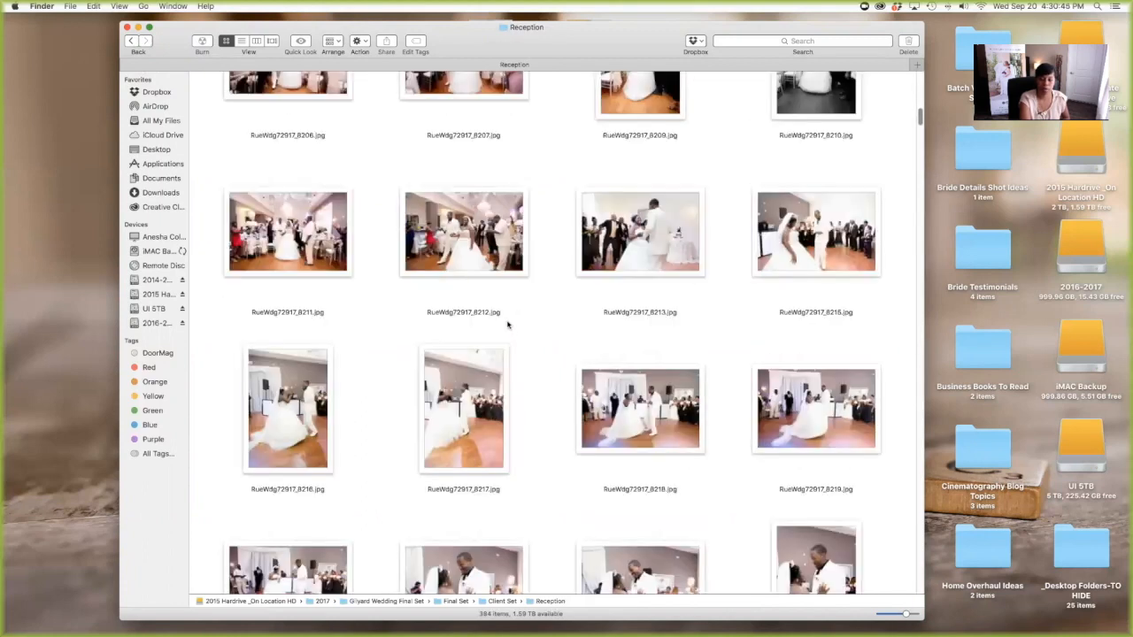
click(130, 41)
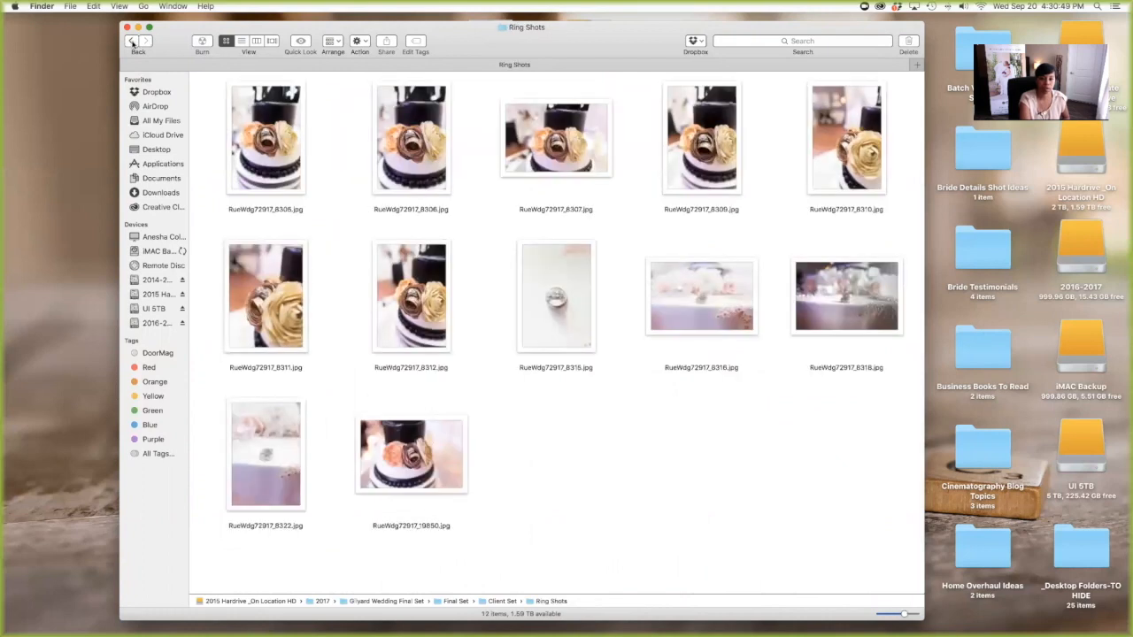
click(131, 40)
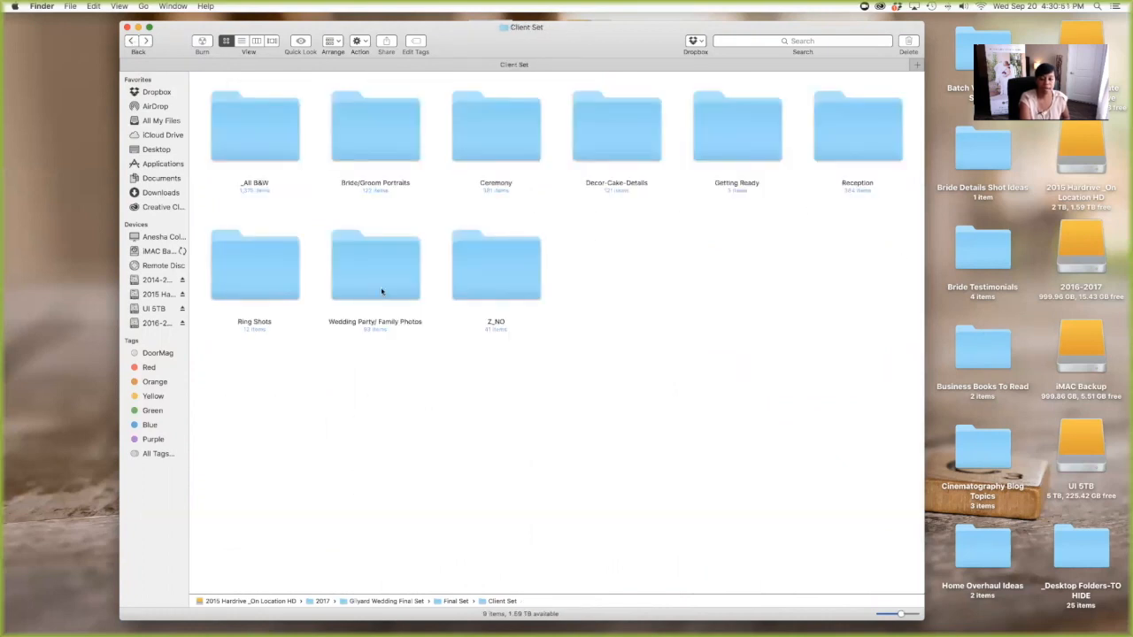
double_click(374, 266)
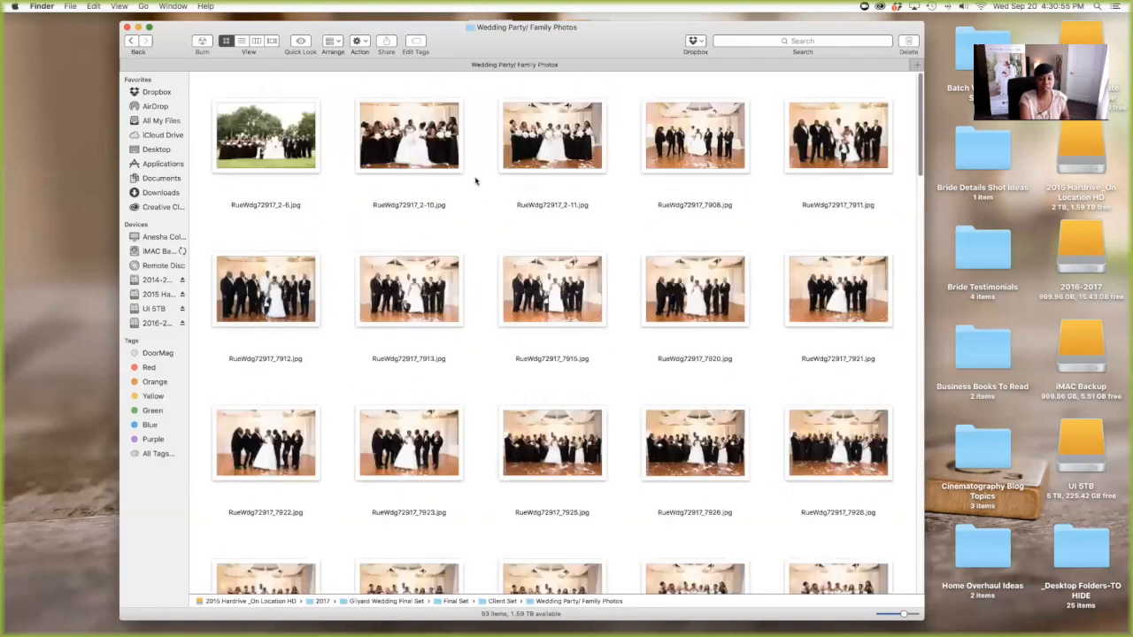
scroll(down, 3)
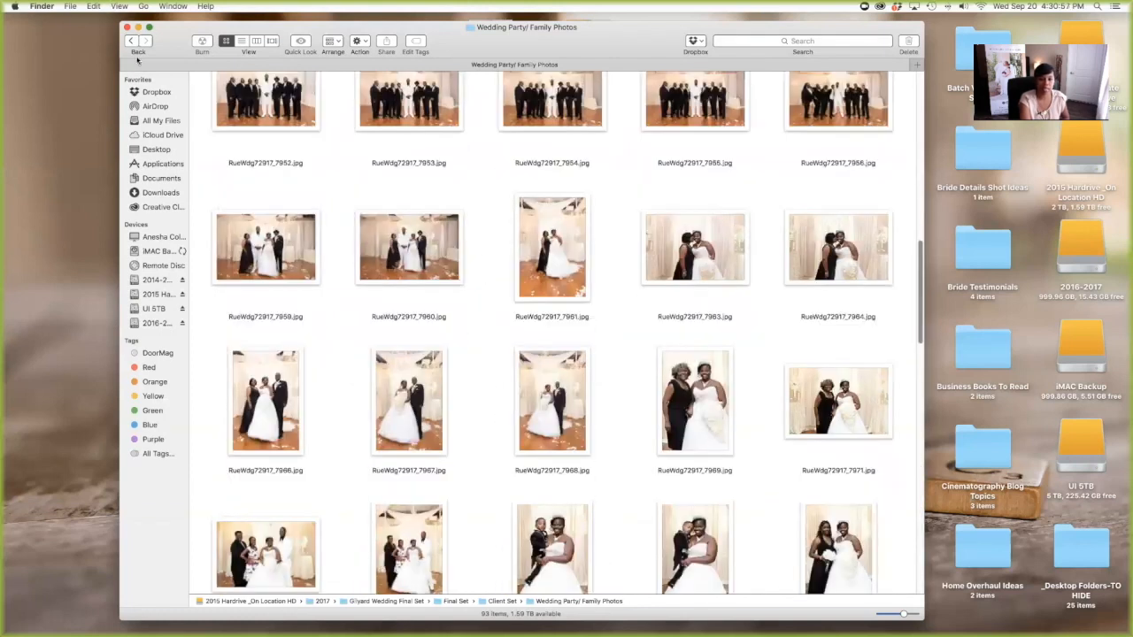
click(130, 41)
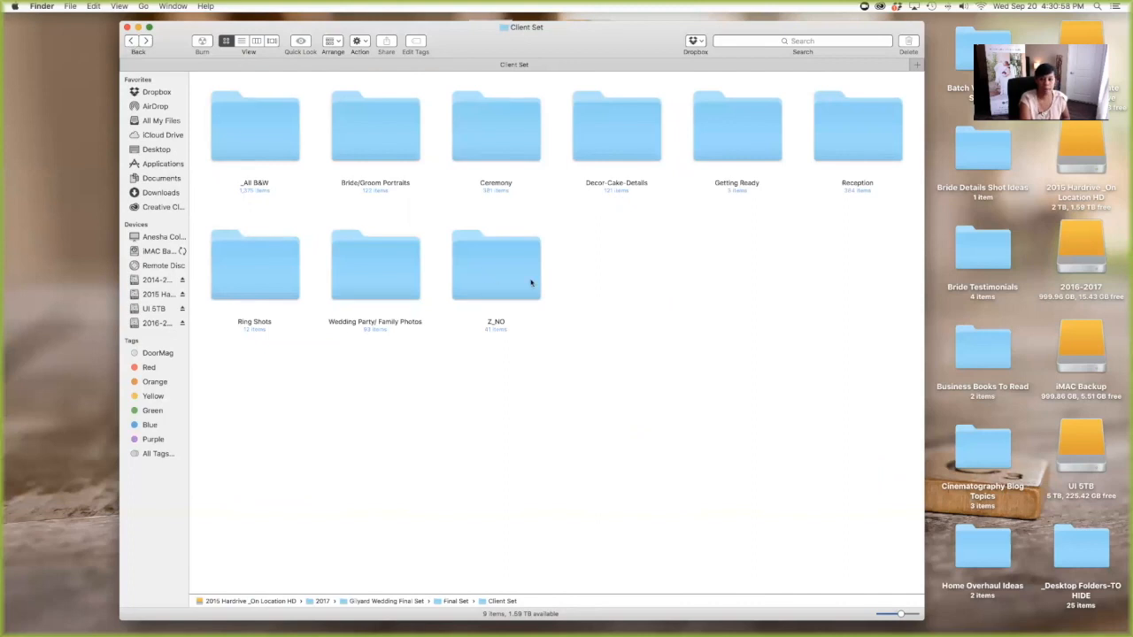